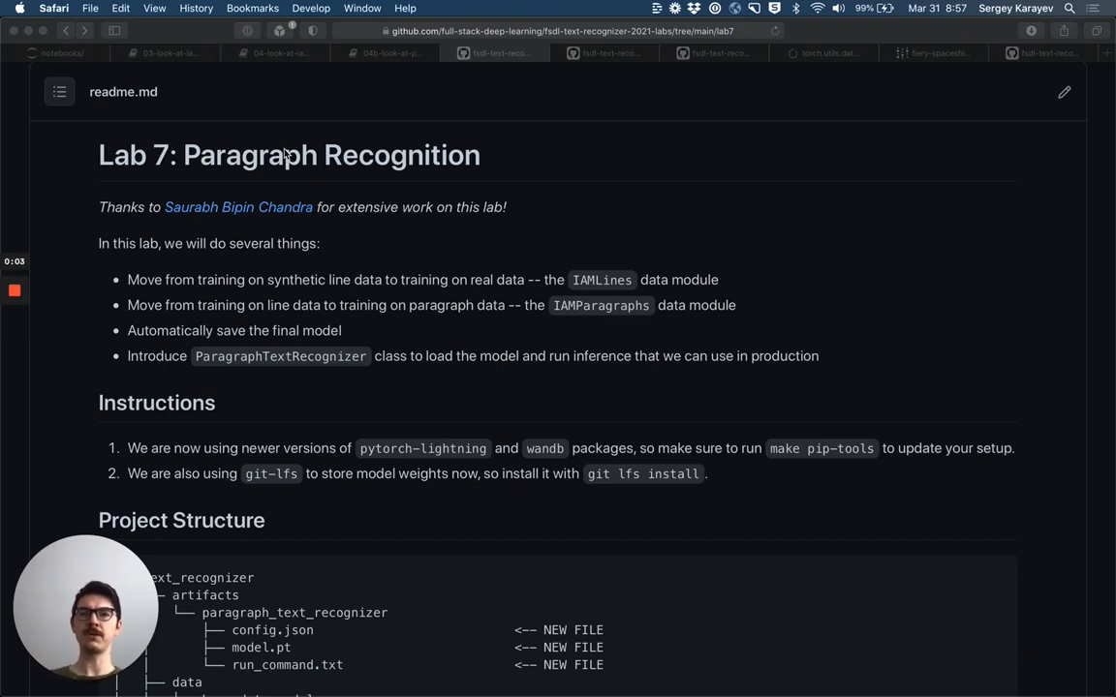
mouse_move(314, 221)
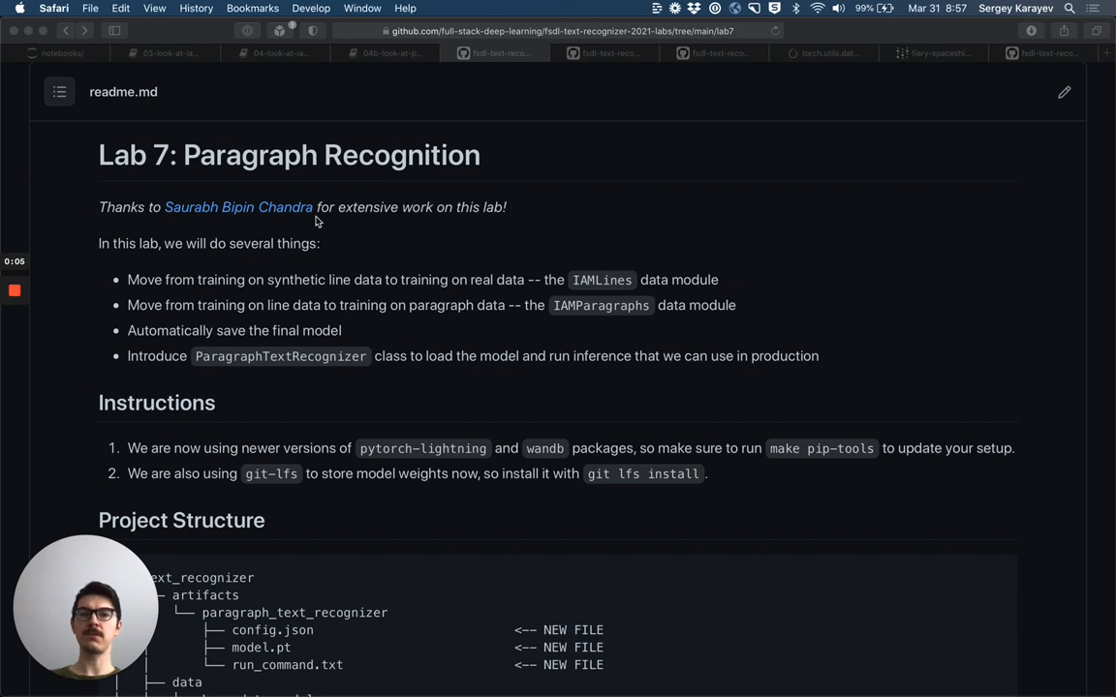
mouse_move(416, 232)
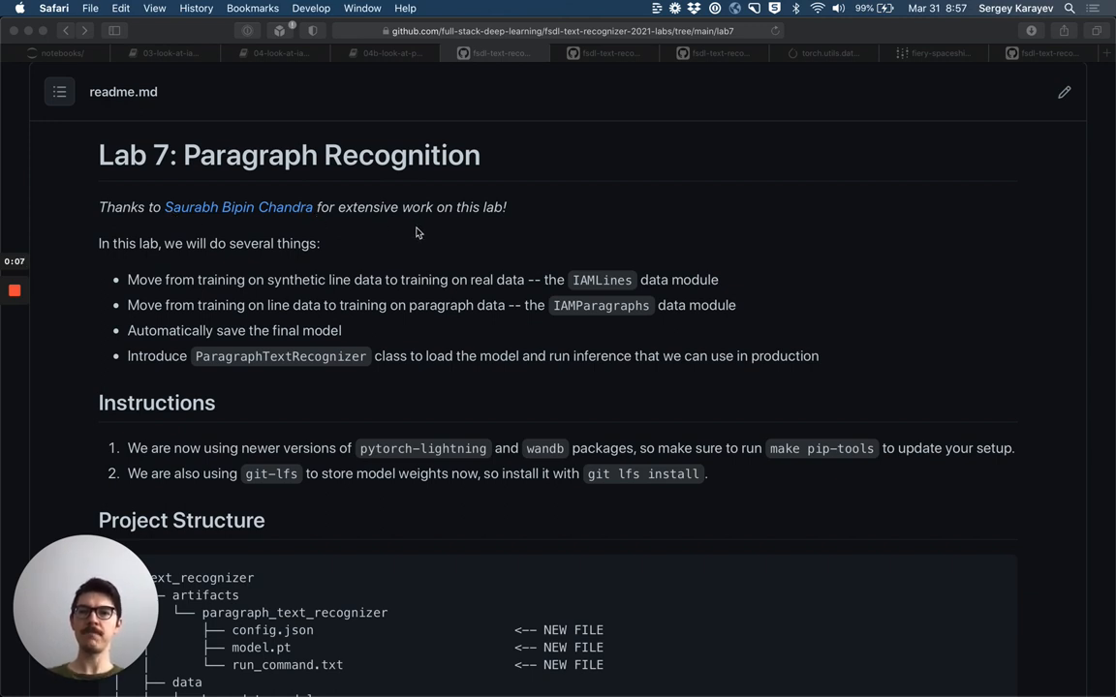
mouse_move(174, 310)
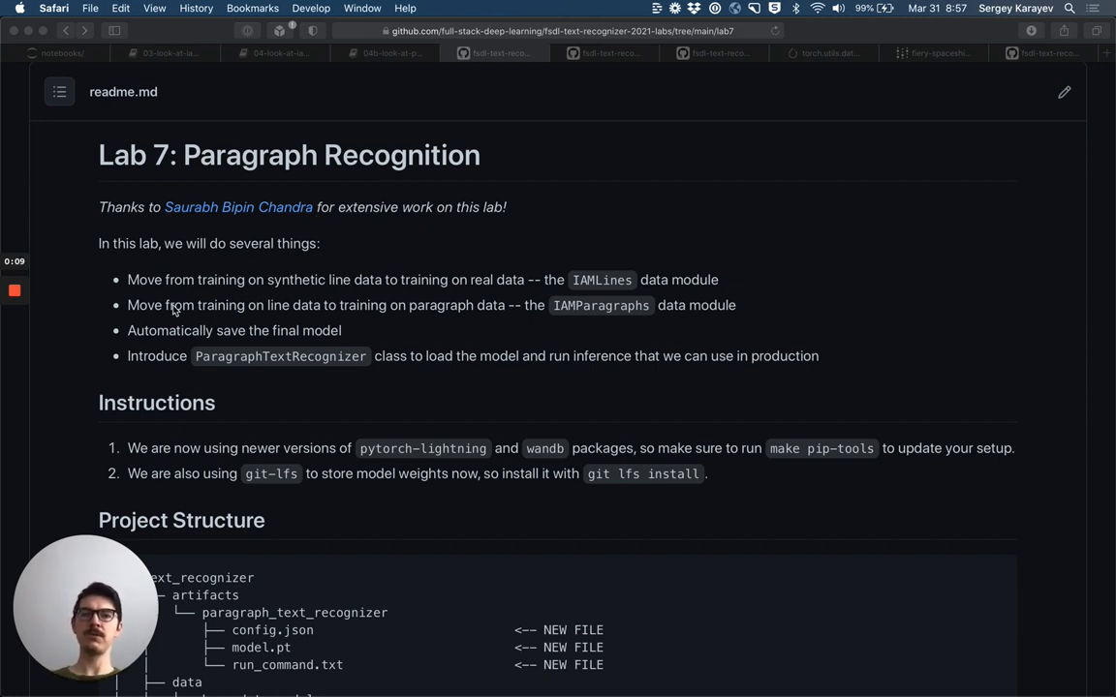
mouse_move(308, 282)
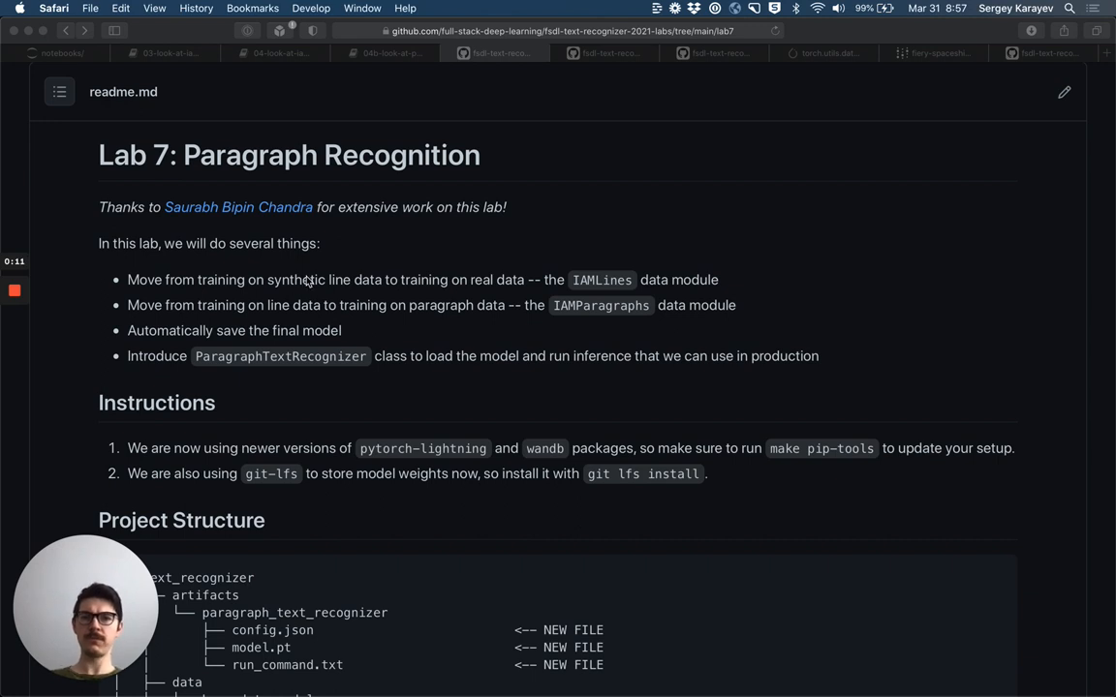
mouse_move(477, 294)
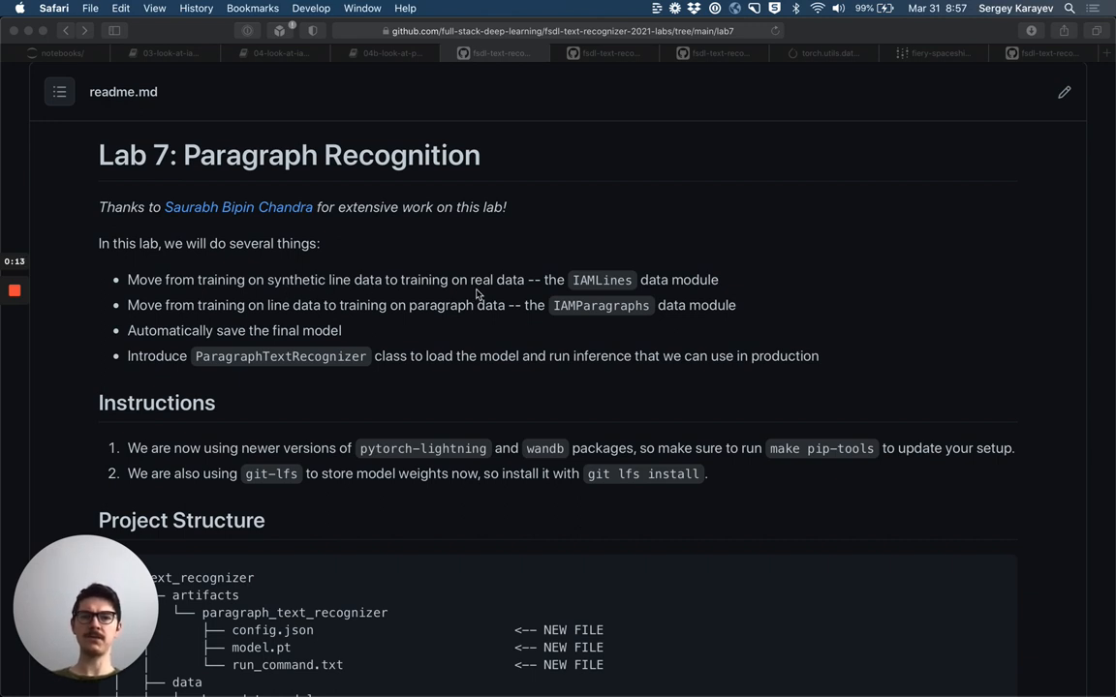
mouse_move(596, 296)
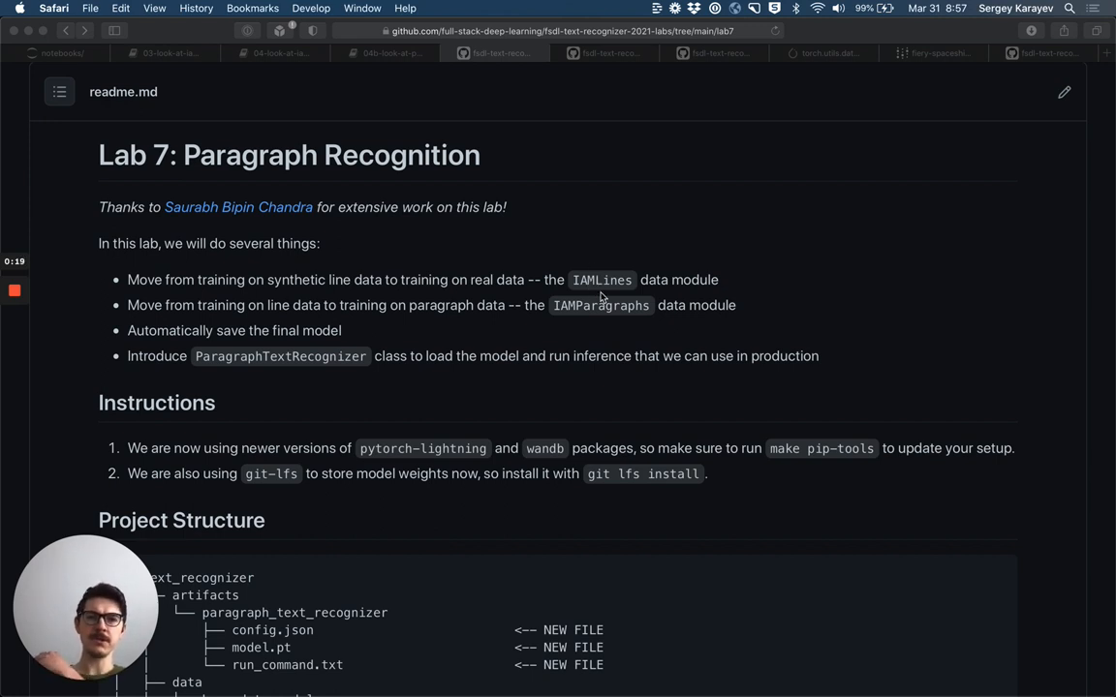
mouse_move(270, 312)
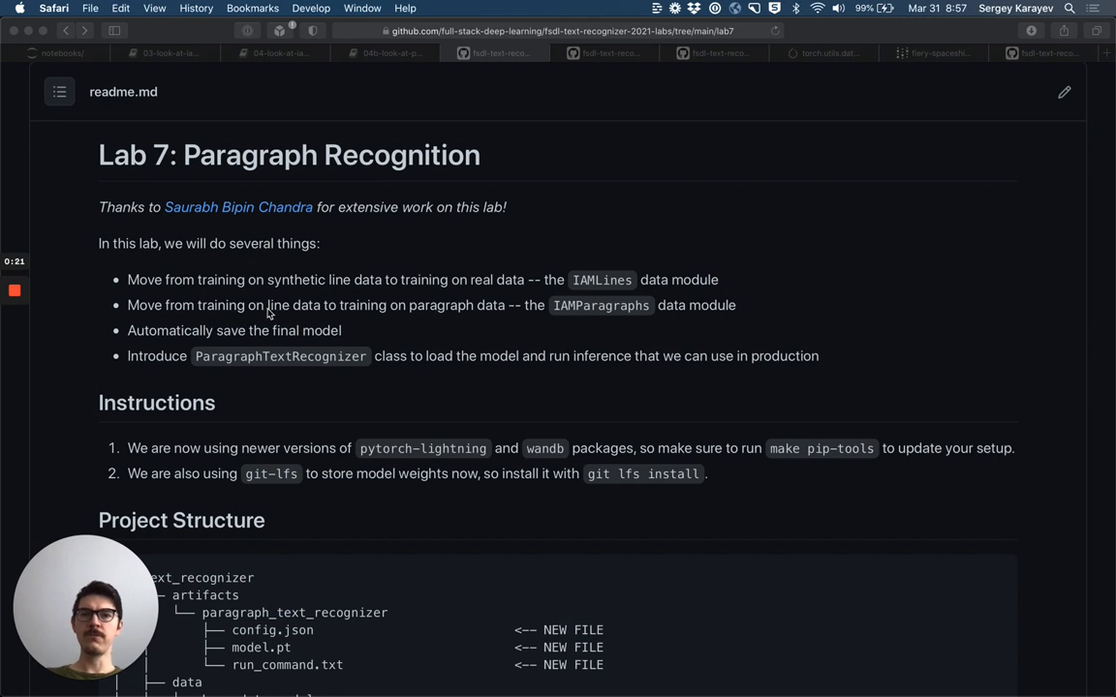
mouse_move(295, 317)
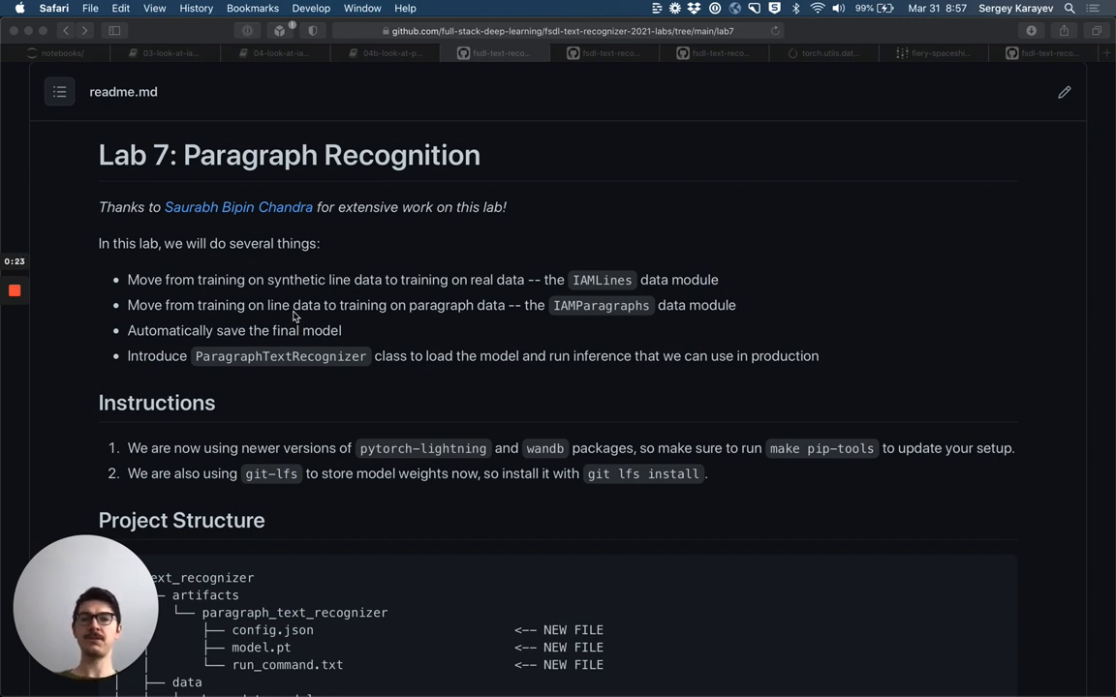
mouse_move(576, 293)
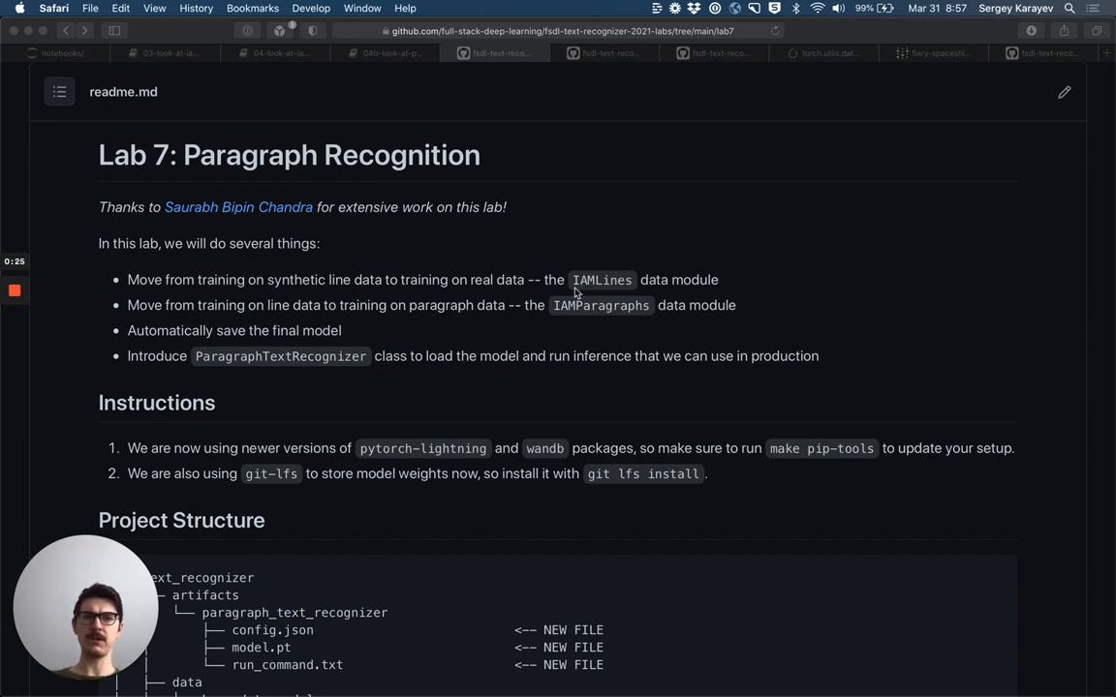
mouse_move(622, 320)
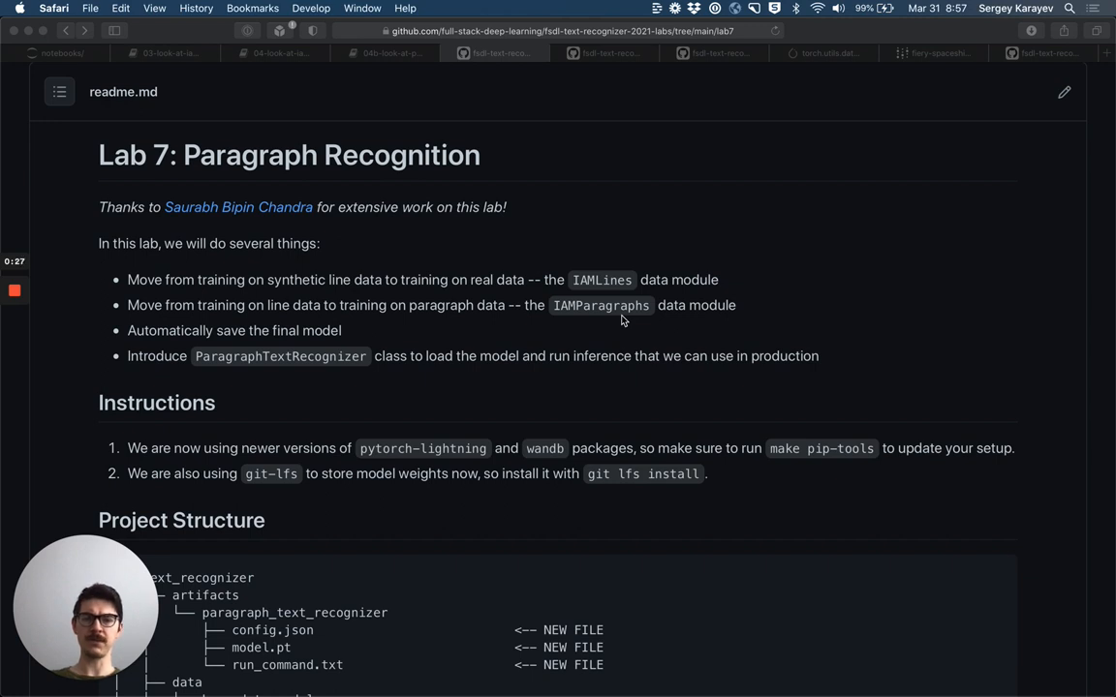
mouse_move(687, 313)
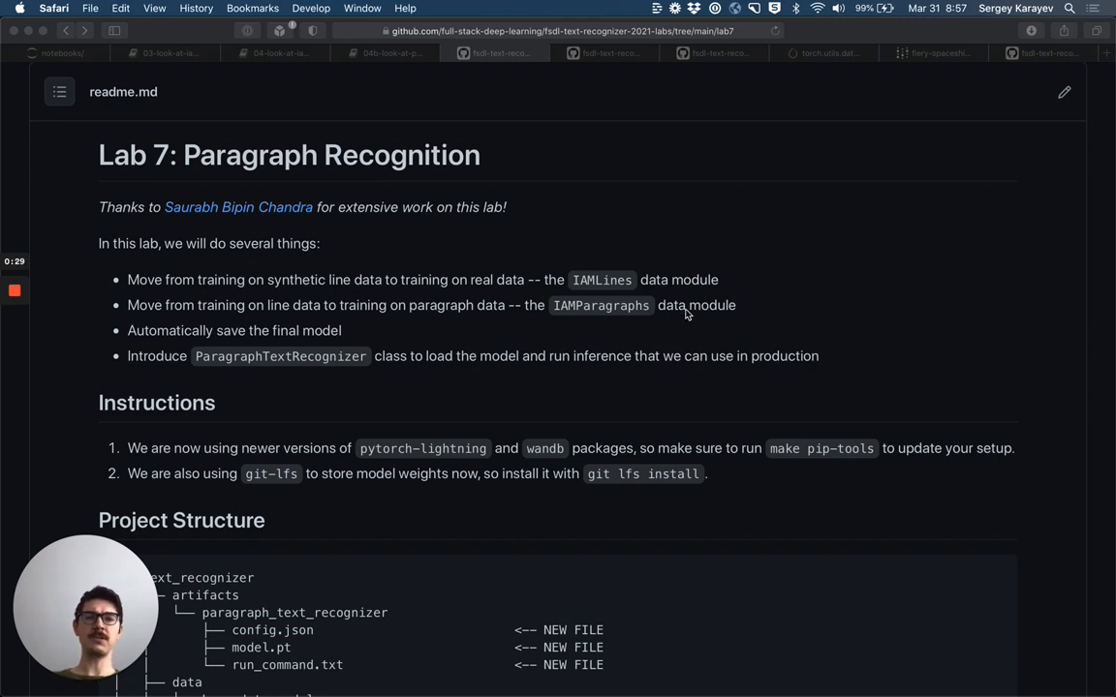
mouse_move(449, 330)
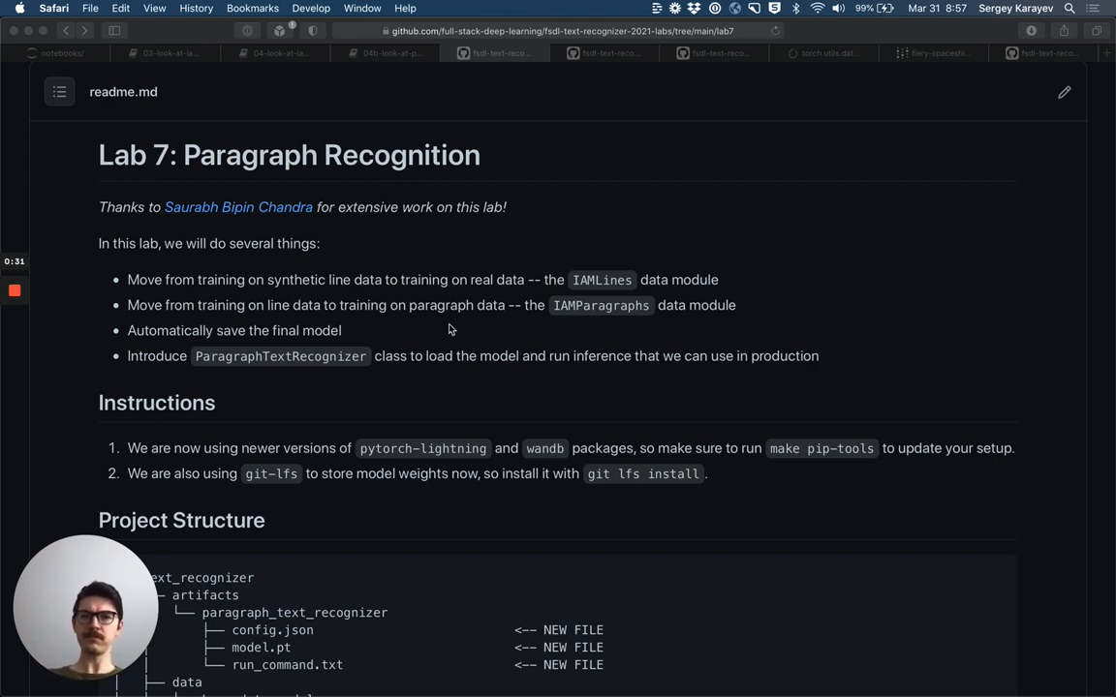
mouse_move(351, 335)
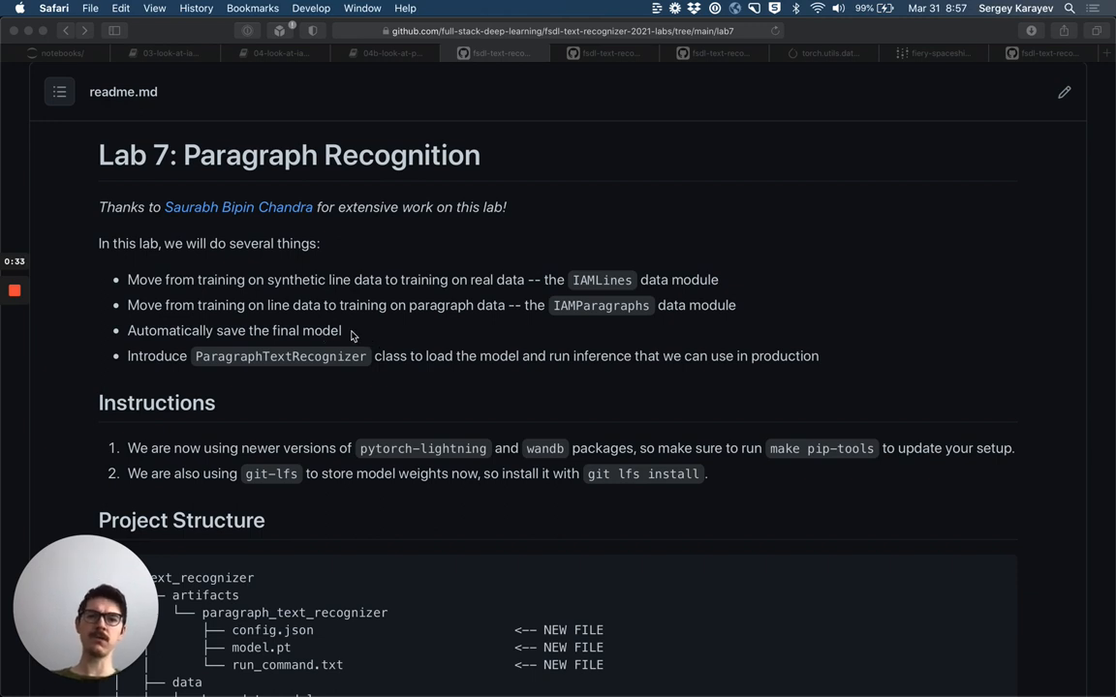
mouse_move(359, 366)
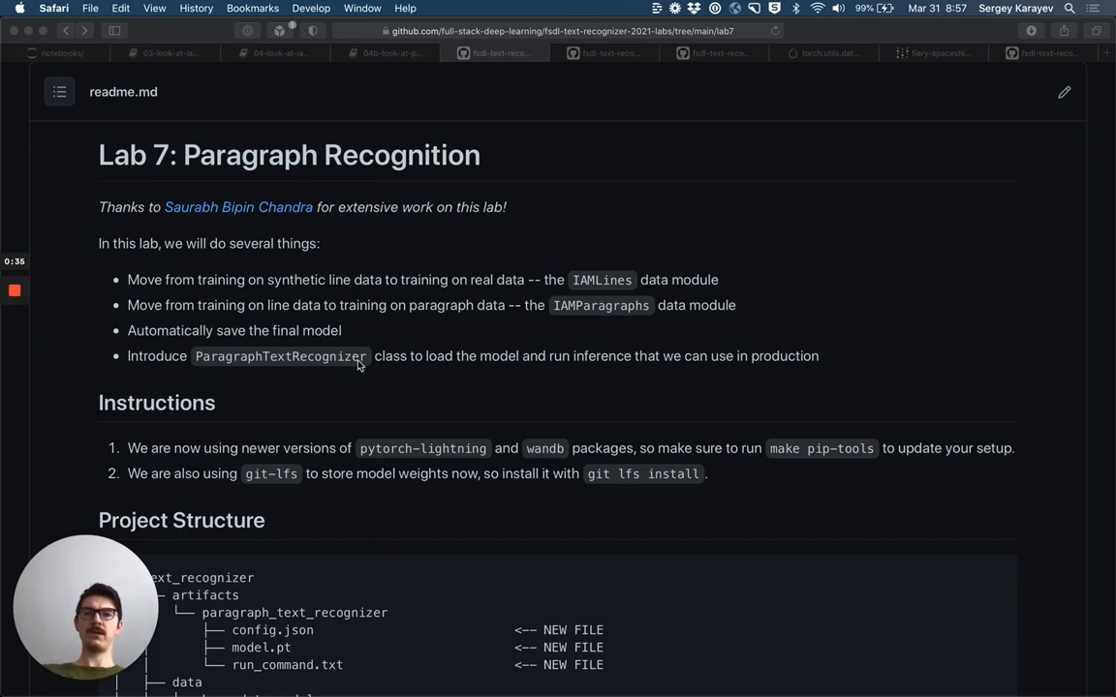
mouse_move(381, 378)
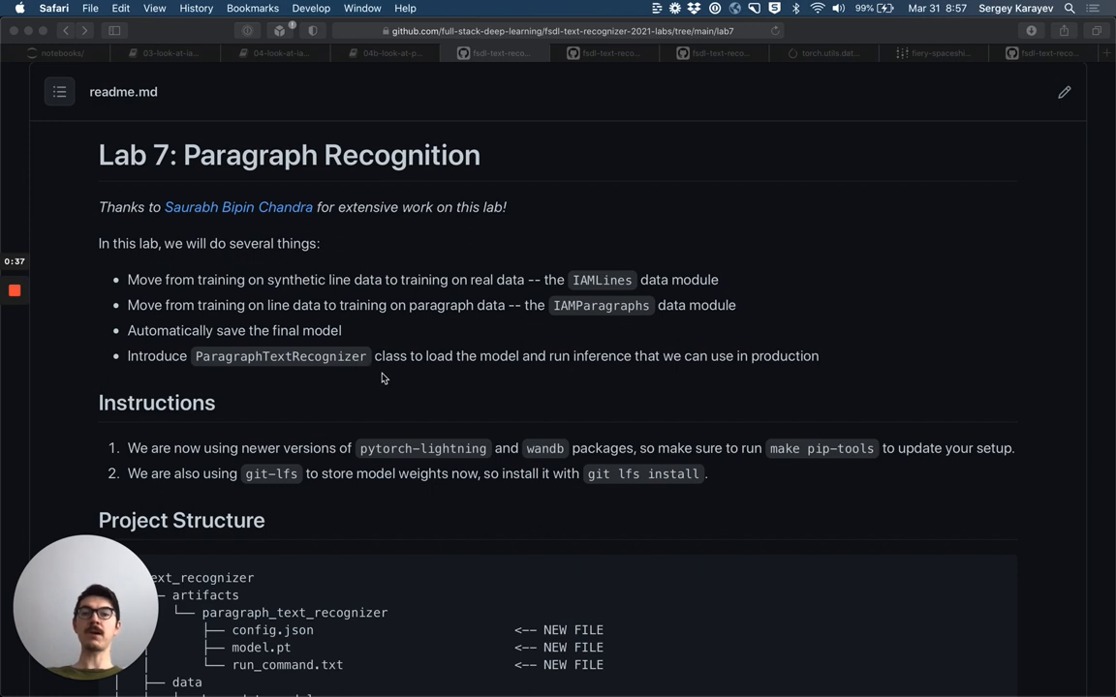
mouse_move(488, 366)
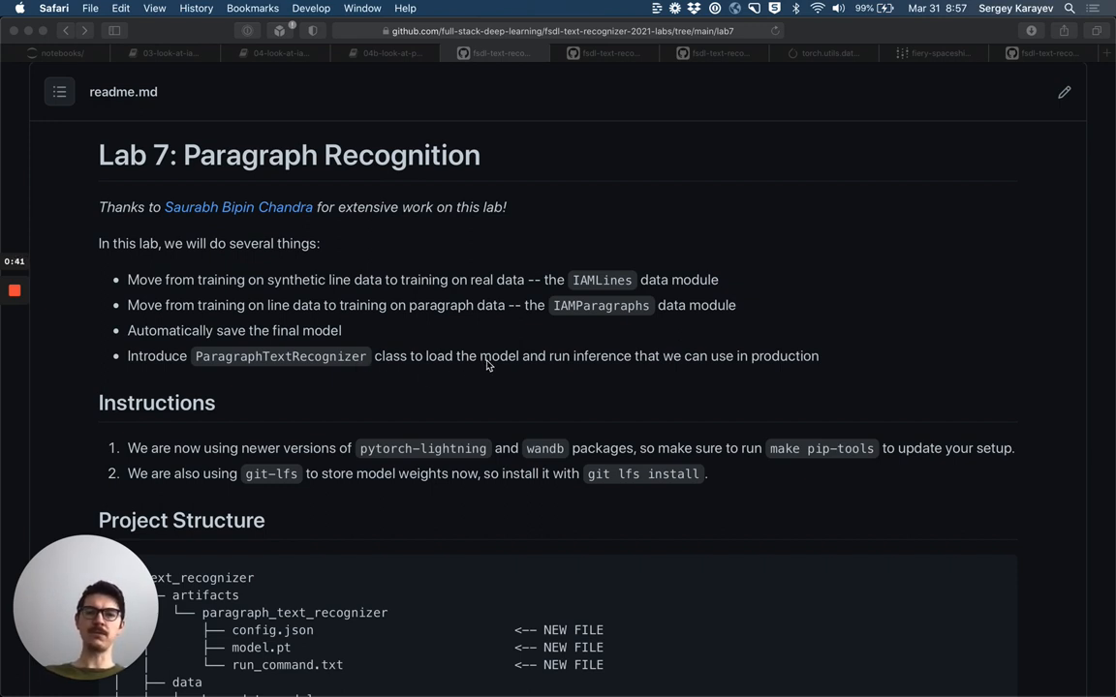
Step: Scroll the Lab 7 readme to Instructions and the Project Structure listing of IAM paragraph files
scroll("down", 3)
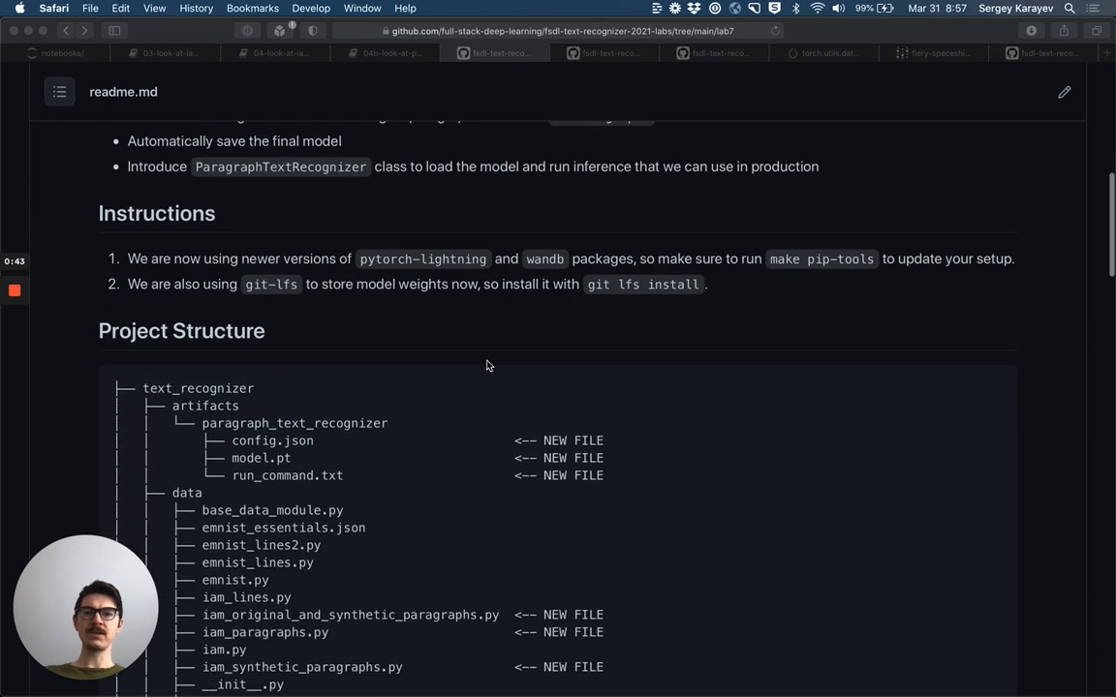
scroll("down", 3)
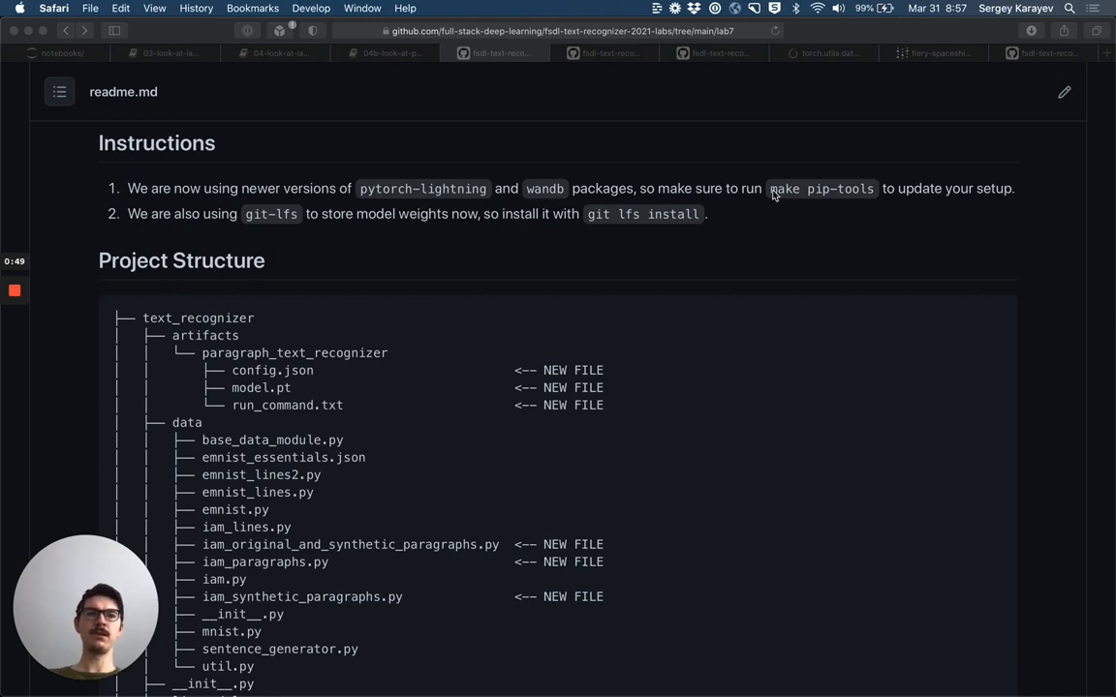
mouse_move(843, 198)
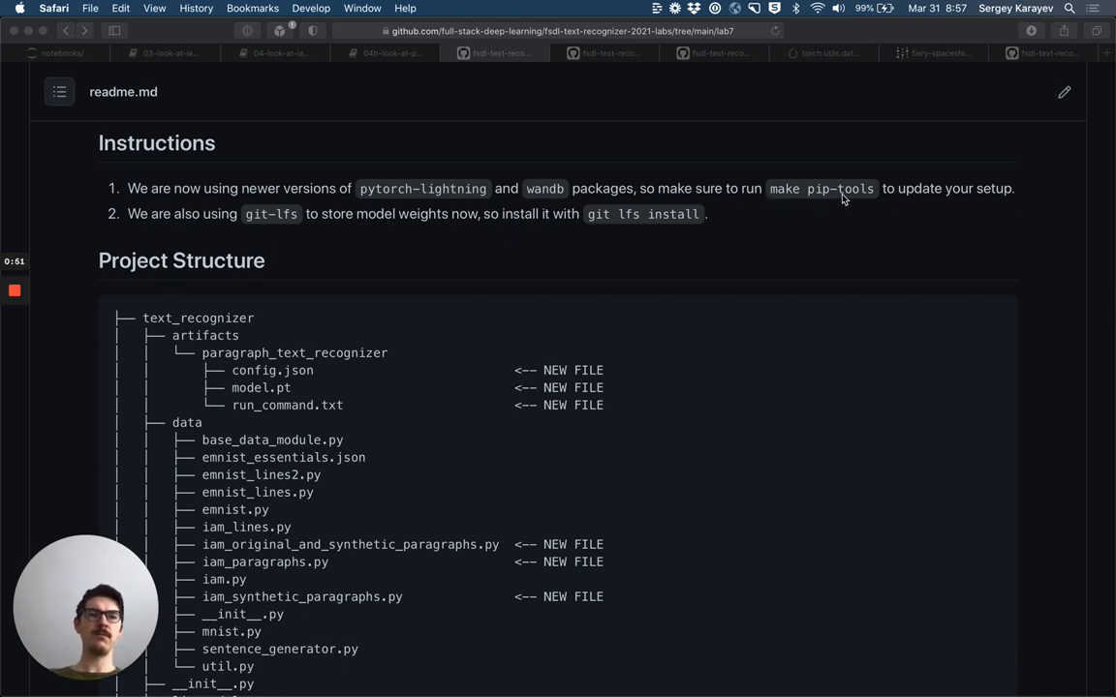
mouse_move(865, 196)
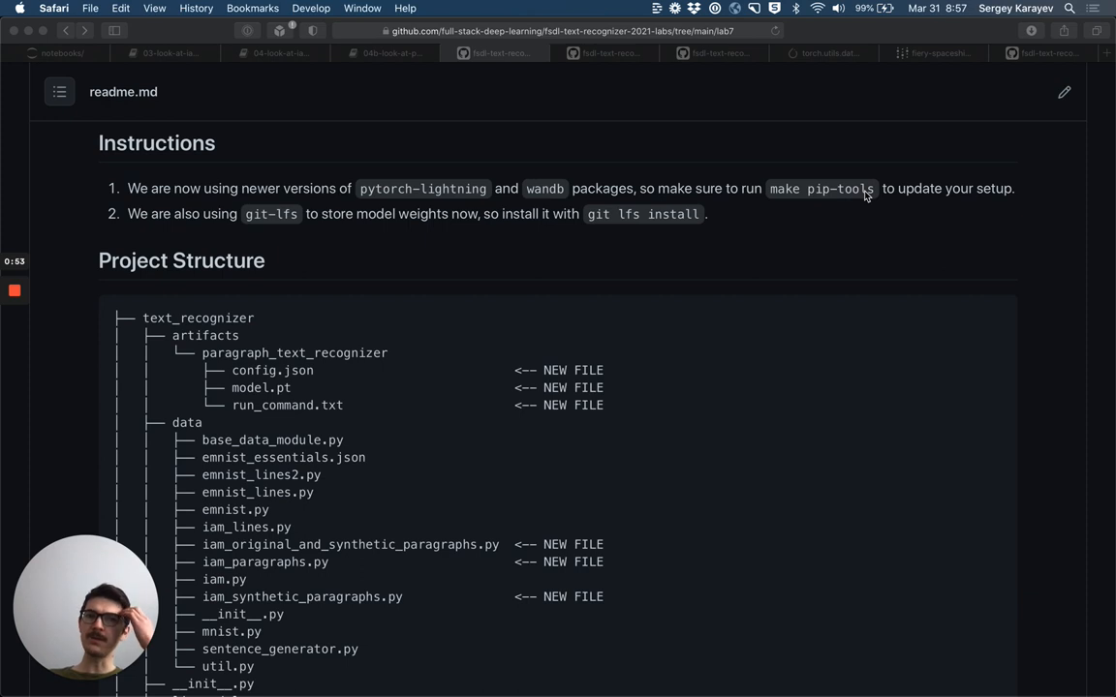
mouse_move(529, 287)
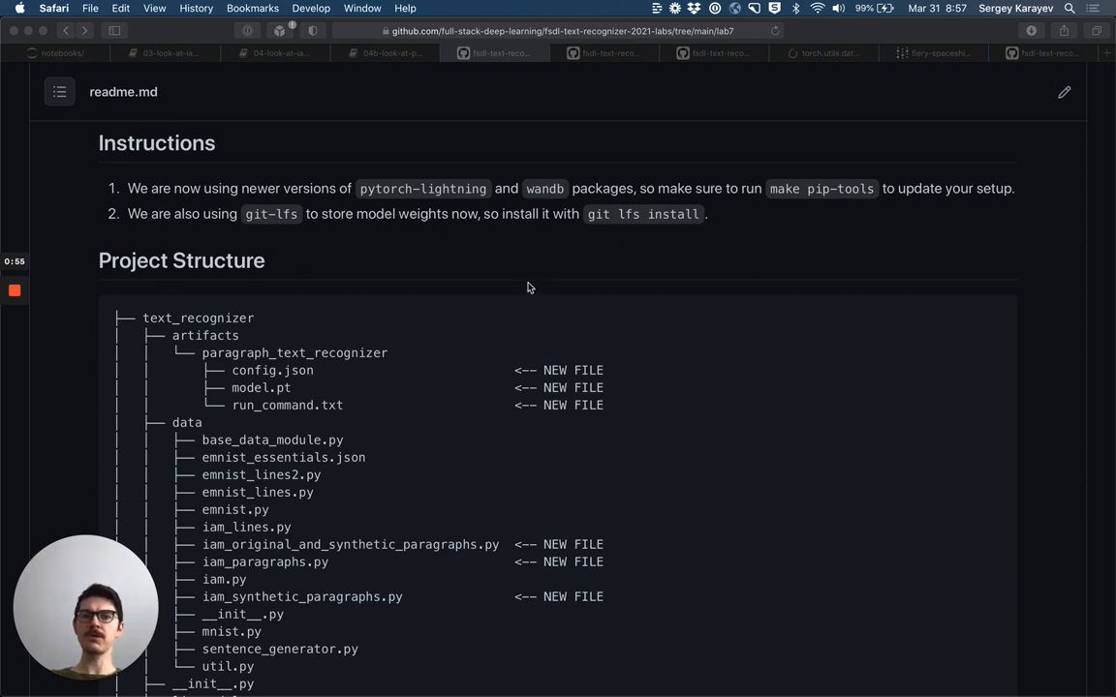
mouse_move(300, 223)
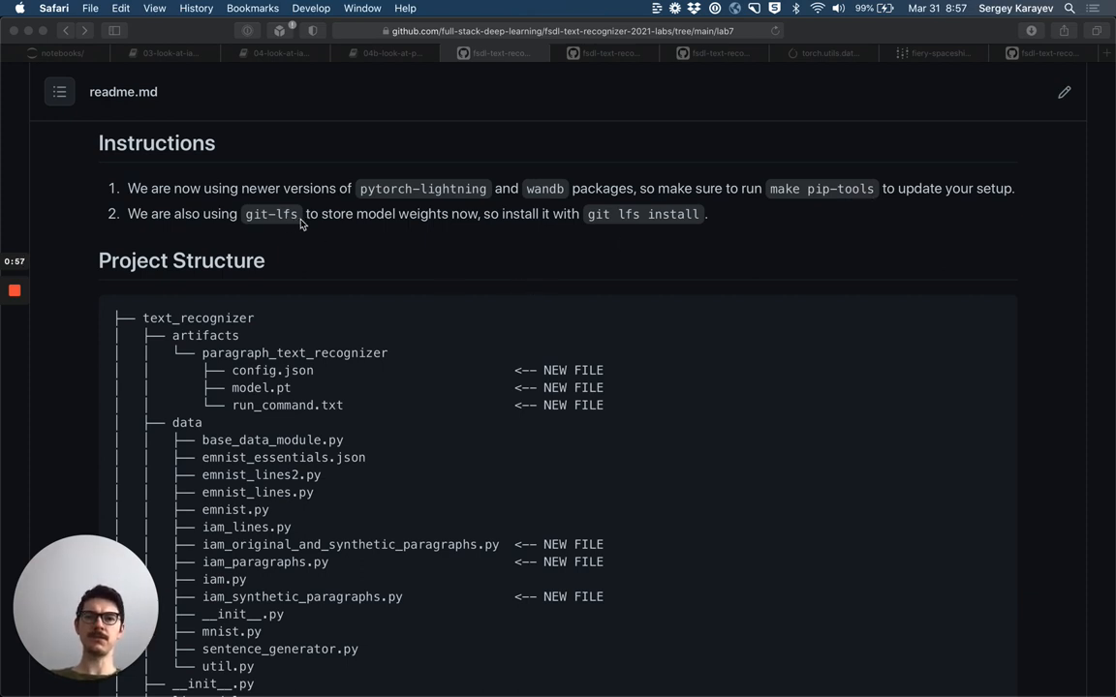
mouse_move(612, 224)
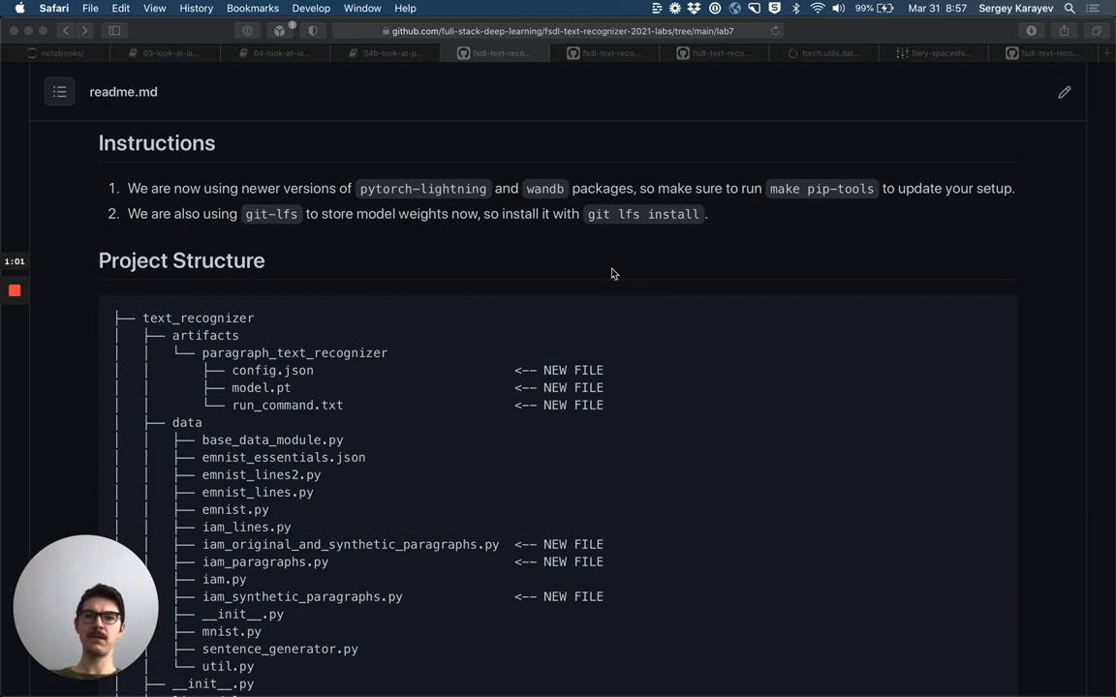
scroll("down", 3)
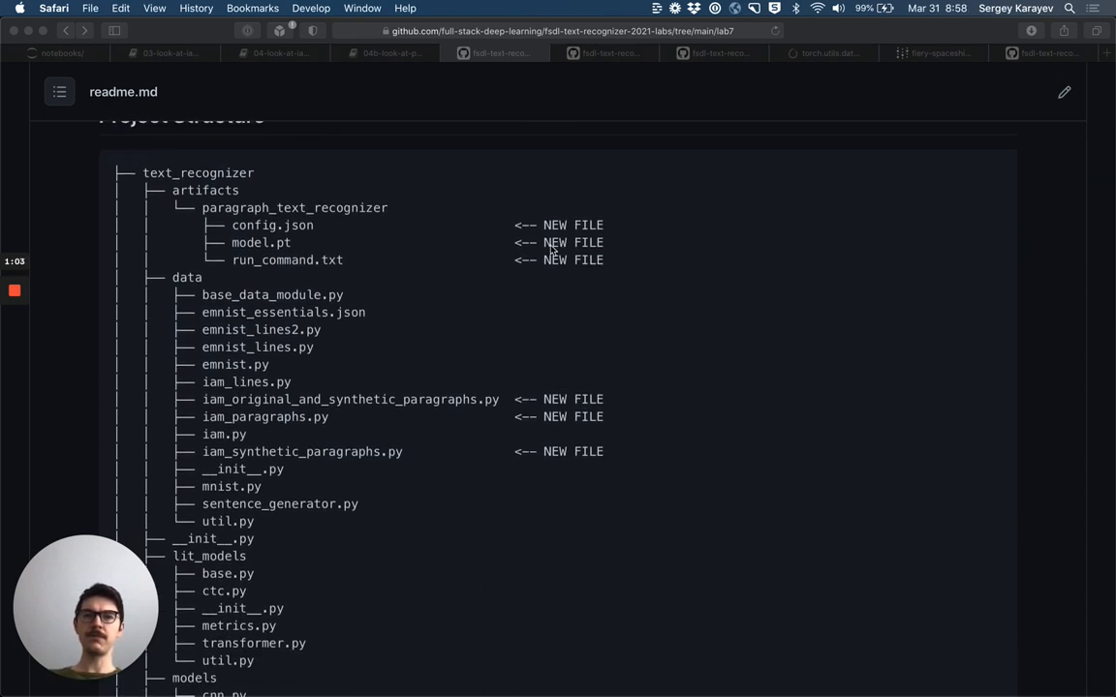
mouse_move(219, 195)
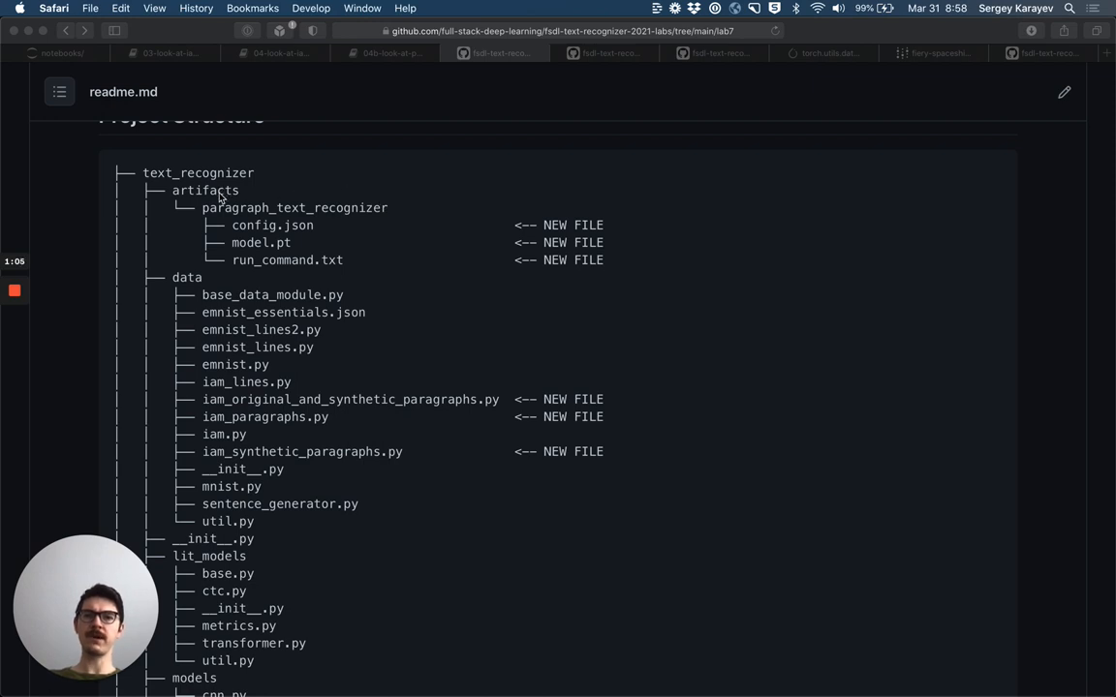
mouse_move(281, 233)
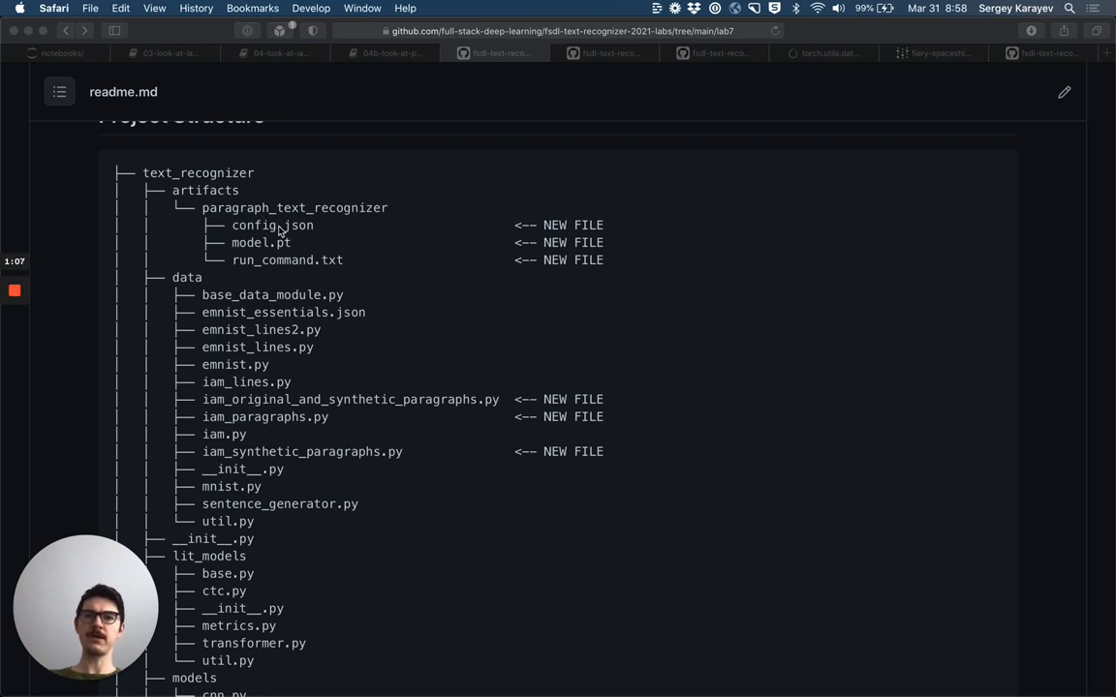
mouse_move(304, 250)
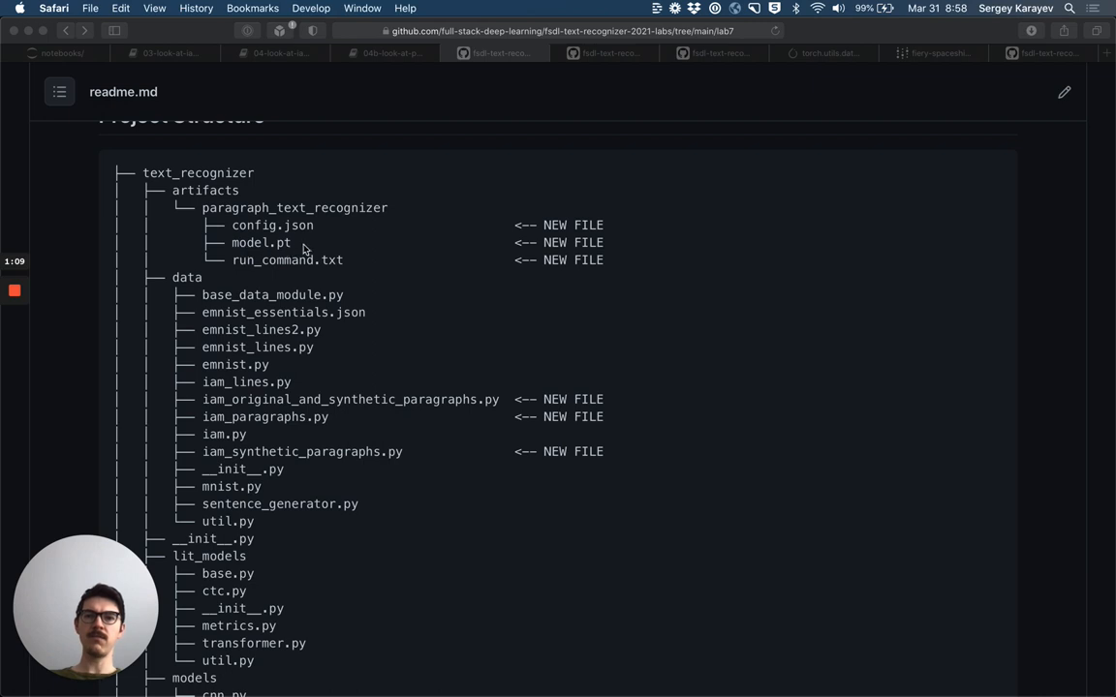
mouse_move(287, 250)
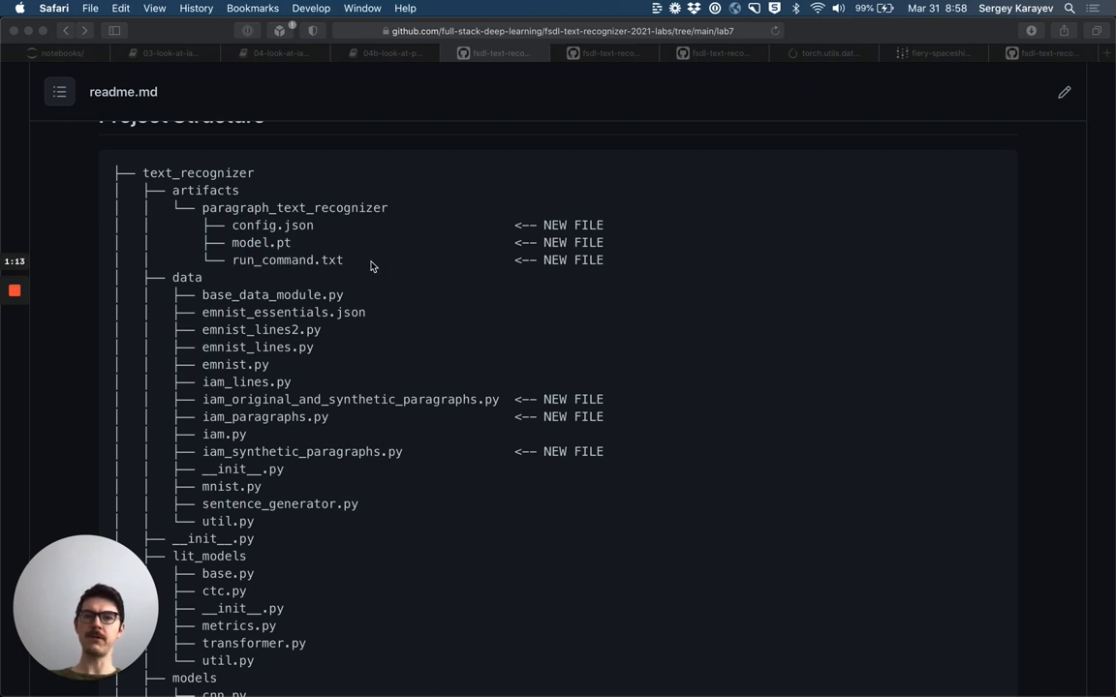
scroll("down", 3)
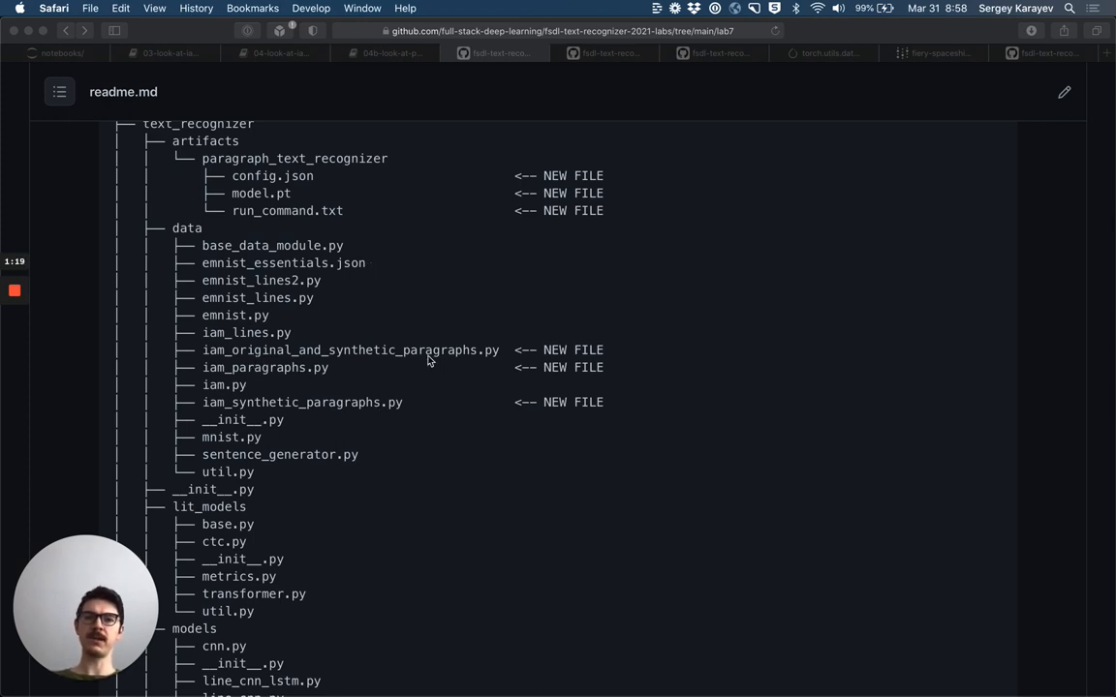
scroll("down", 3)
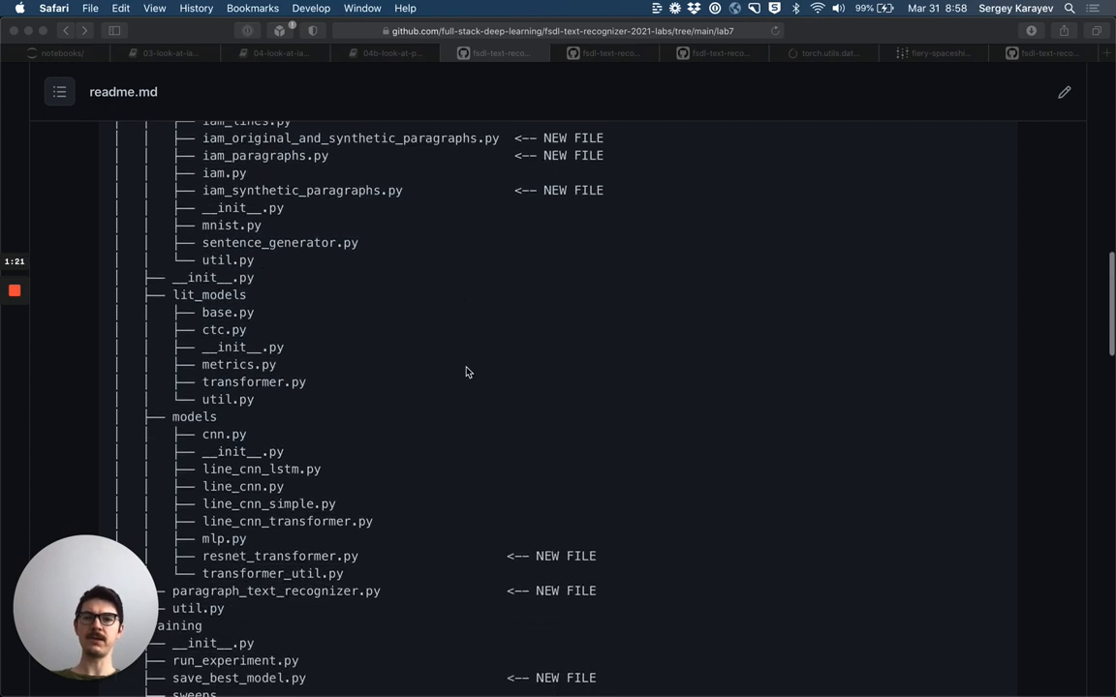
scroll("down", 3)
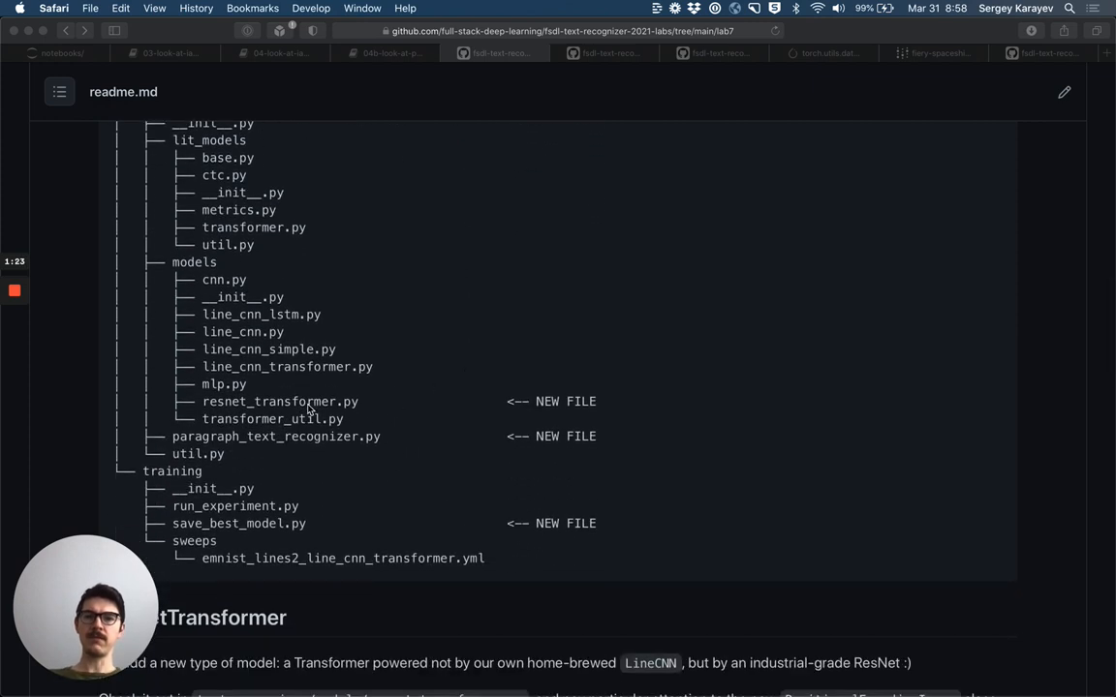
mouse_move(315, 444)
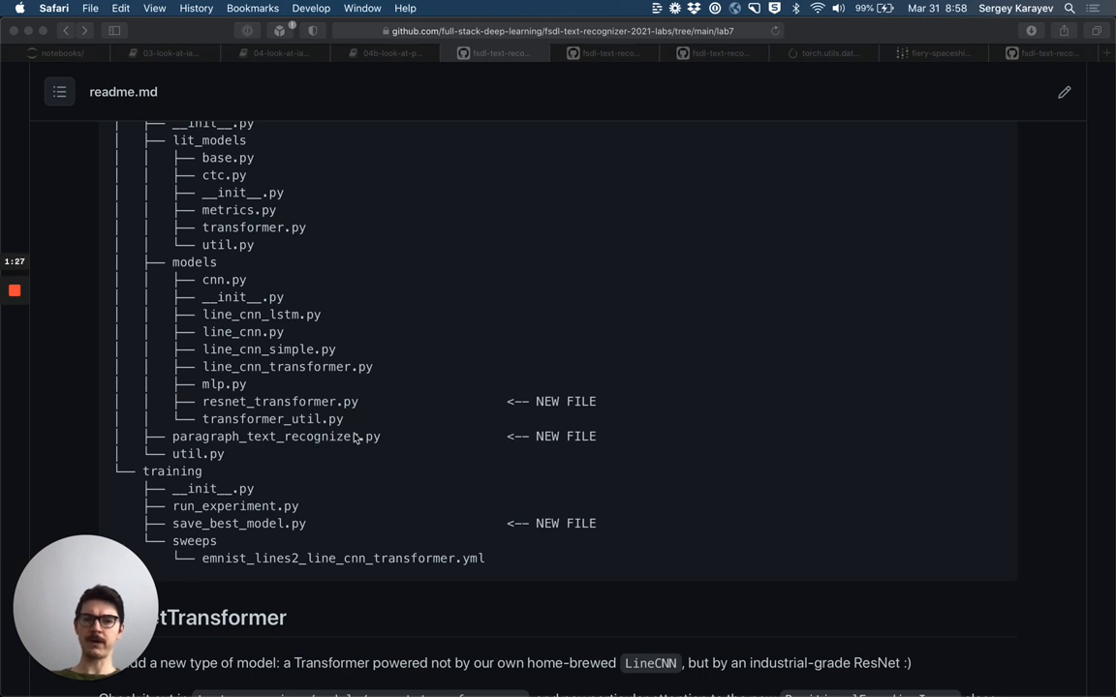
scroll("down", 3)
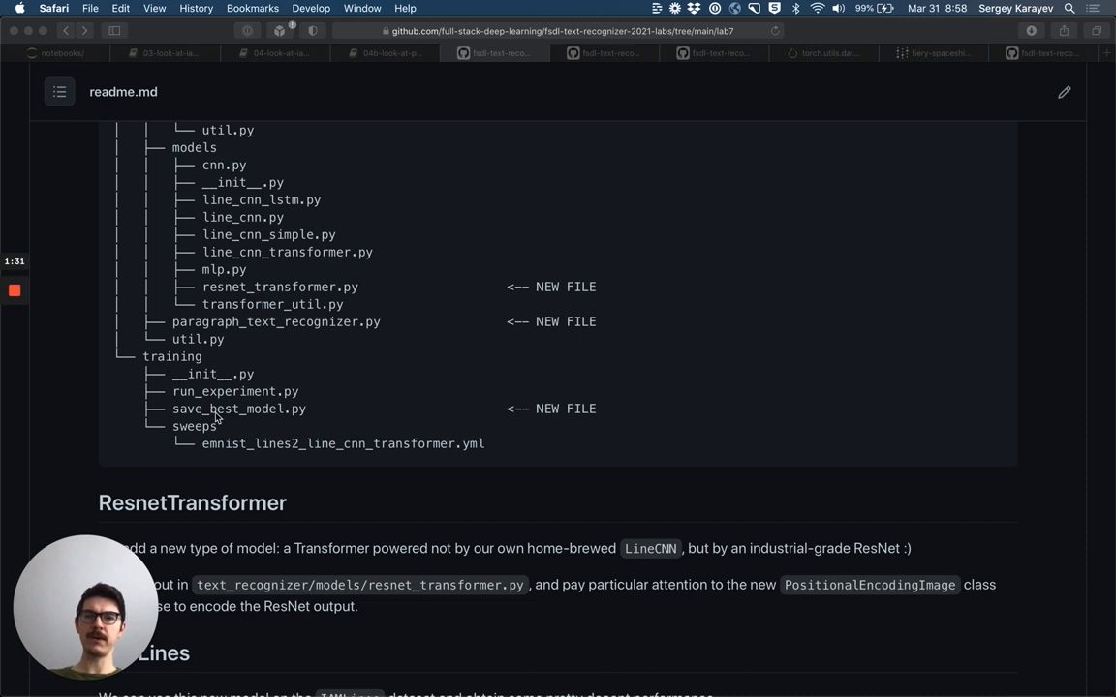
scroll("down", 3)
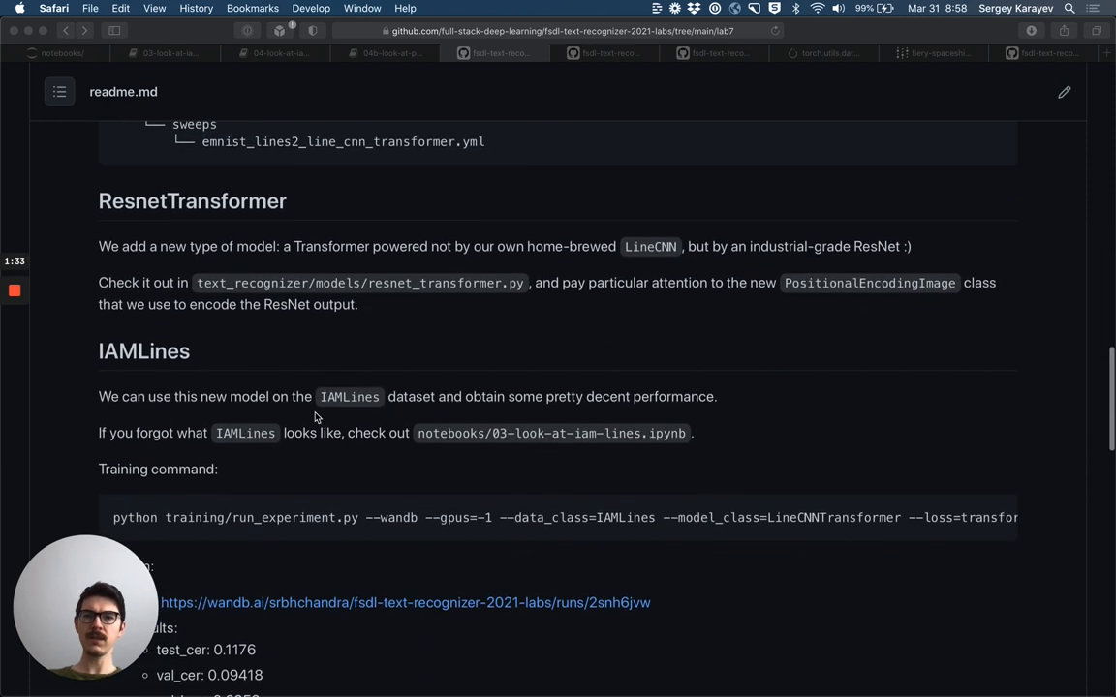
scroll("down", 3)
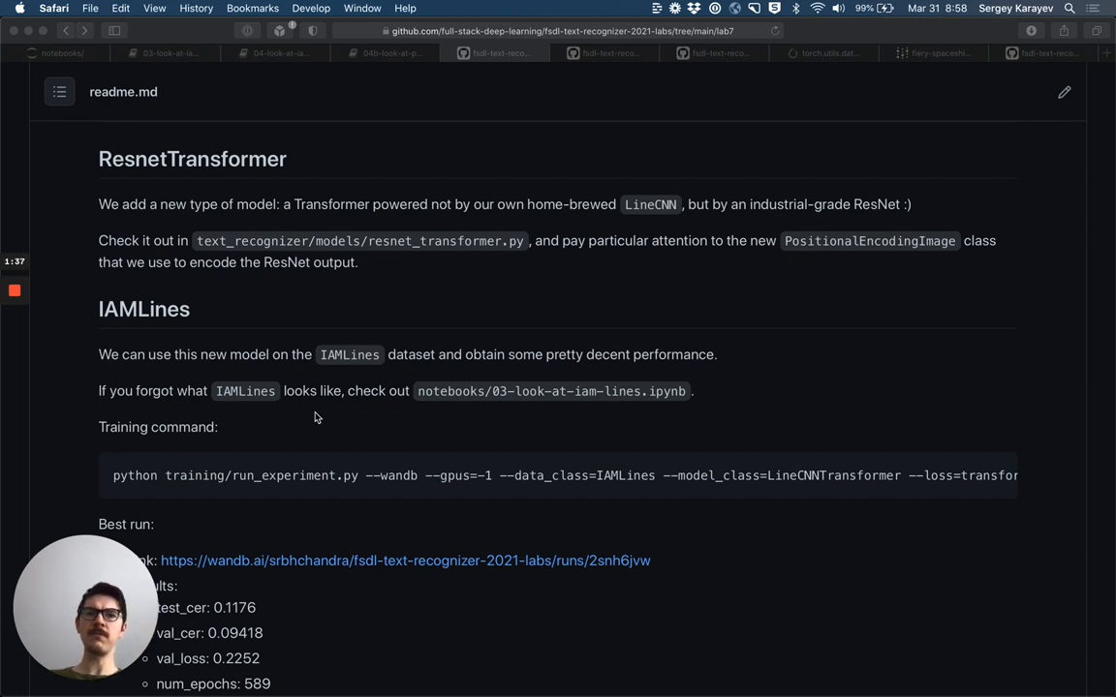
mouse_move(484, 240)
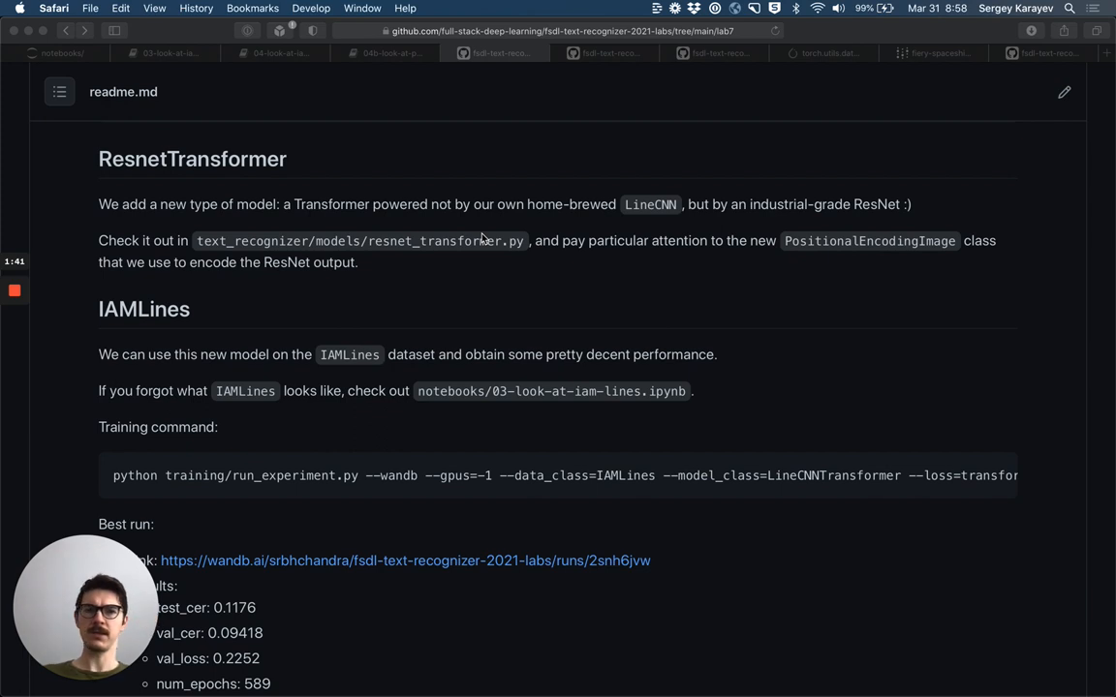
mouse_move(581, 208)
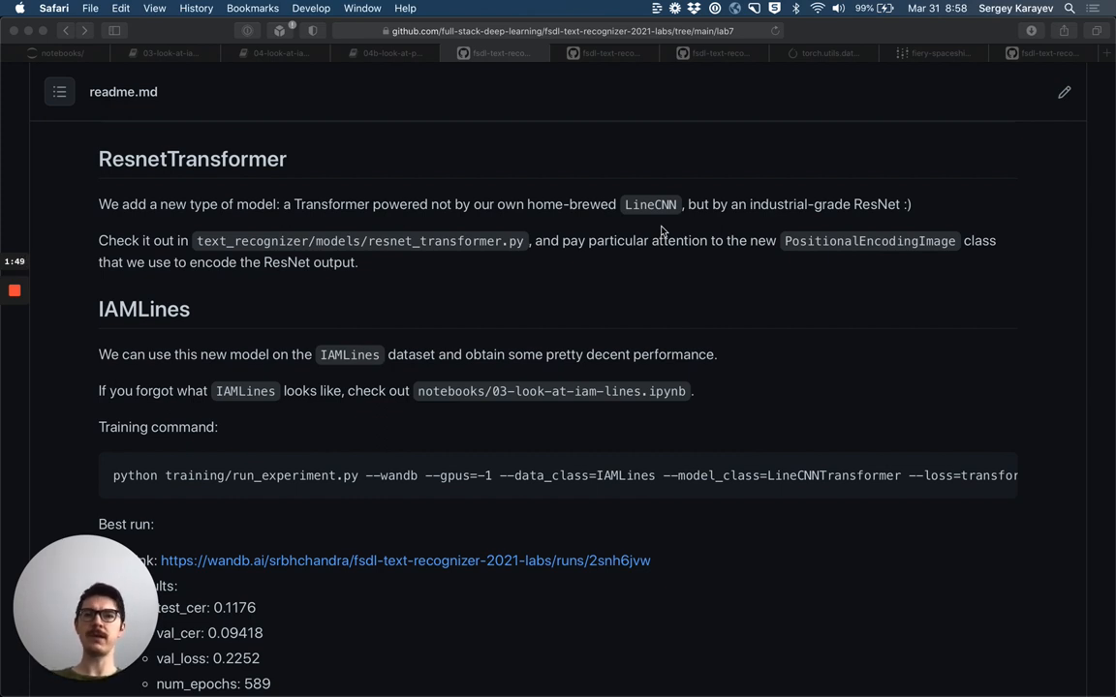
mouse_move(384, 248)
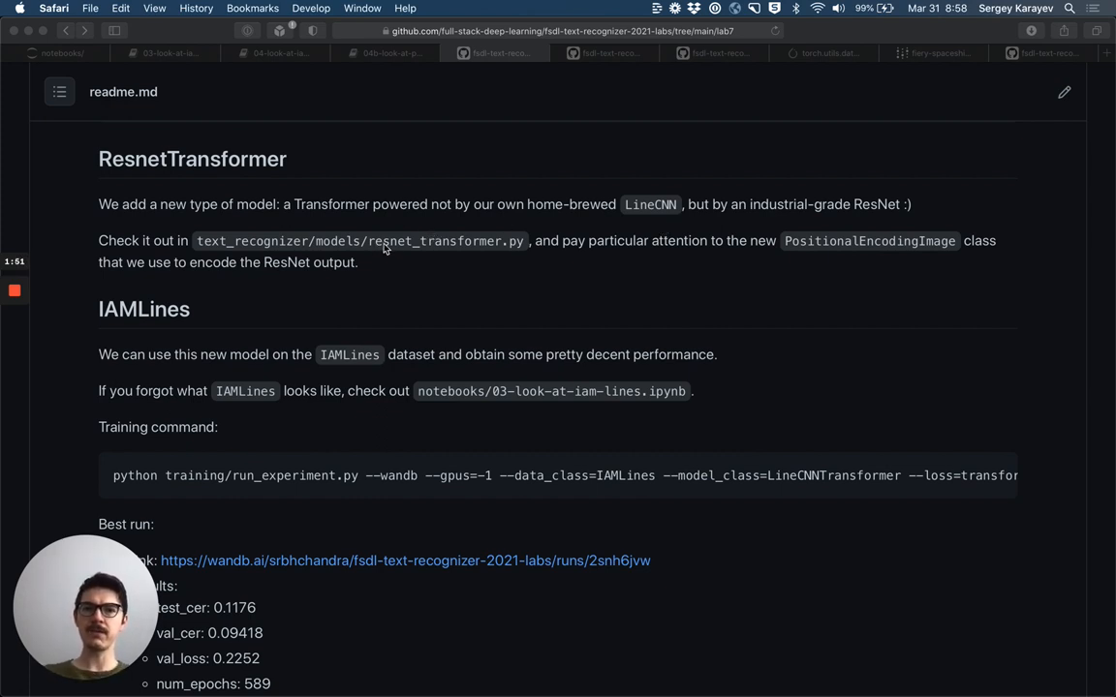
mouse_move(528, 255)
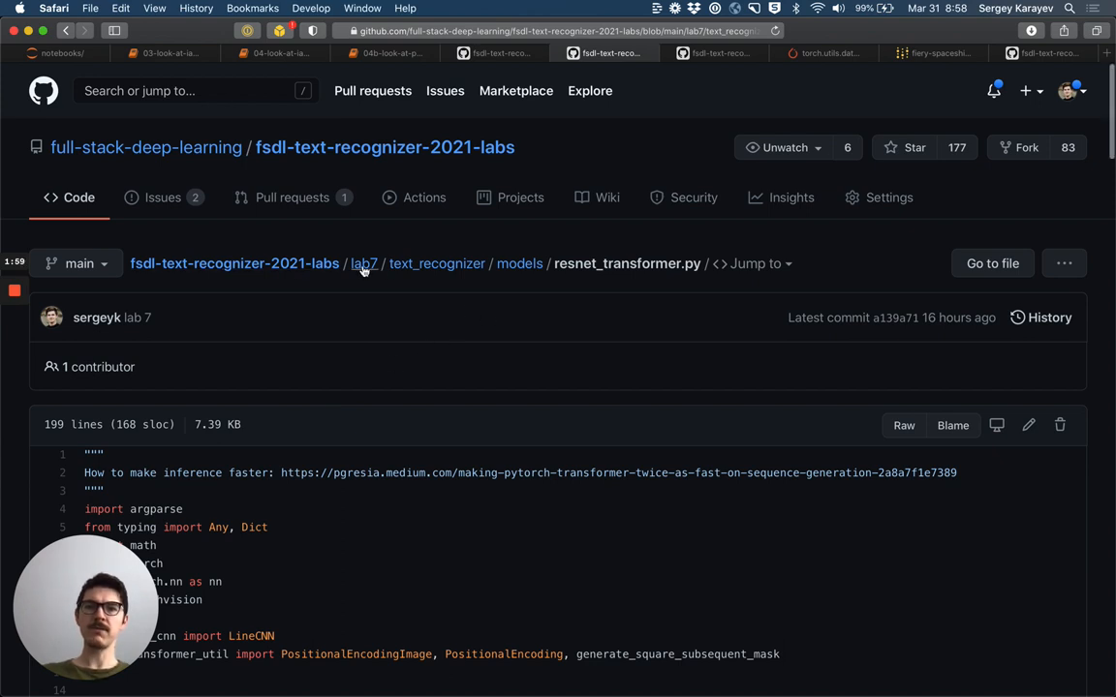
mouse_move(600, 269)
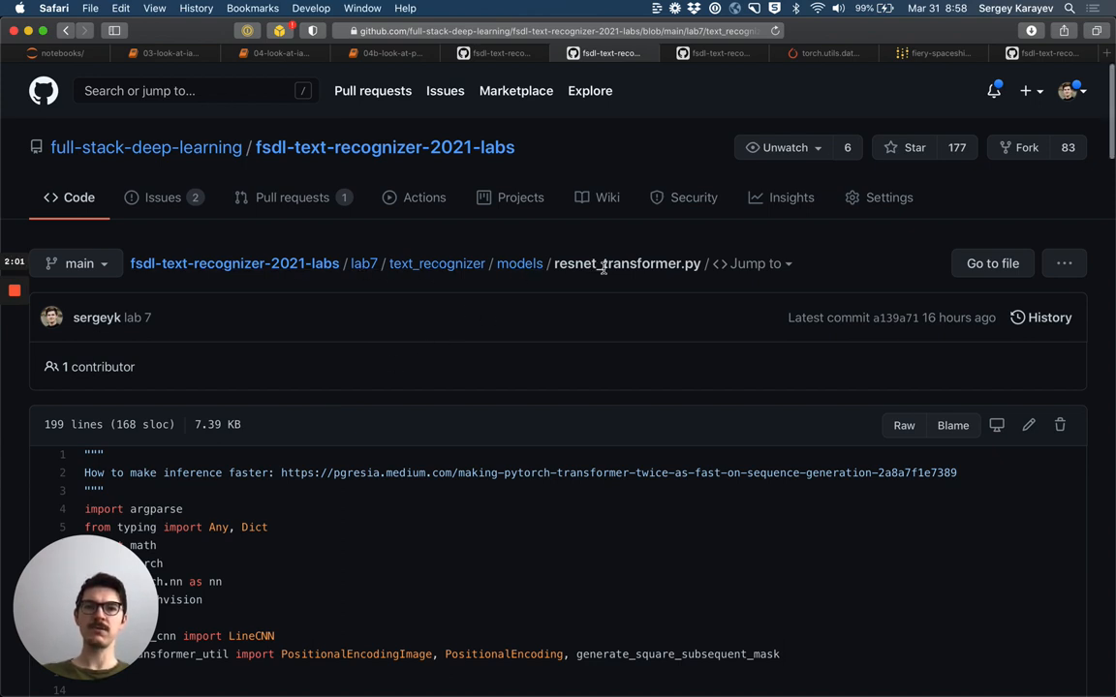
Step: Scroll resnet_transformer.py down to its constants and the ResnetTransformer encoder setup in __init__
scroll("down", 3)
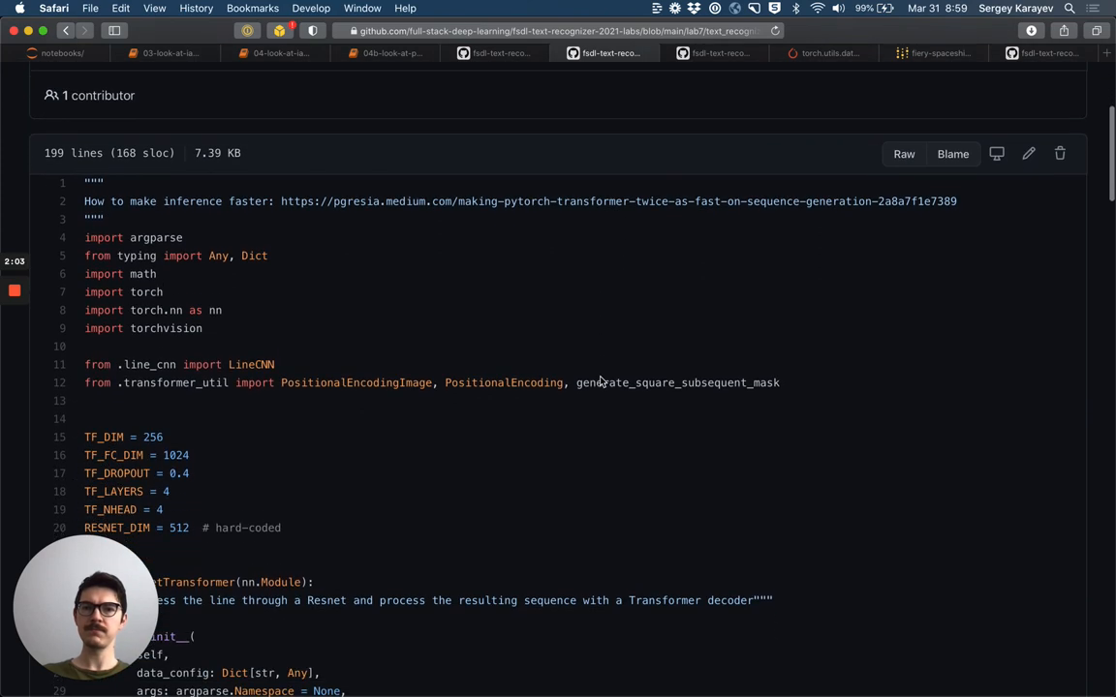
scroll("down", 3)
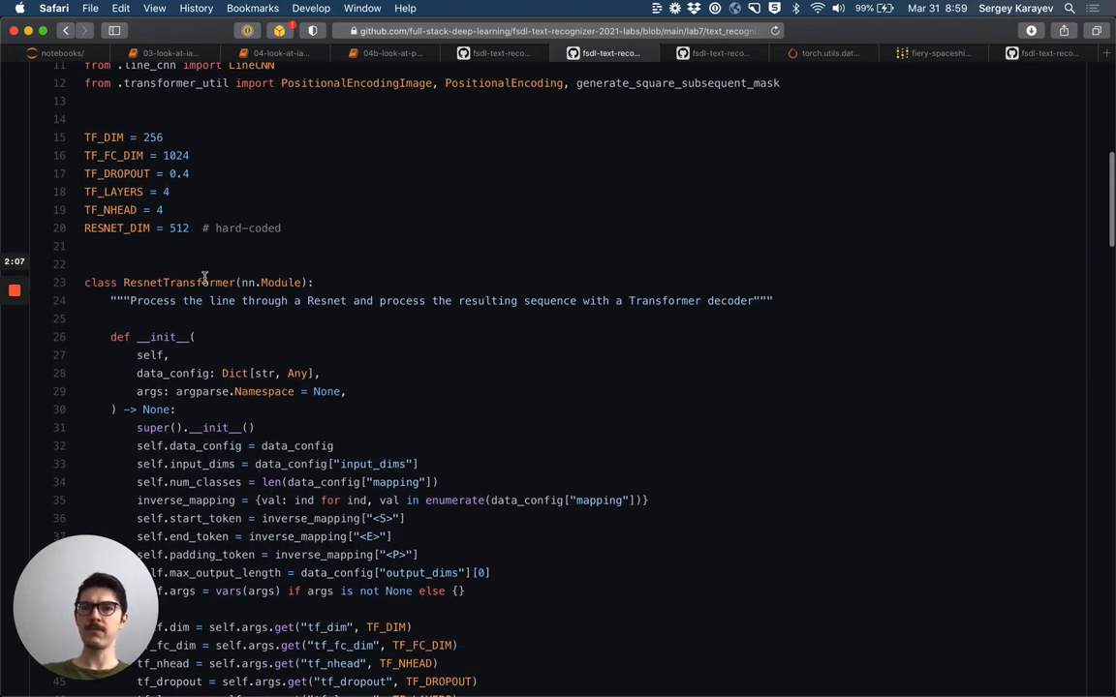
scroll("down", 3)
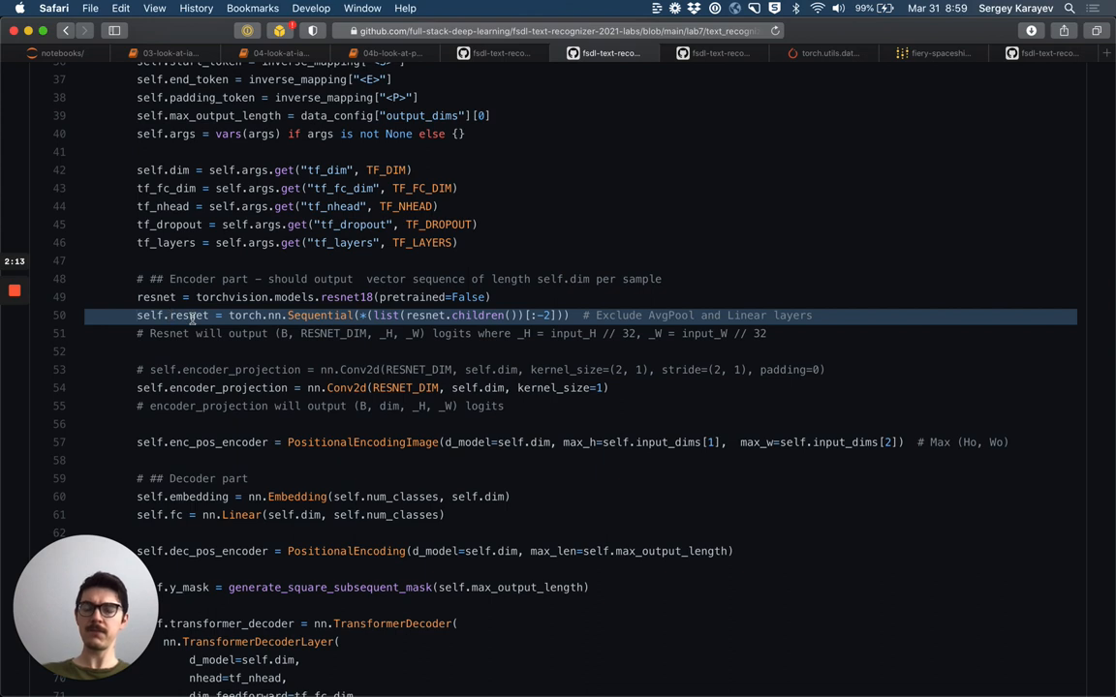
mouse_move(195, 354)
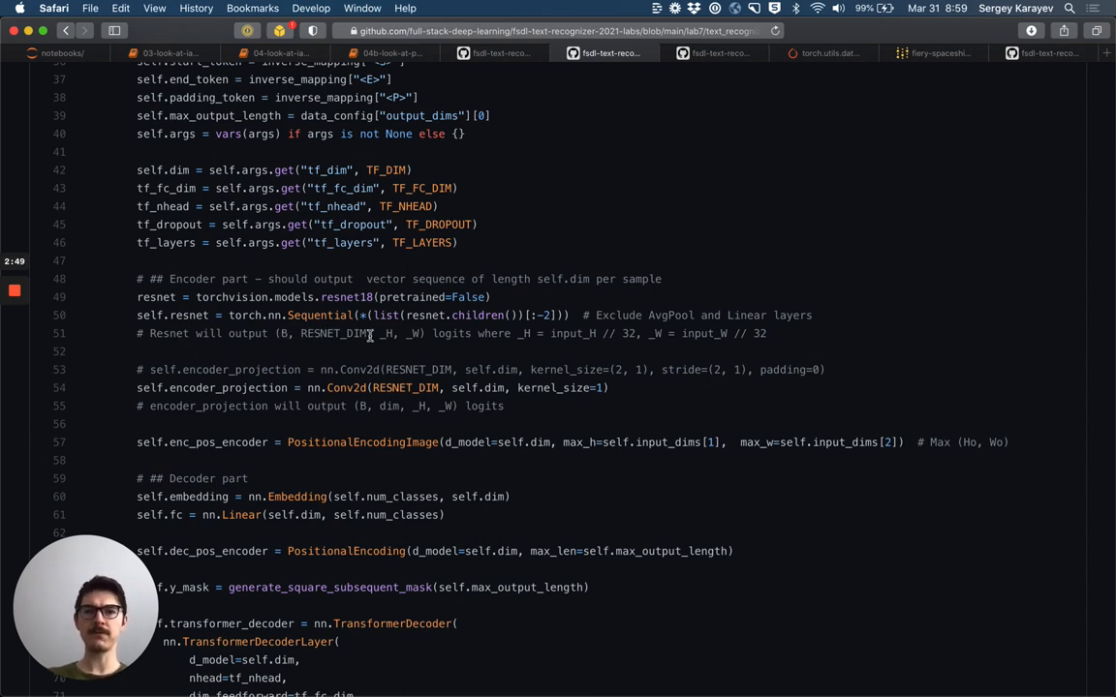
mouse_move(382, 333)
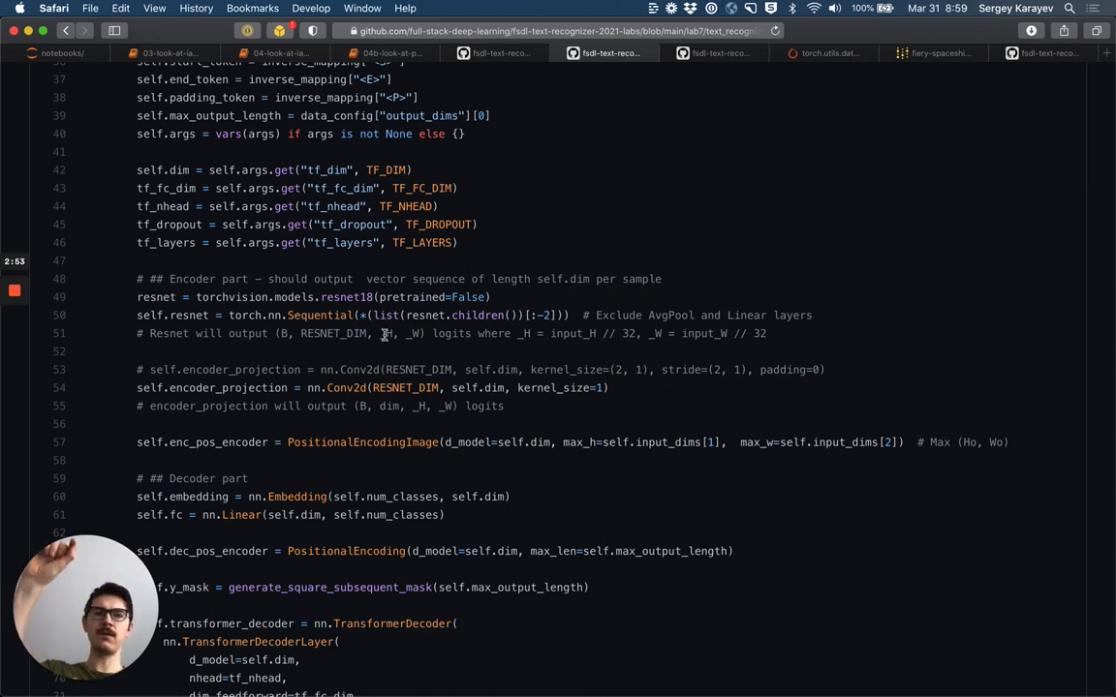
mouse_move(576, 347)
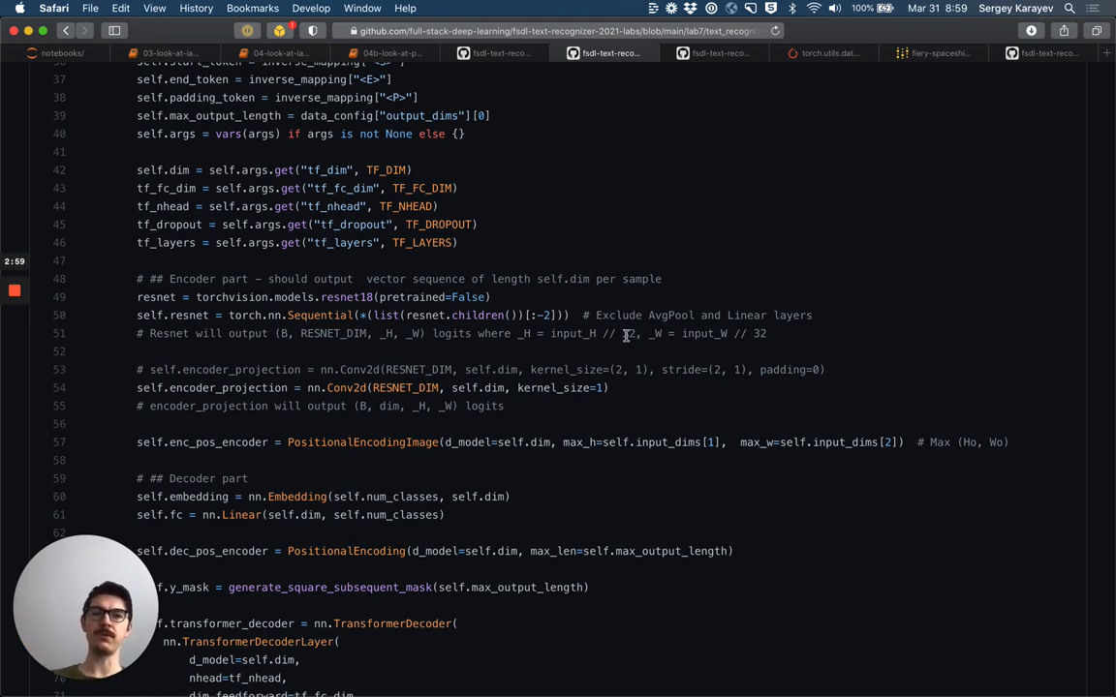
mouse_move(608, 333)
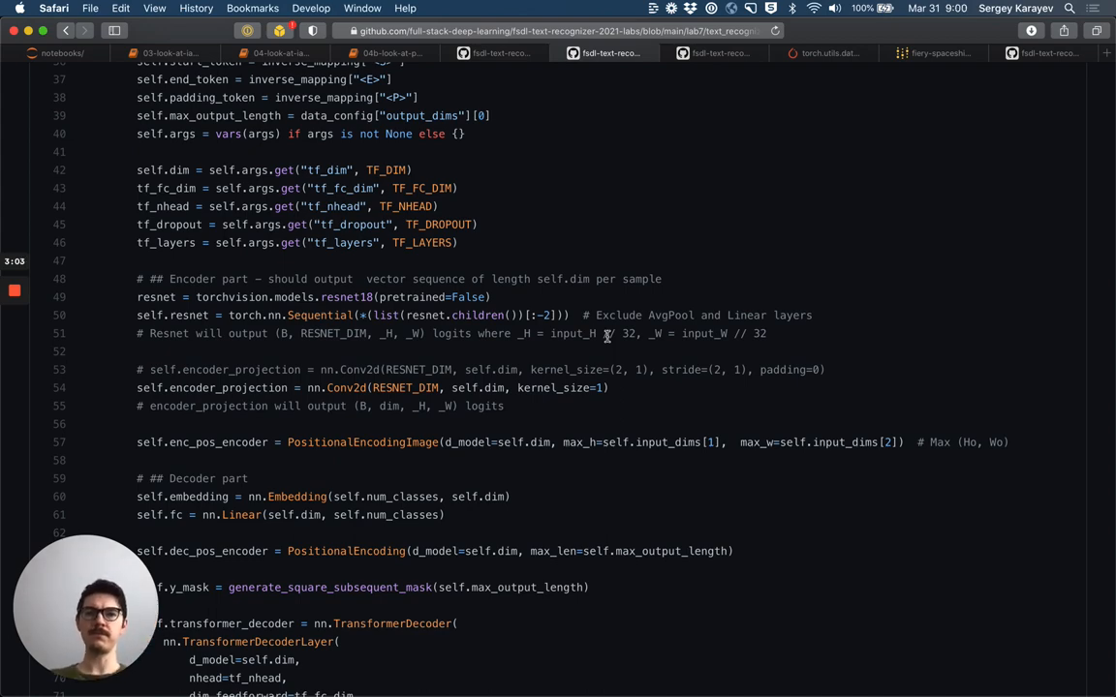
scroll("down", 3)
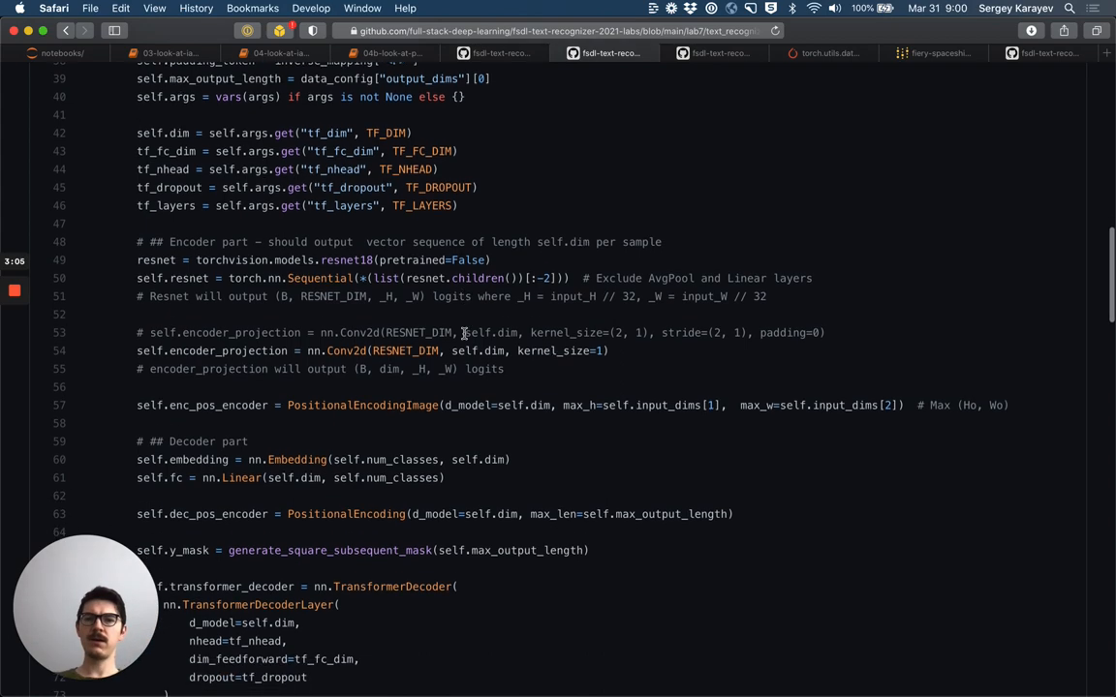
scroll("down", 3)
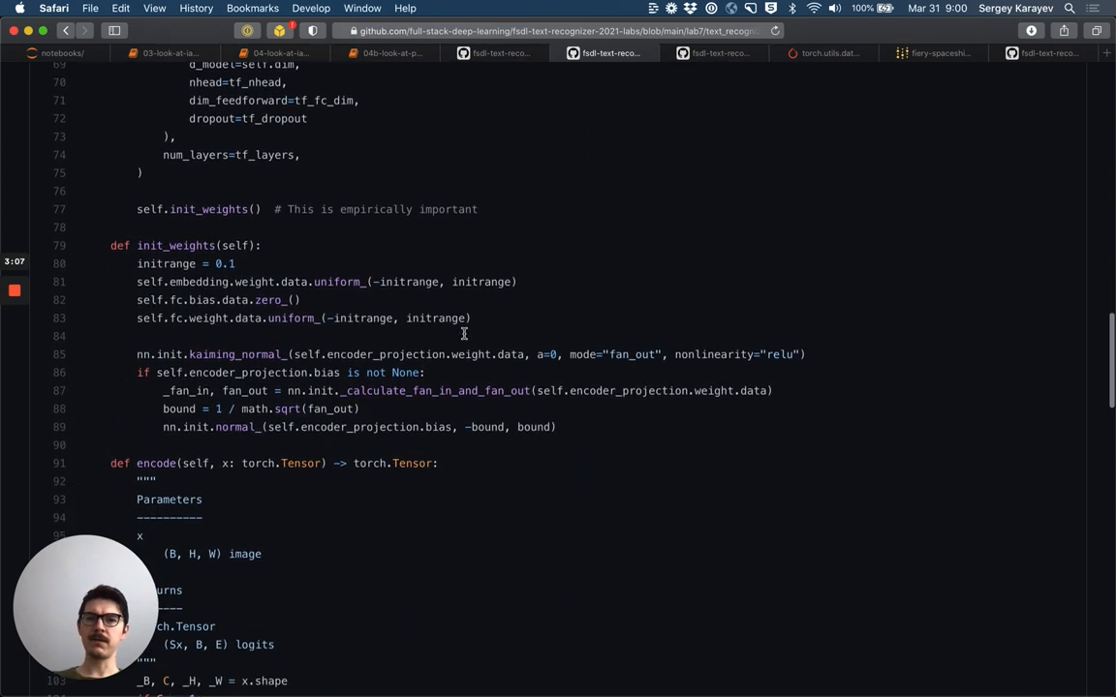
scroll("down", 3)
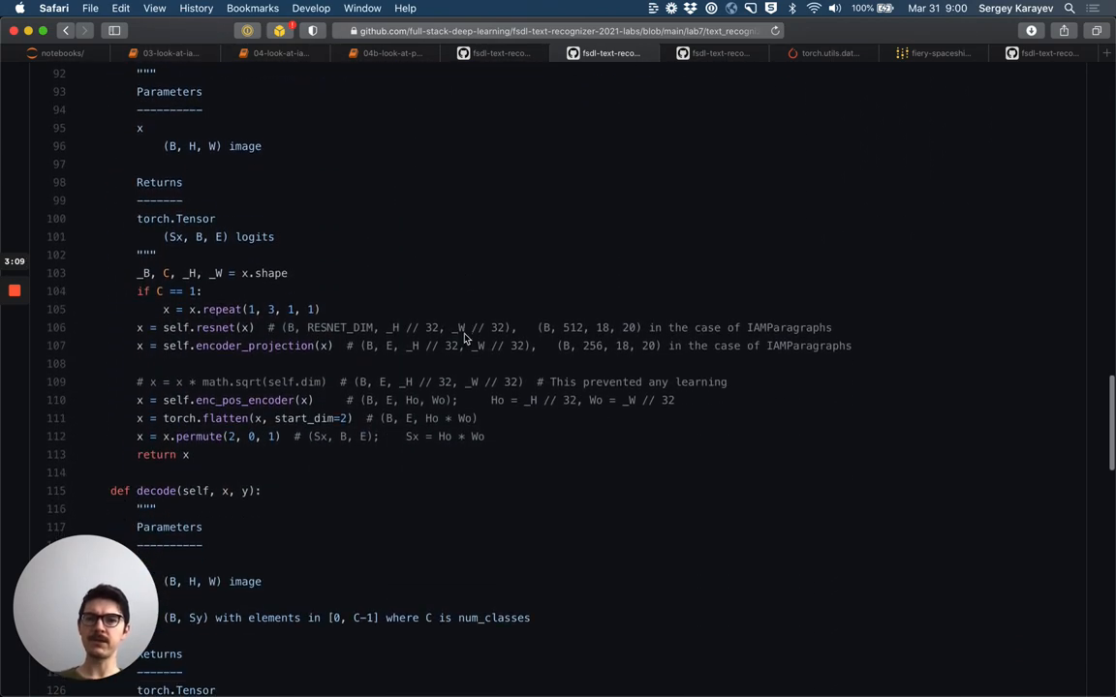
mouse_move(223, 347)
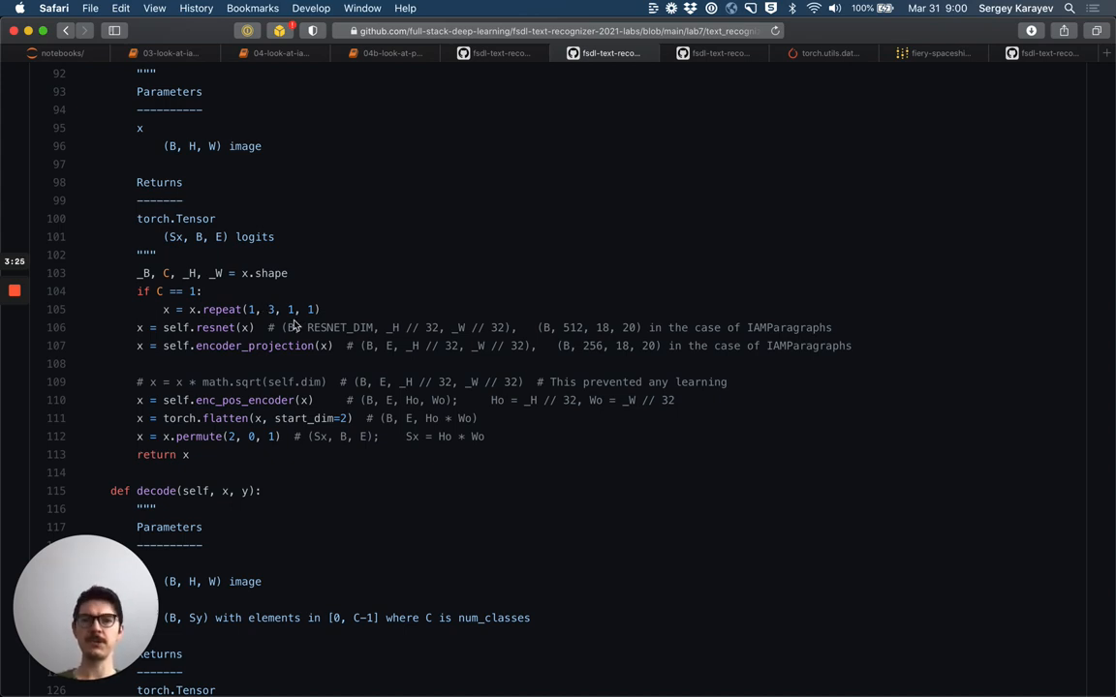
mouse_move(310, 324)
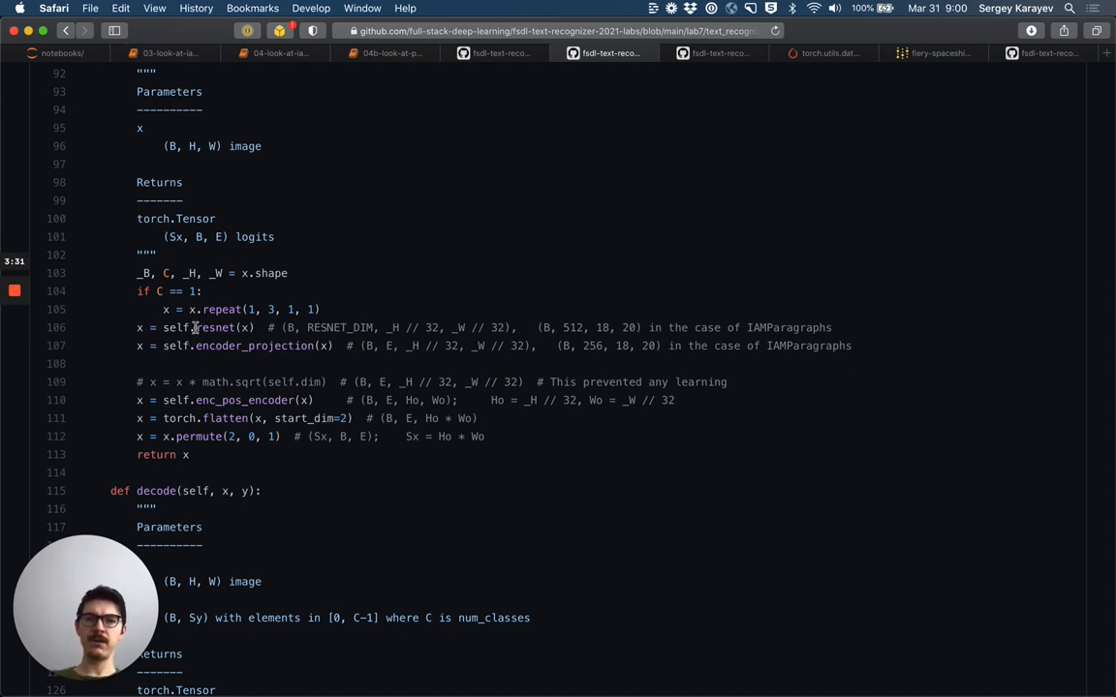
double_click(340, 327)
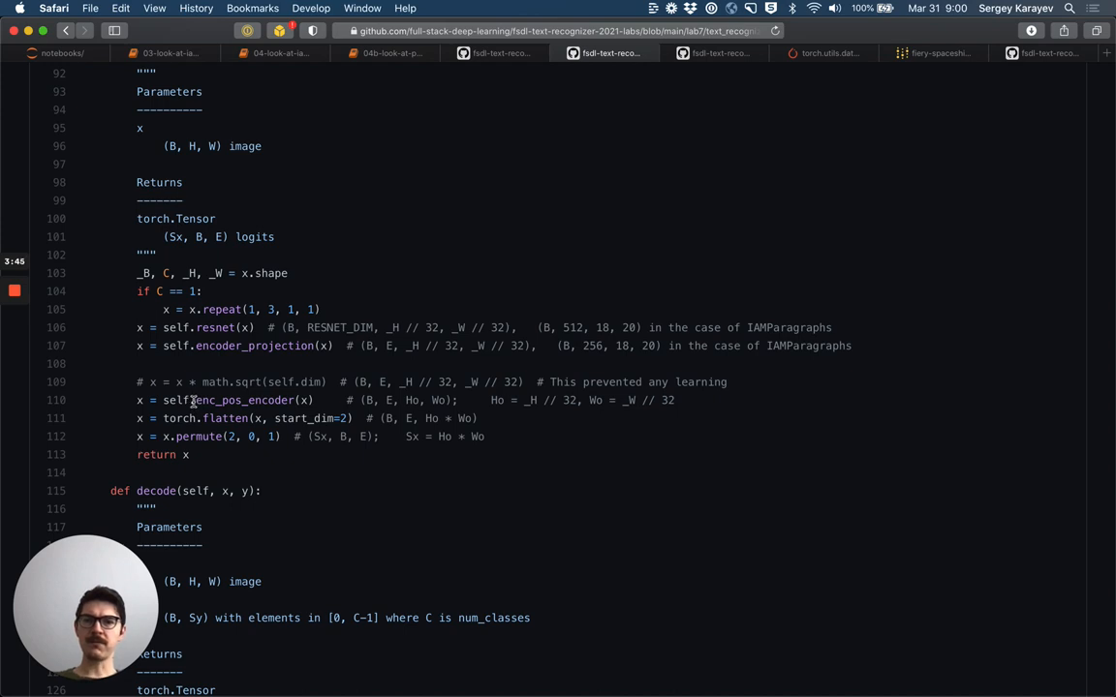
double_click(242, 400)
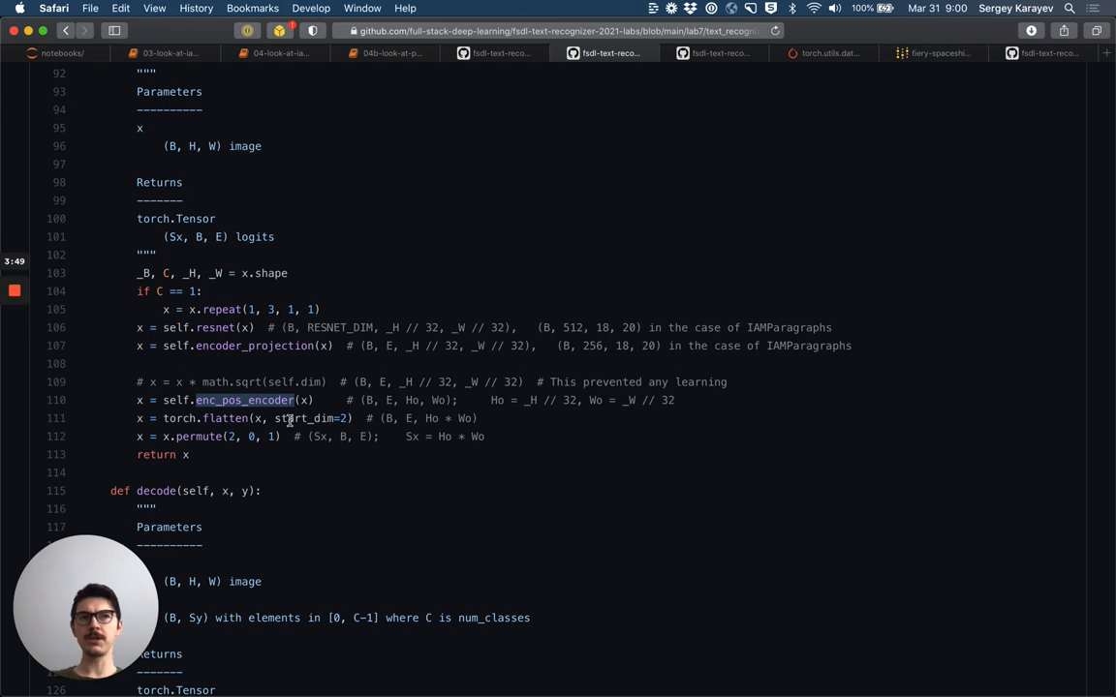
mouse_move(271, 344)
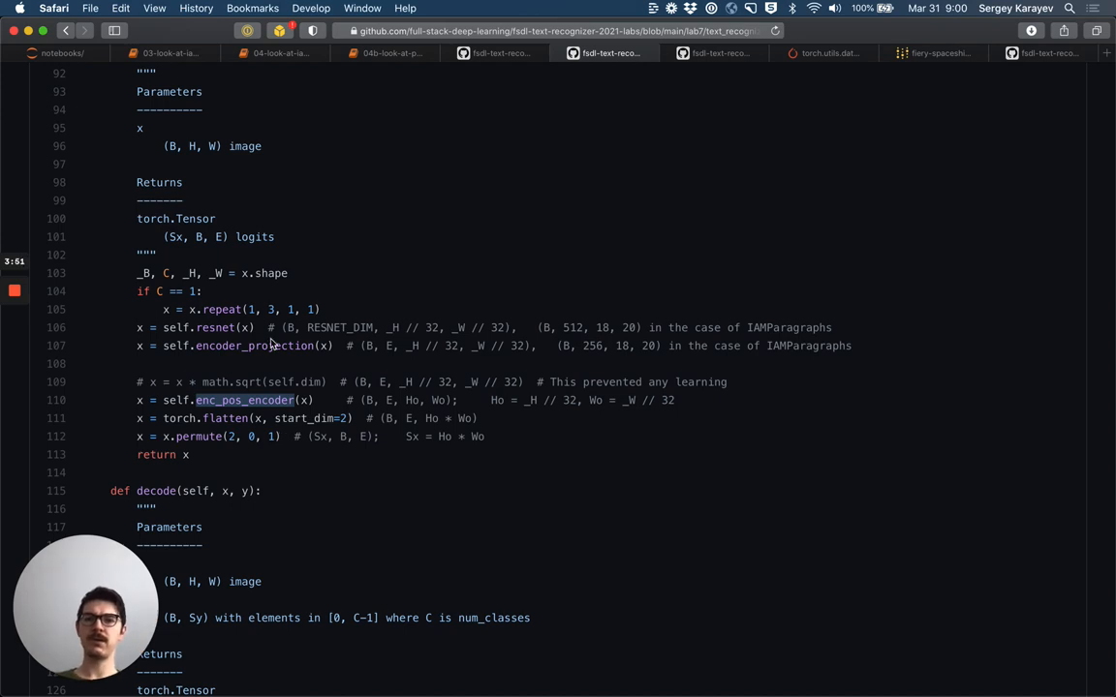
mouse_move(266, 375)
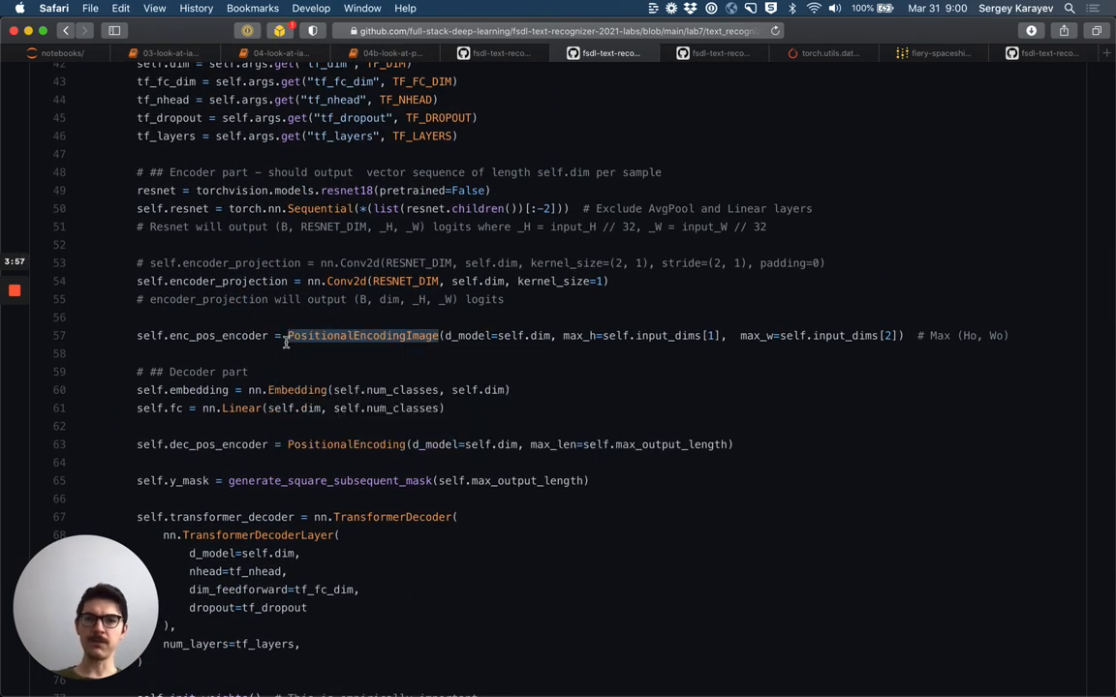
double_click(361, 335)
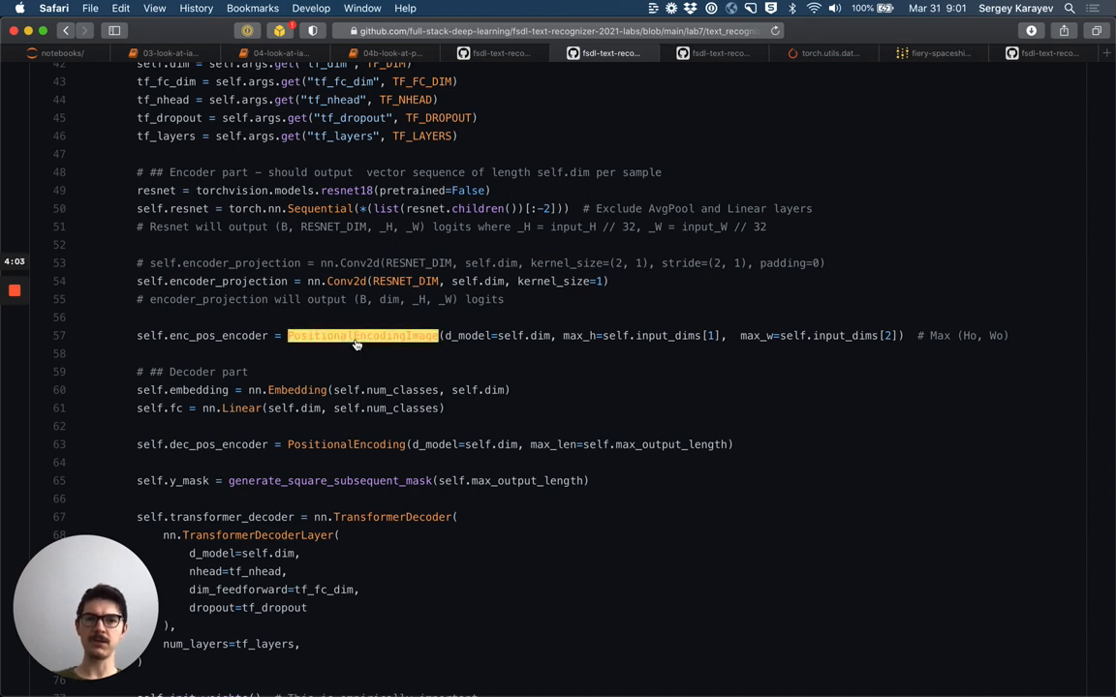
Step: Jump to the PositionalEncodingImage class definition in transformer_util.py and look it over
left_click(715, 53)
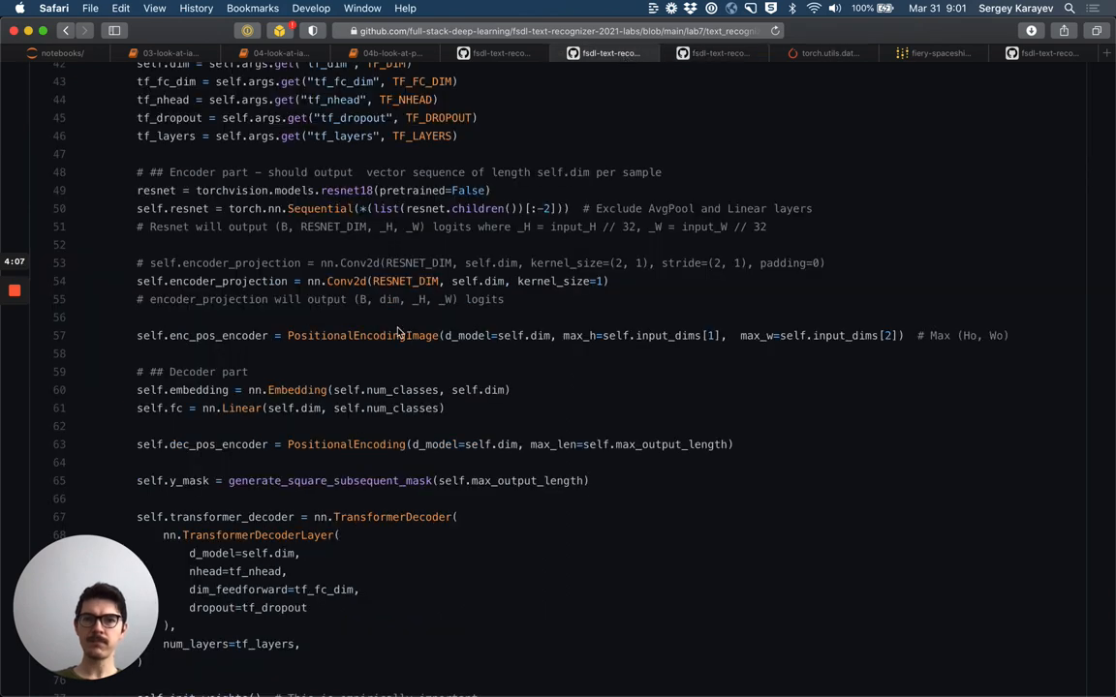
left_click(361, 335)
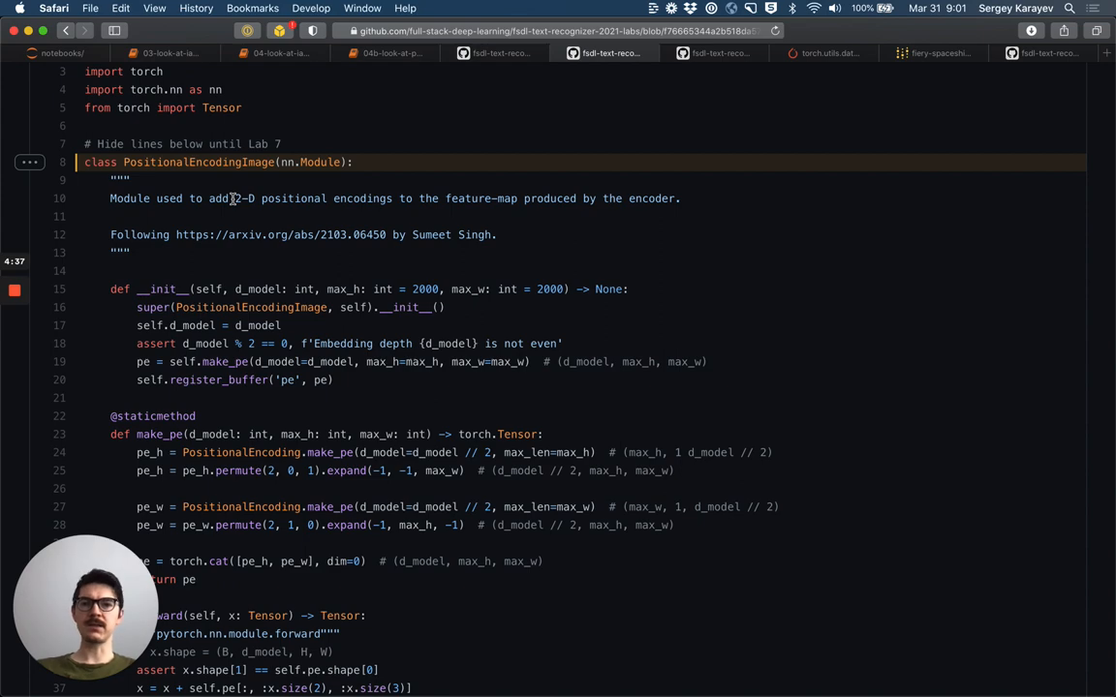
scroll("down", 3)
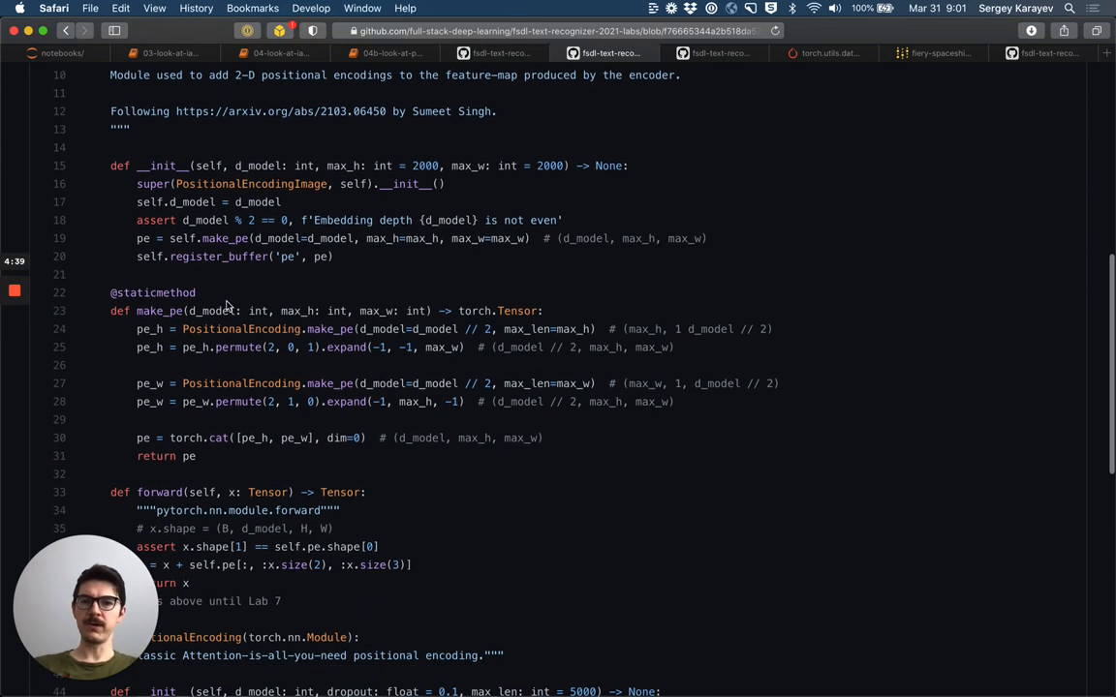
scroll("down", 3)
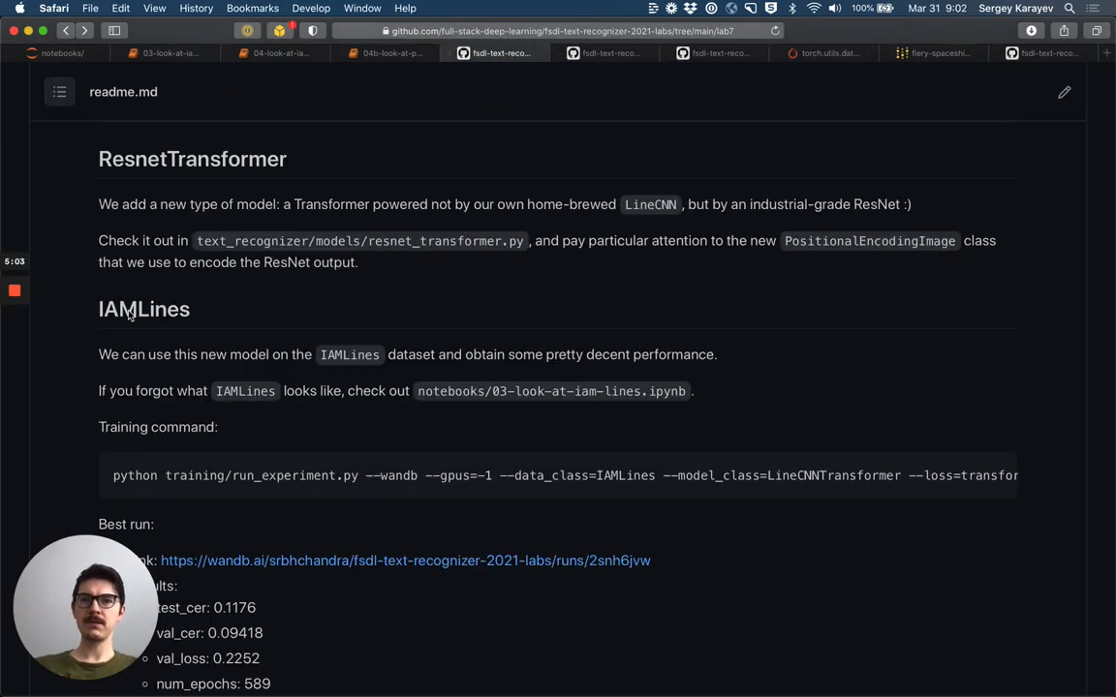
mouse_move(224, 278)
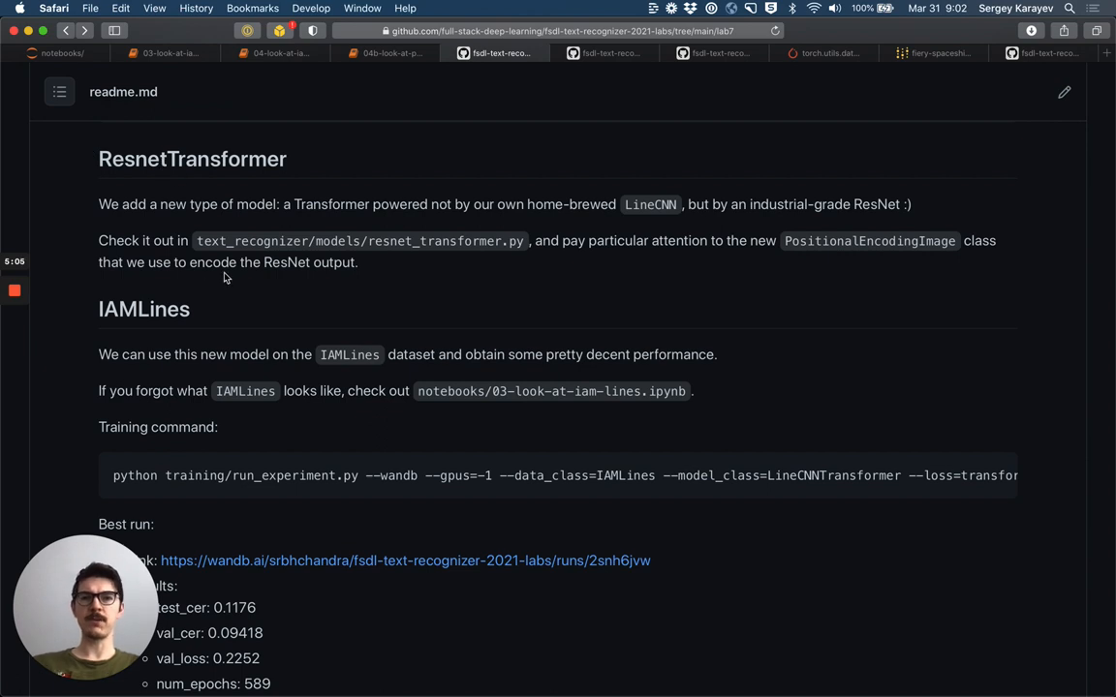
Step: Scroll to the readme's IAMLines section and open the 03-look-at-iam-lines notebook
scroll("down", 3)
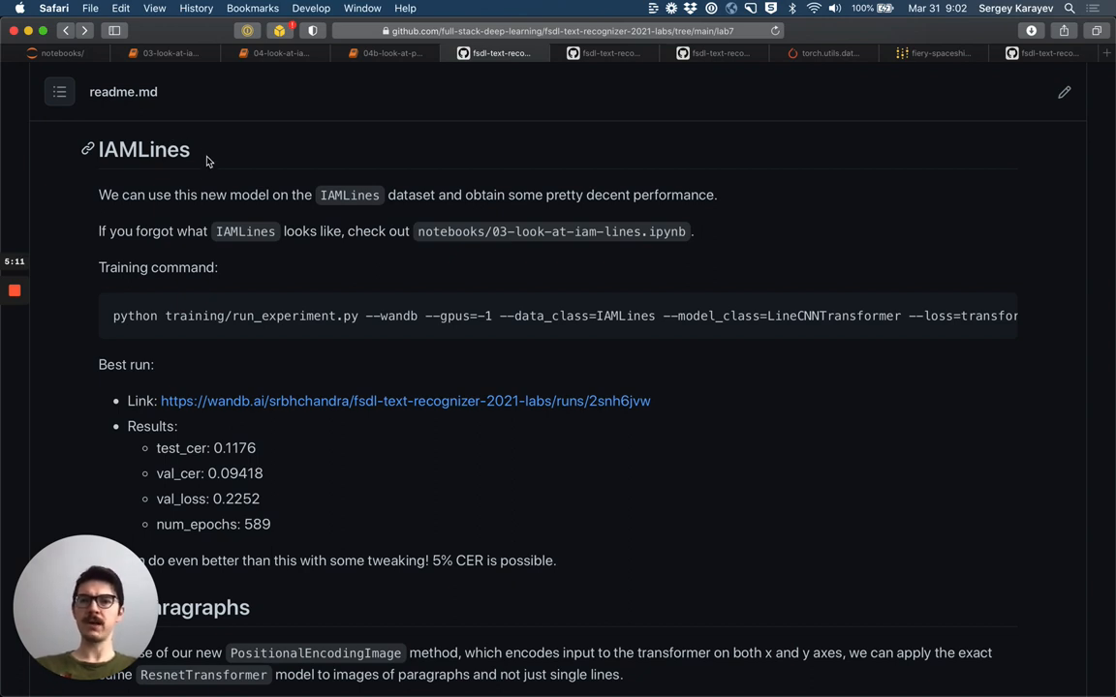
mouse_move(387, 220)
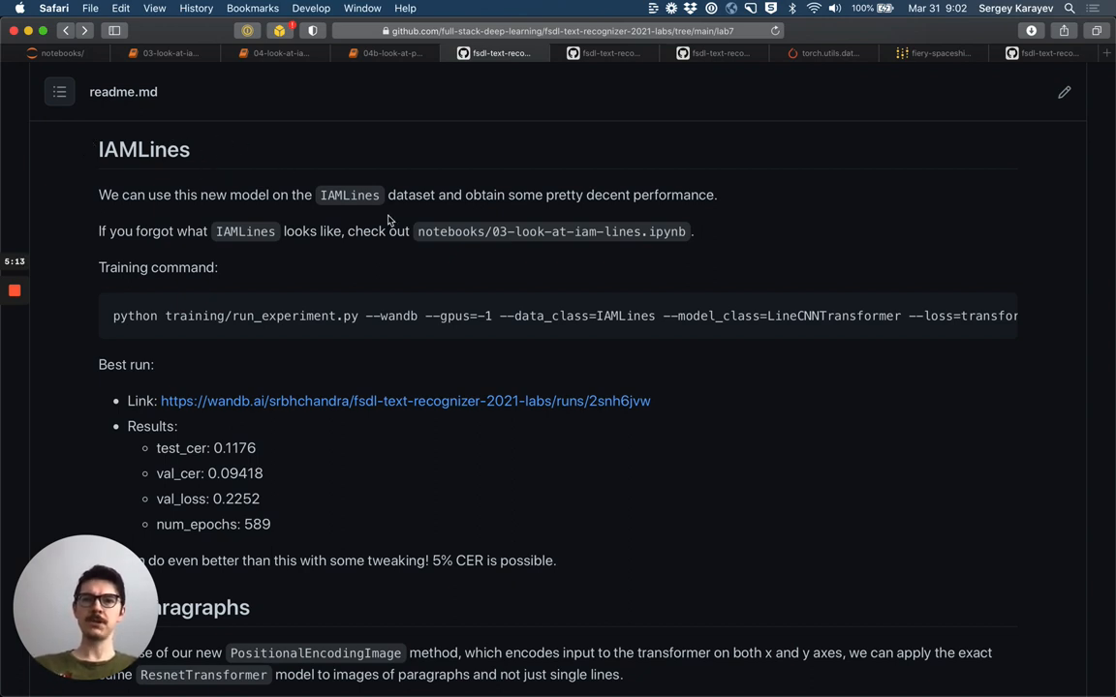
left_click(170, 53)
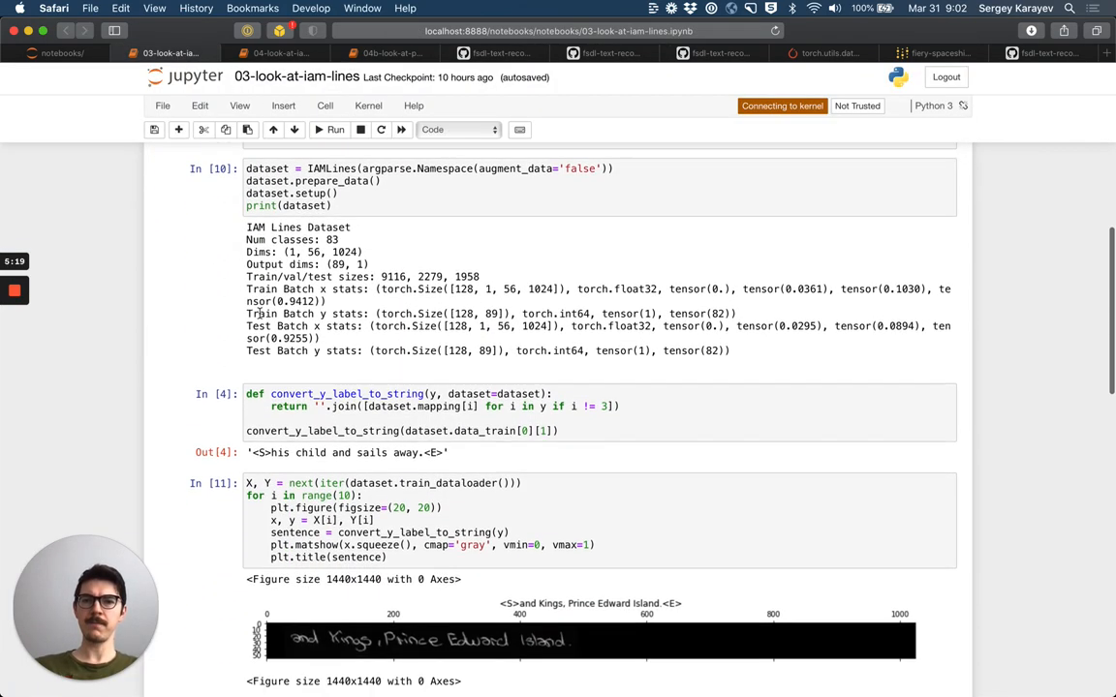
Step: Scroll through the sample handwritten line images and transcriptions in 03-look-at-iam-lines
scroll("down", 3)
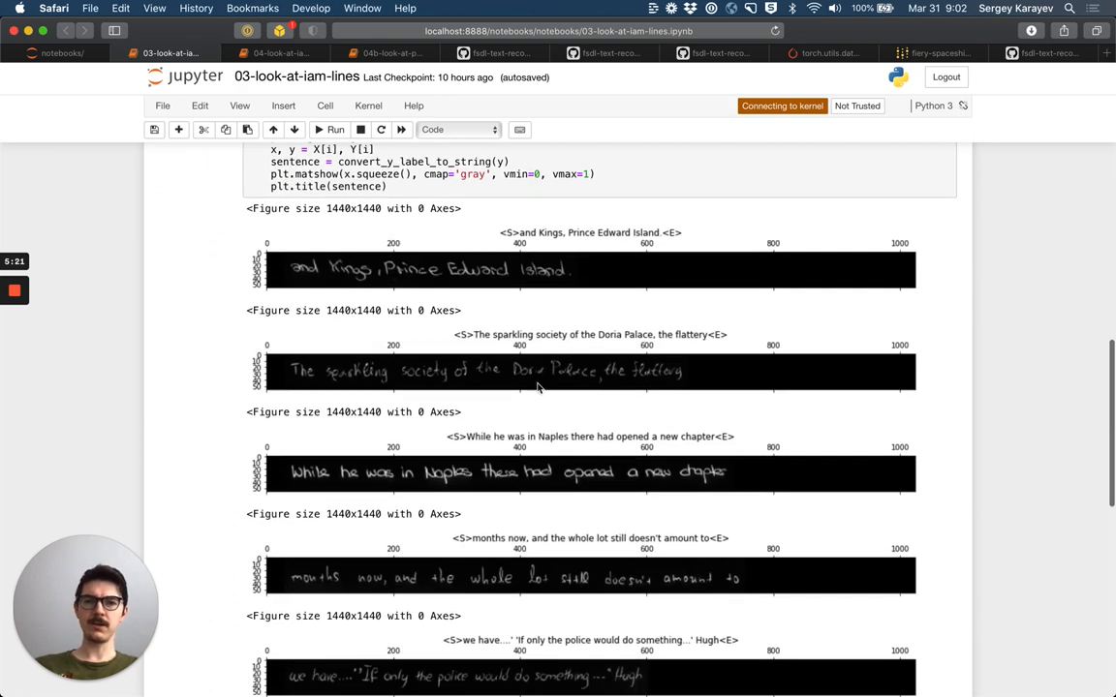
scroll("down", 3)
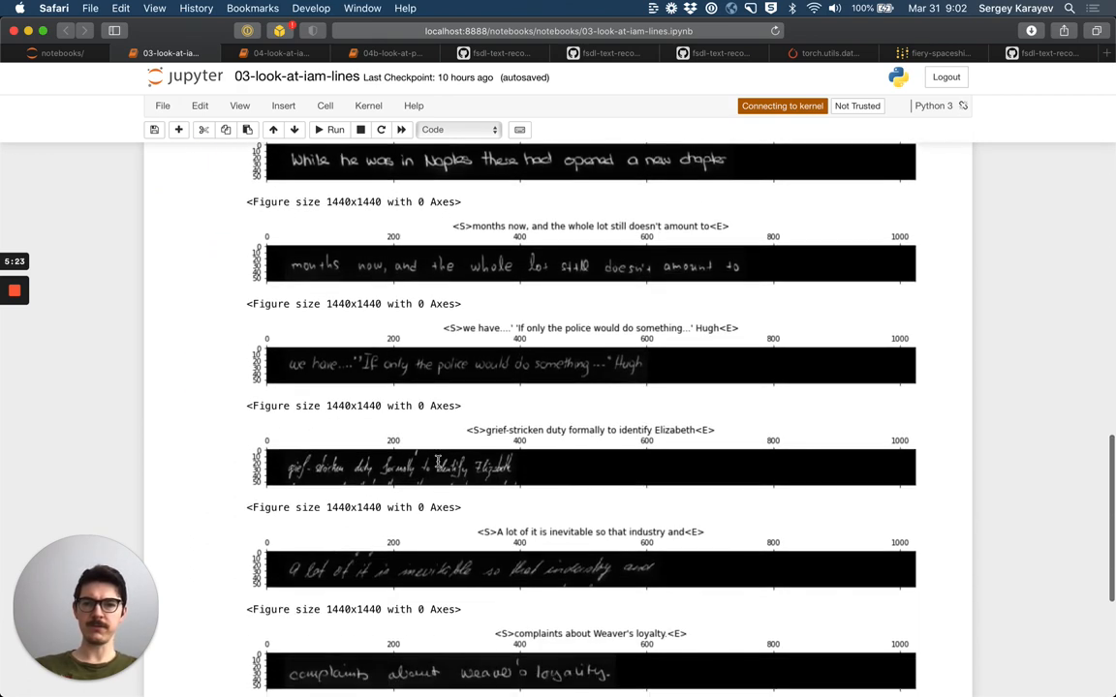
scroll("up", 3)
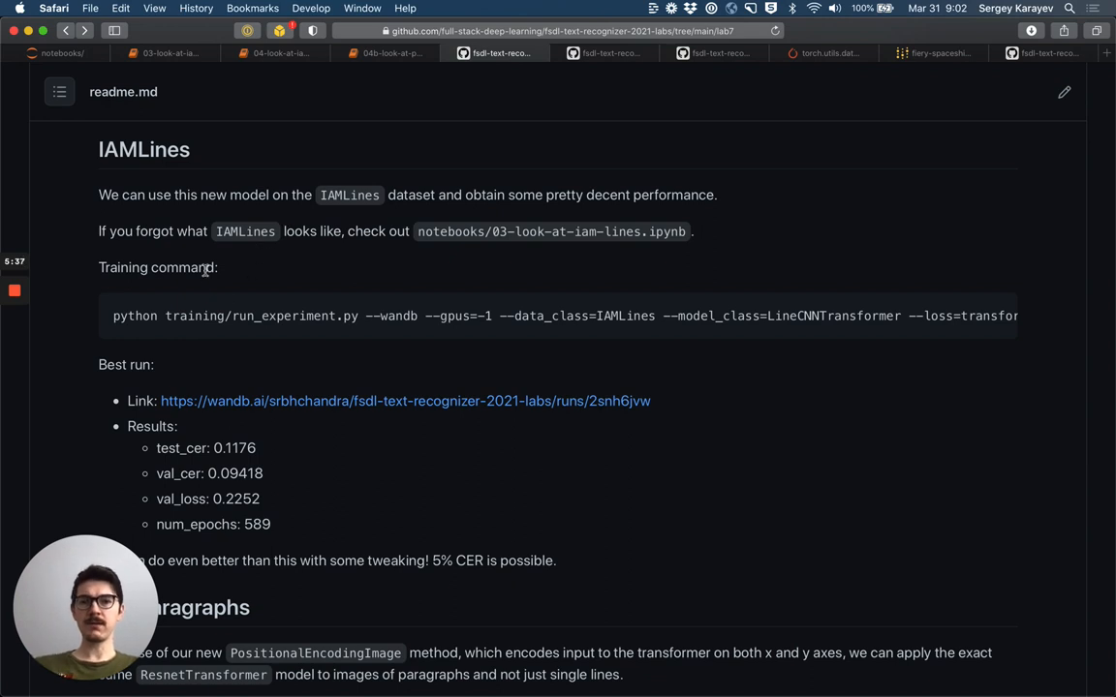
mouse_move(126, 316)
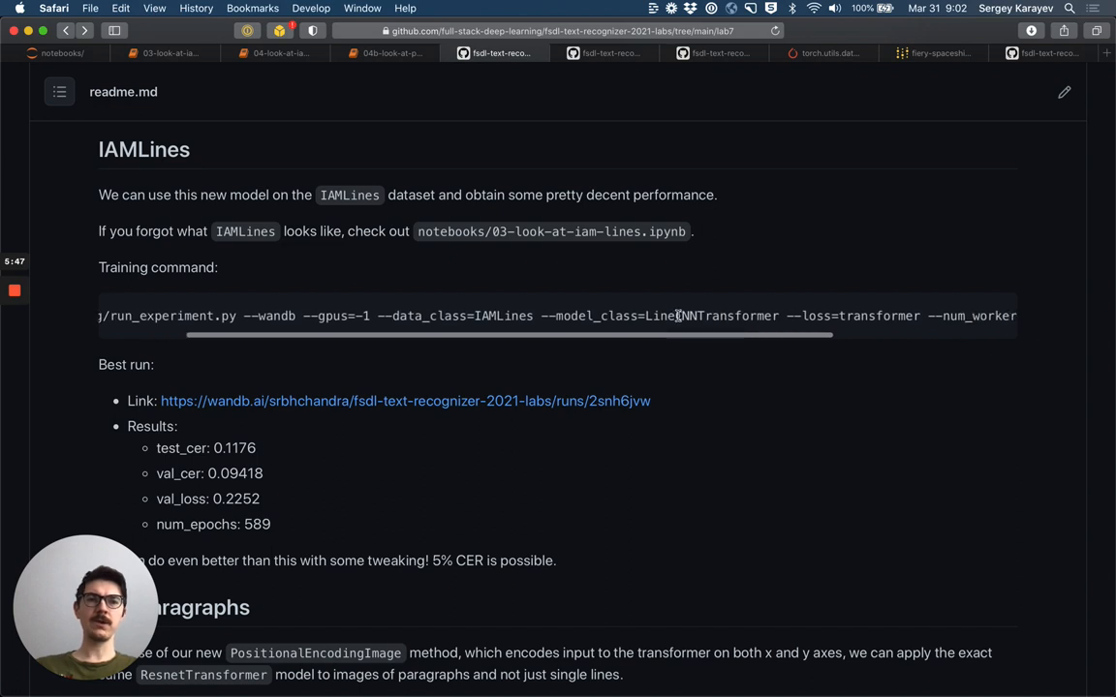
Step: Scroll the IAMLines training command sideways to read it in full
scroll("right", 3)
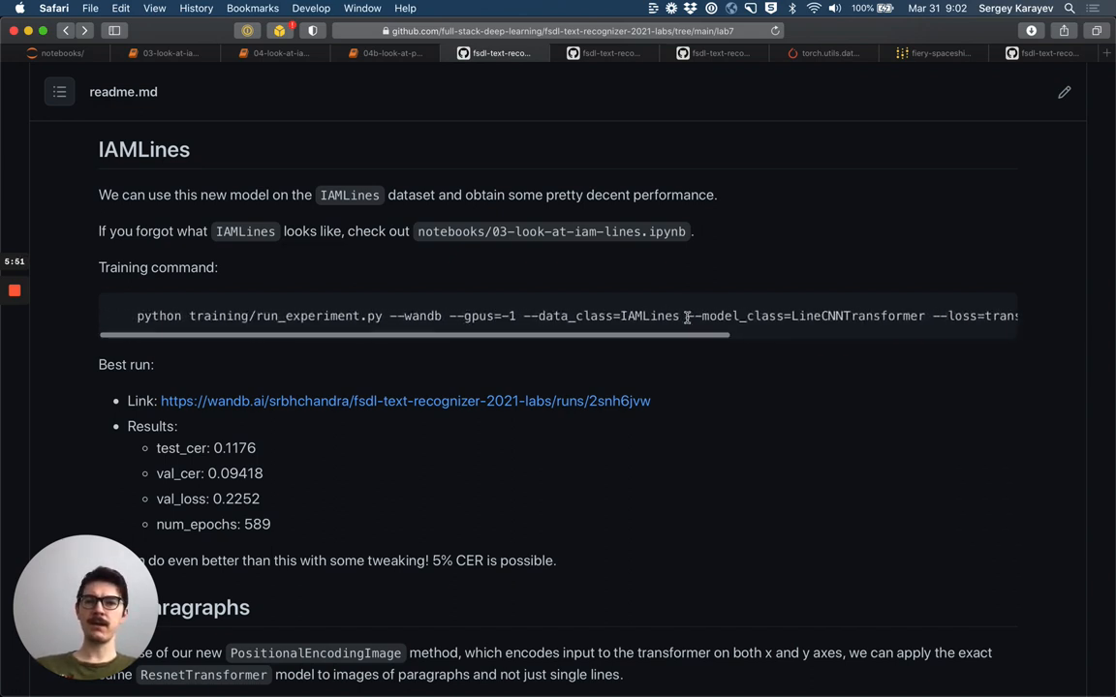
scroll("down", 3)
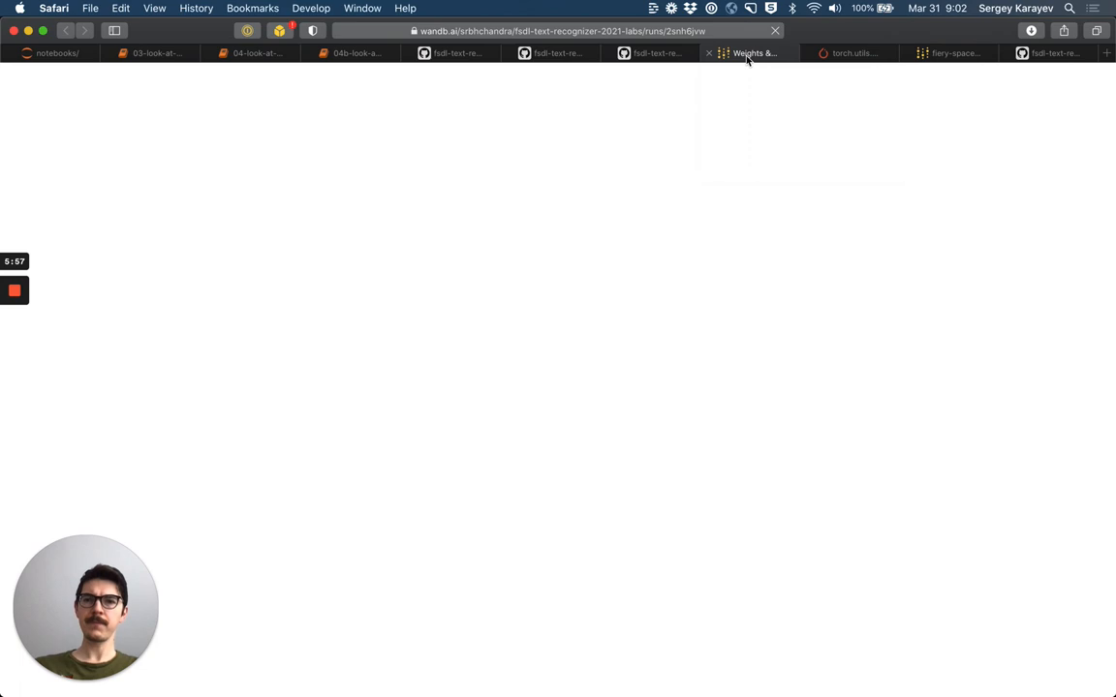
Step: Open the best IAMLines run in Weights & Biases and scroll through its val_loss, val_cer and epoch charts
left_click(451, 54)
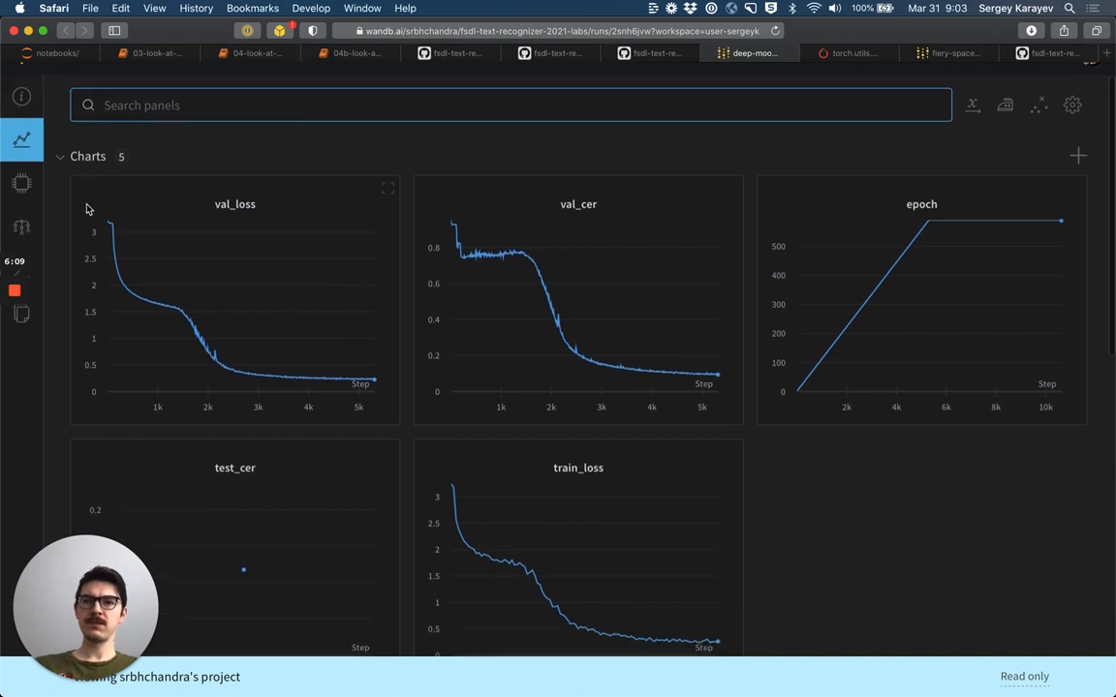
mouse_move(130, 297)
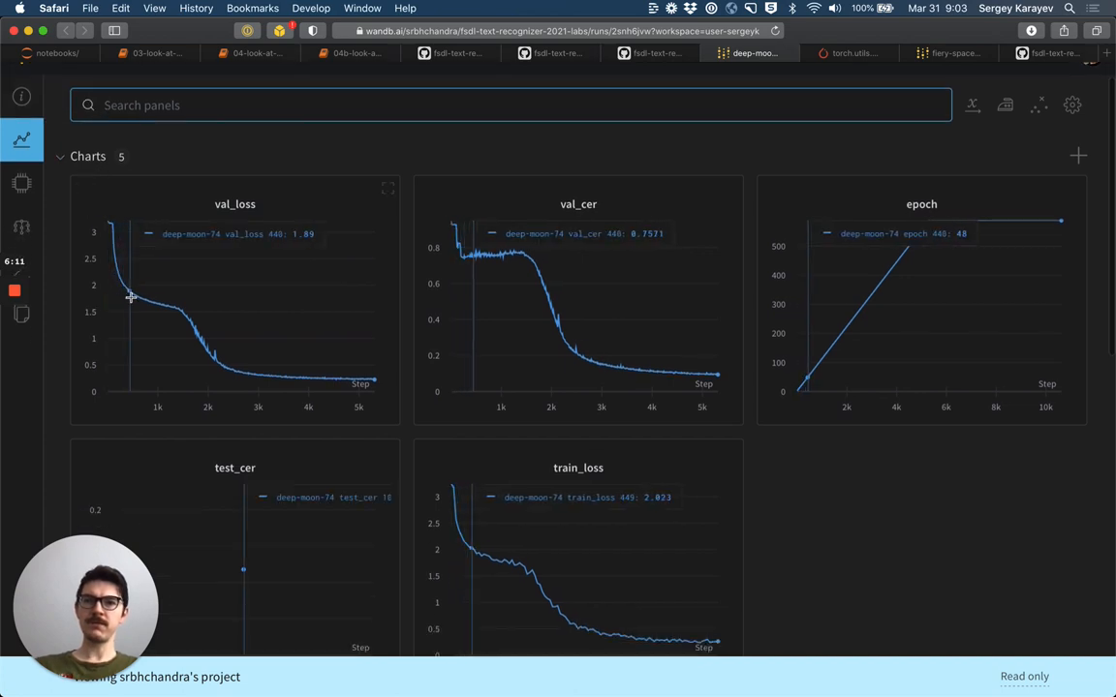
mouse_move(247, 395)
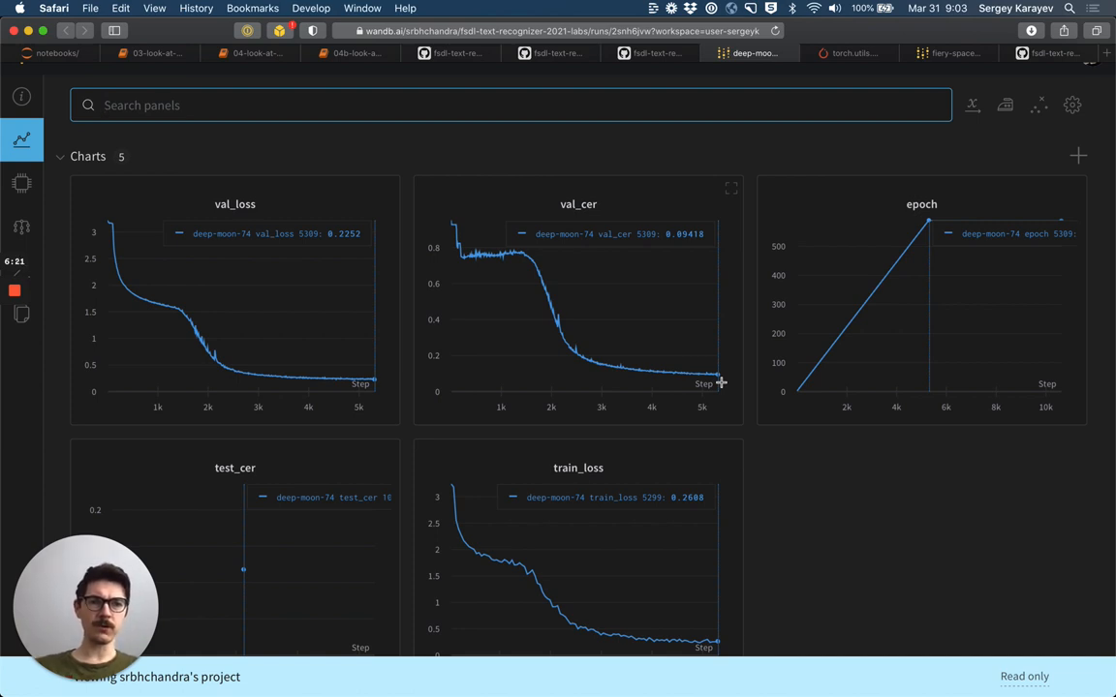
scroll("down", 3)
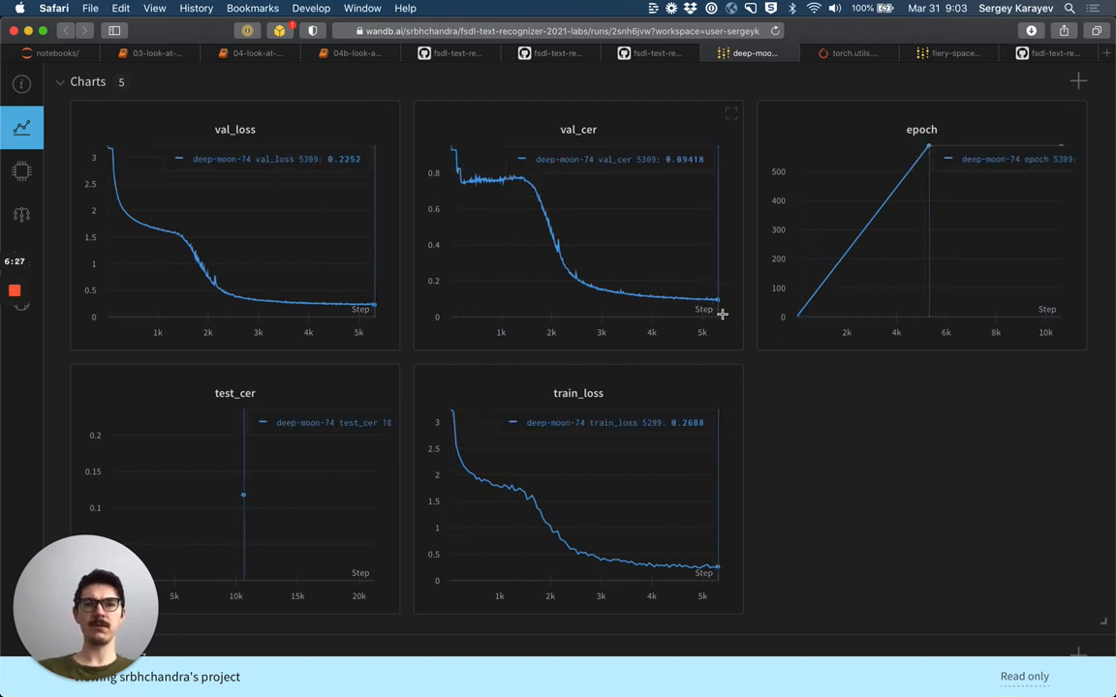
scroll("down", 3)
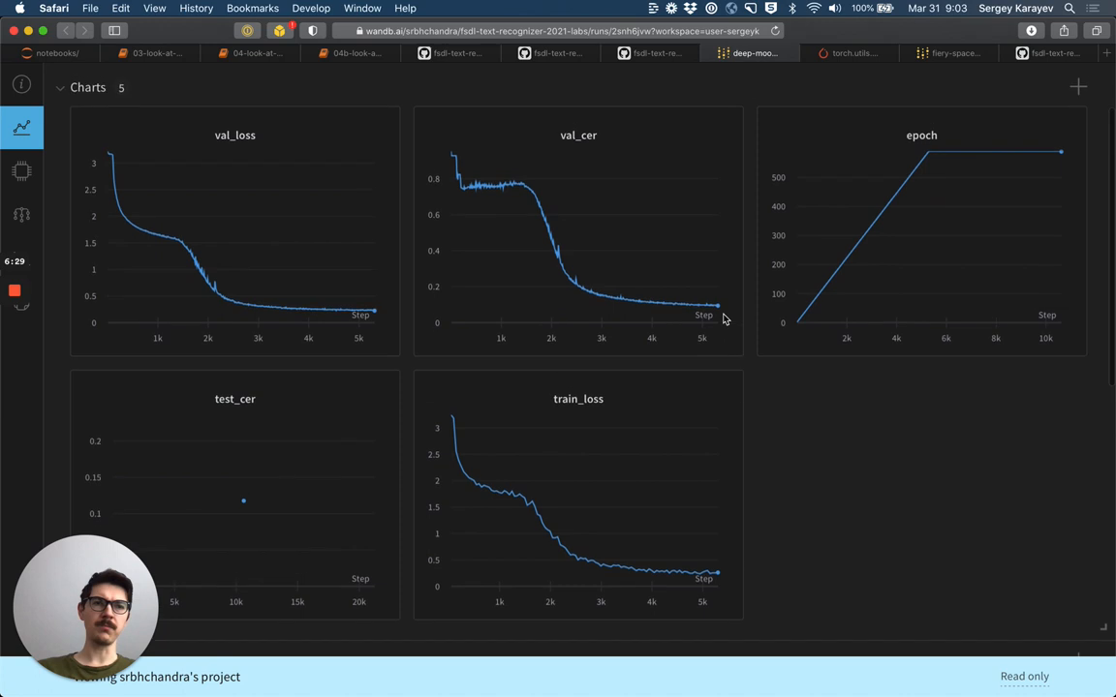
Step: Return to the Lab 7 readme tab and scroll down to the IAMParagraphs section
left_click(450, 53)
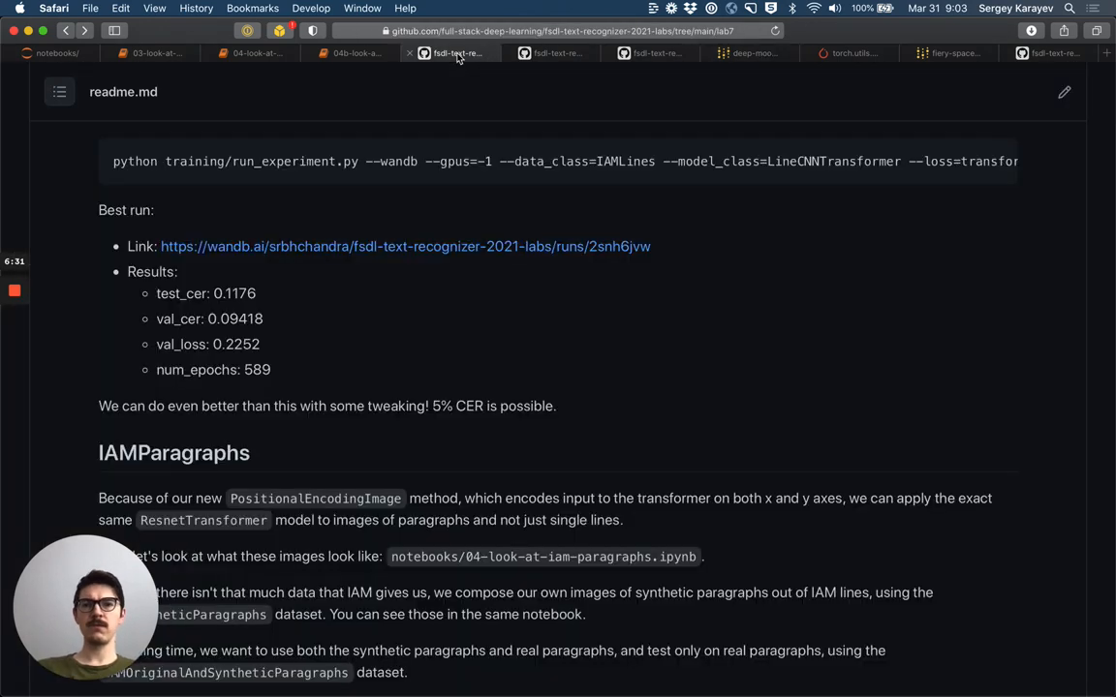
double_click(235, 293)
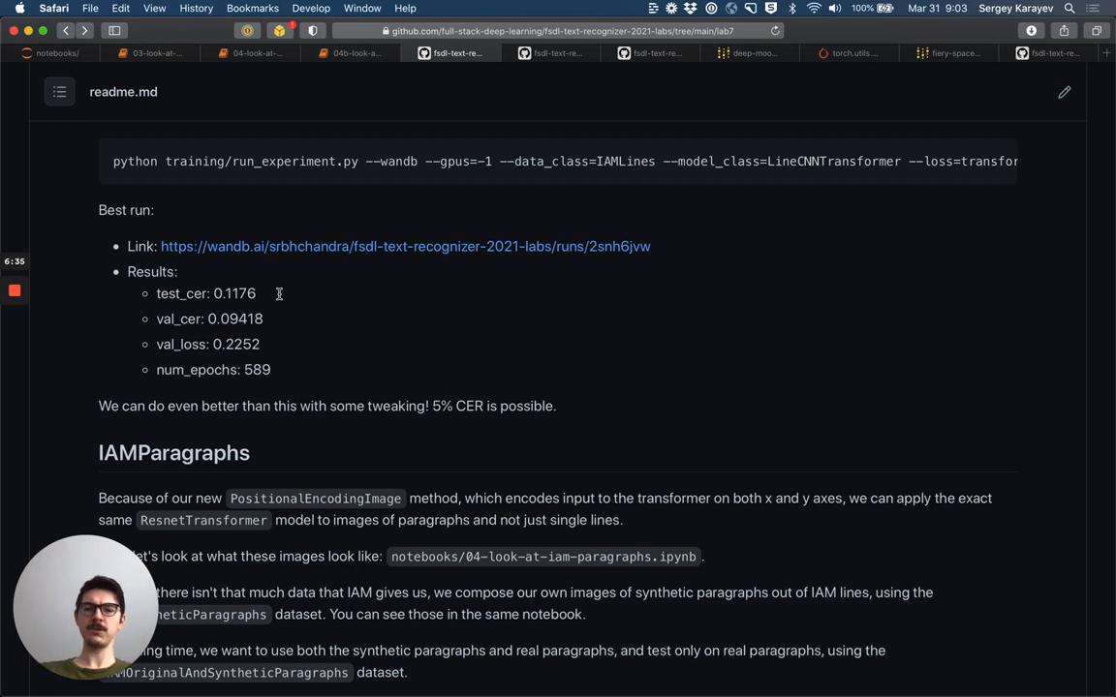
mouse_move(313, 443)
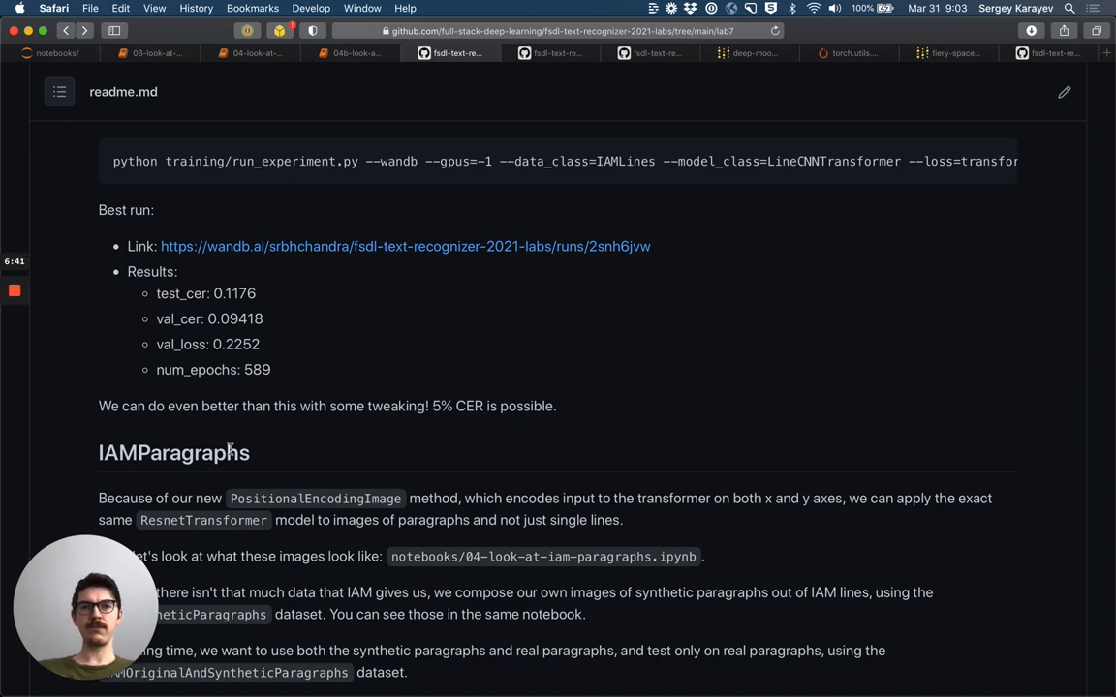
scroll("down", 3)
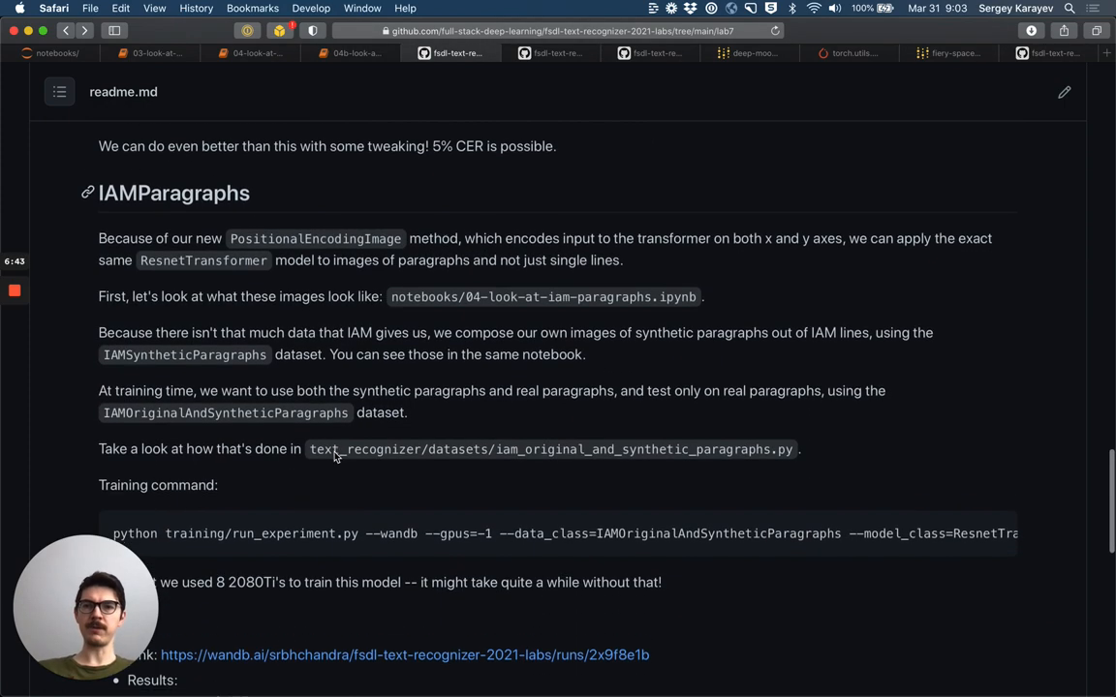
scroll("down", 3)
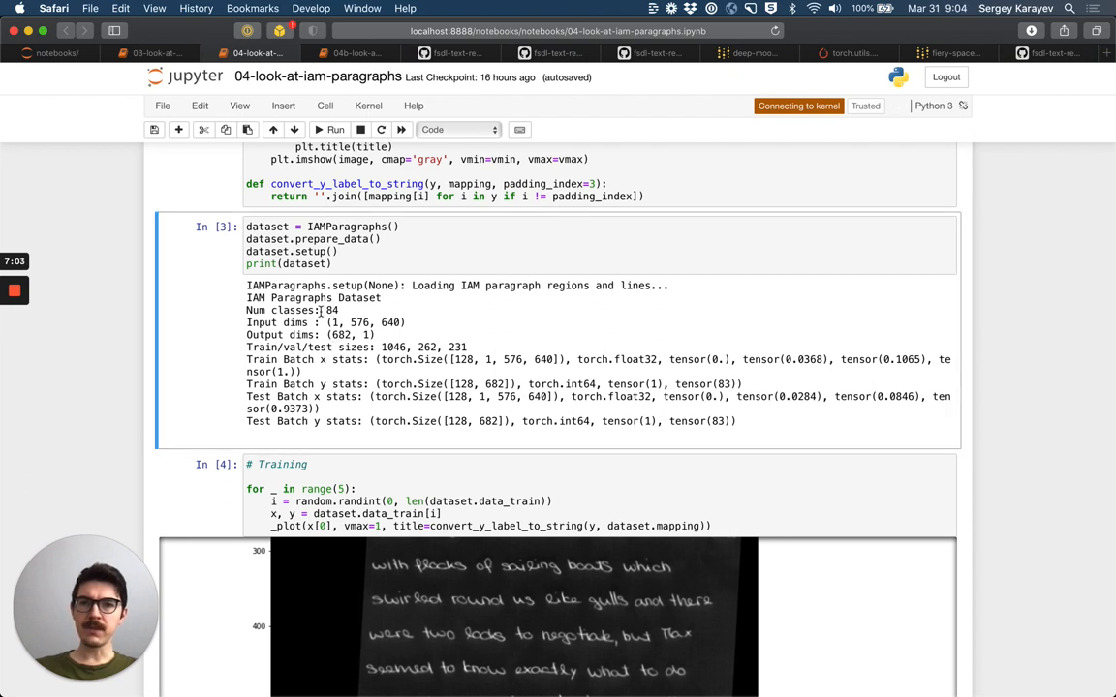
Step: Scroll through 04-look-at-iam-paragraphs' training paragraph images and transcriptions down to the test-set samples
double_click(393, 346)
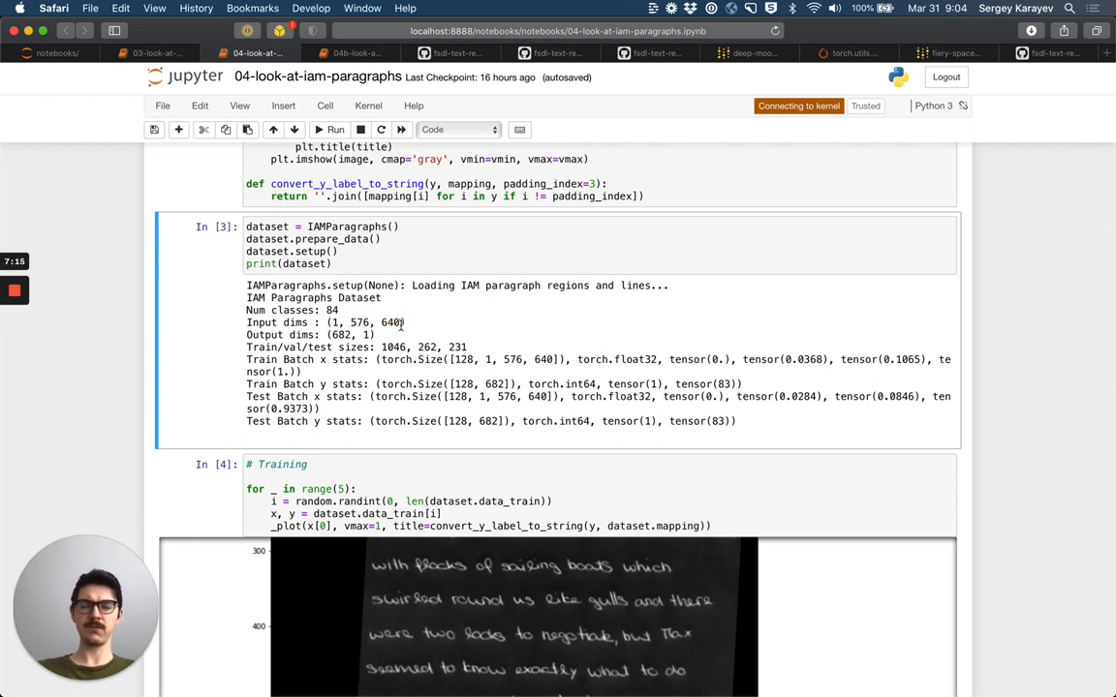
scroll("down", 3)
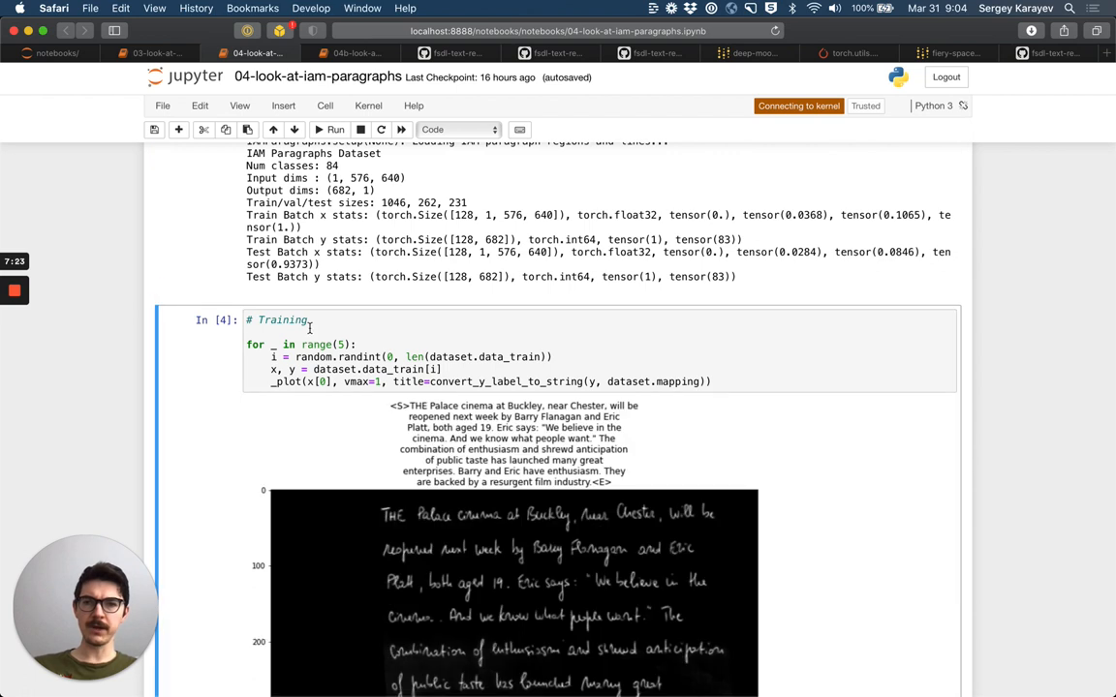
scroll("down", 3)
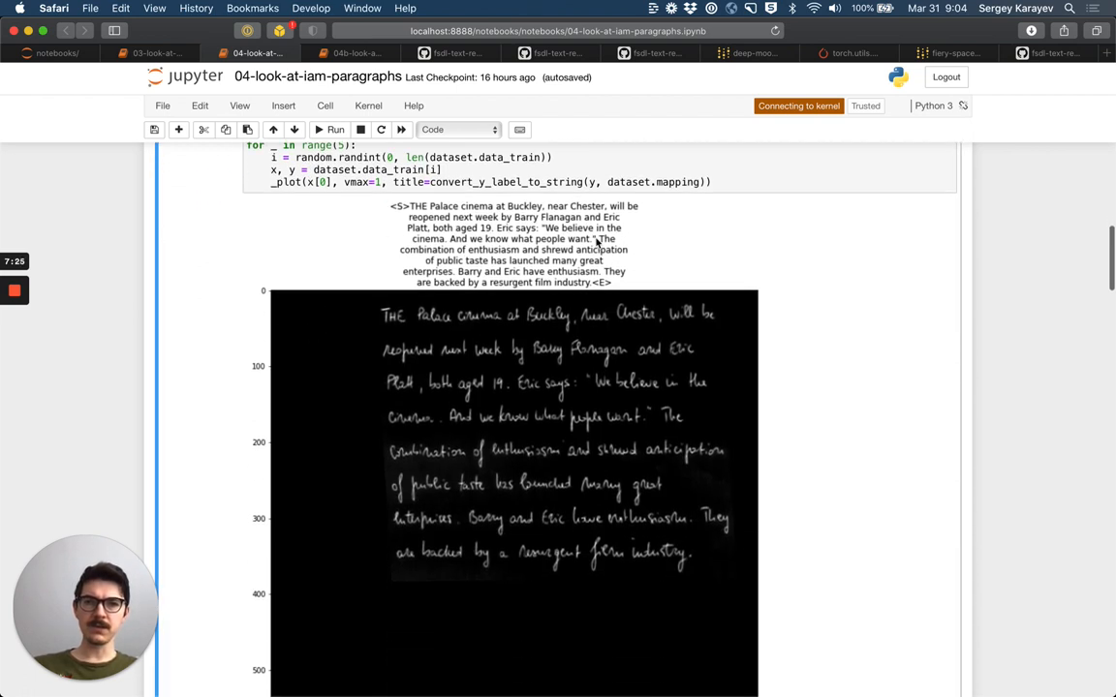
mouse_move(435, 215)
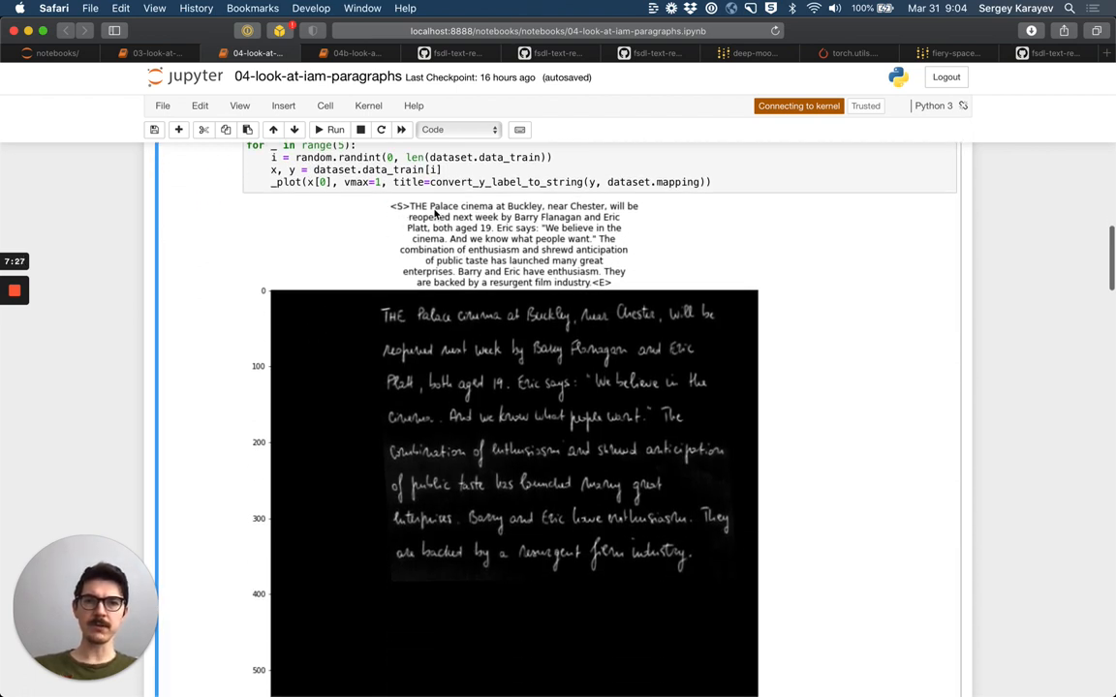
mouse_move(647, 239)
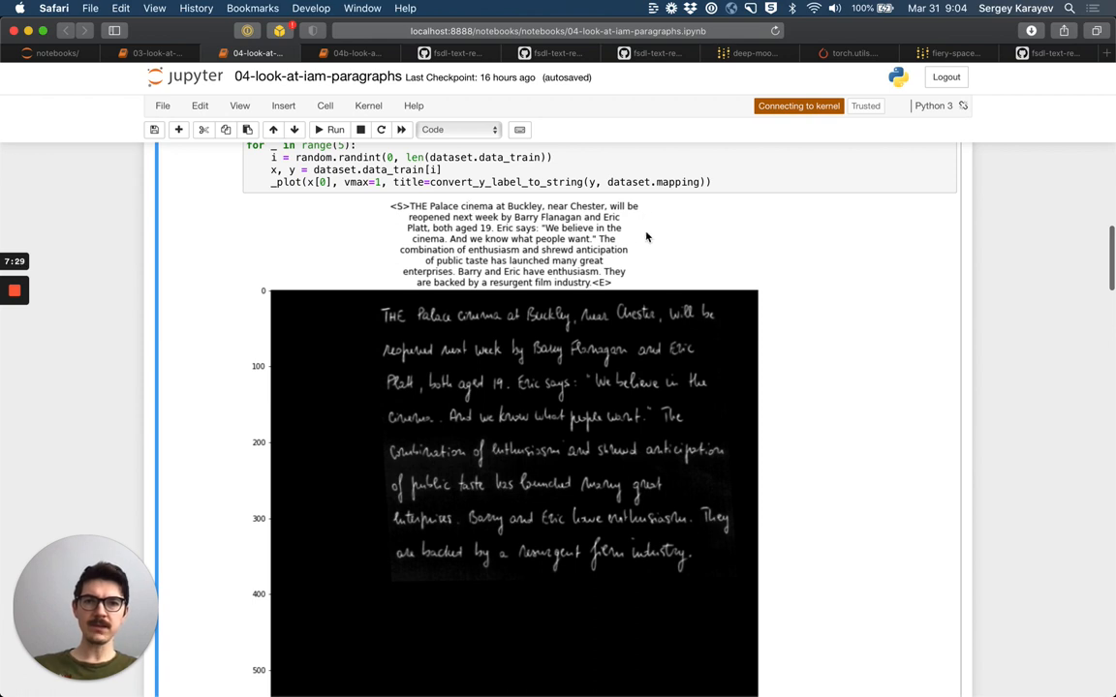
mouse_move(641, 209)
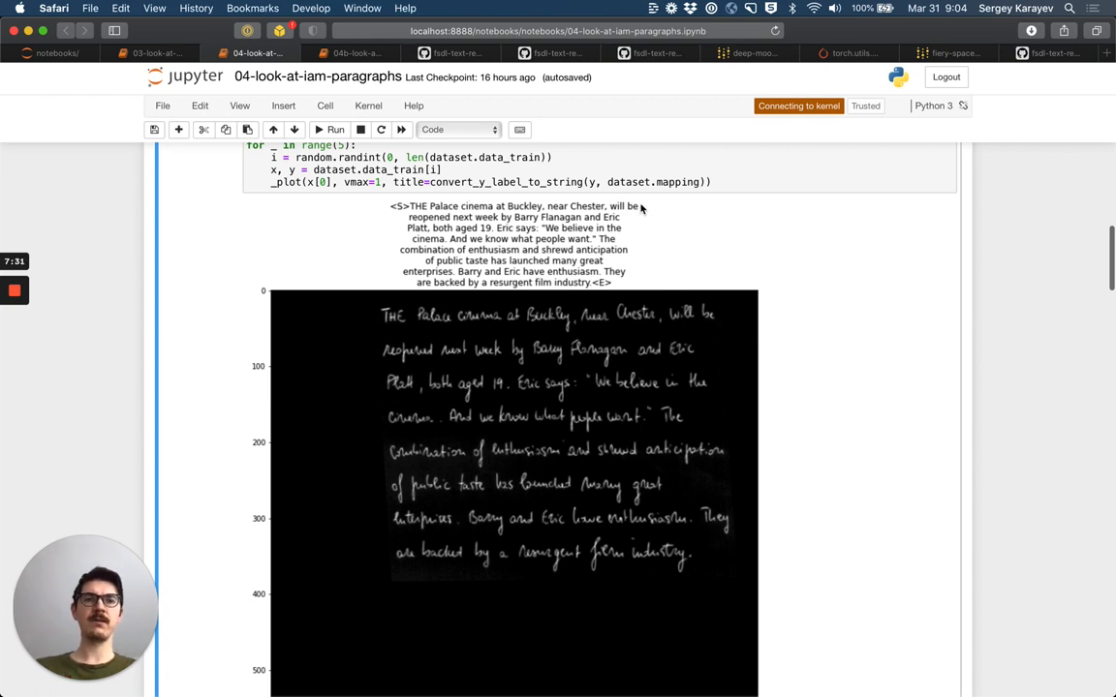
mouse_move(581, 214)
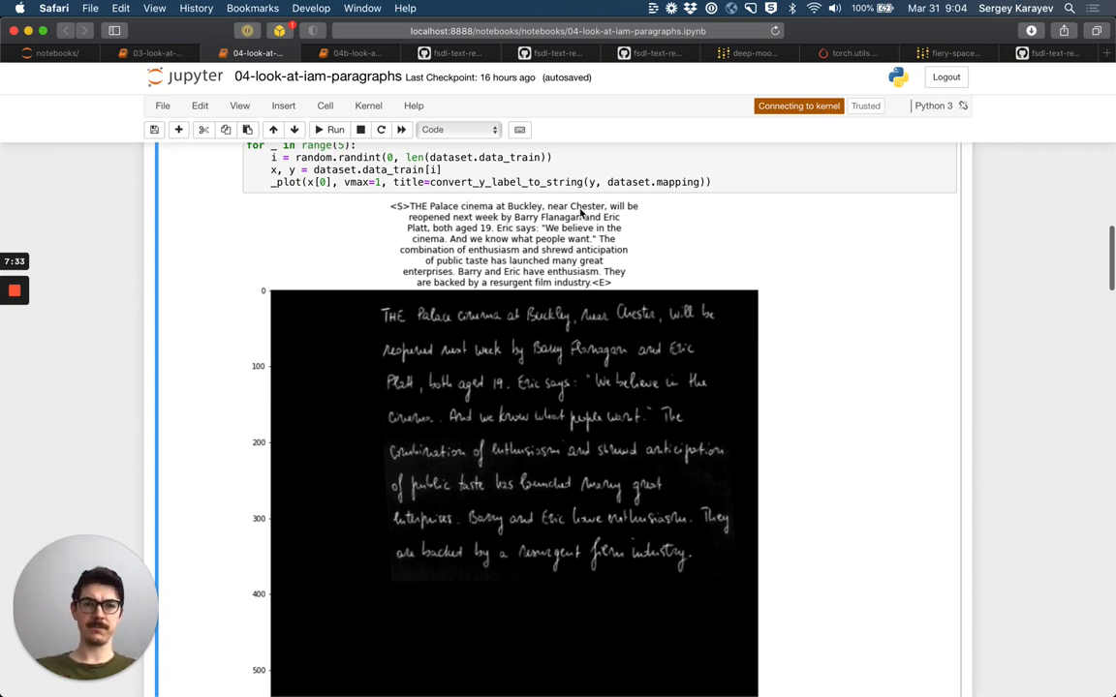
mouse_move(378, 324)
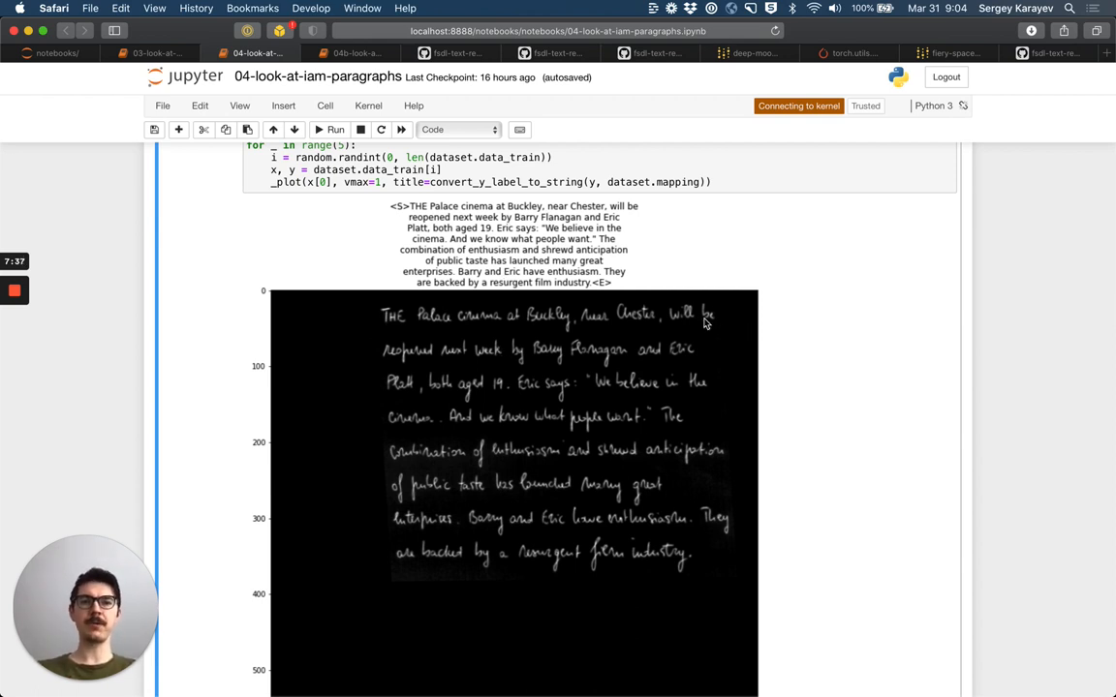
scroll("down", 3)
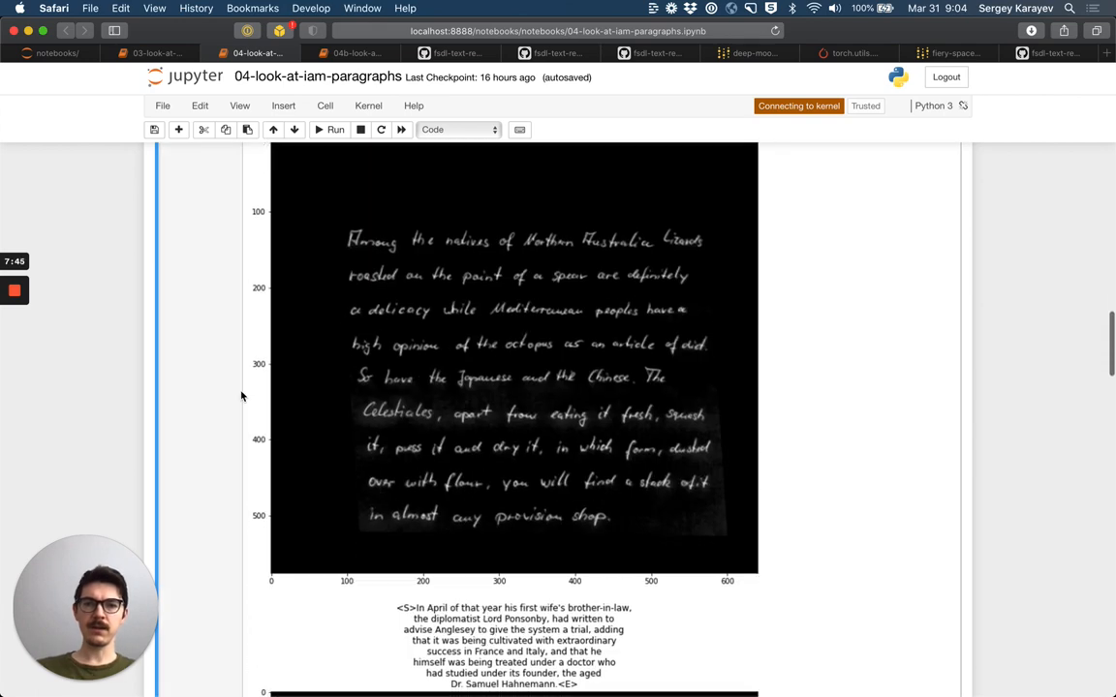
scroll("down", 3)
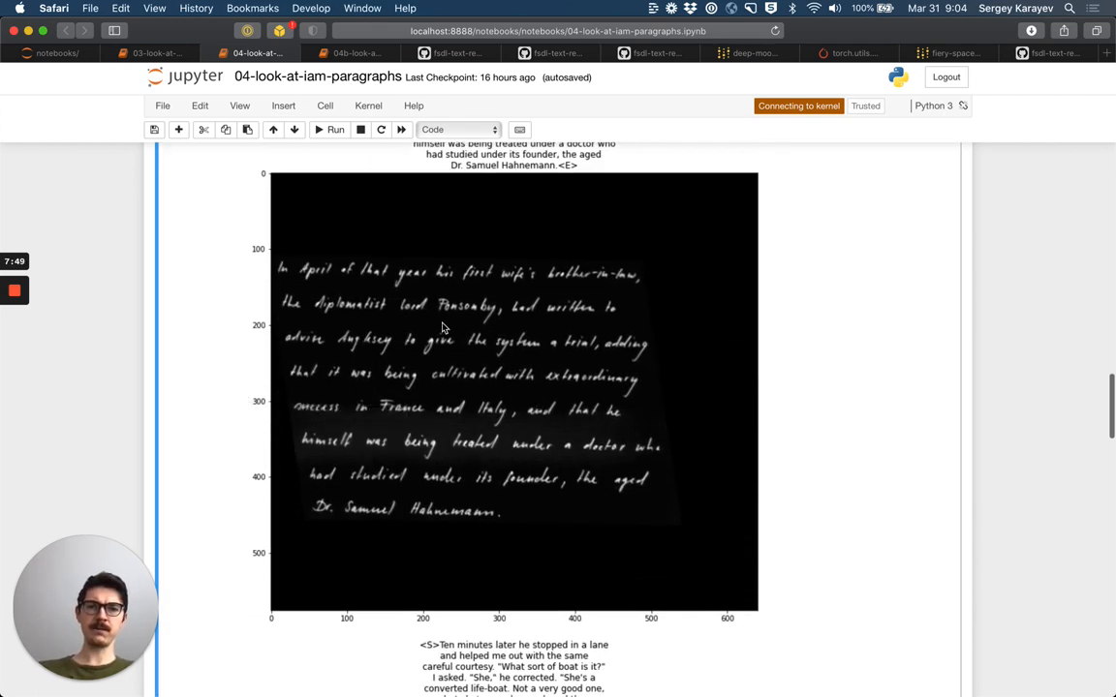
scroll("down", 3)
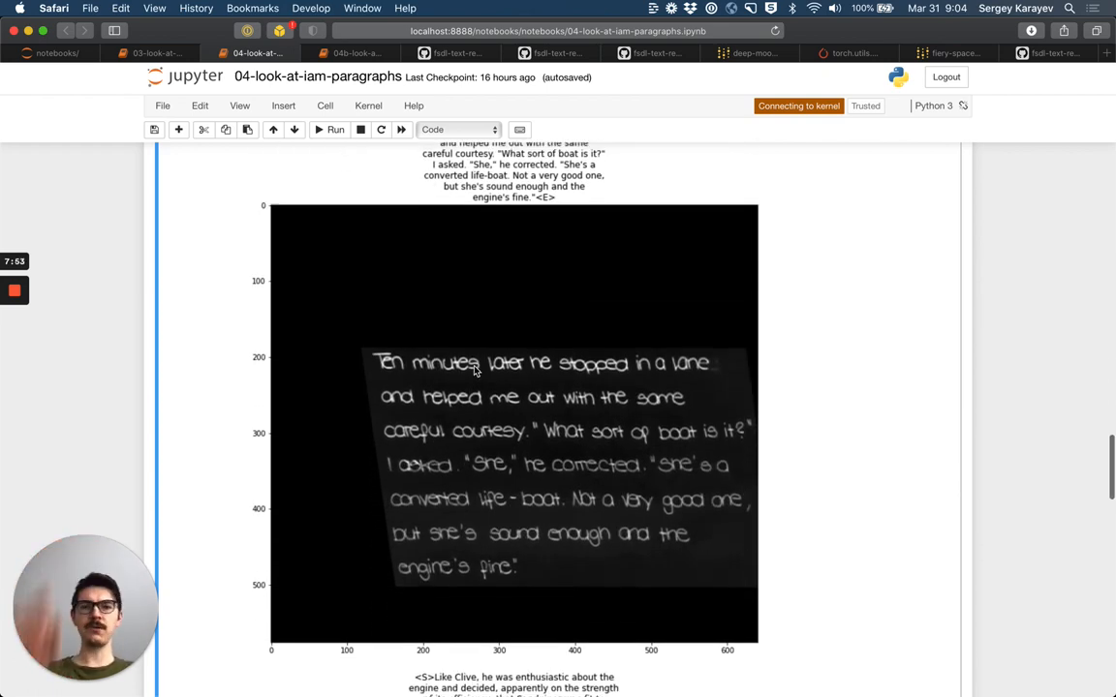
scroll("down", 3)
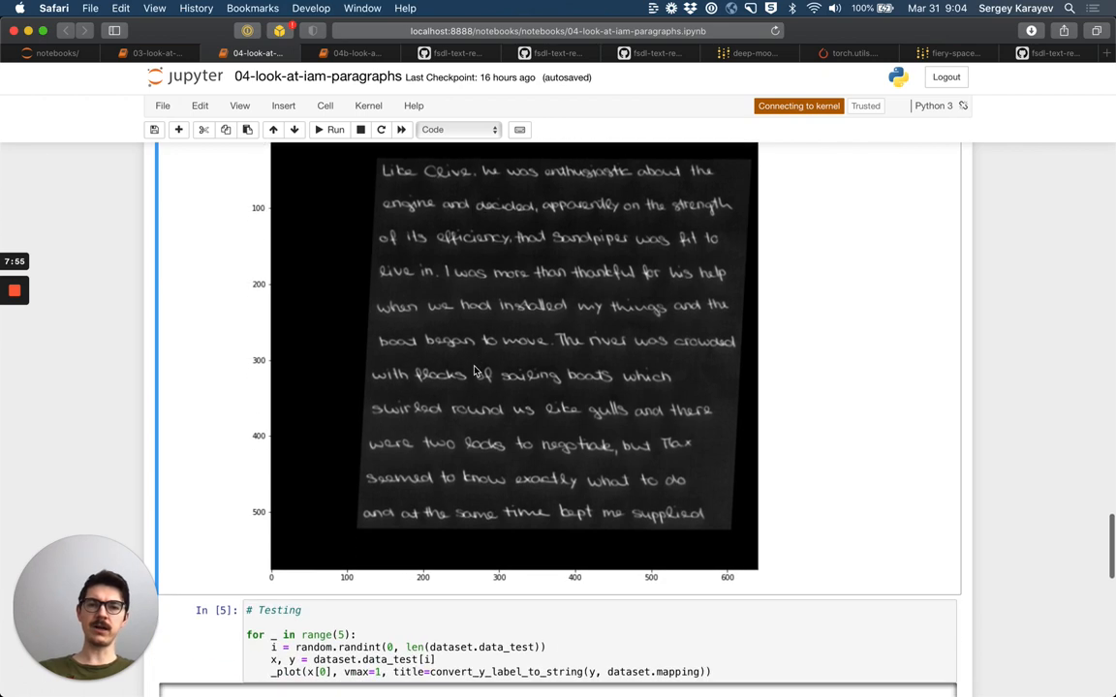
scroll("down", 3)
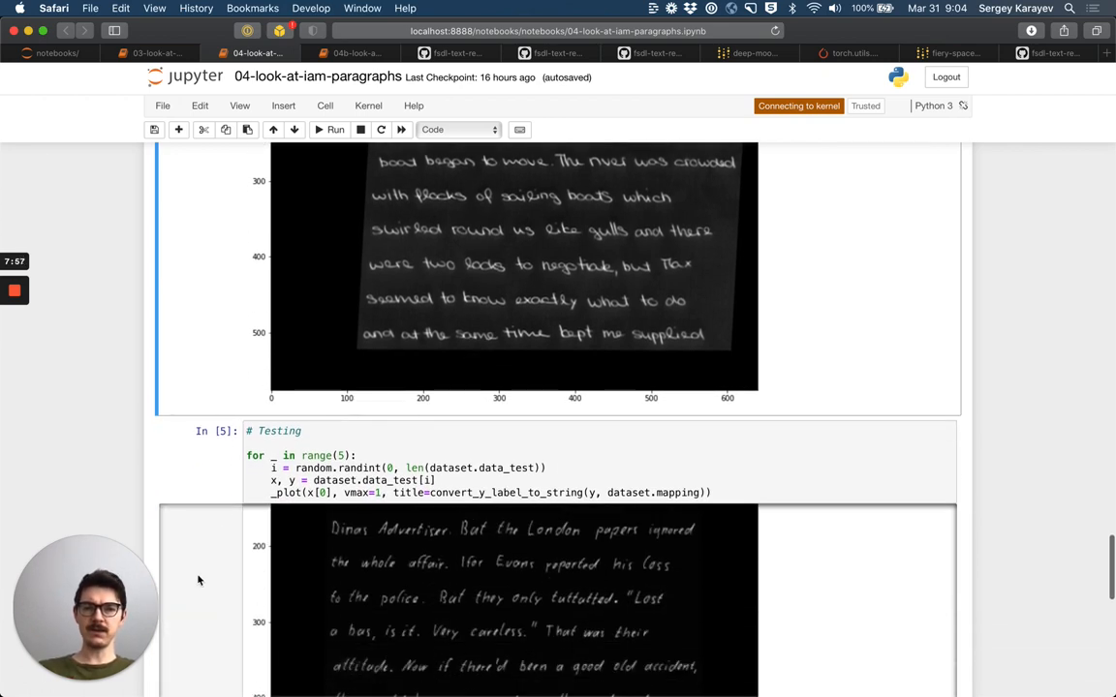
scroll("down", 3)
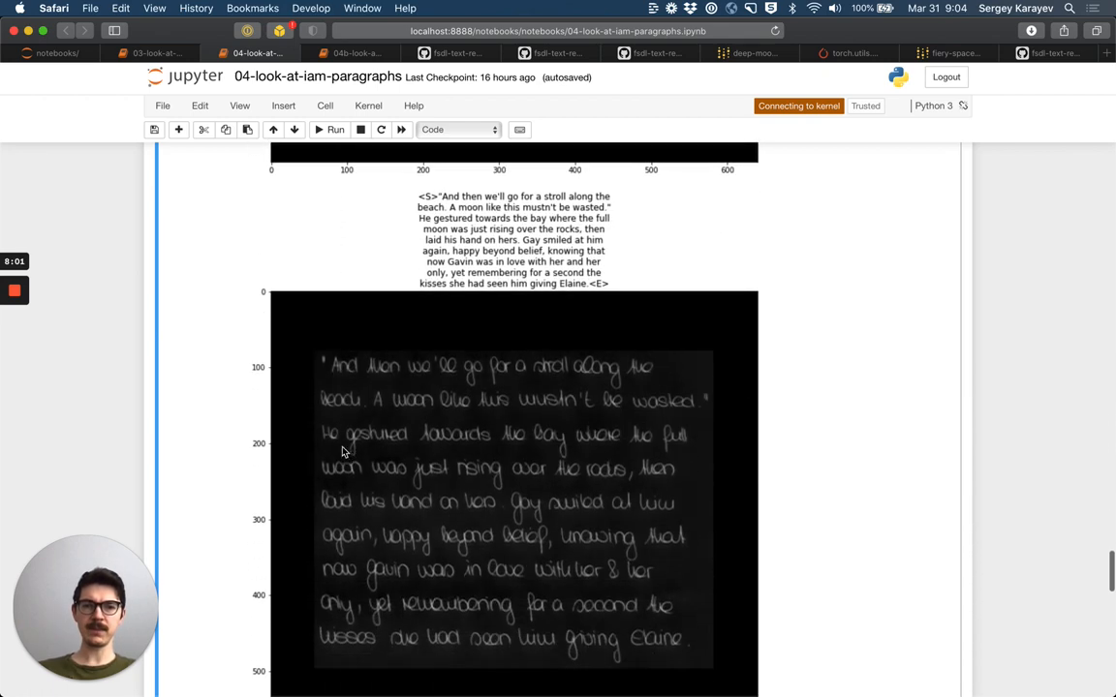
scroll("down", 3)
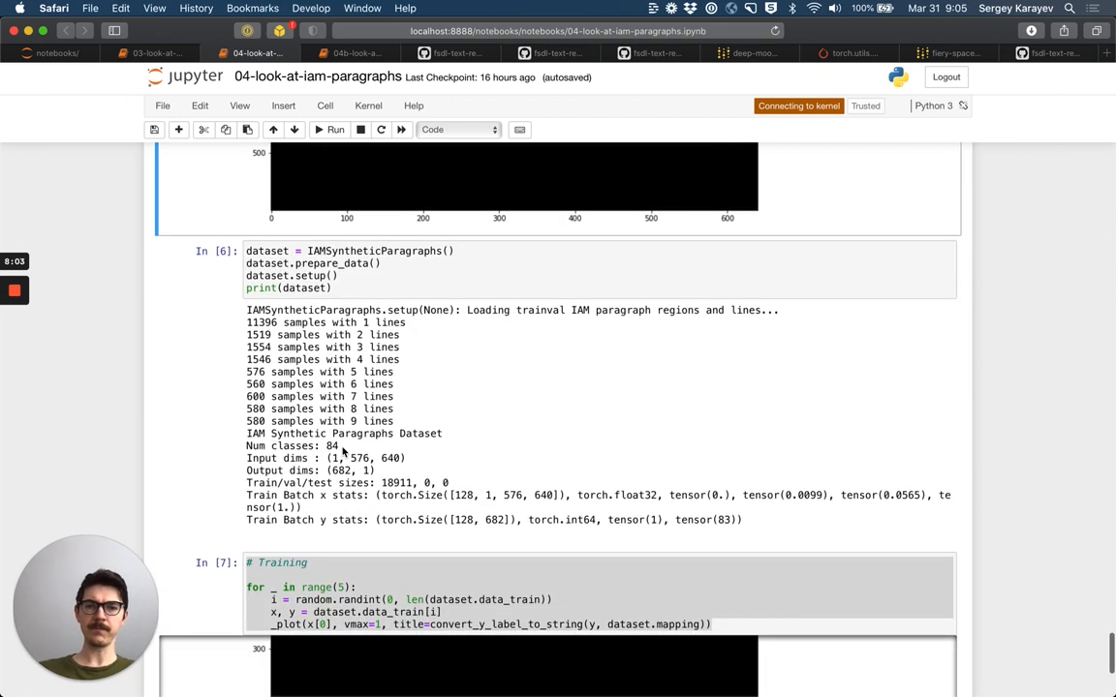
scroll("down", 3)
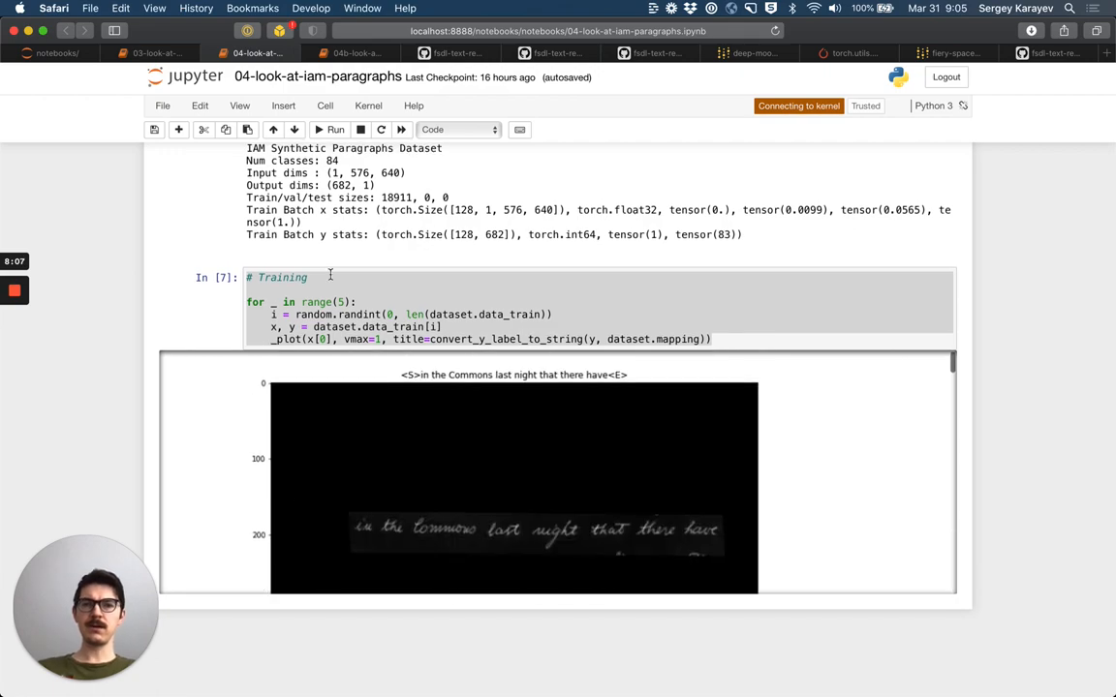
scroll("down", 3)
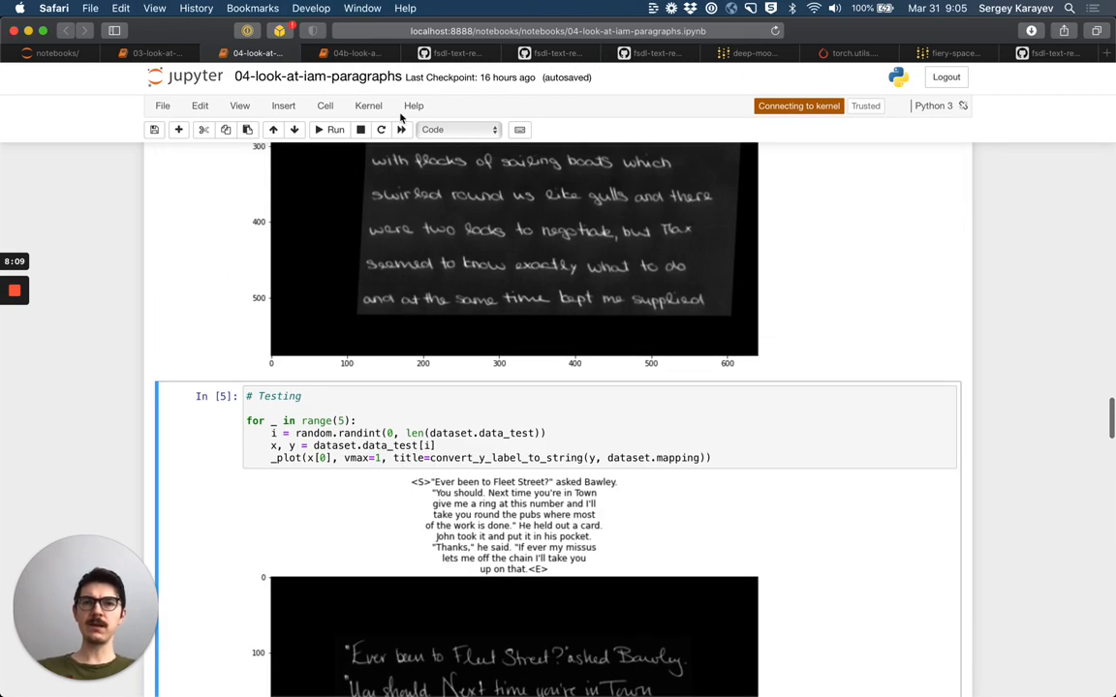
scroll("down", 3)
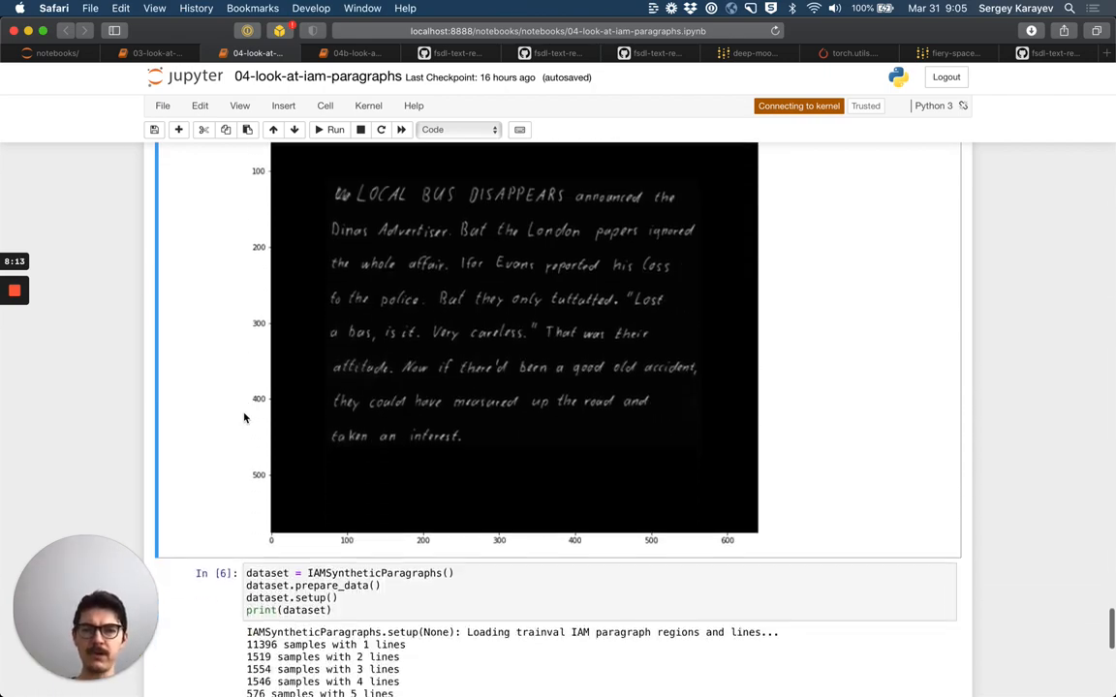
scroll("down", 3)
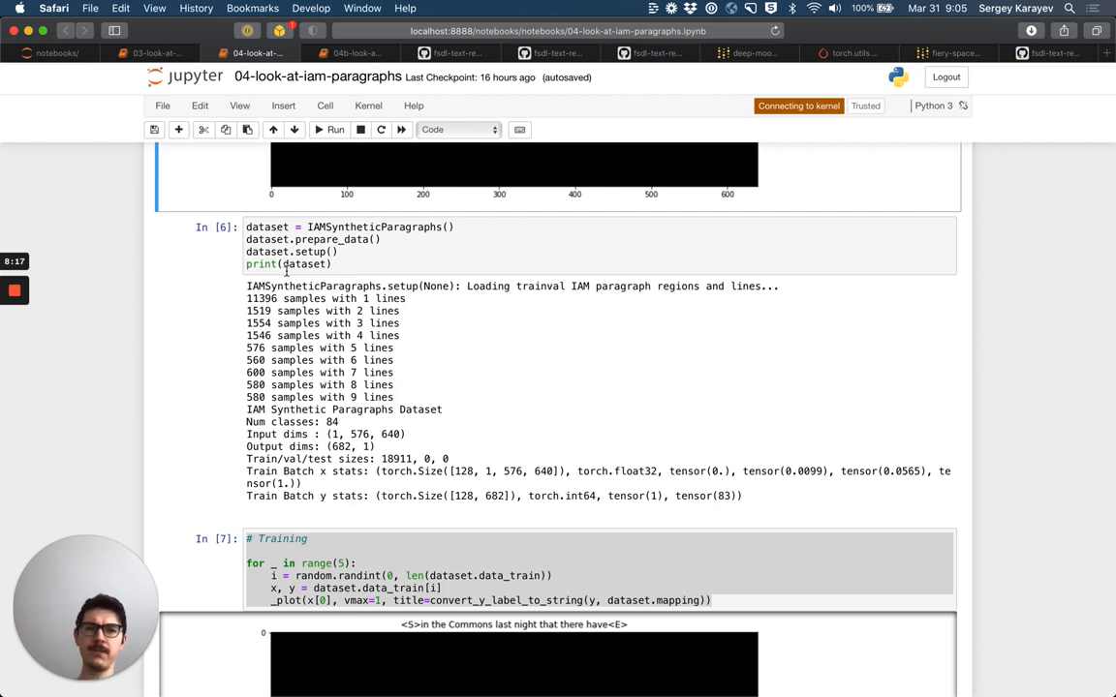
scroll("down", 3)
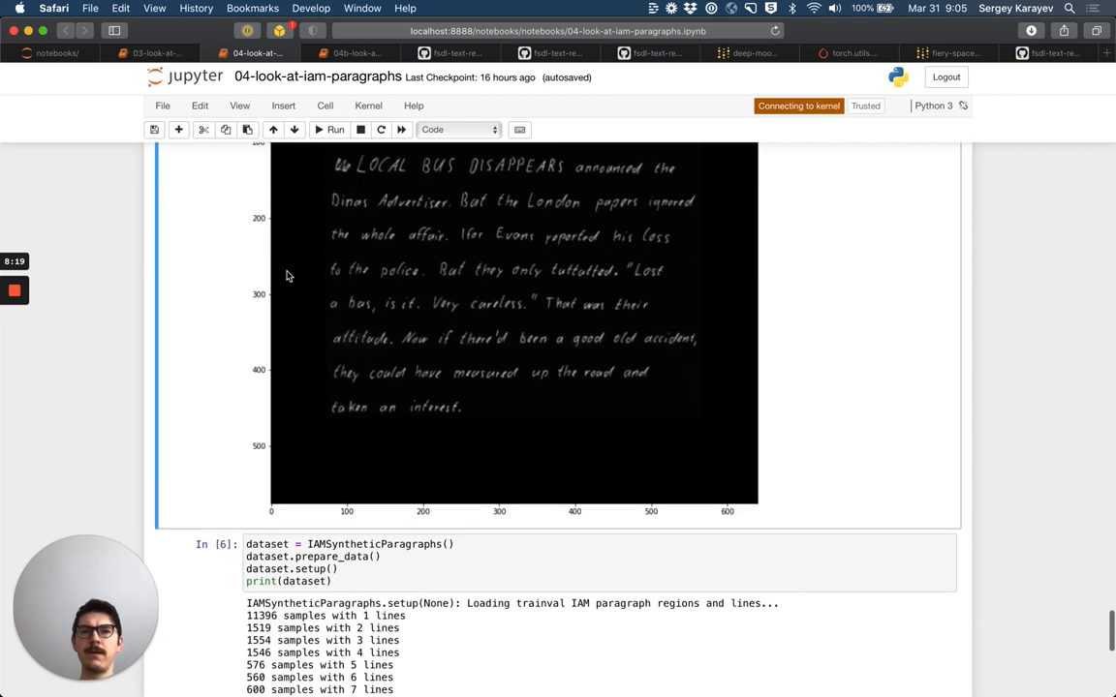
scroll("down", 3)
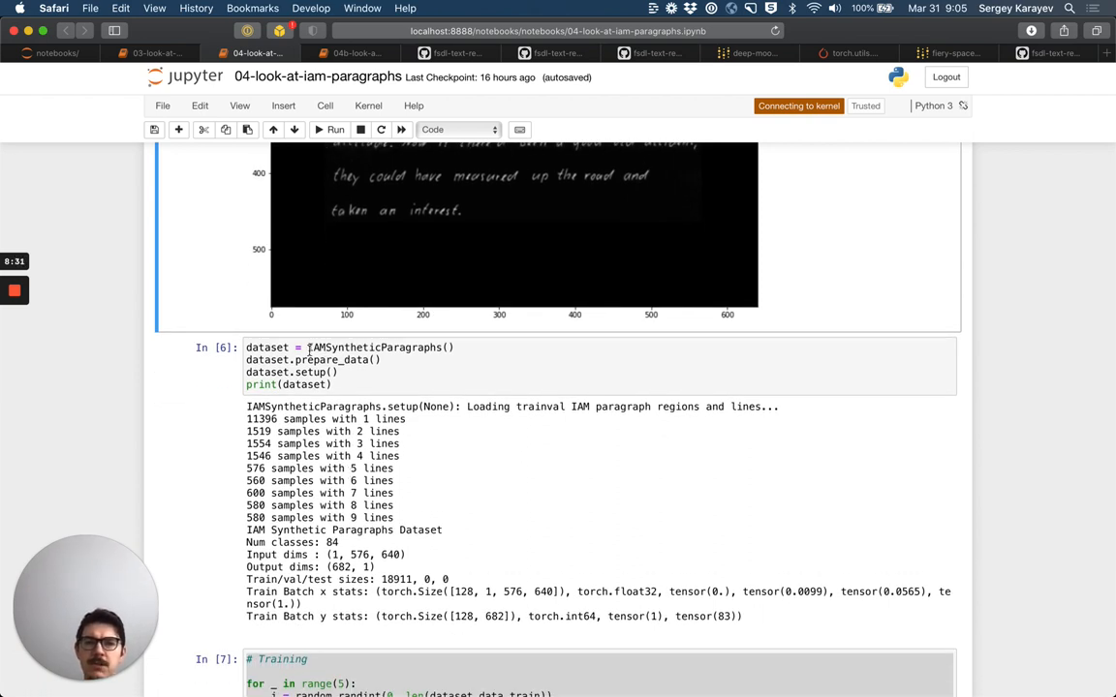
scroll("down", 3)
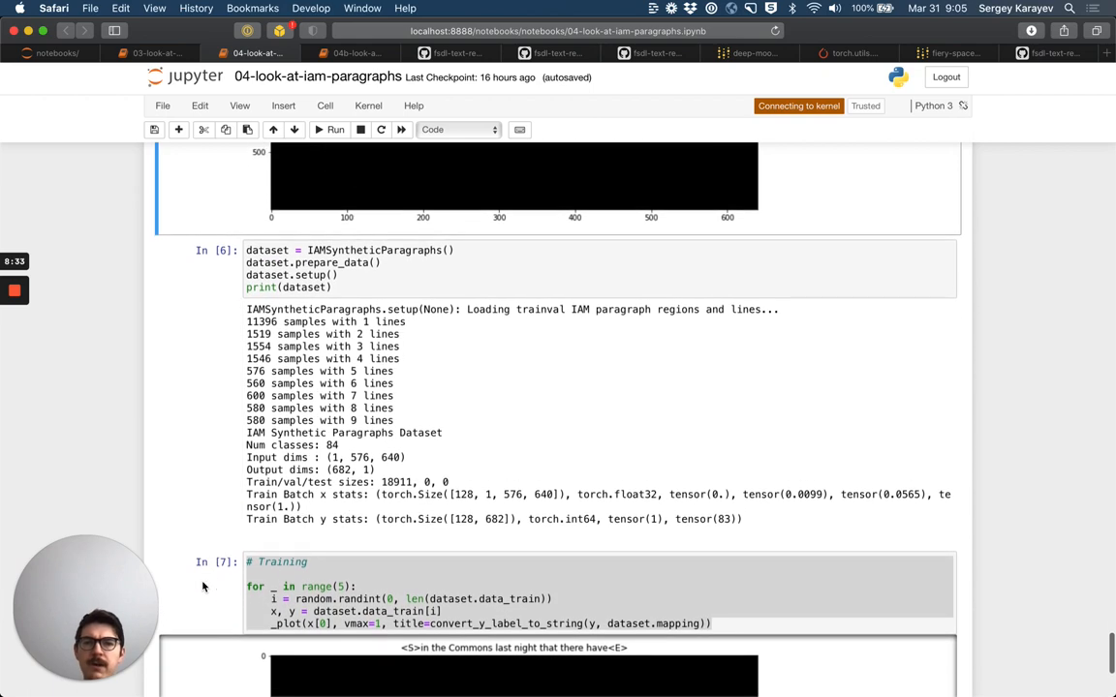
scroll("down", 3)
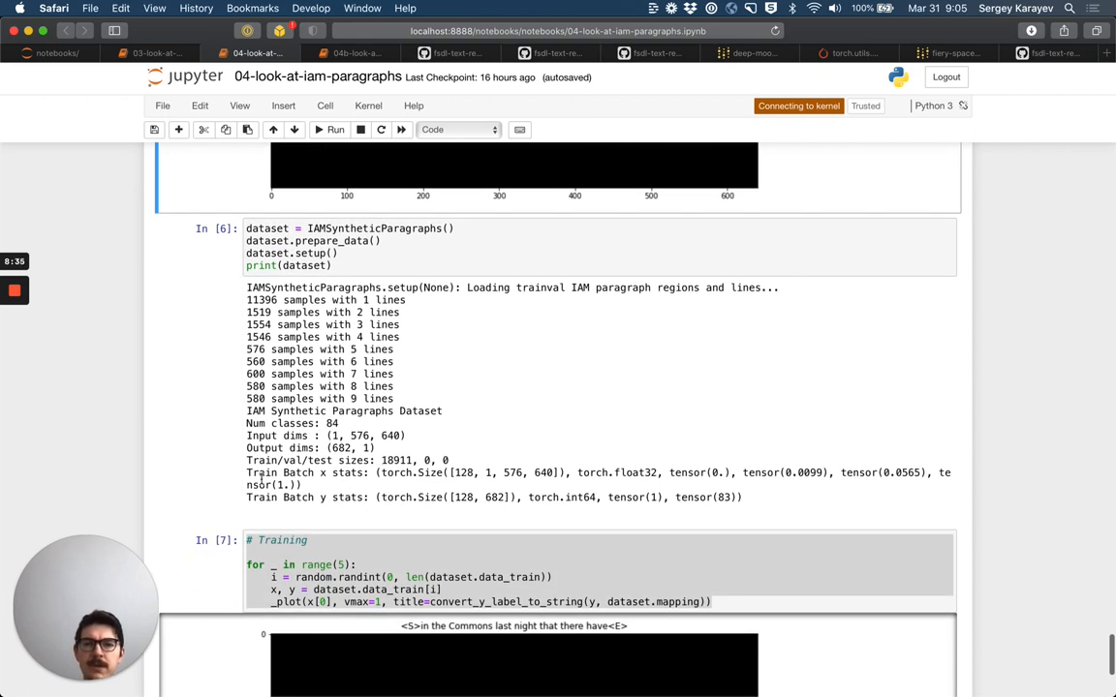
scroll("down", 3)
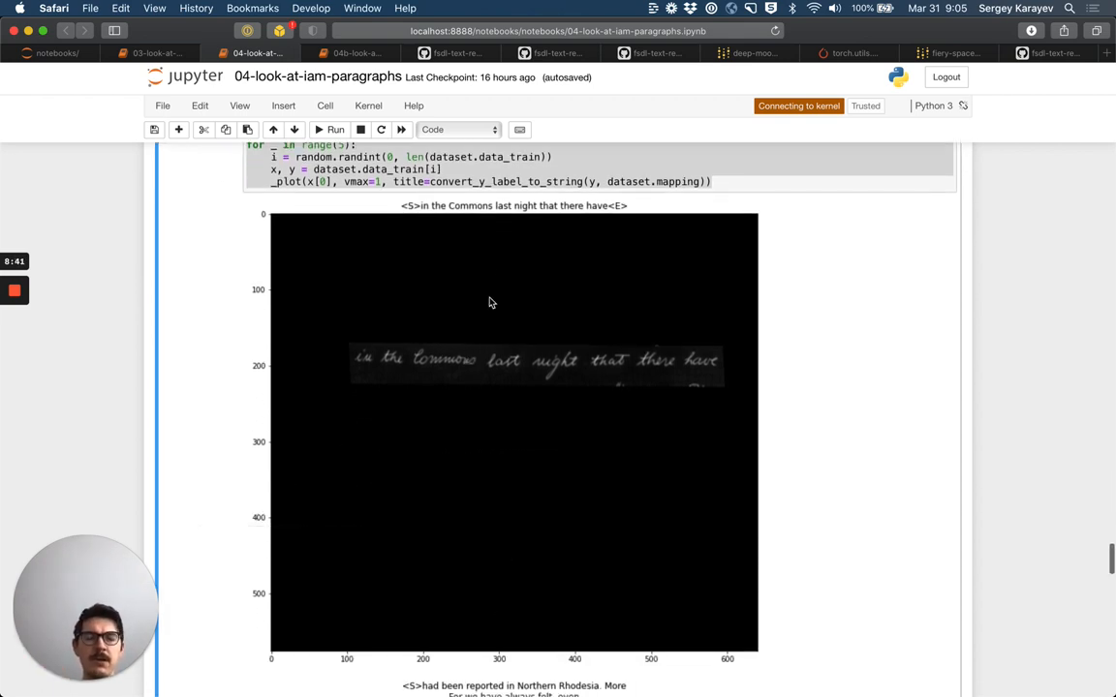
scroll("down", 3)
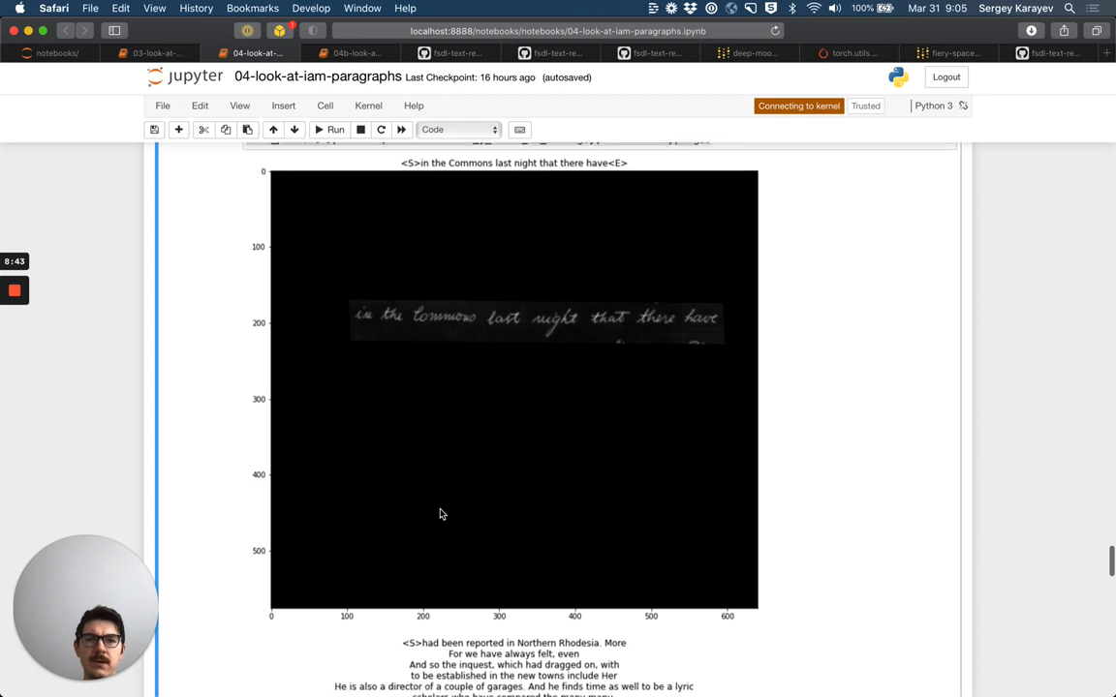
scroll("down", 3)
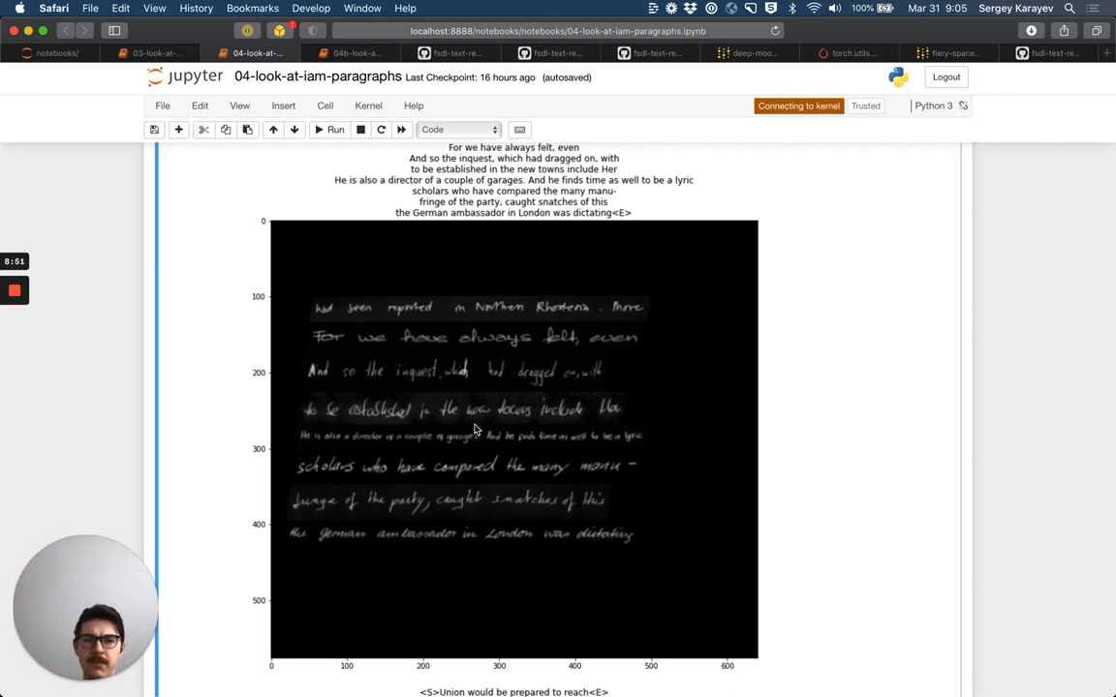
scroll("down", 3)
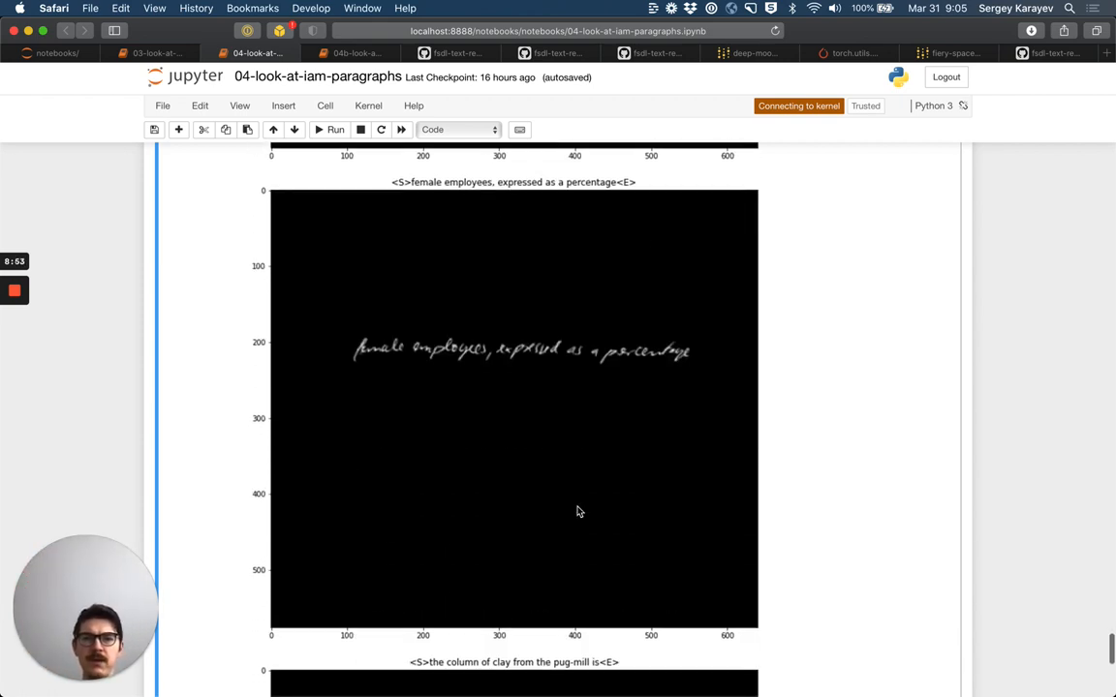
scroll("down", 3)
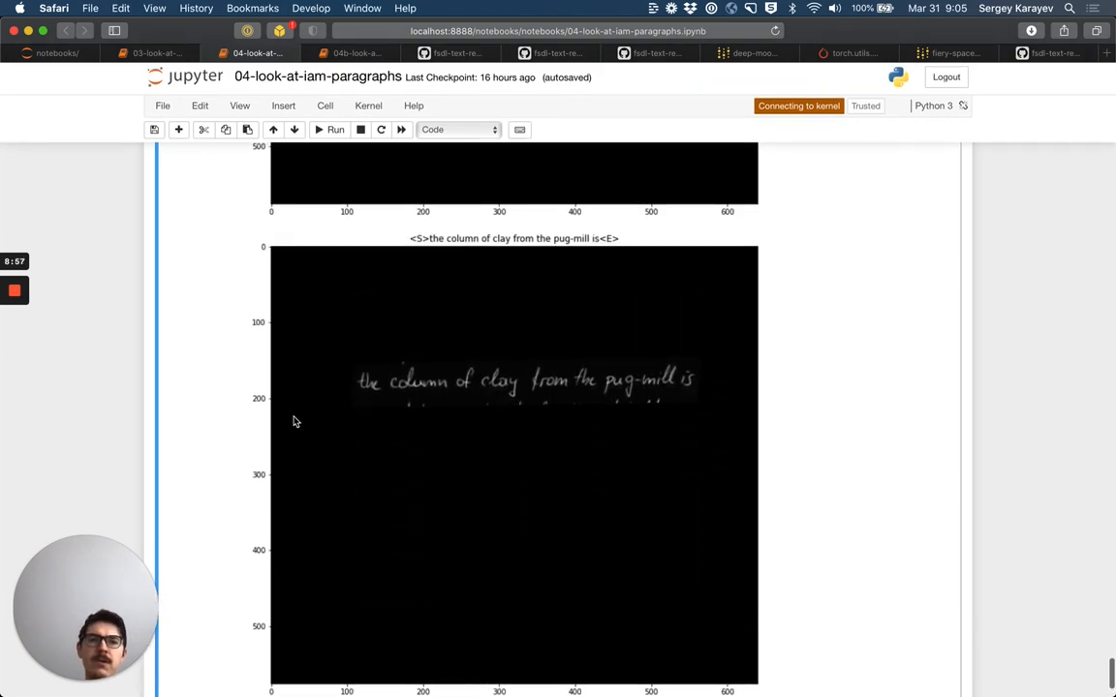
scroll("down", 3)
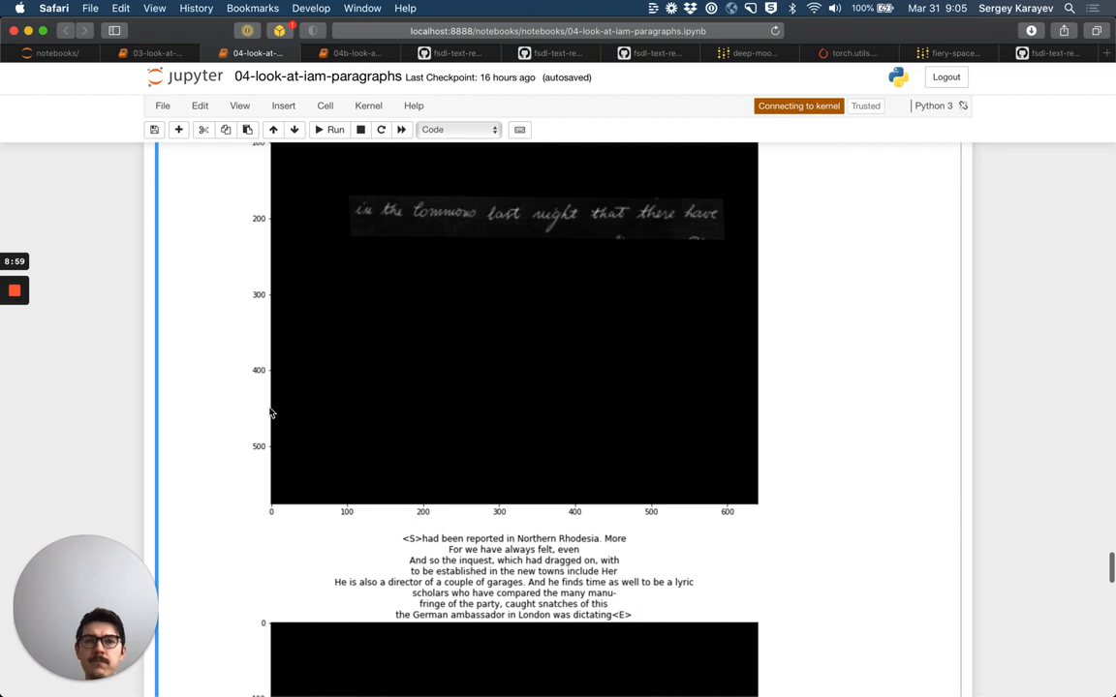
mouse_move(530, 18)
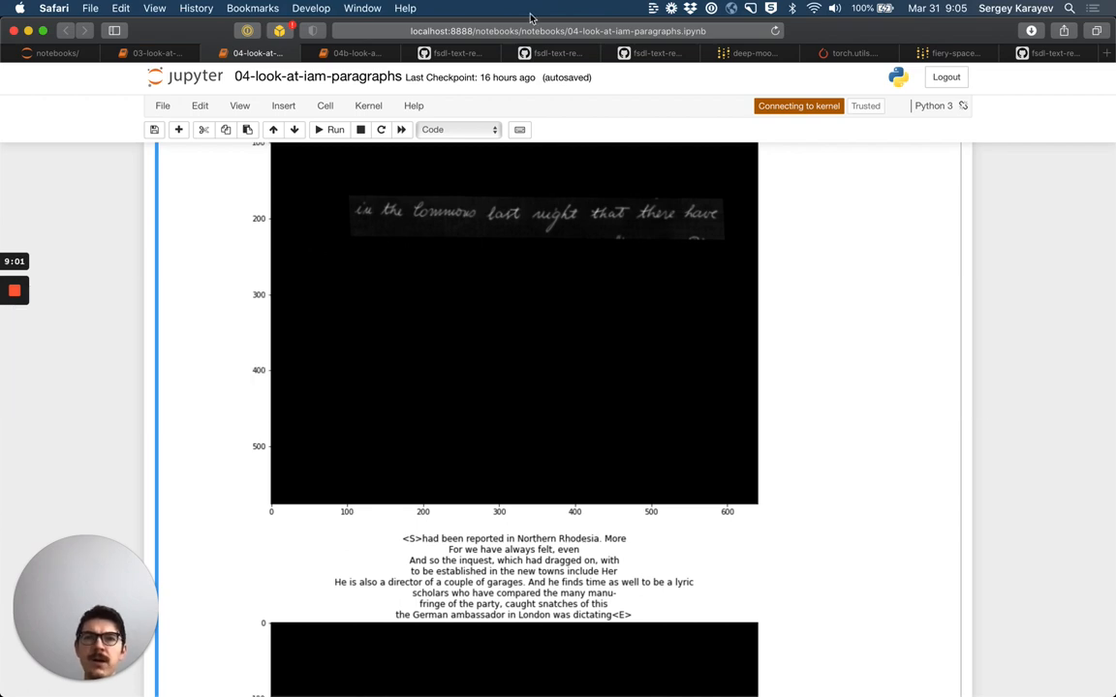
Step: Revisit the README's IAMParagraphs section and open iam_original_and_synthetic_paragraphs.py
left_click(452, 53)
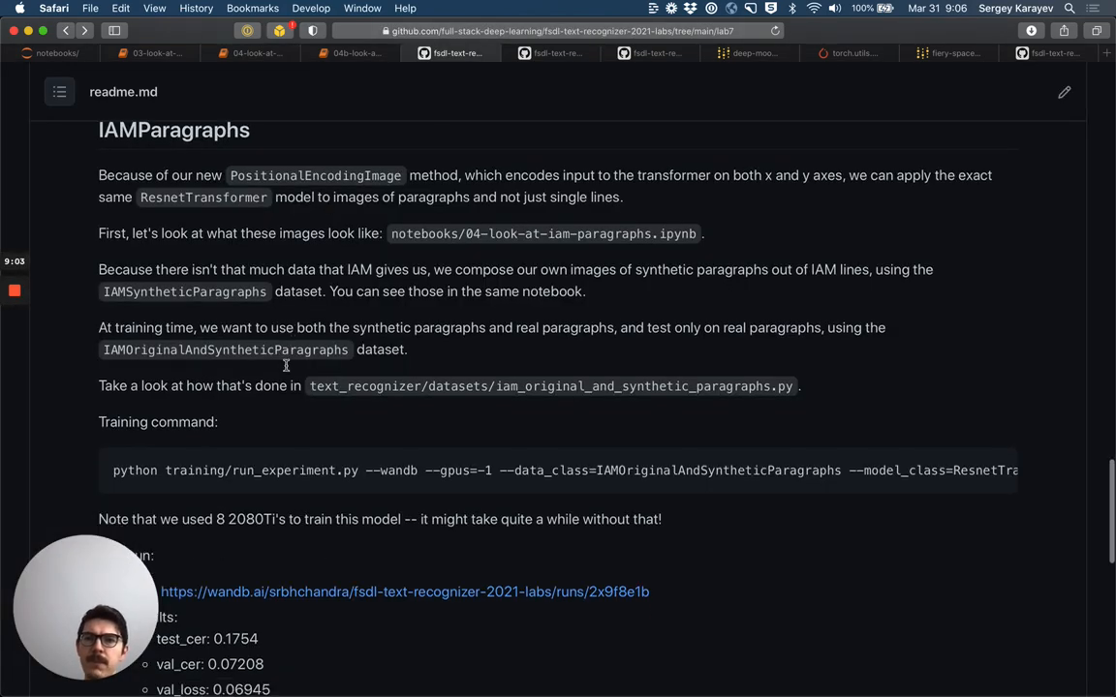
scroll("down", 3)
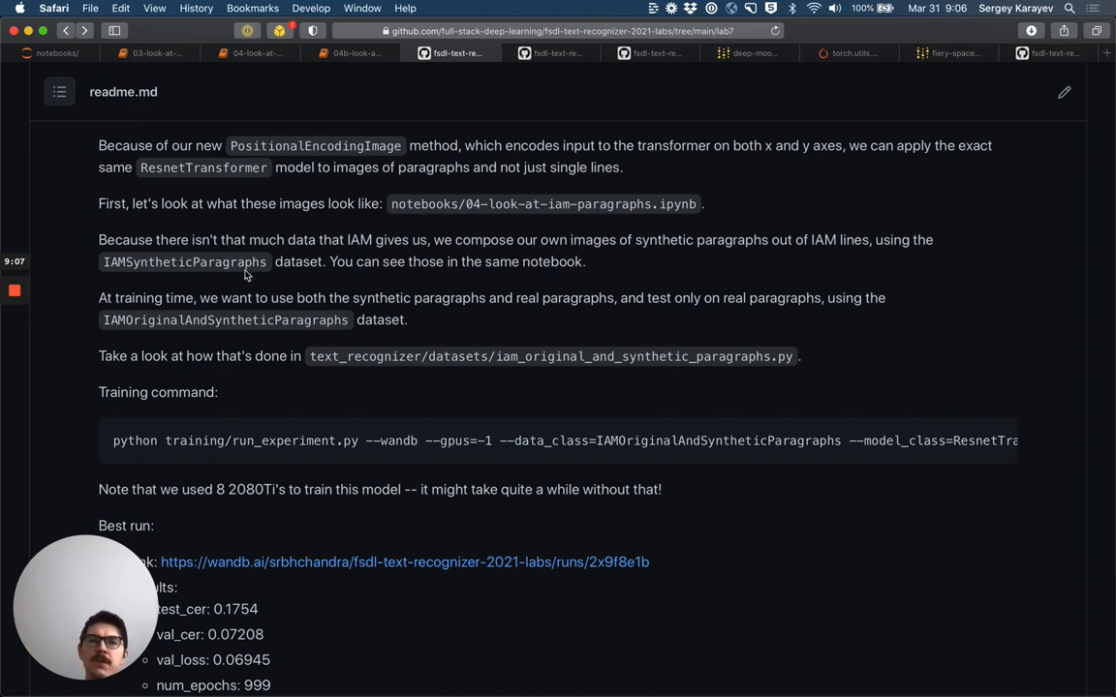
mouse_move(254, 267)
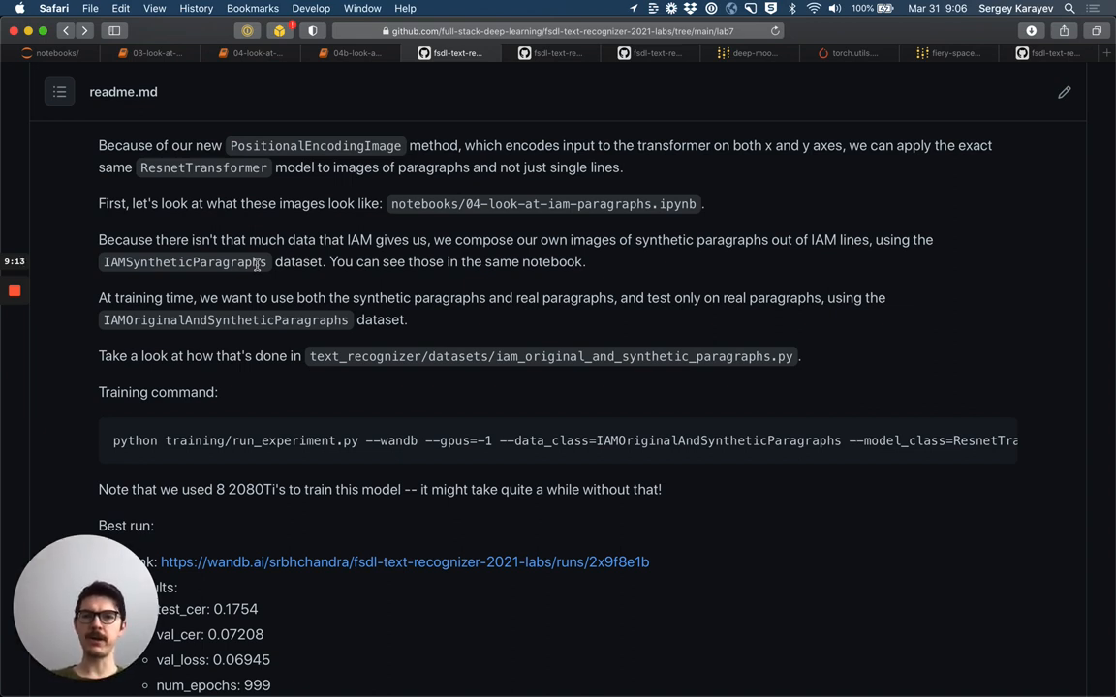
mouse_move(329, 298)
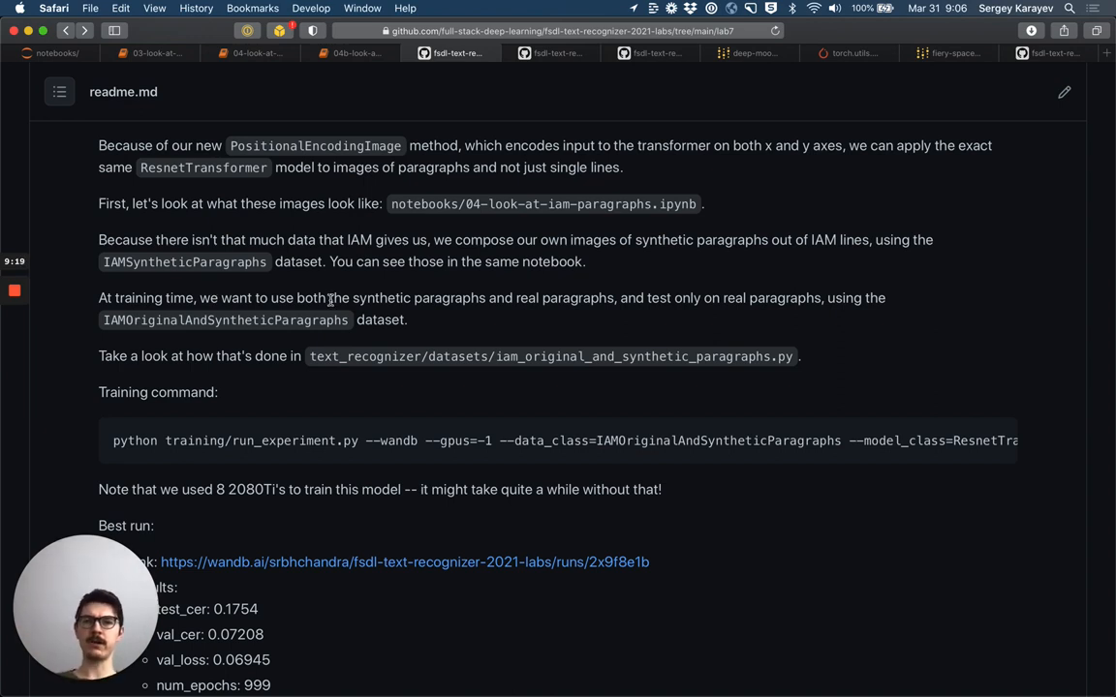
double_click(224, 320)
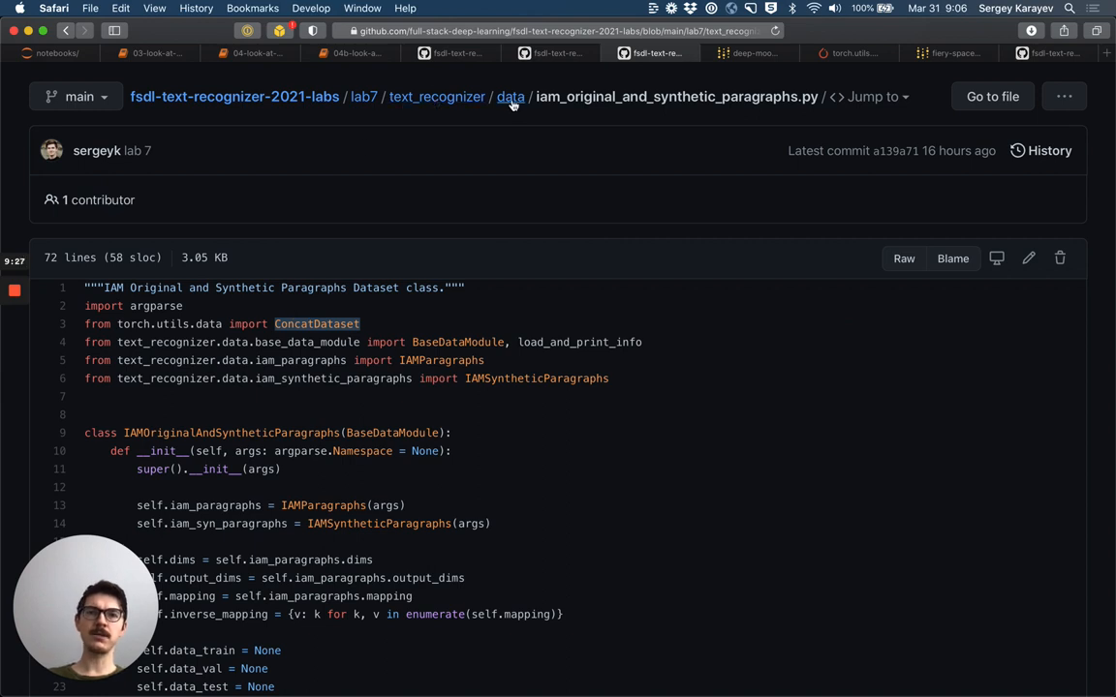
Step: Read iam_original_and_synthetic_paragraphs.py down to the setup method that concatenates real and synthetic data
scroll("down", 3)
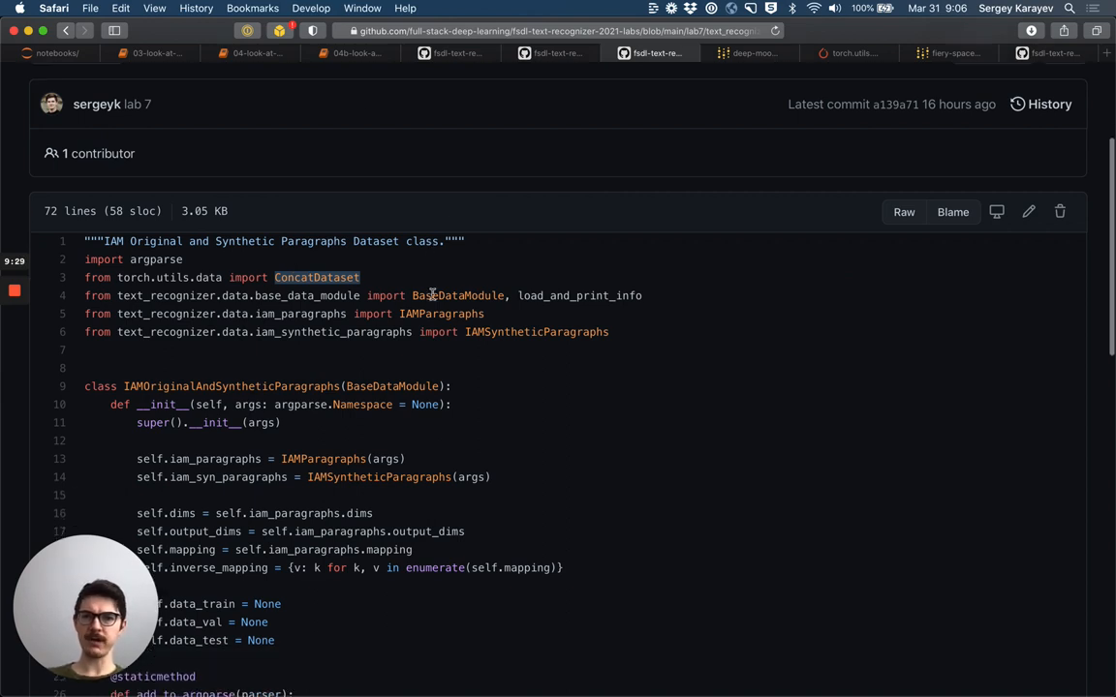
scroll("down", 3)
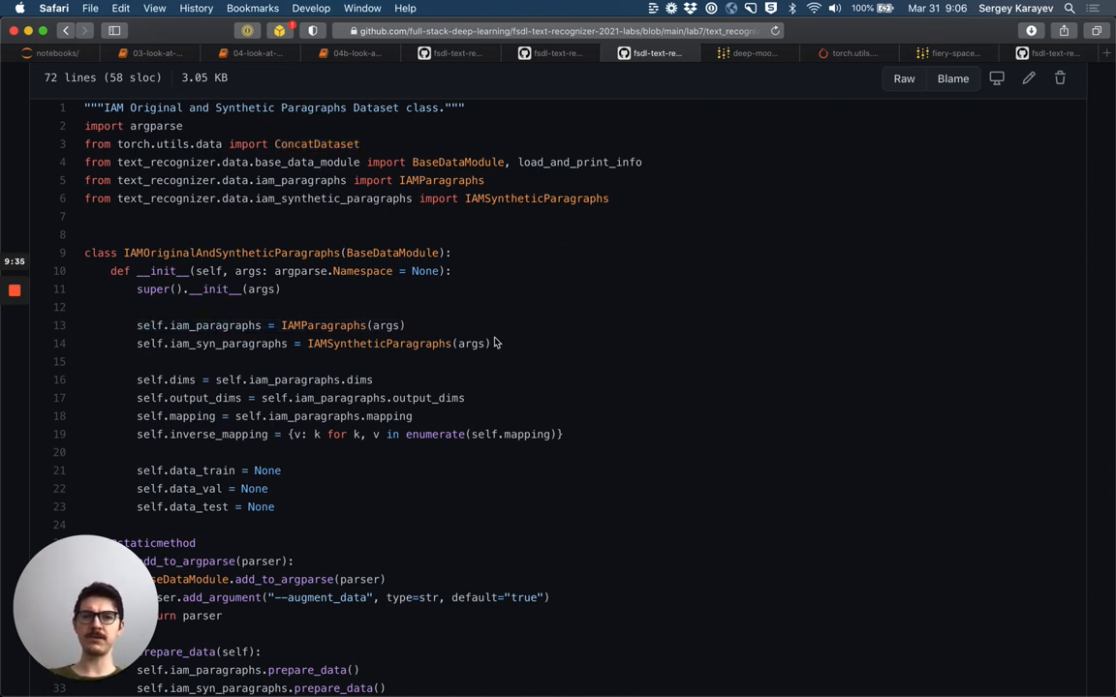
scroll("down", 3)
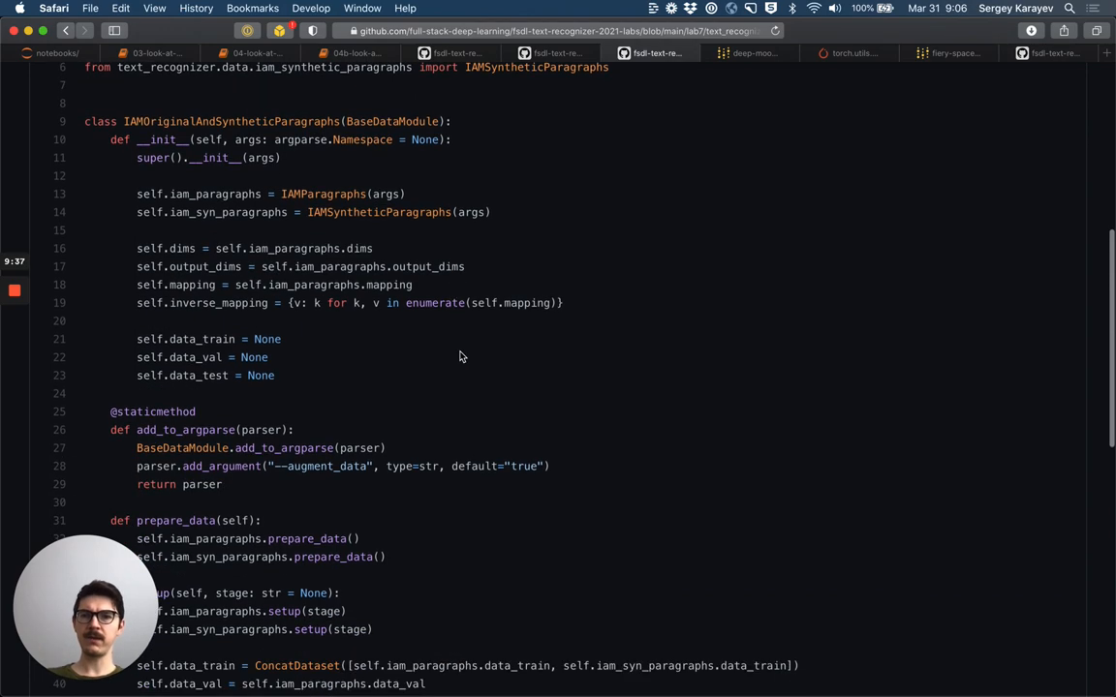
scroll("down", 3)
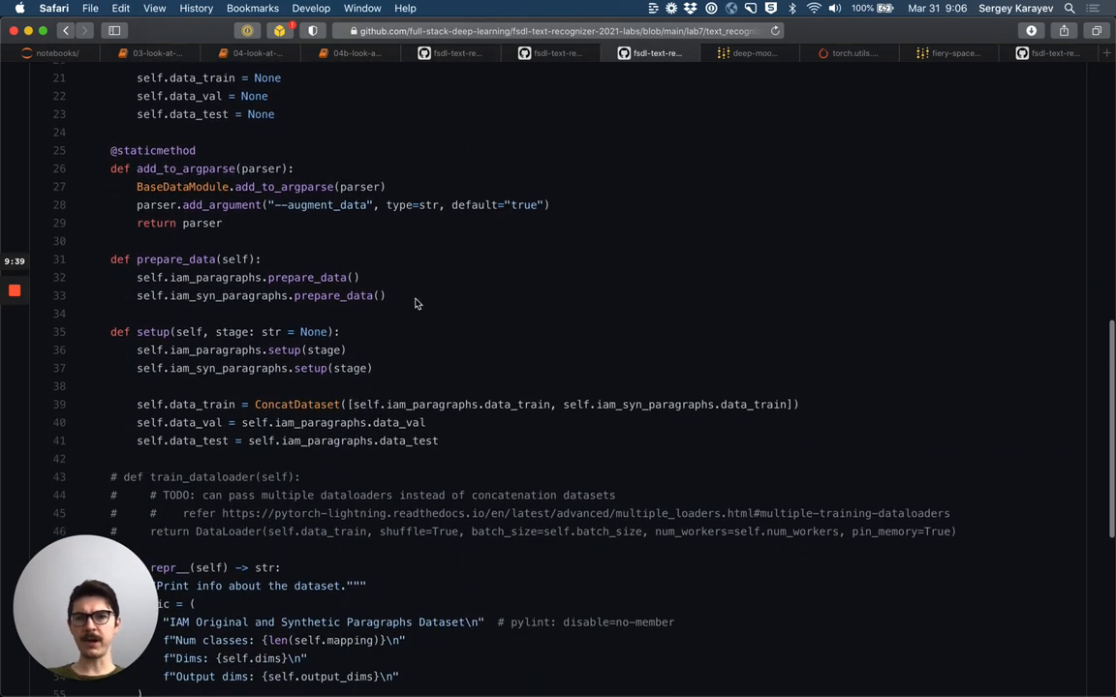
scroll("down", 3)
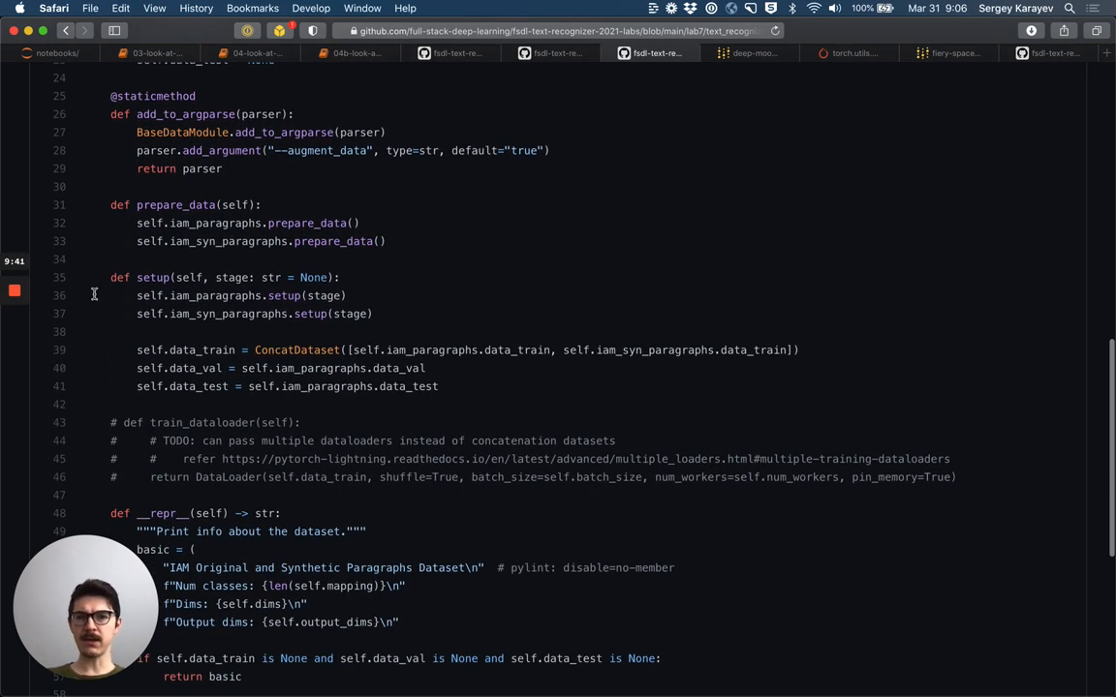
scroll("down", 3)
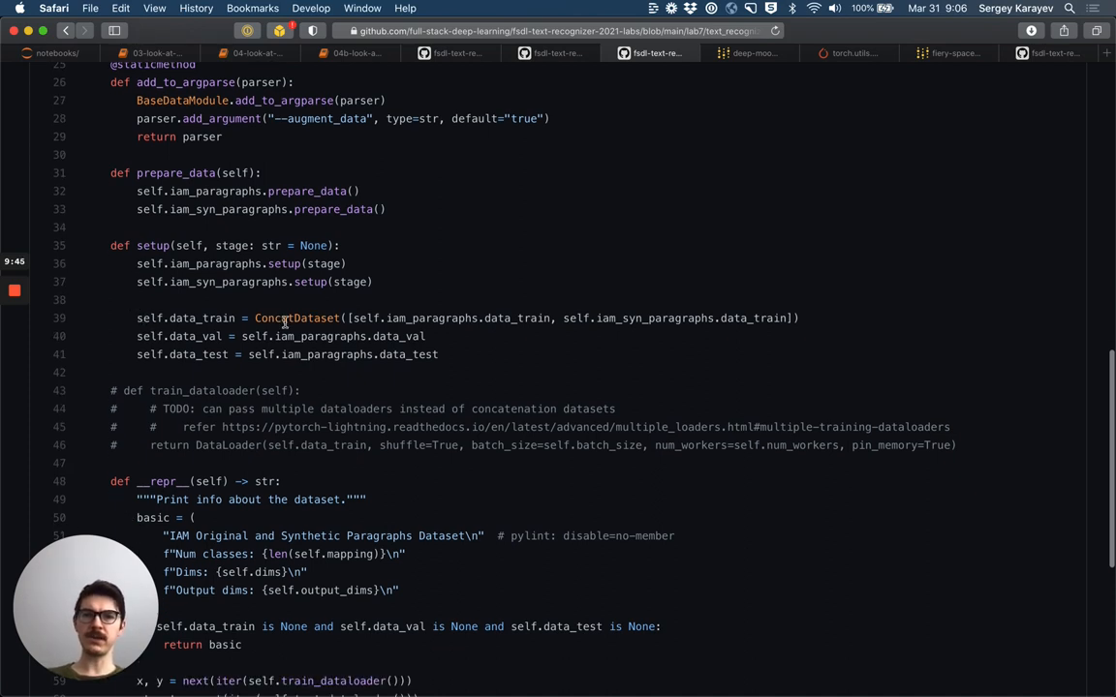
double_click(296, 318)
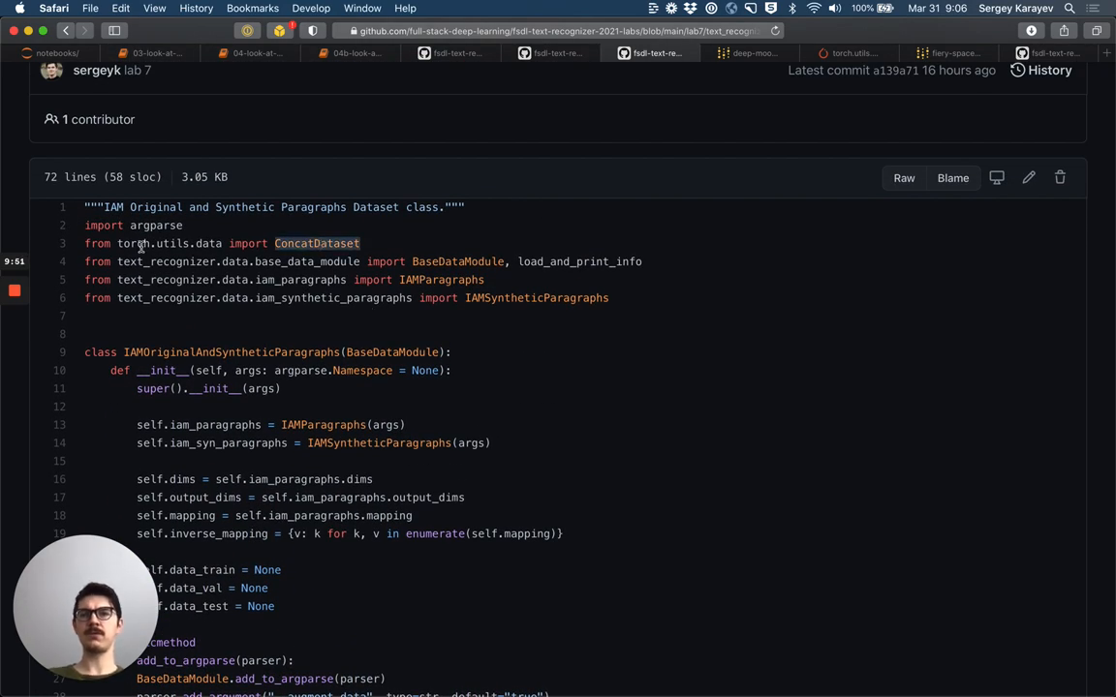
scroll("down", 3)
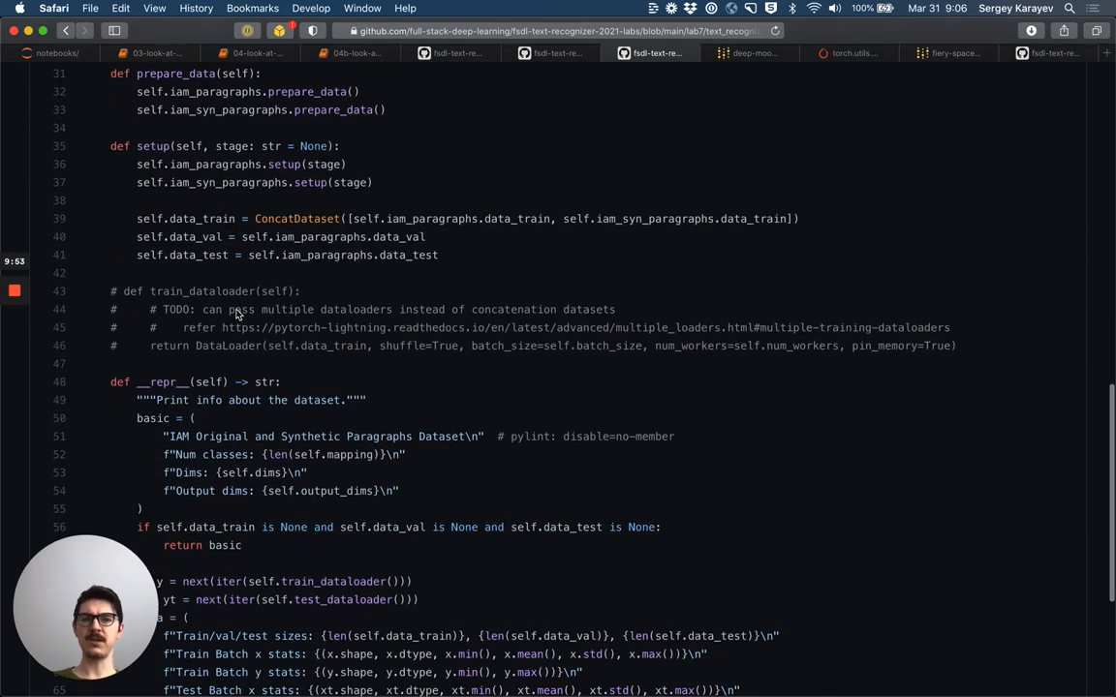
scroll("up", 3)
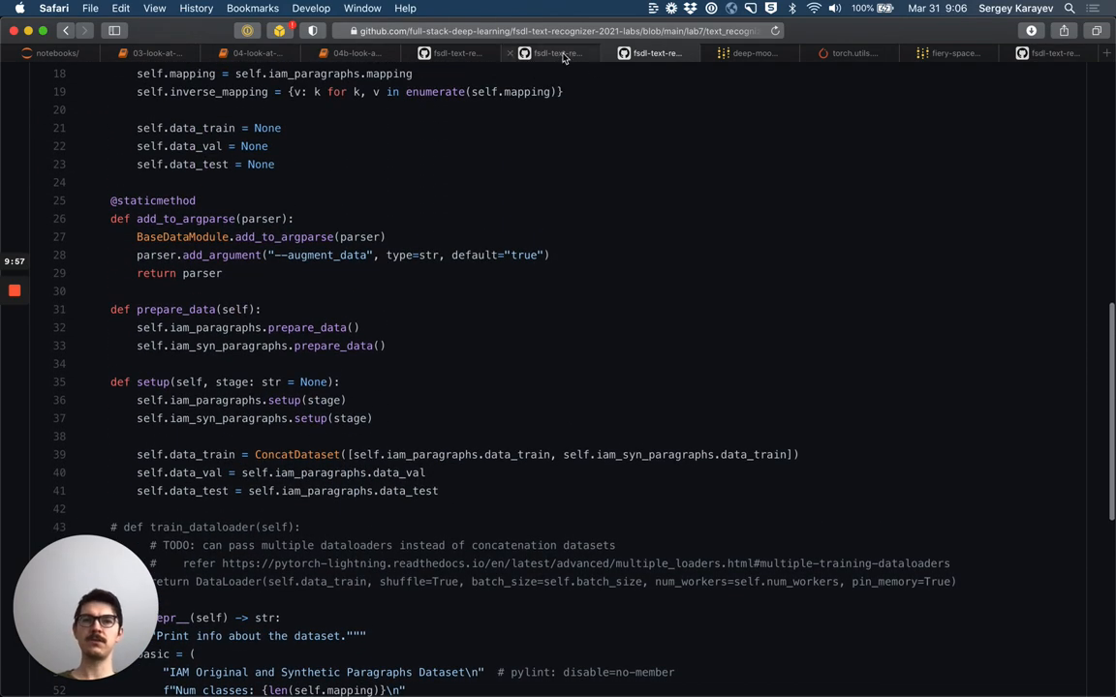
Step: On the Lab 7 README, read the full paragraph training command and the best-run results
left_click(455, 53)
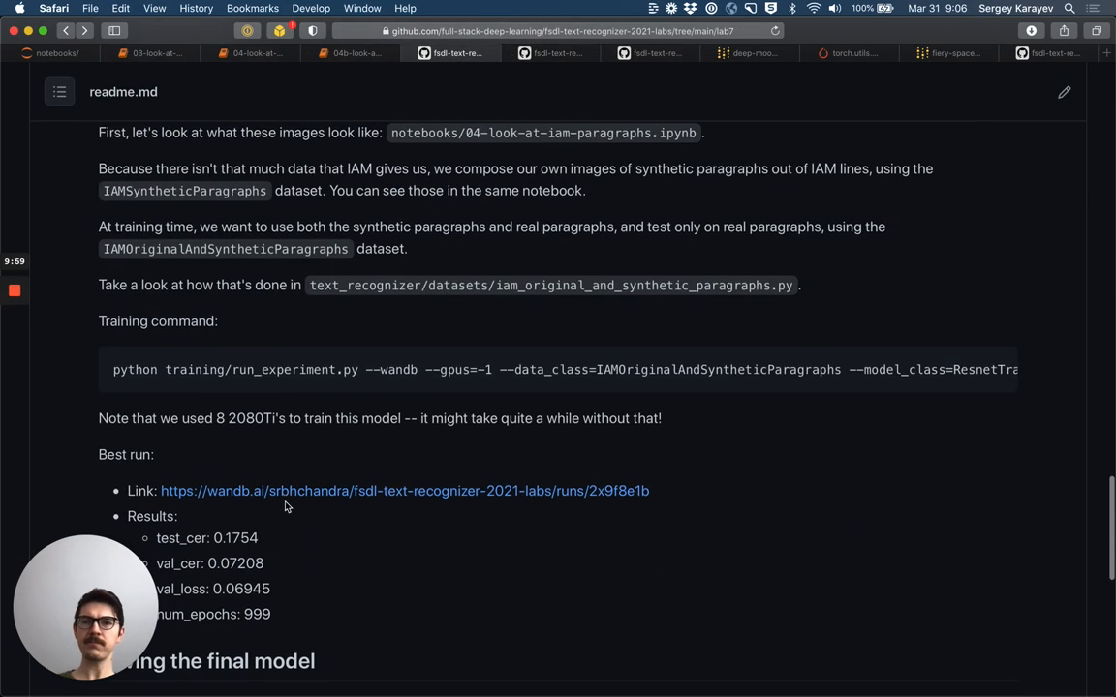
scroll("down", 3)
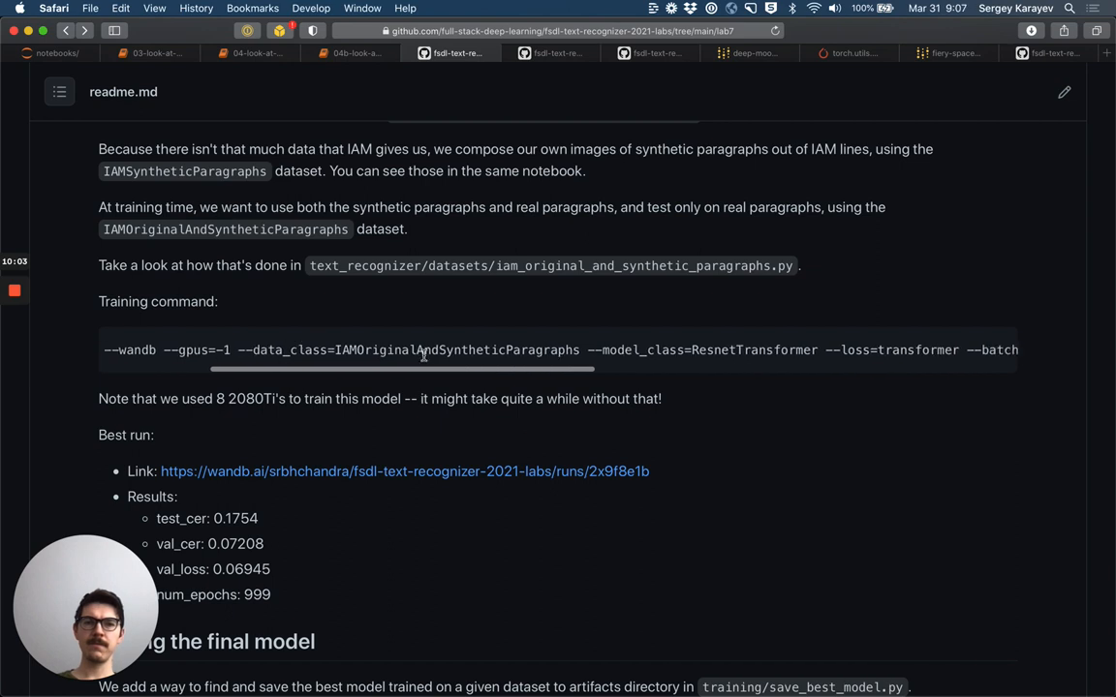
scroll("right", 3)
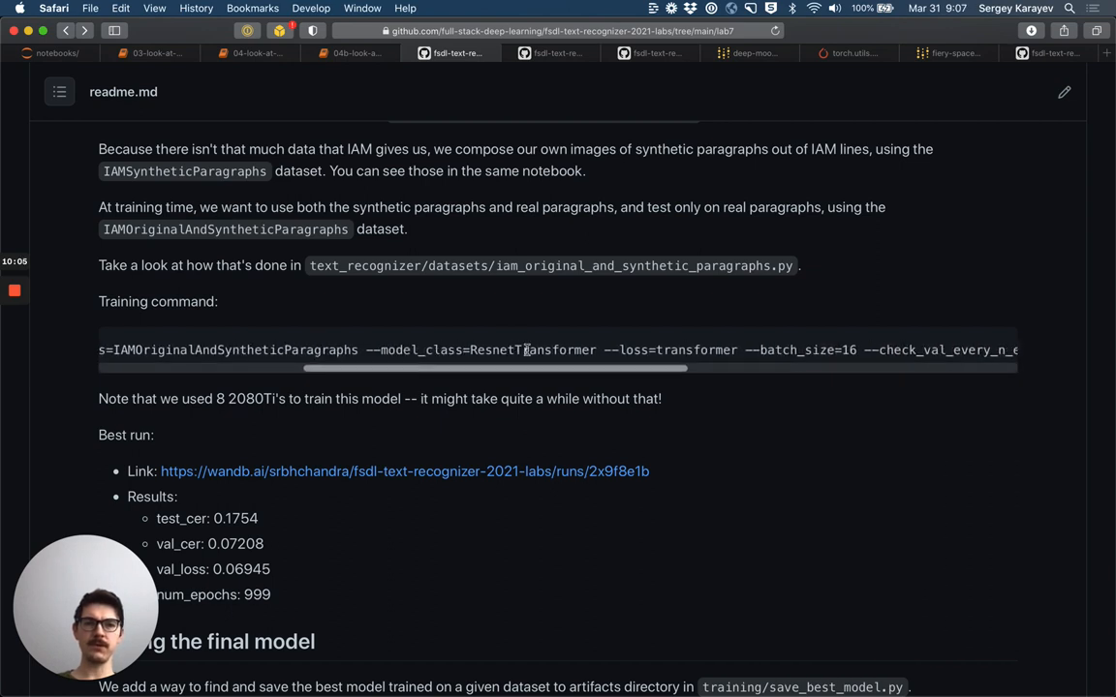
scroll("right", 3)
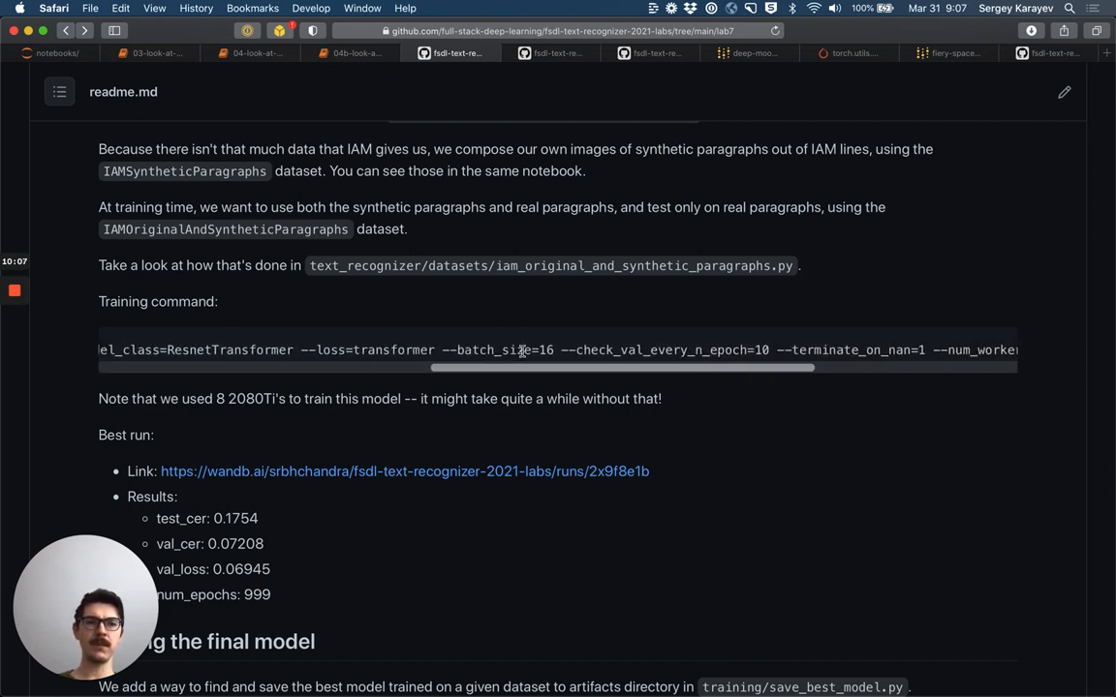
scroll("right", 3)
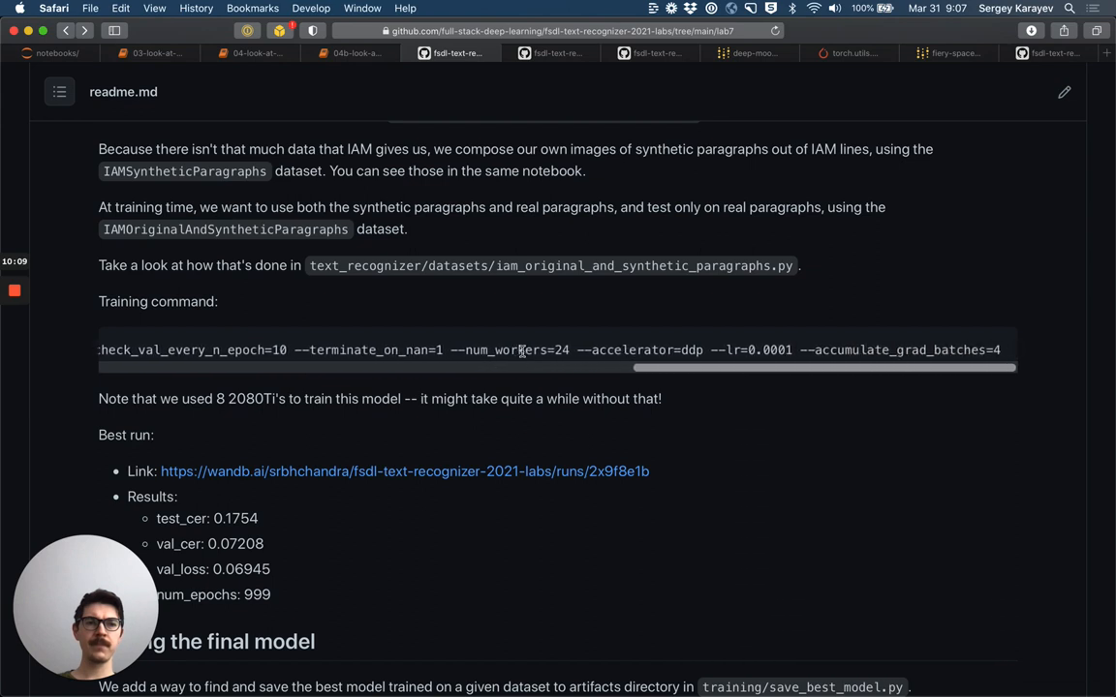
scroll("down", 3)
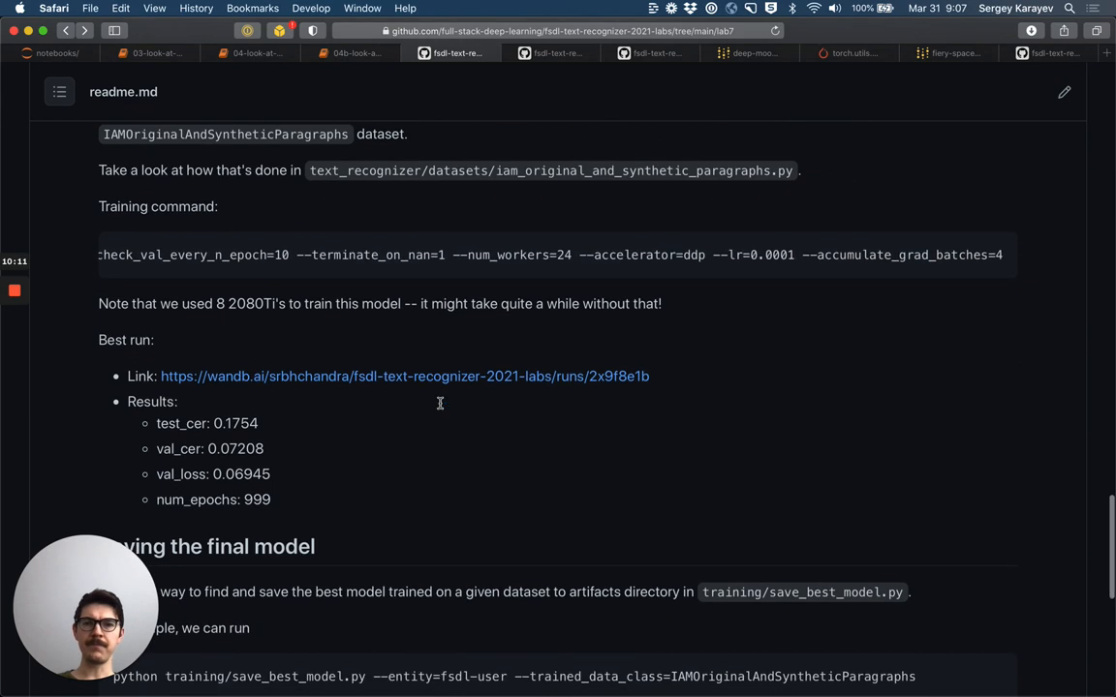
scroll("down", 3)
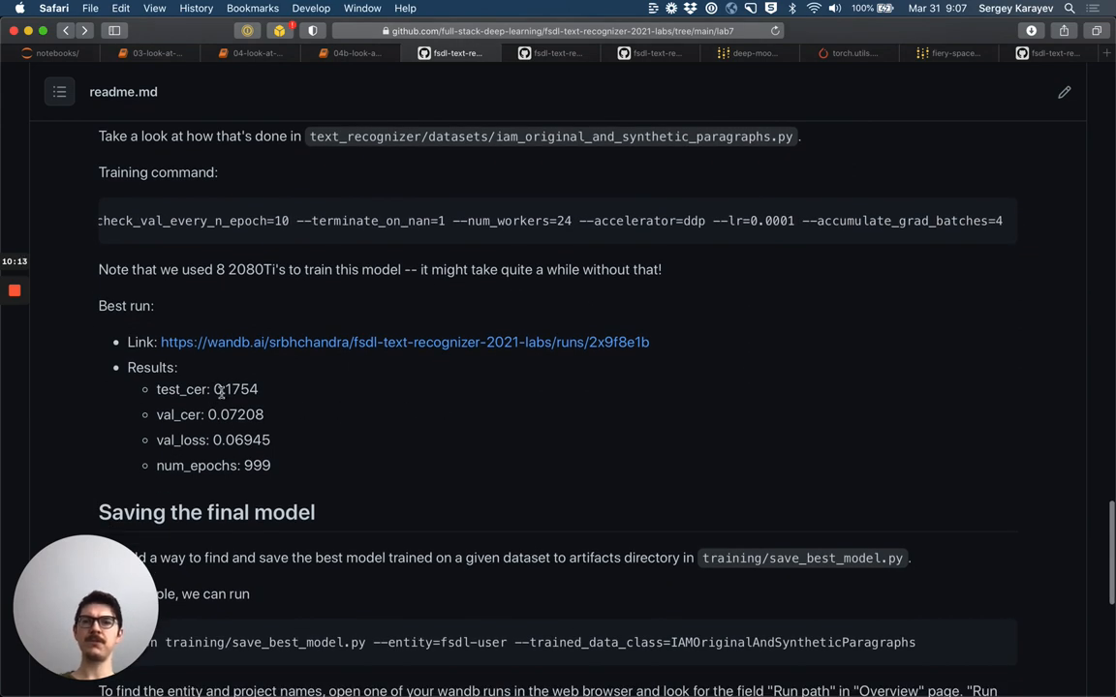
mouse_move(322, 350)
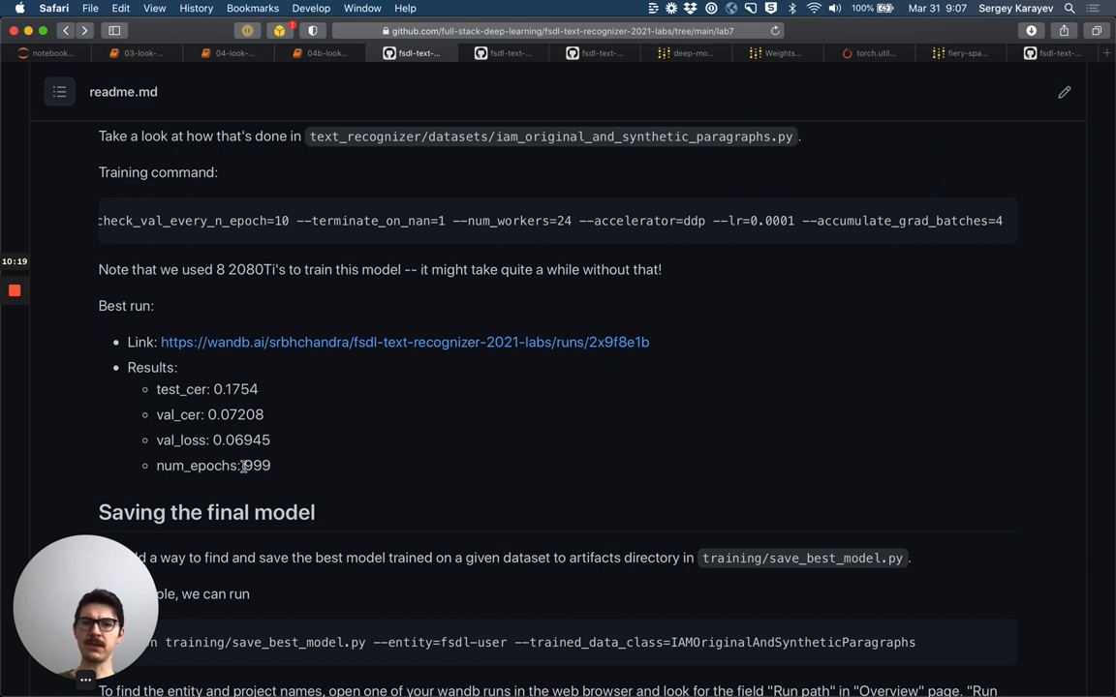
mouse_move(263, 336)
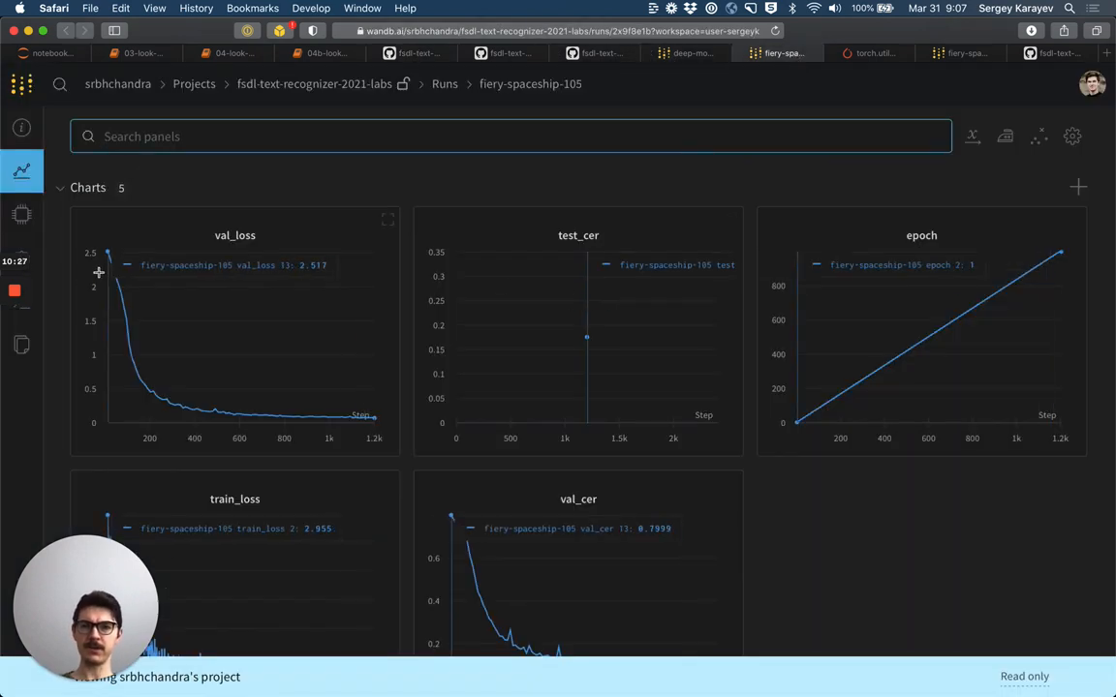
mouse_move(187, 392)
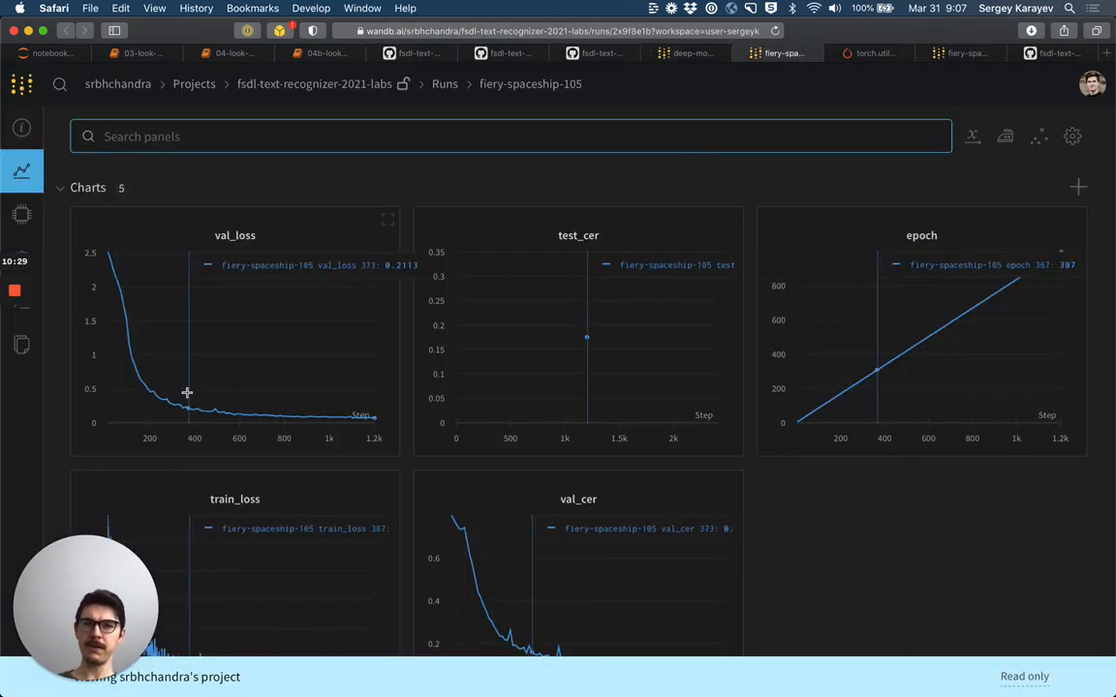
mouse_move(384, 427)
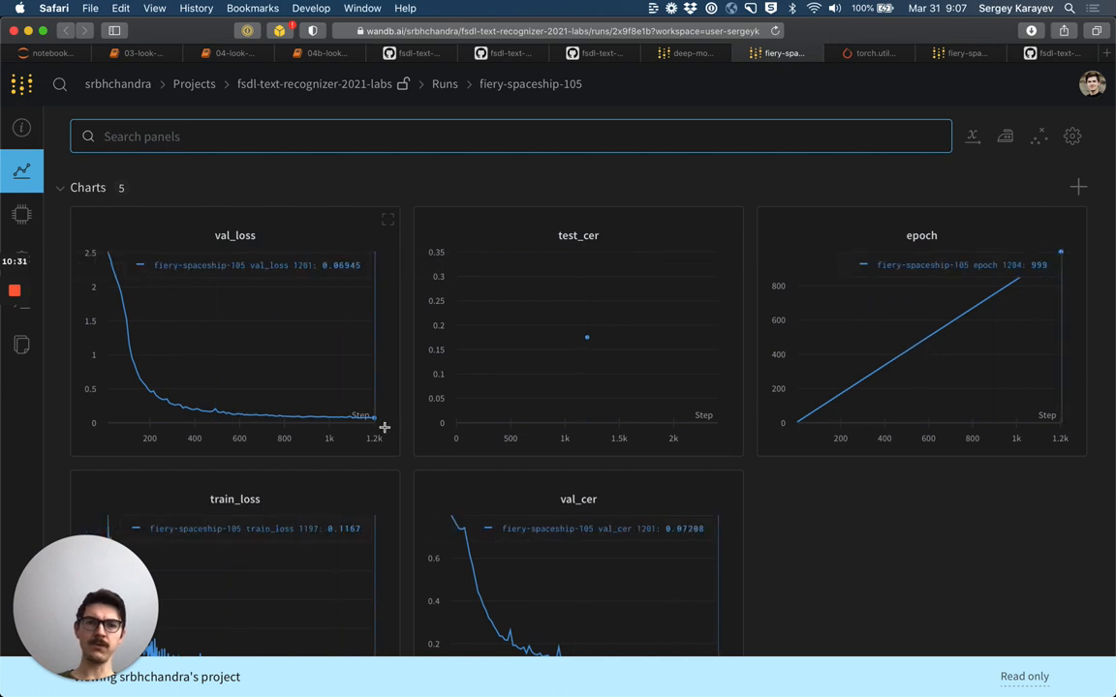
Step: Scroll through the fiery-spaceship-105 run's loss and CER charts down to the Media section
scroll("down", 3)
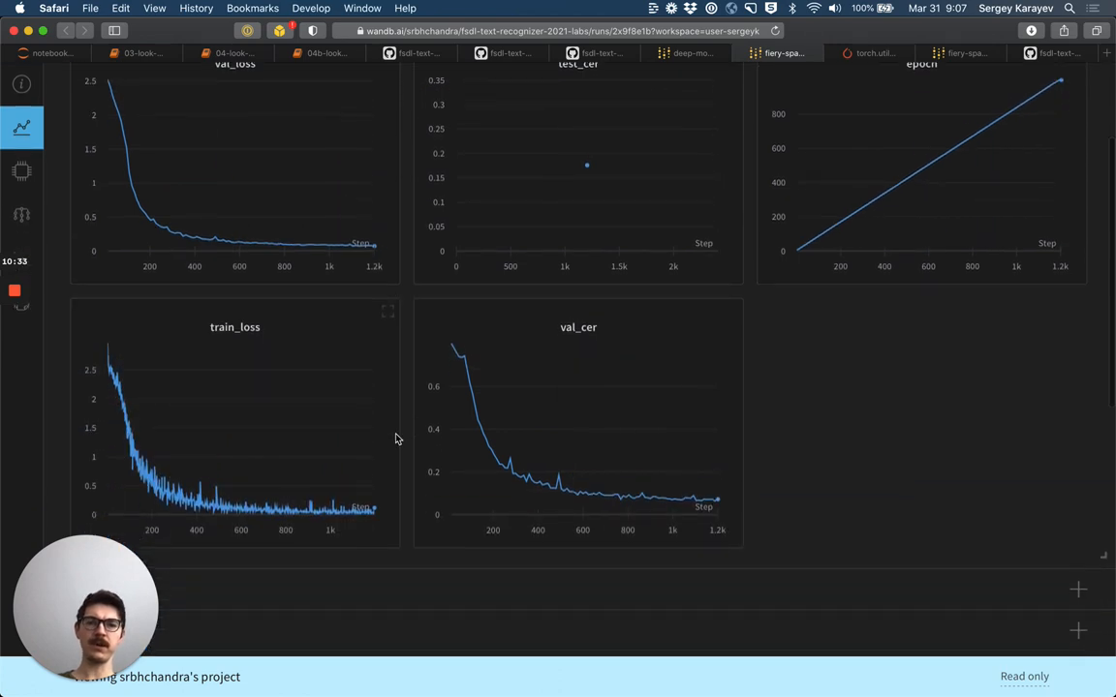
scroll("down", 3)
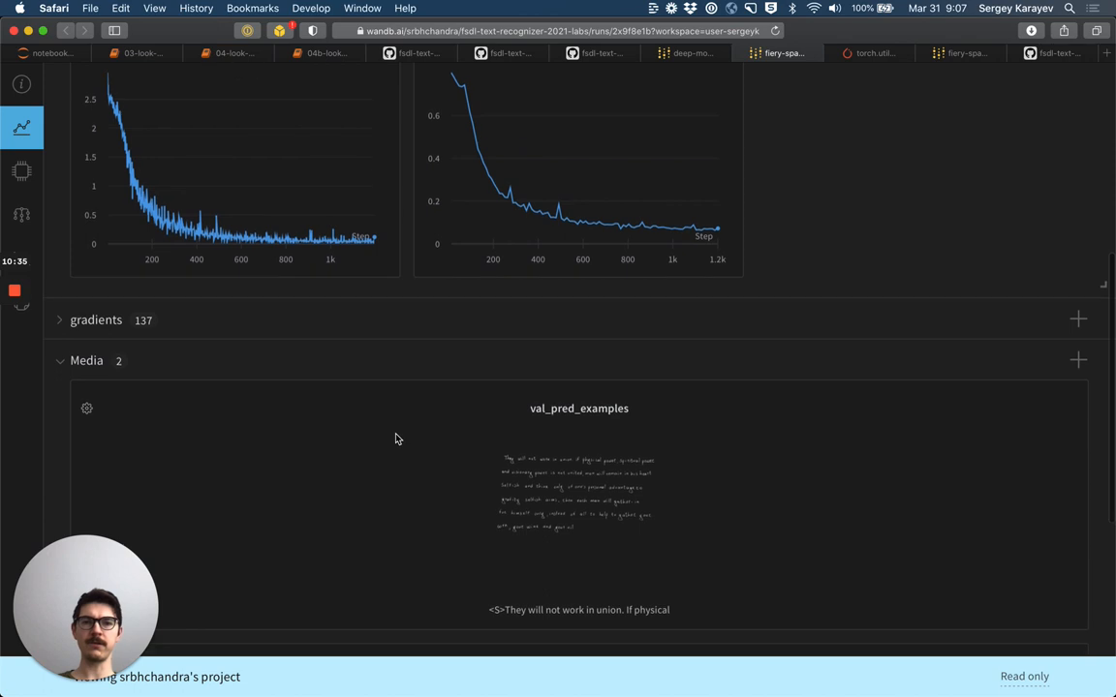
scroll("down", 3)
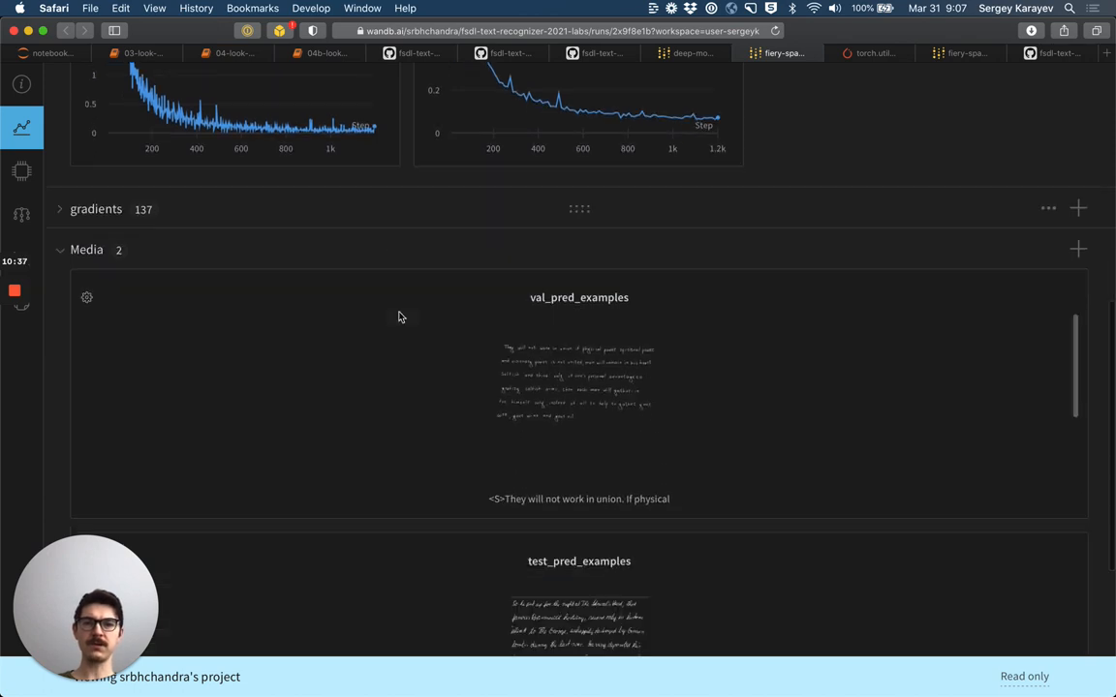
scroll("down", 3)
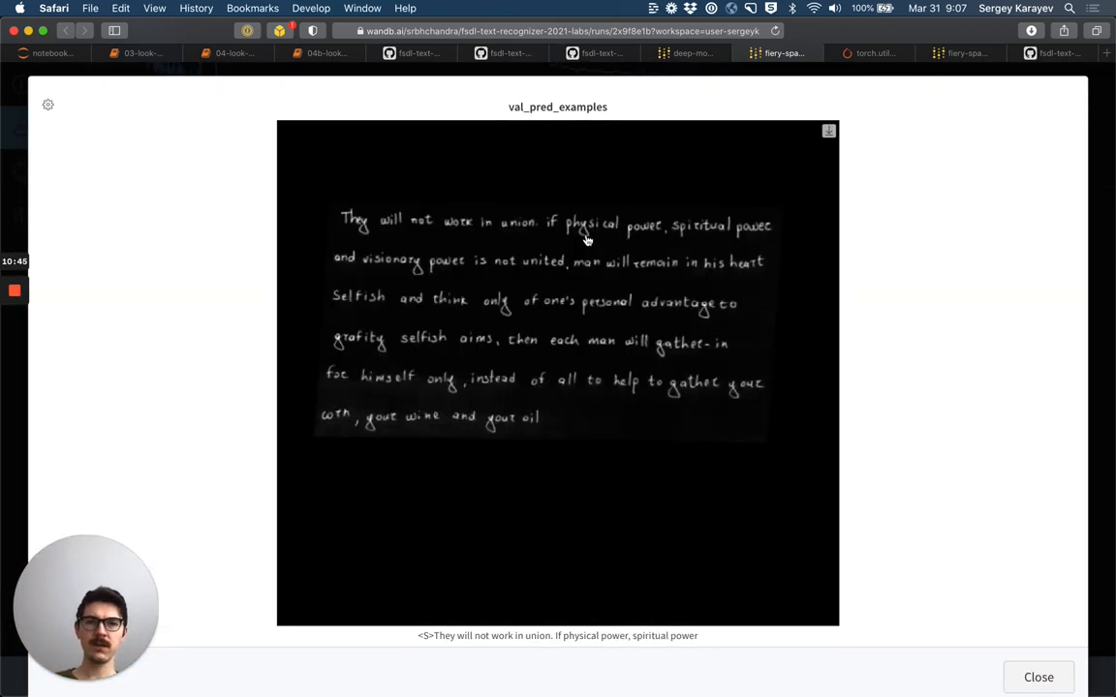
mouse_move(438, 268)
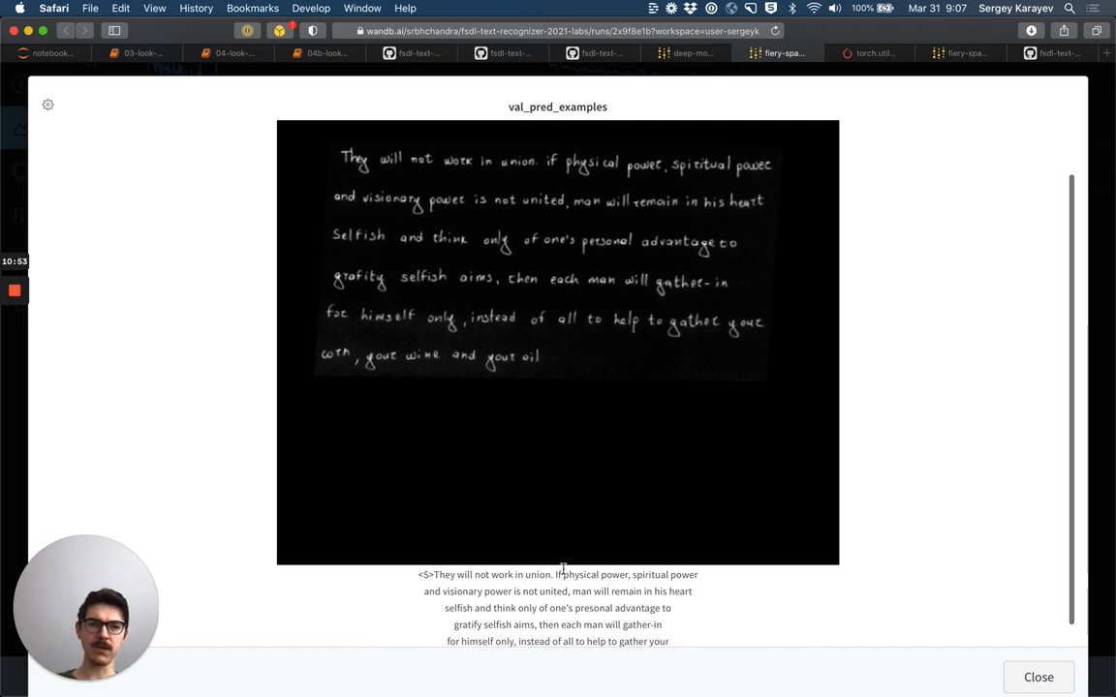
mouse_move(503, 593)
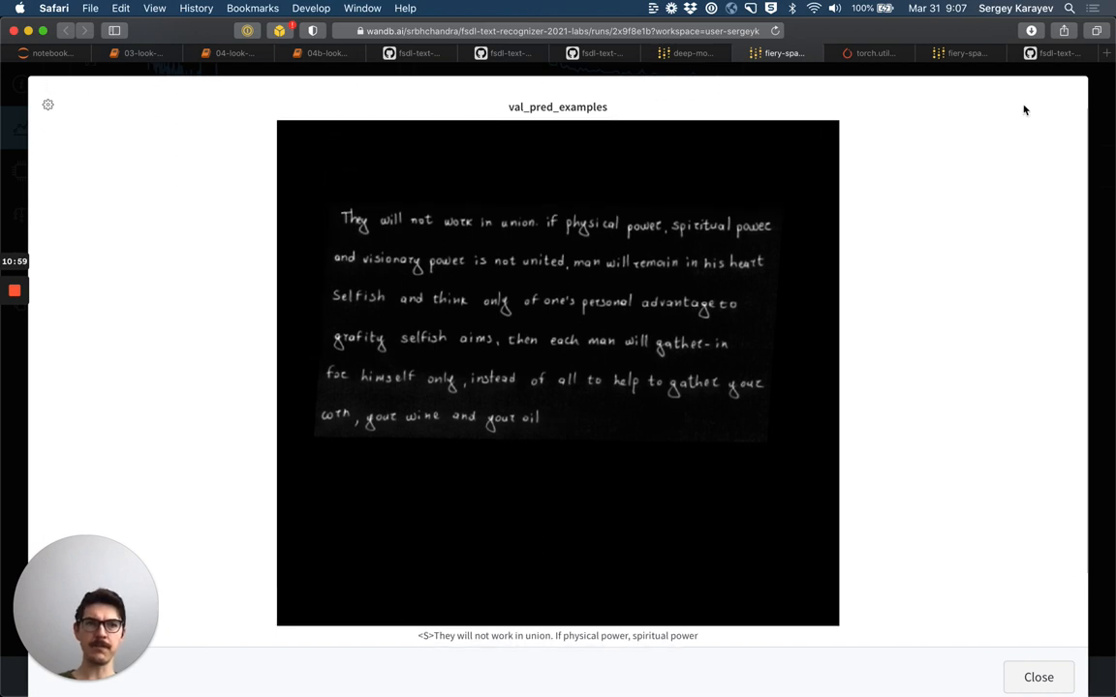
Step: Close the enlarged validation example, then enlarge the test prediction image, read its caption, and close it
left_click(1038, 677)
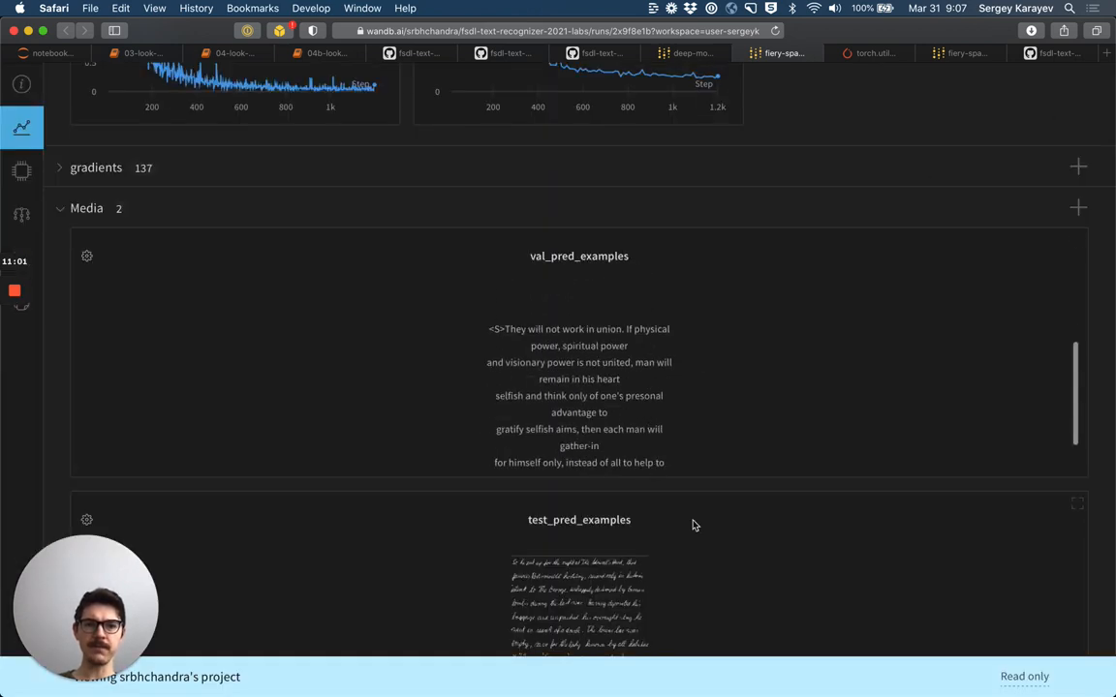
scroll("down", 3)
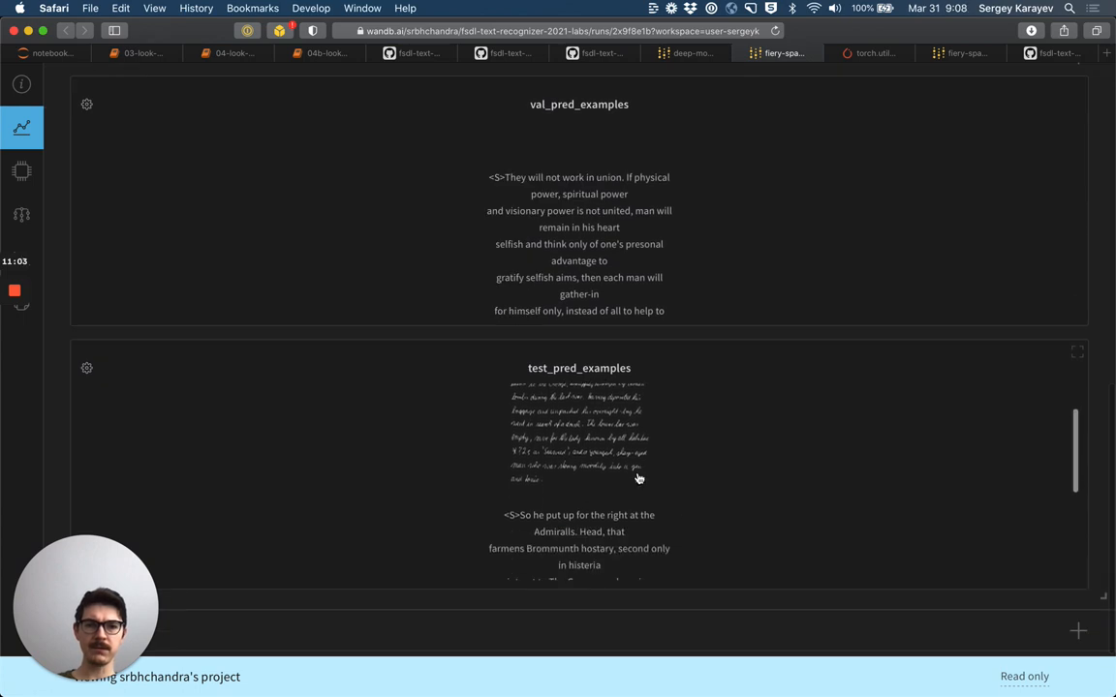
left_click(1077, 351)
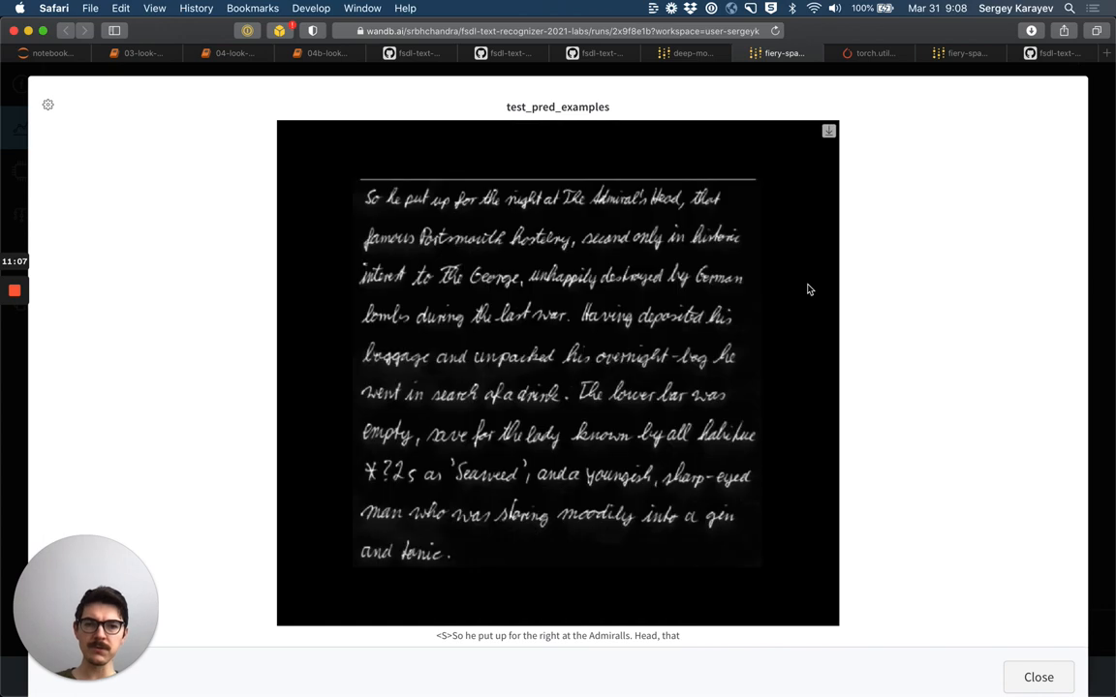
mouse_move(454, 215)
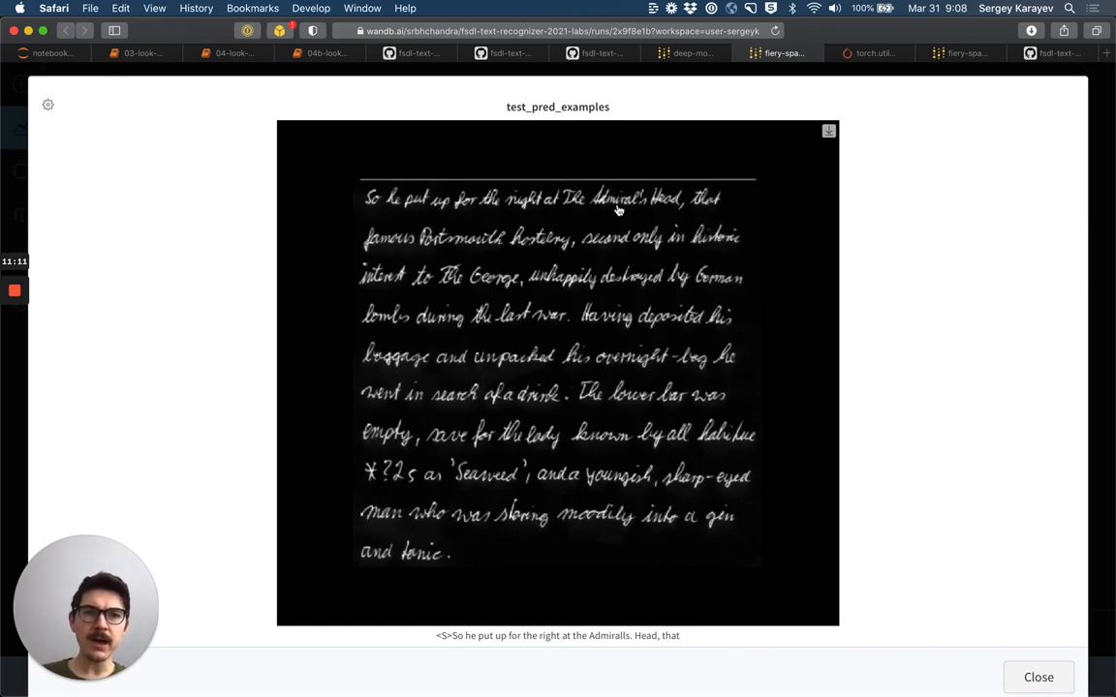
mouse_move(718, 211)
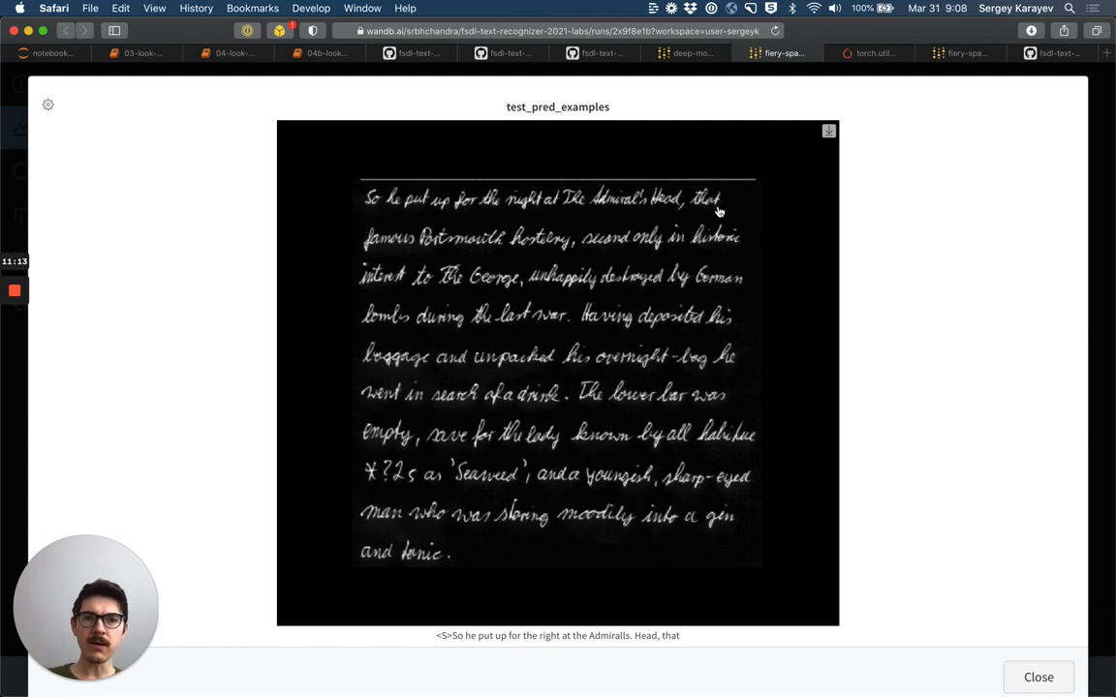
scroll("down", 3)
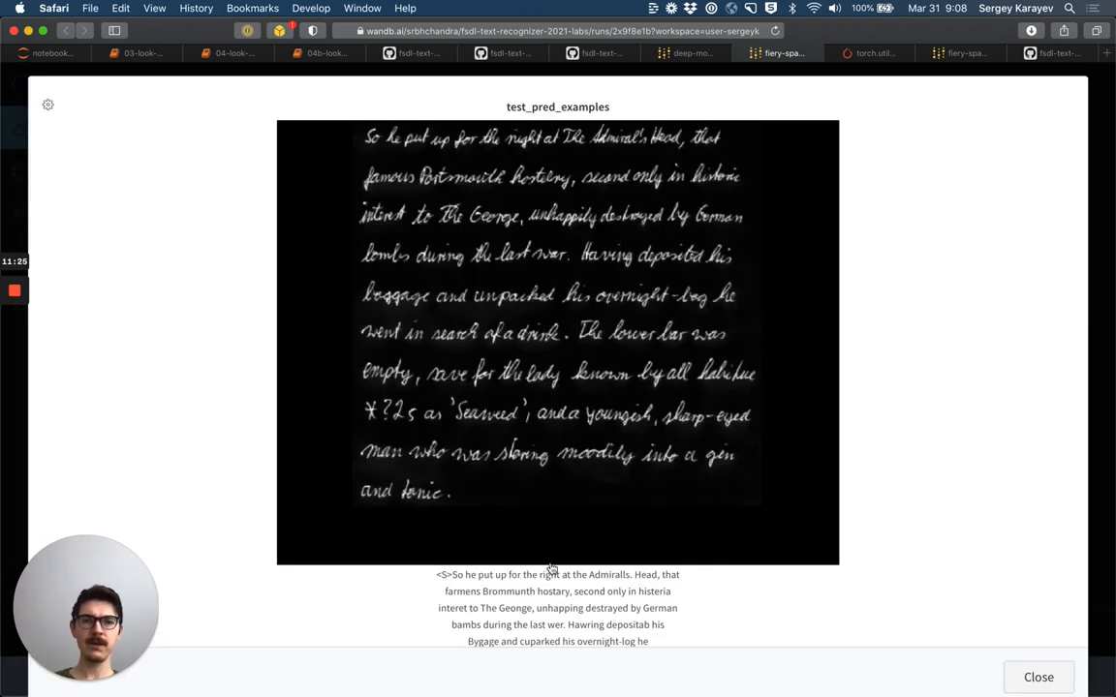
mouse_move(467, 363)
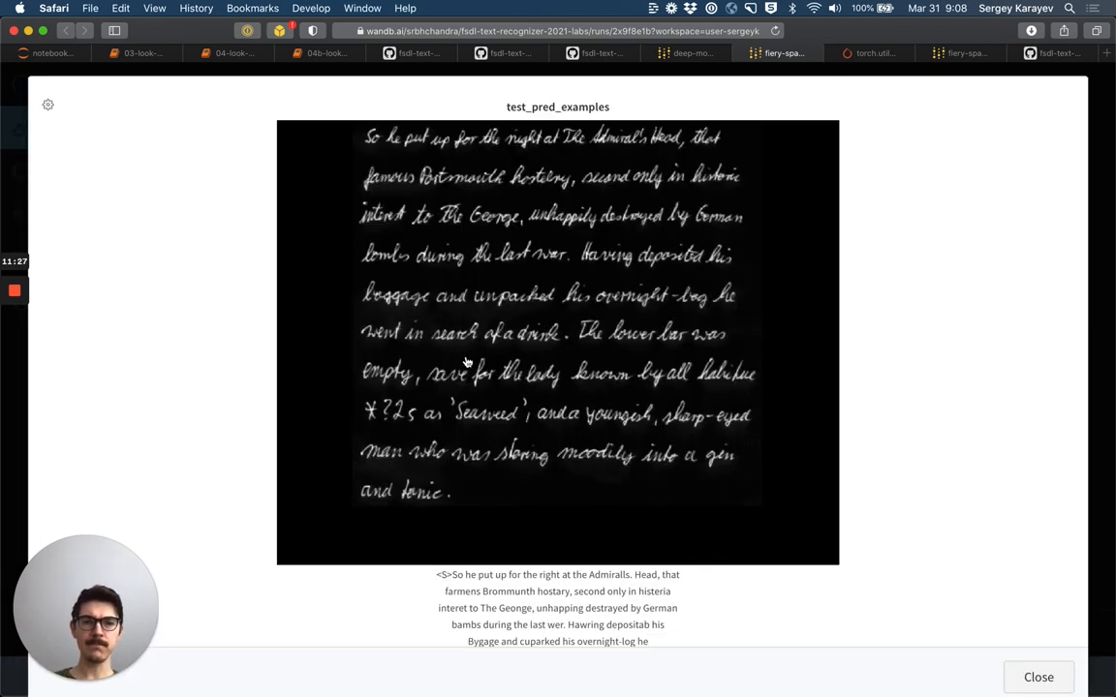
mouse_move(1086, 82)
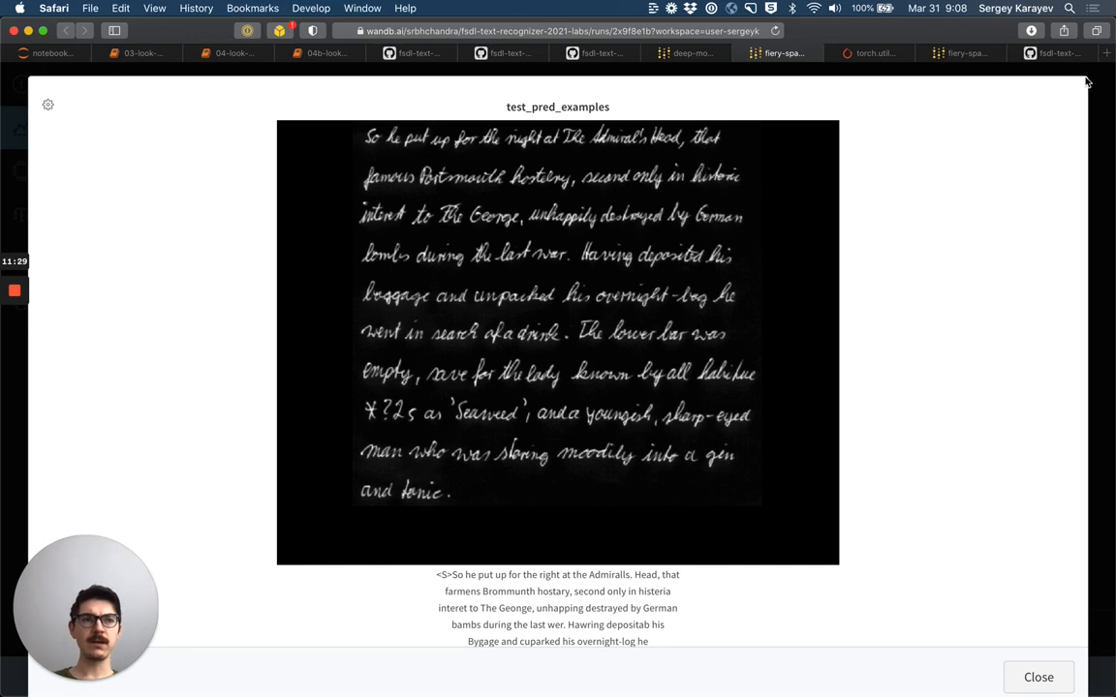
left_click(1038, 677)
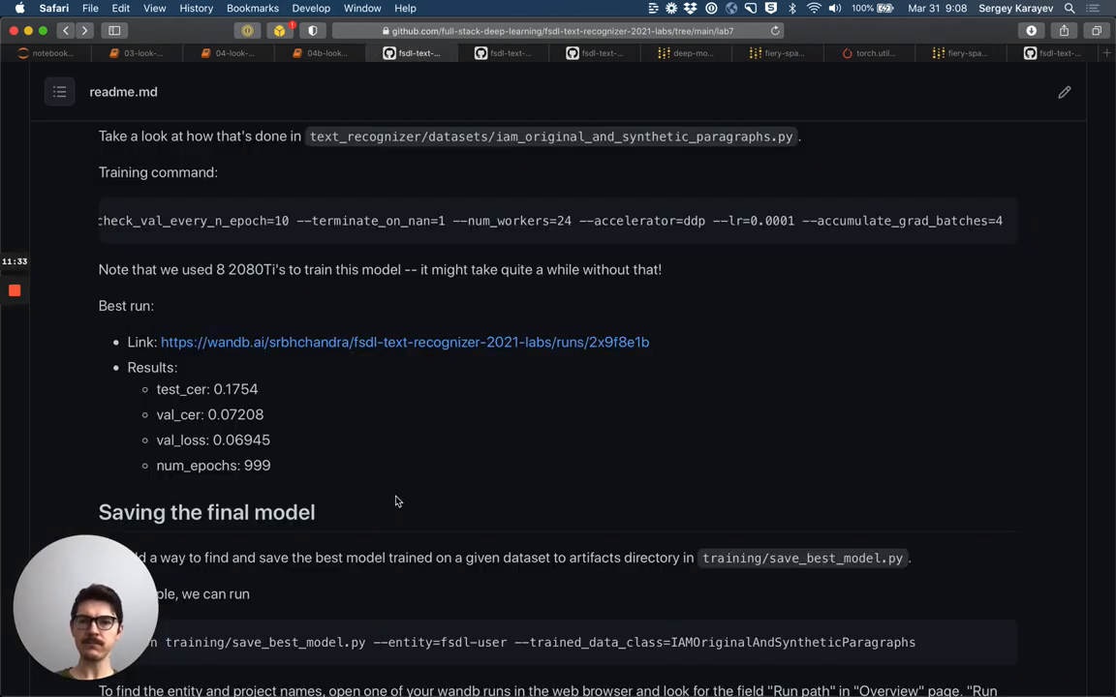
Step: Return to the Lab 7 README and read the saving-the-final-model section
scroll("down", 3)
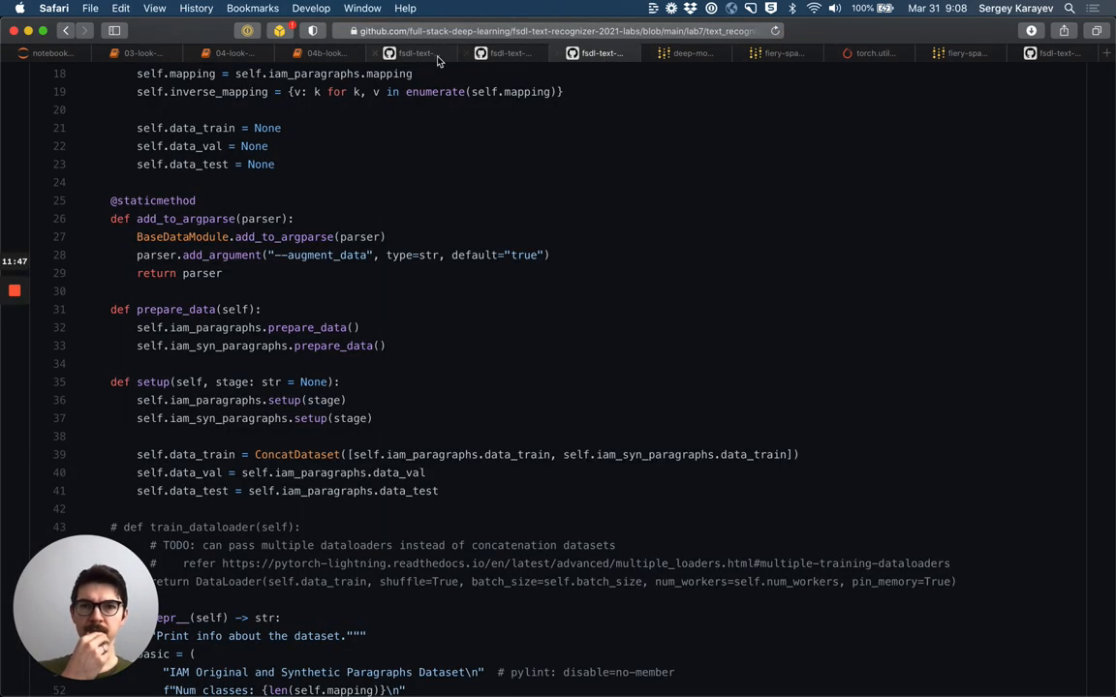
left_click(413, 52)
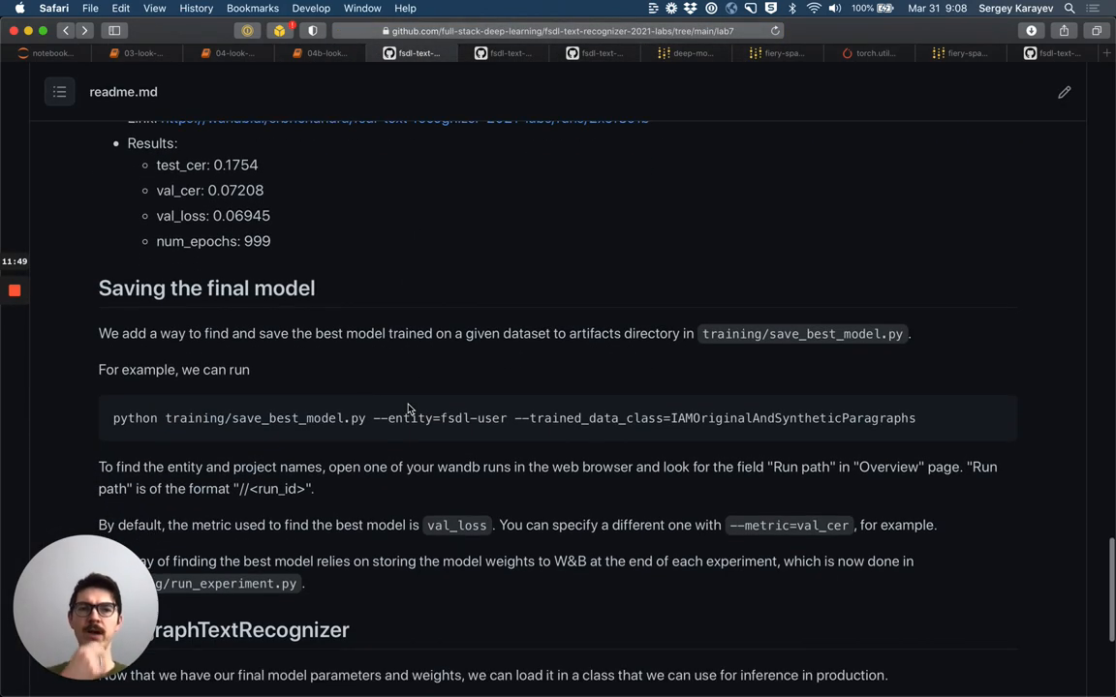
mouse_move(841, 359)
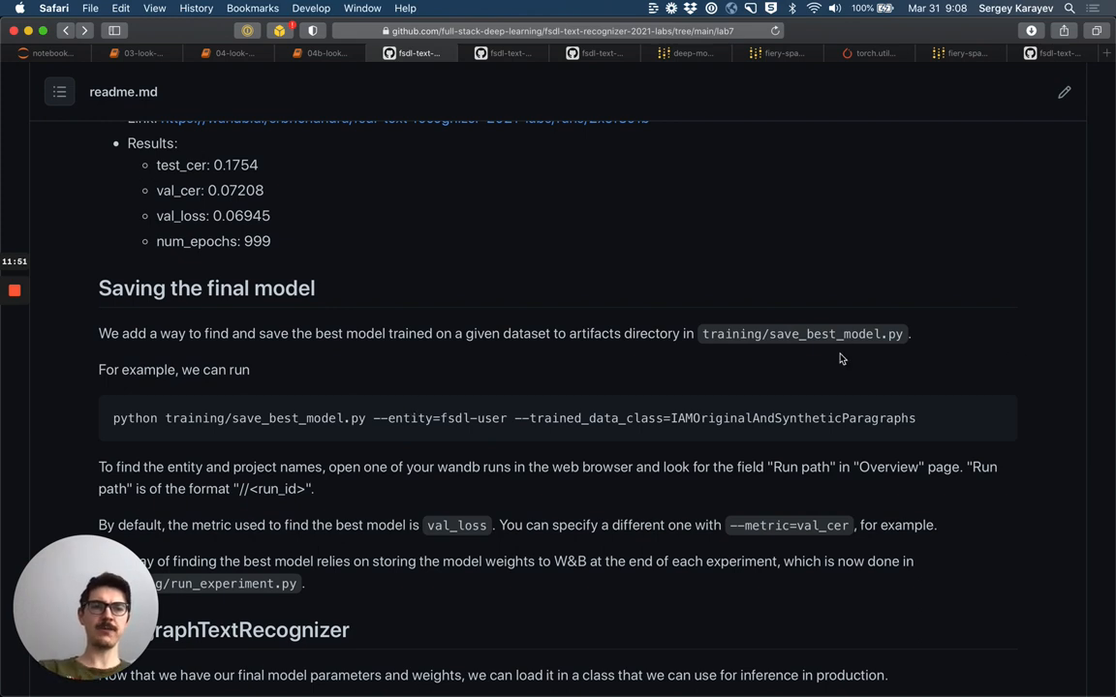
scroll("down", 3)
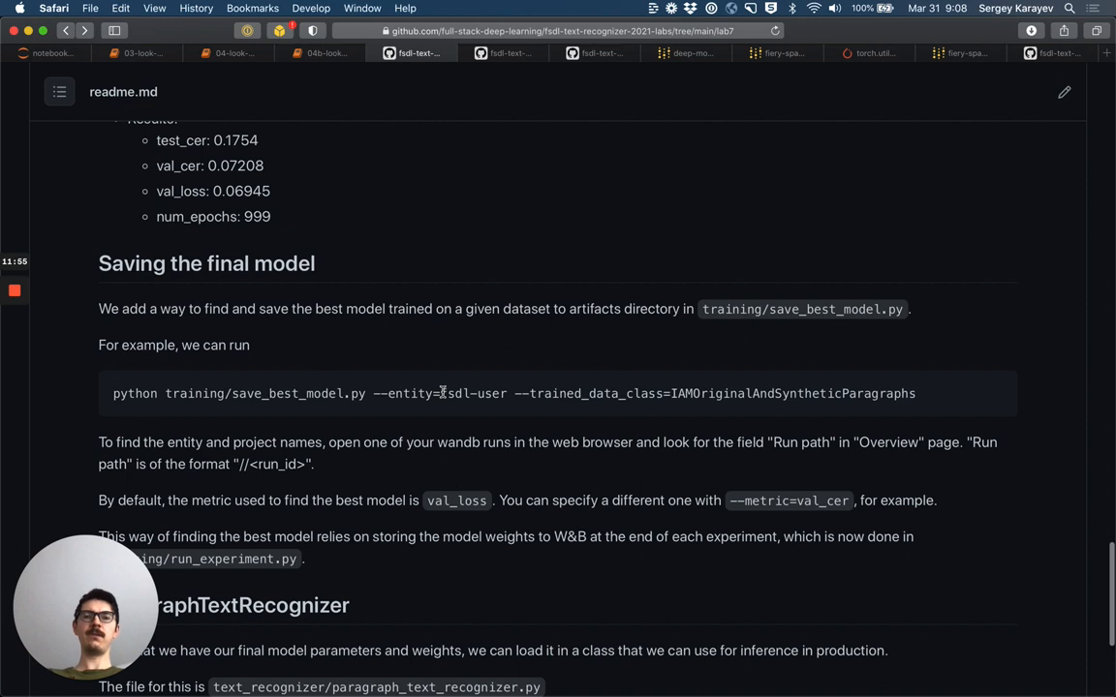
mouse_move(489, 397)
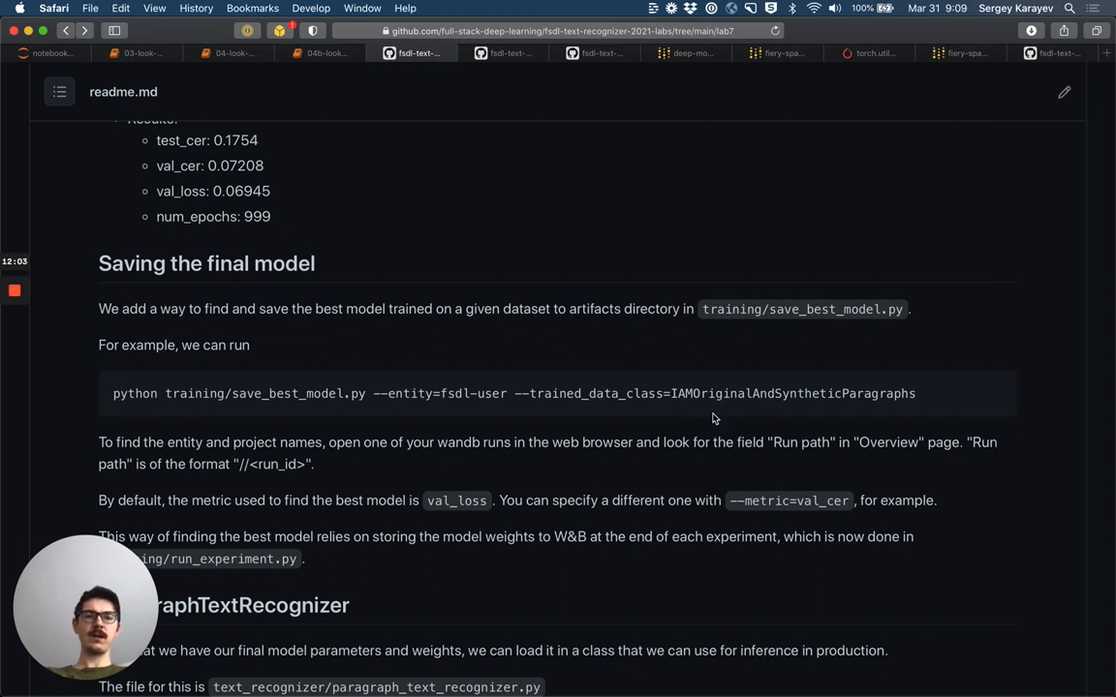
scroll("down", 3)
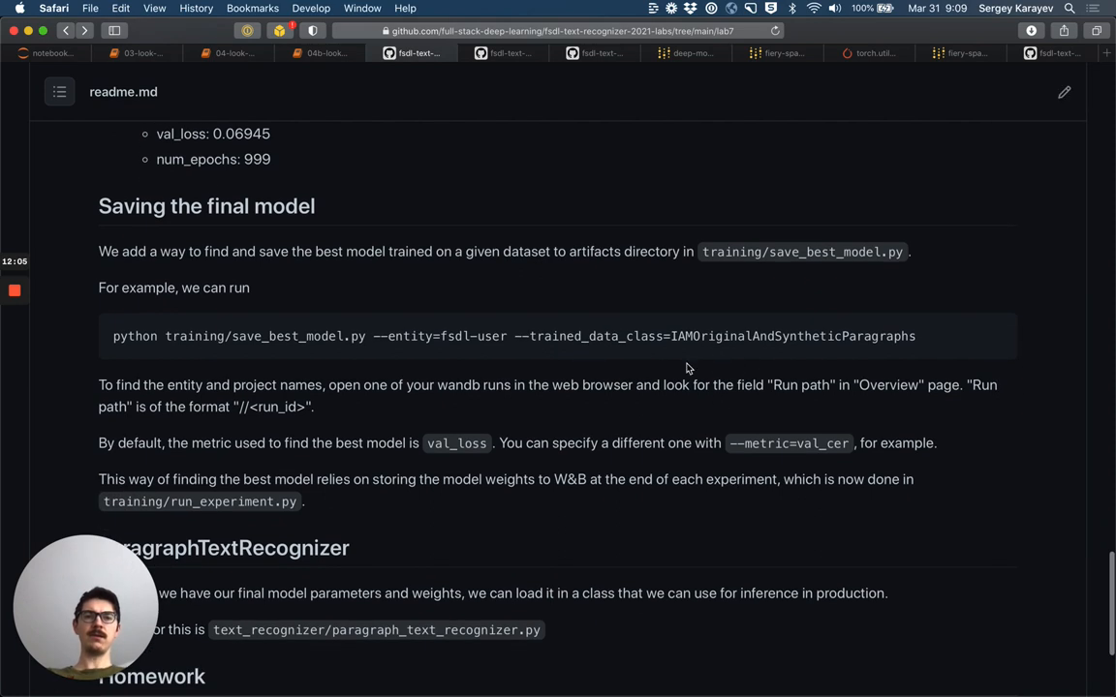
scroll("down", 3)
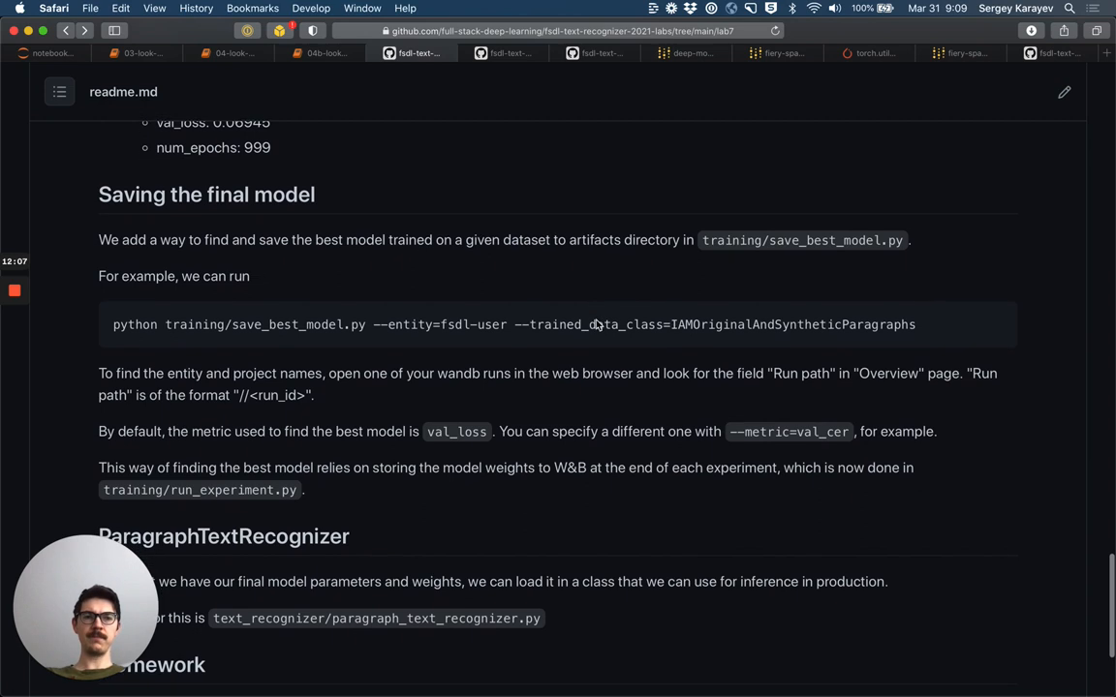
scroll("down", 3)
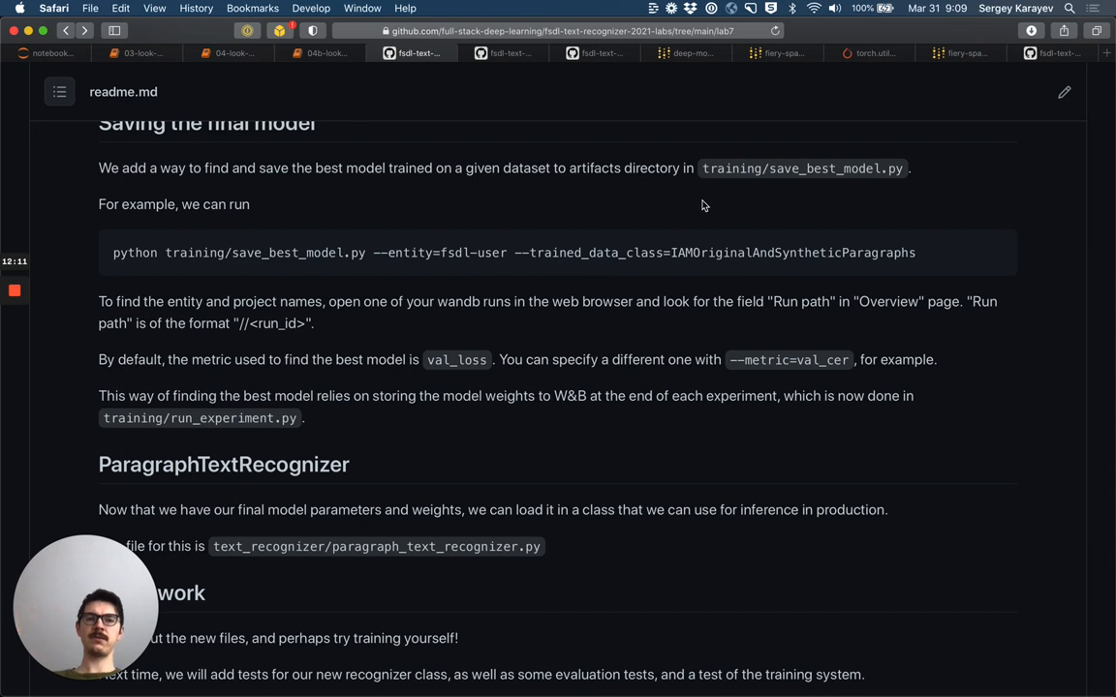
mouse_move(478, 354)
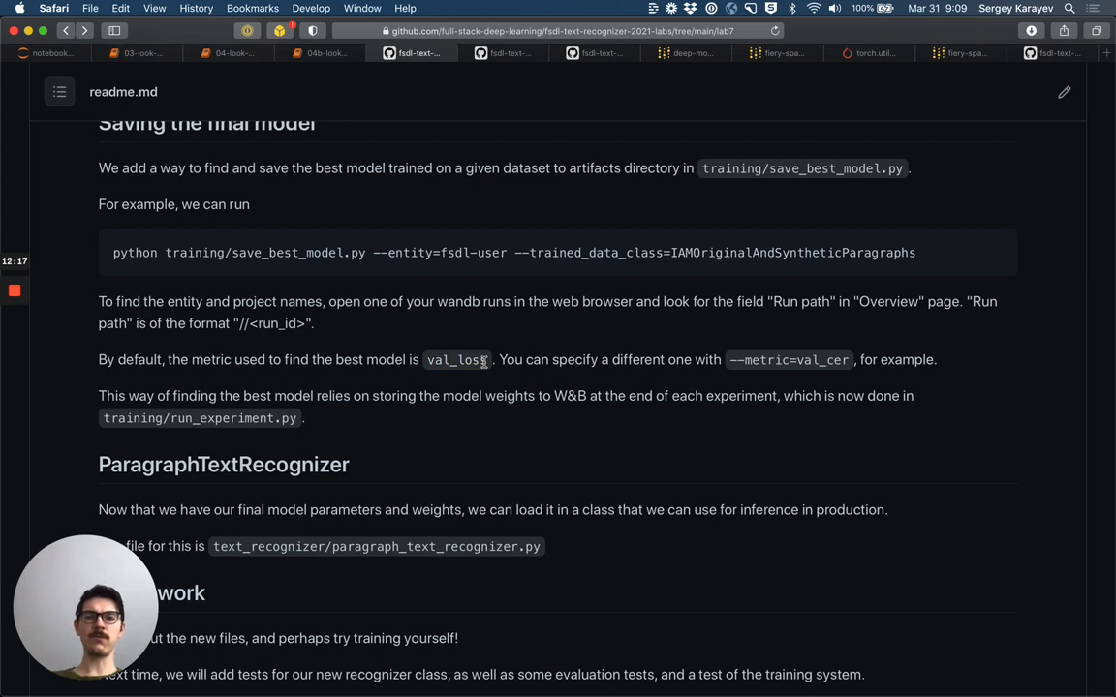
mouse_move(248, 362)
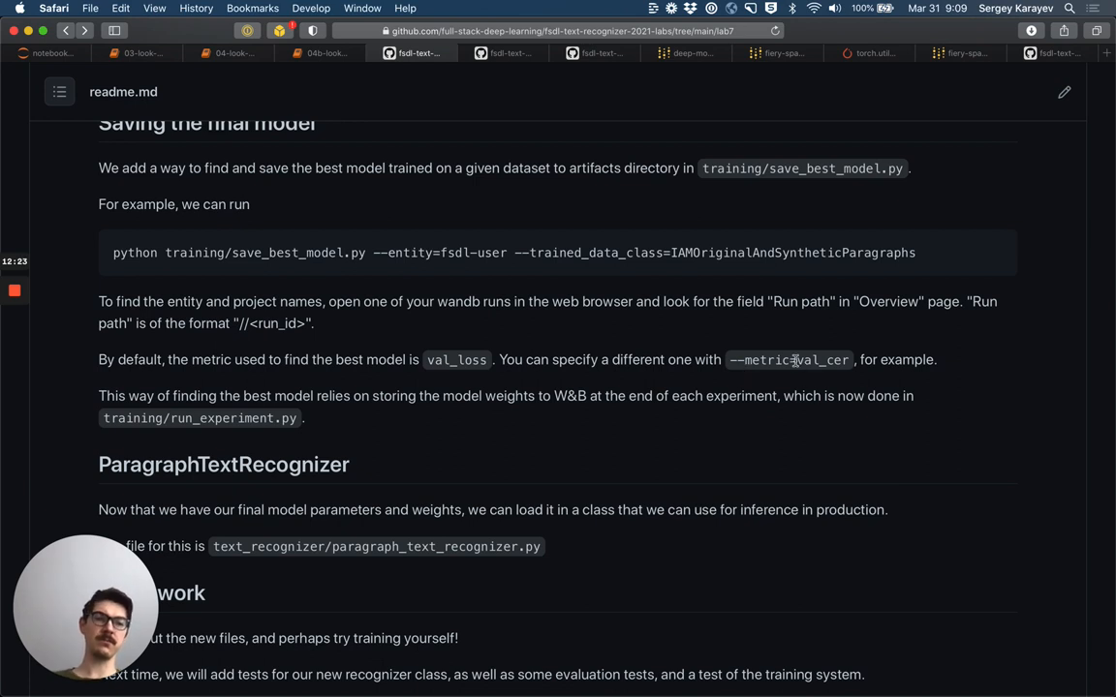
Step: Read the ParagraphTextRecognizer and Homework sections, then bring up transformer_util.py
double_click(821, 360)
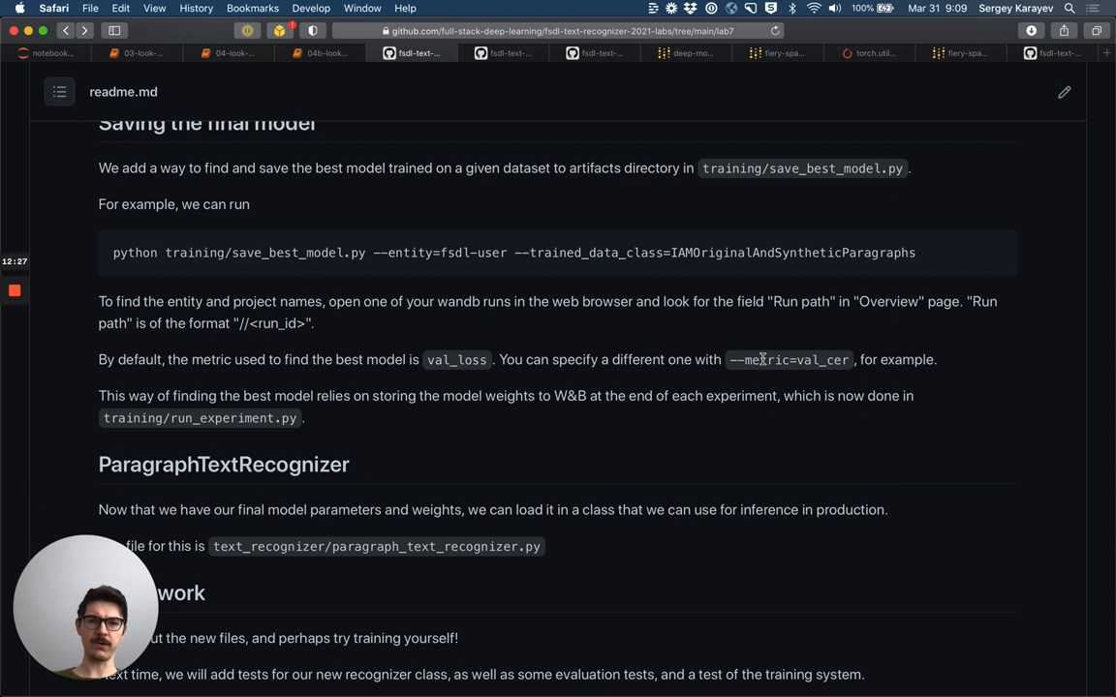
mouse_move(330, 250)
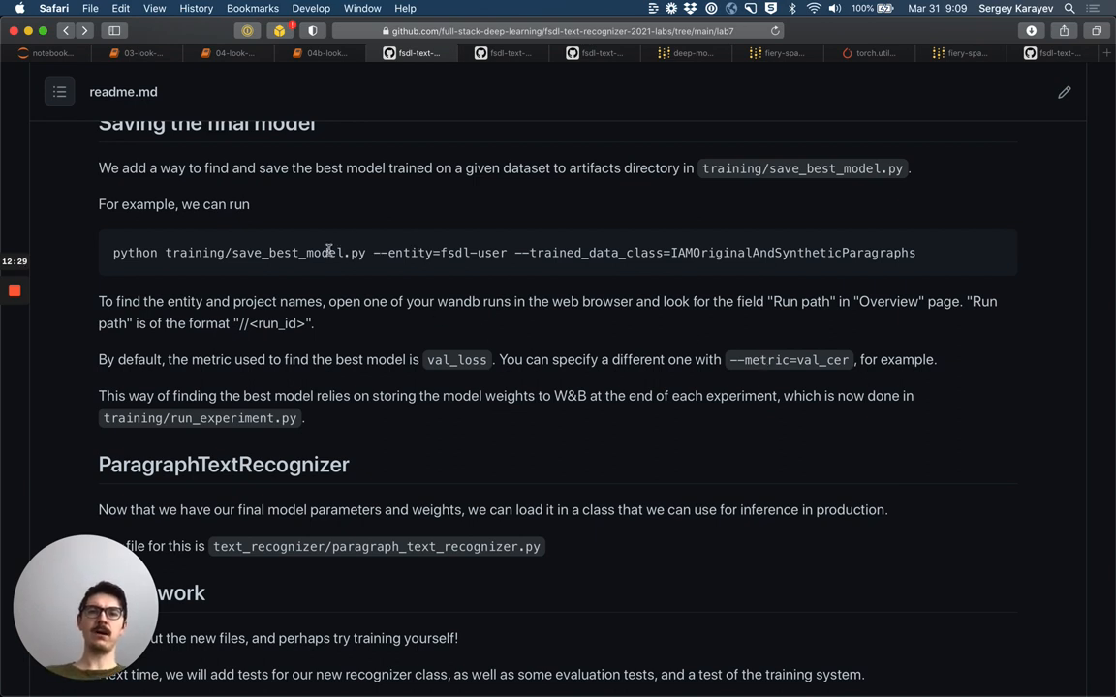
mouse_move(339, 252)
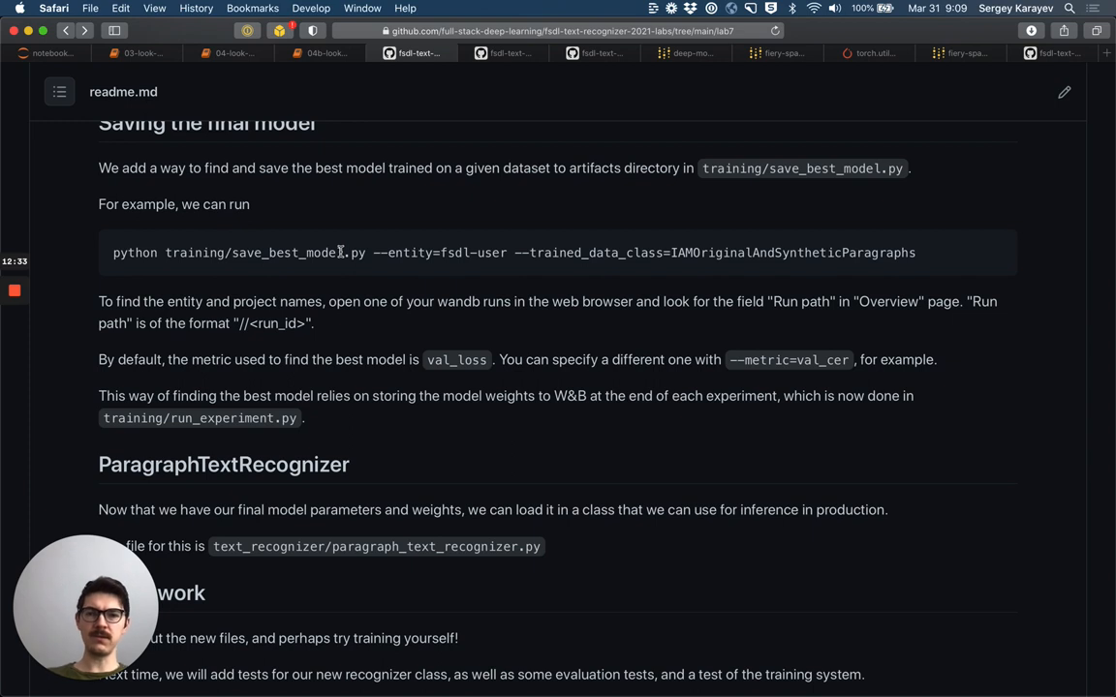
scroll("down", 3)
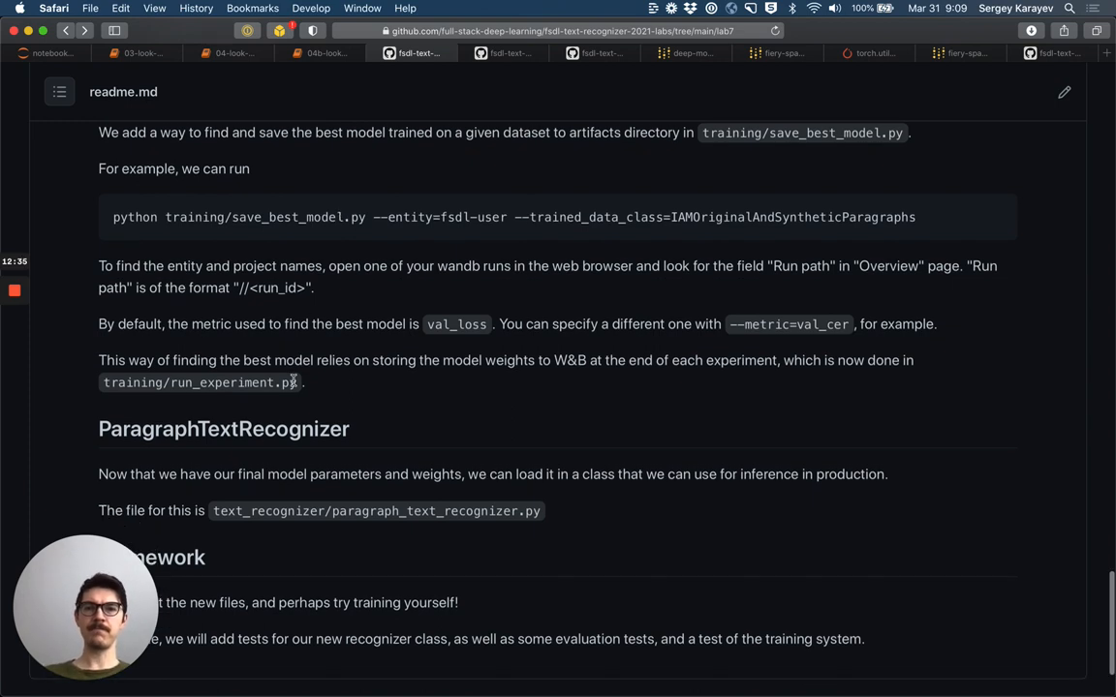
scroll("down", 3)
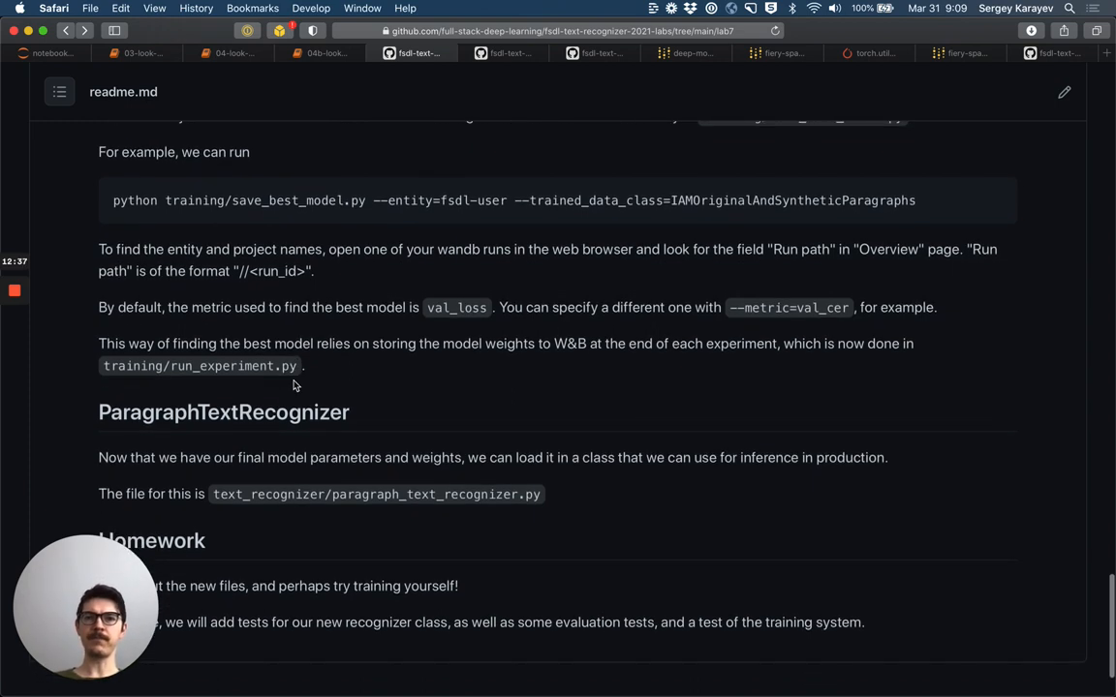
scroll("down", 3)
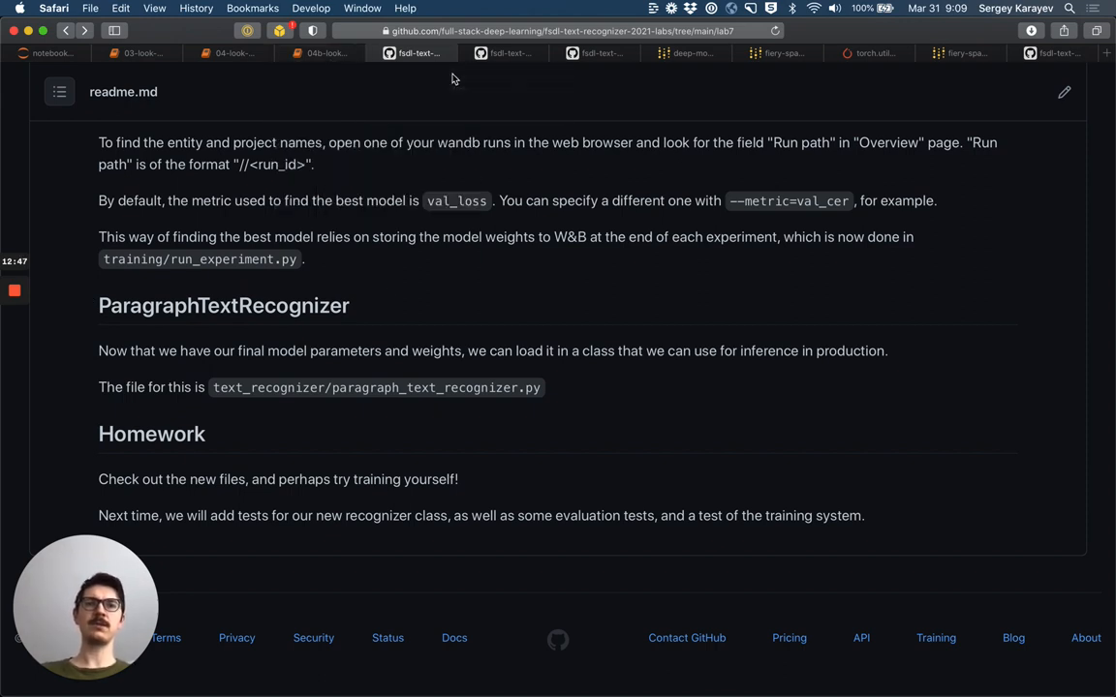
left_click(504, 52)
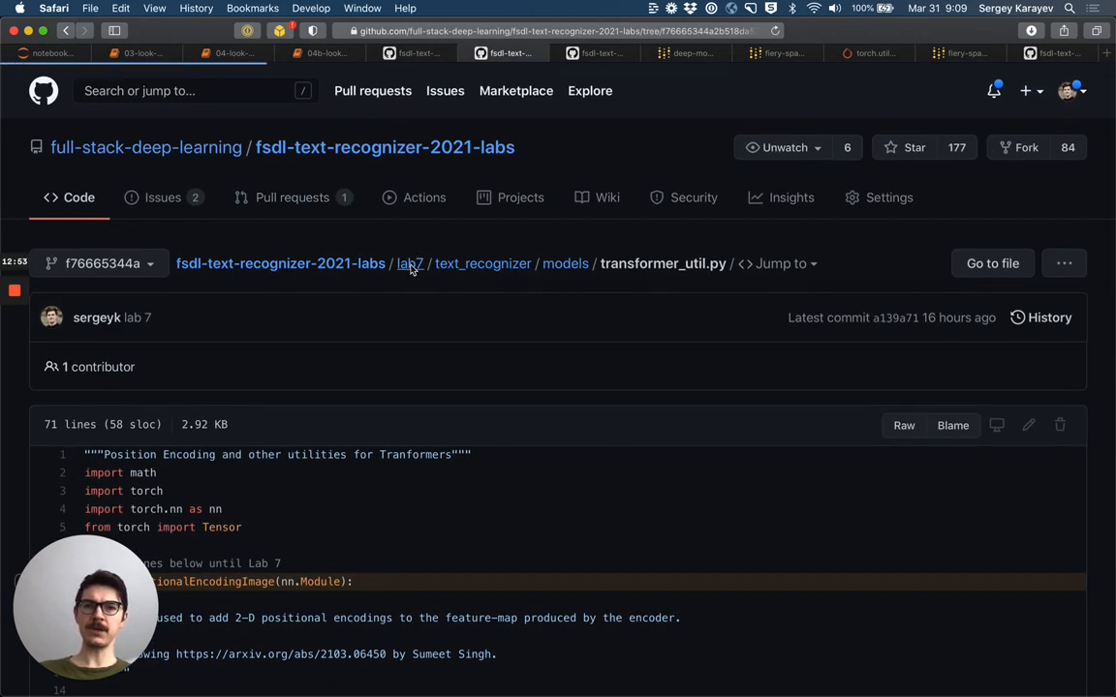
Step: Go to text_recognizer/artifacts/paragraph_text_recognizer and read its config.json training settings
left_click(410, 264)
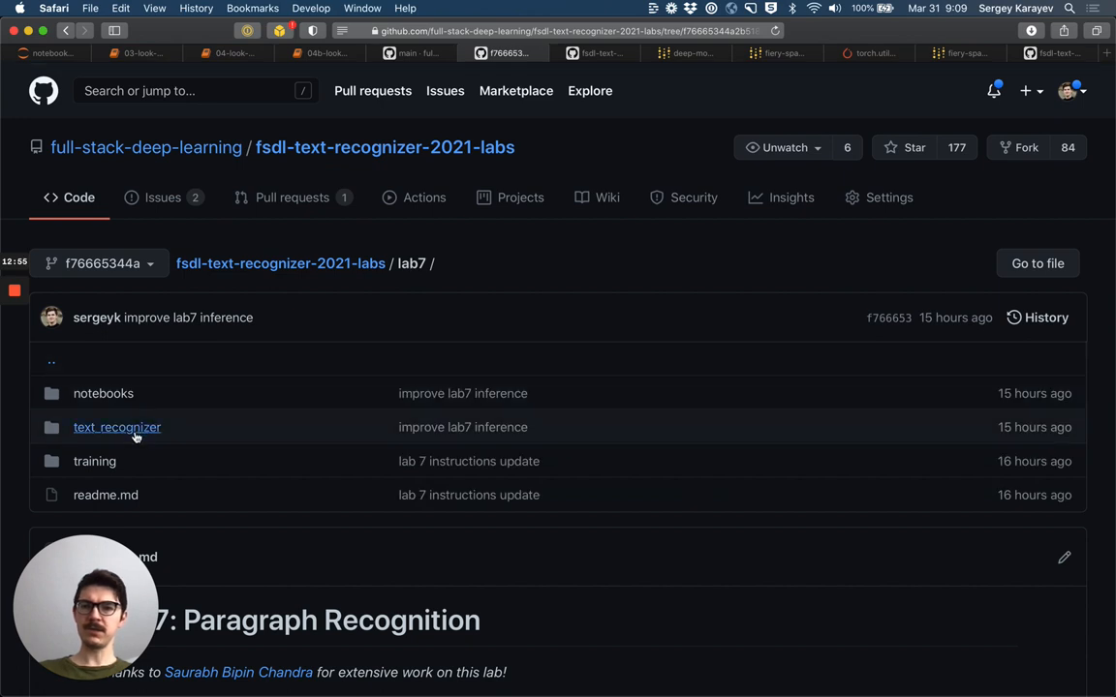
left_click(116, 427)
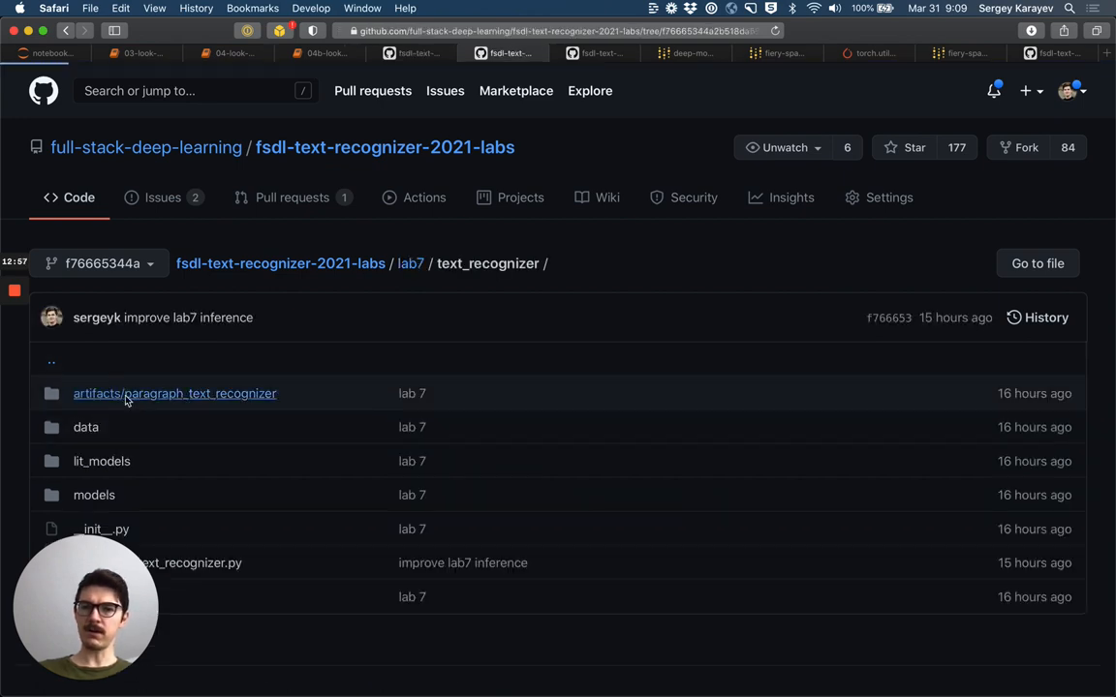
left_click(174, 393)
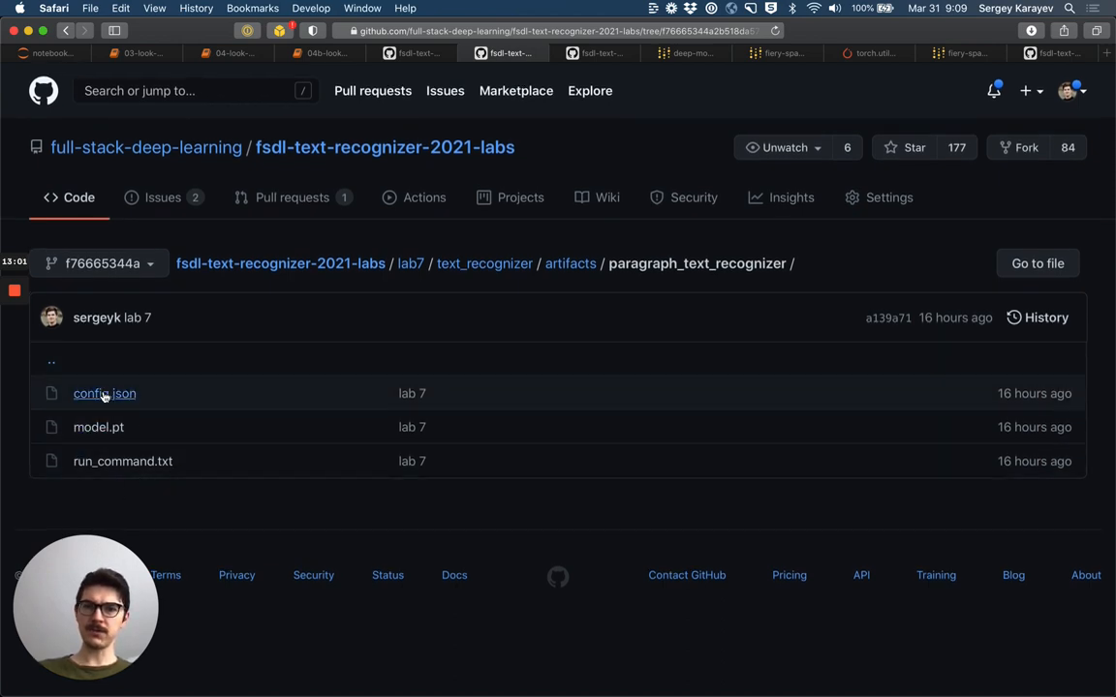
mouse_move(98, 427)
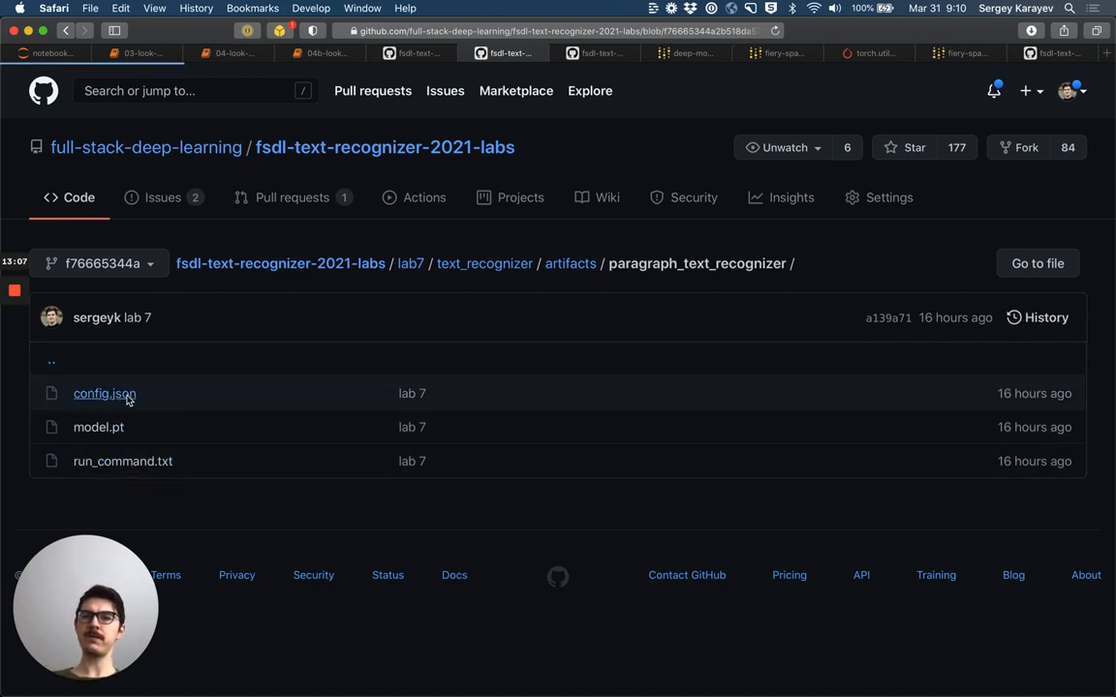
left_click(104, 393)
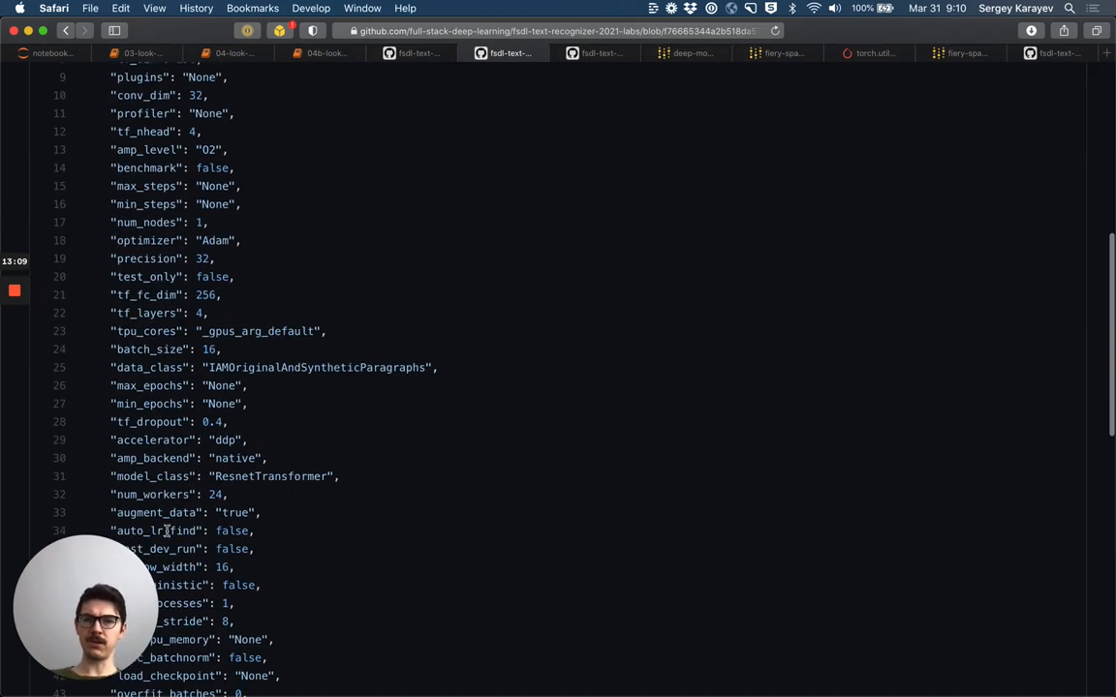
scroll("down", 3)
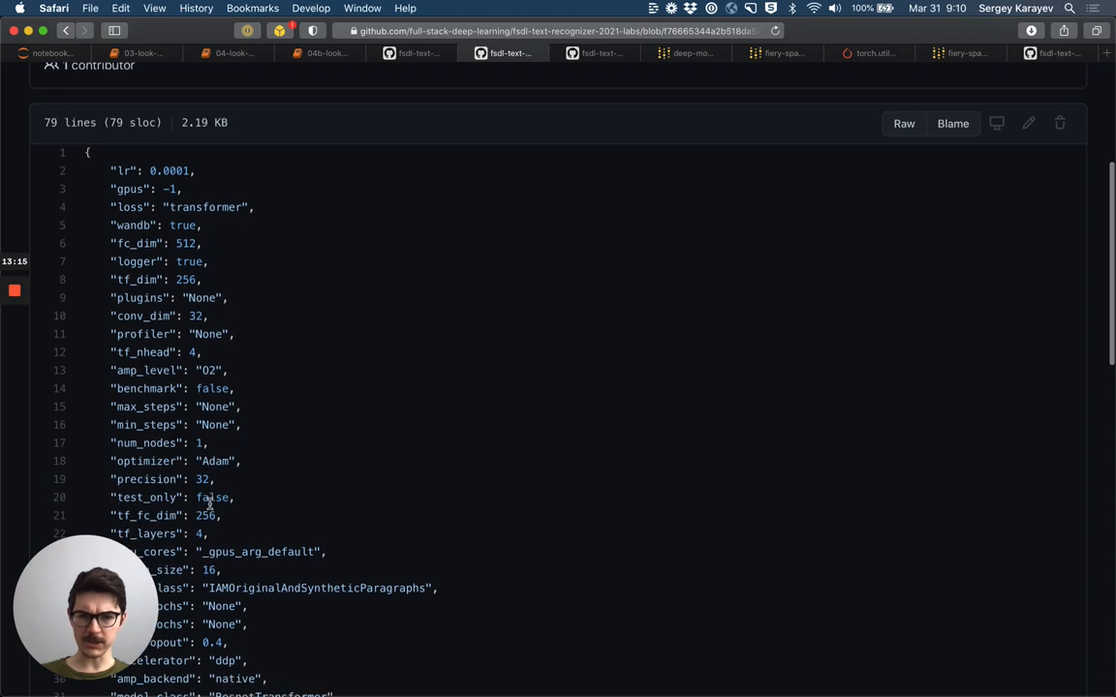
scroll("down", 3)
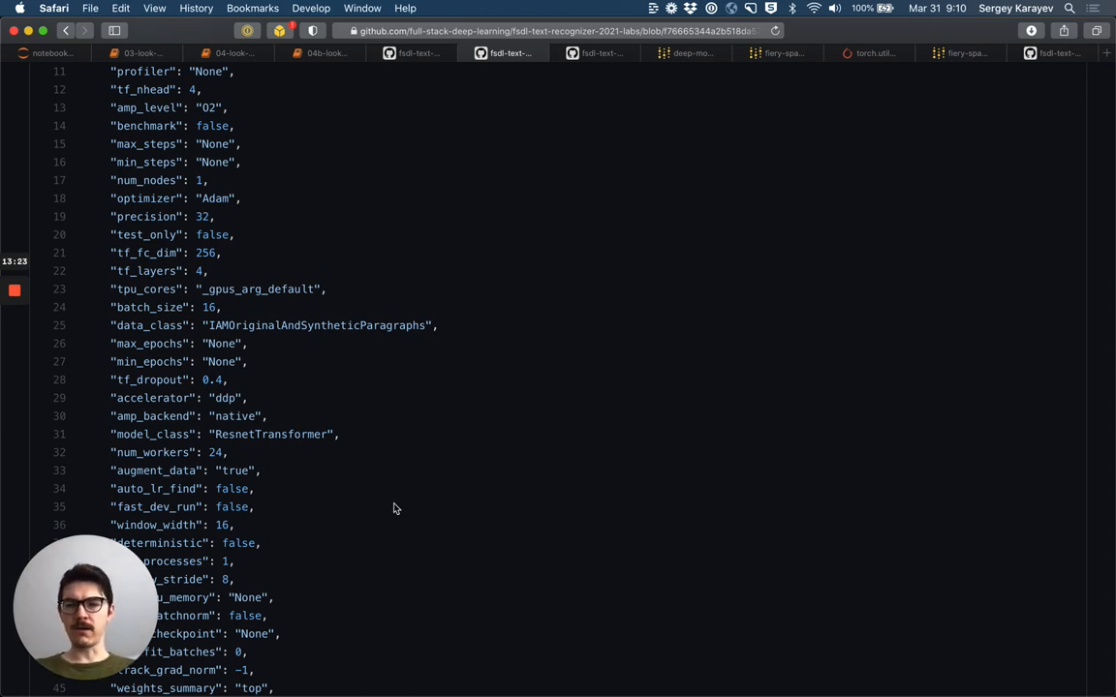
mouse_move(319, 508)
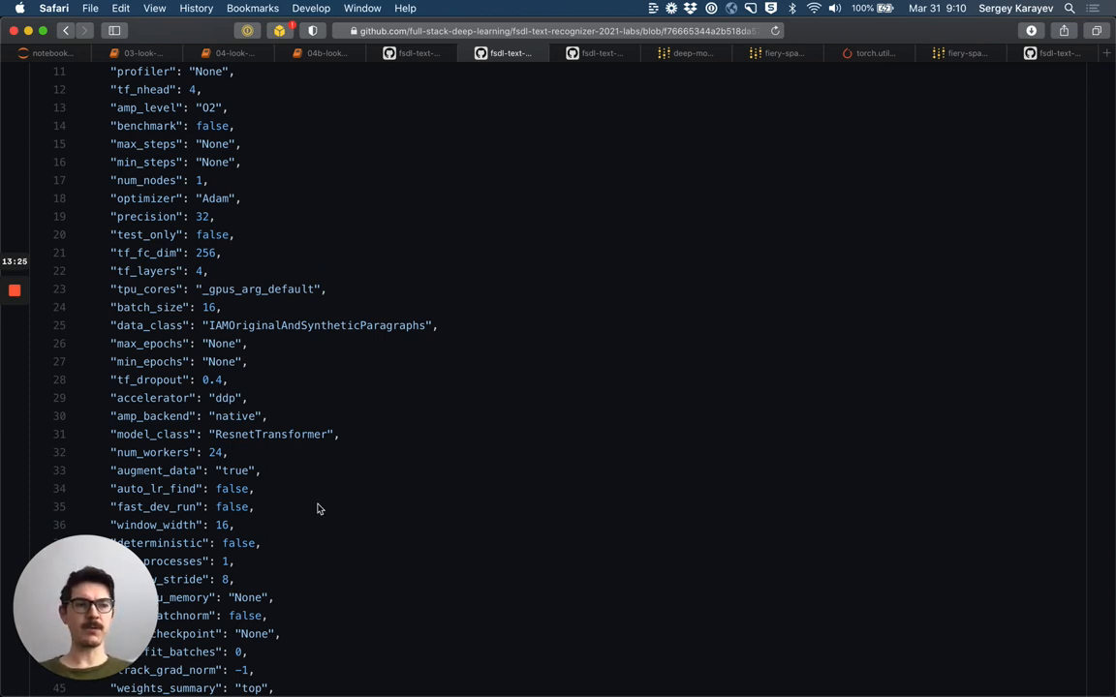
mouse_move(299, 463)
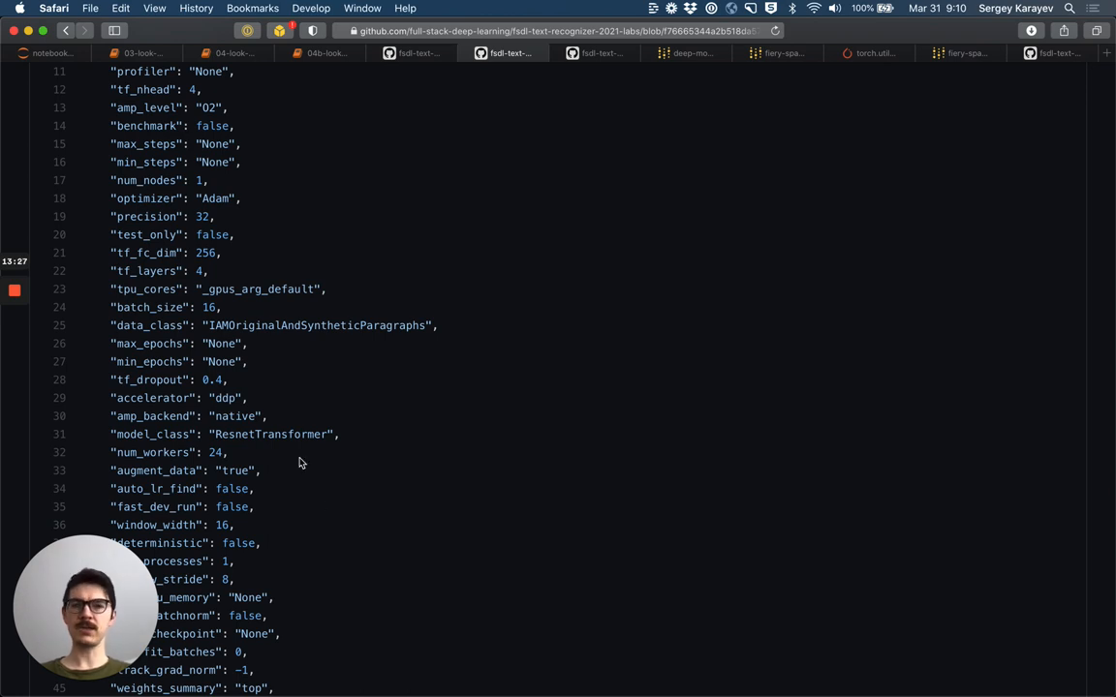
scroll("down", 3)
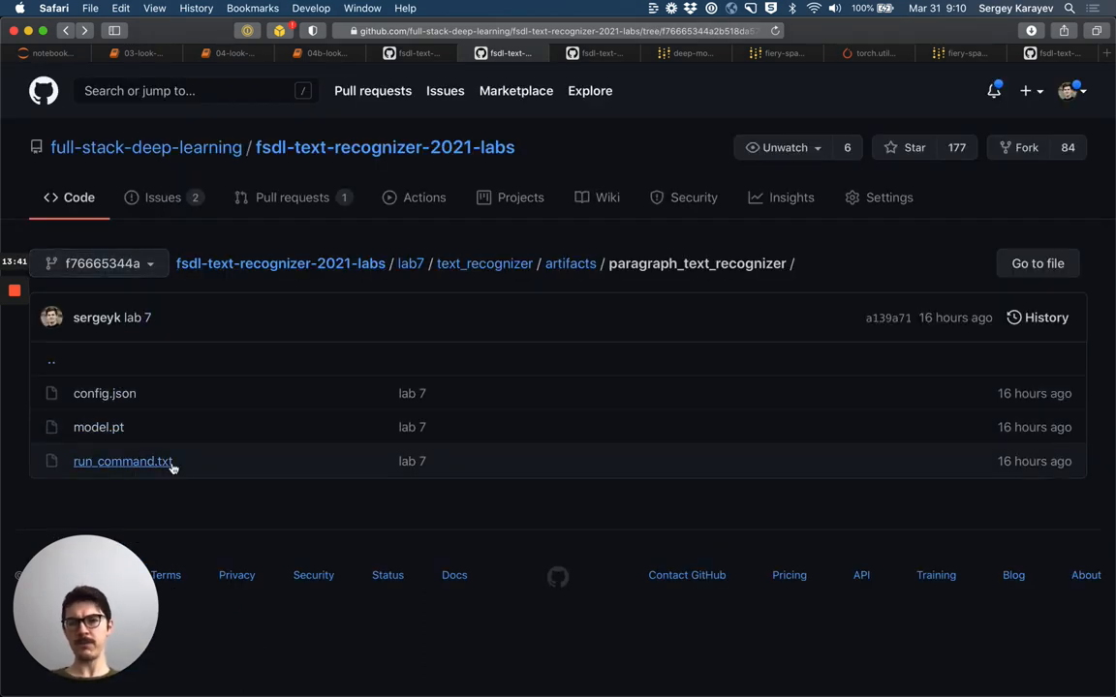
Step: View run_command.txt, then return to the Lab 7 README
left_click(122, 461)
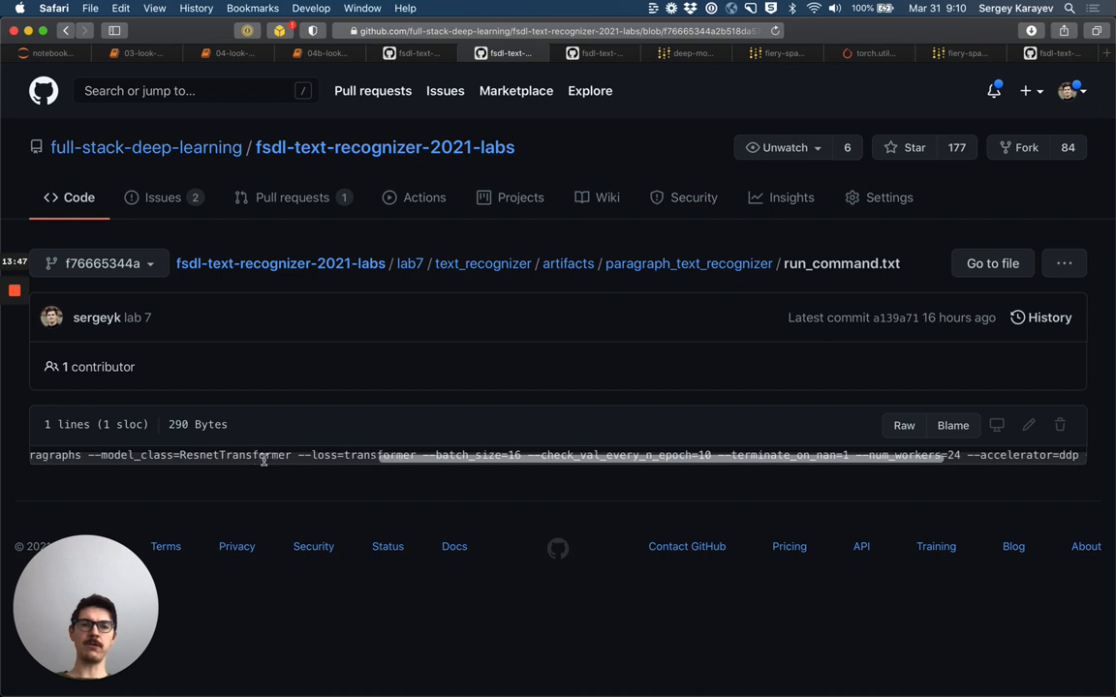
left_click(689, 263)
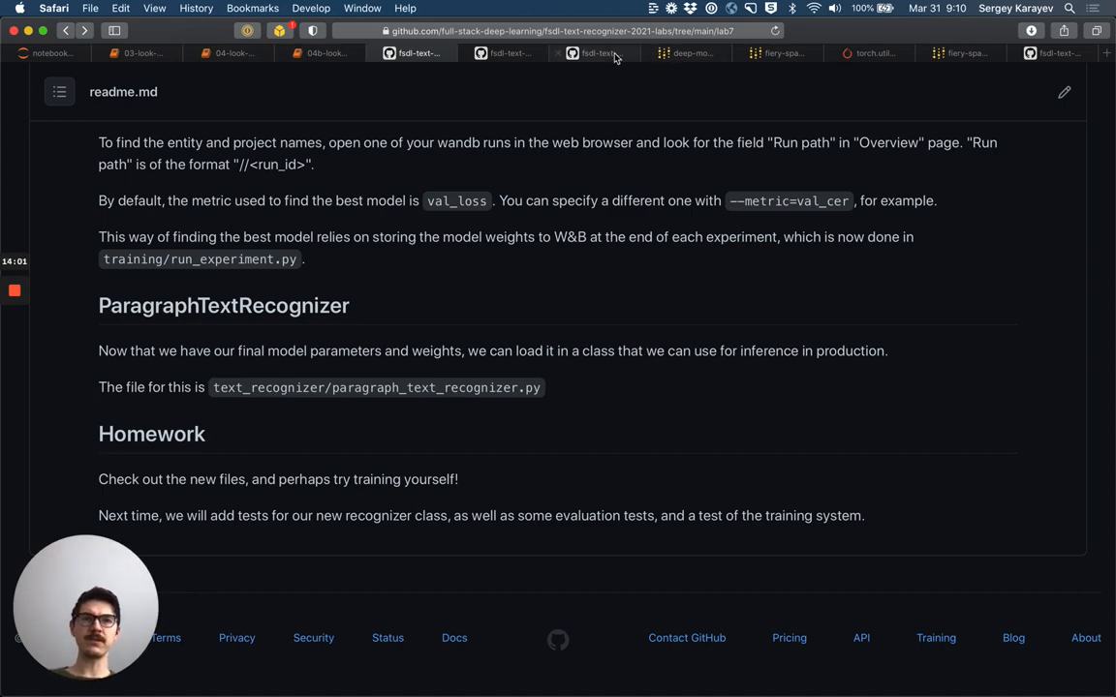
Step: Navigate to text_recognizer and open paragraph_text_recognizer.py to read its code
left_click(596, 53)
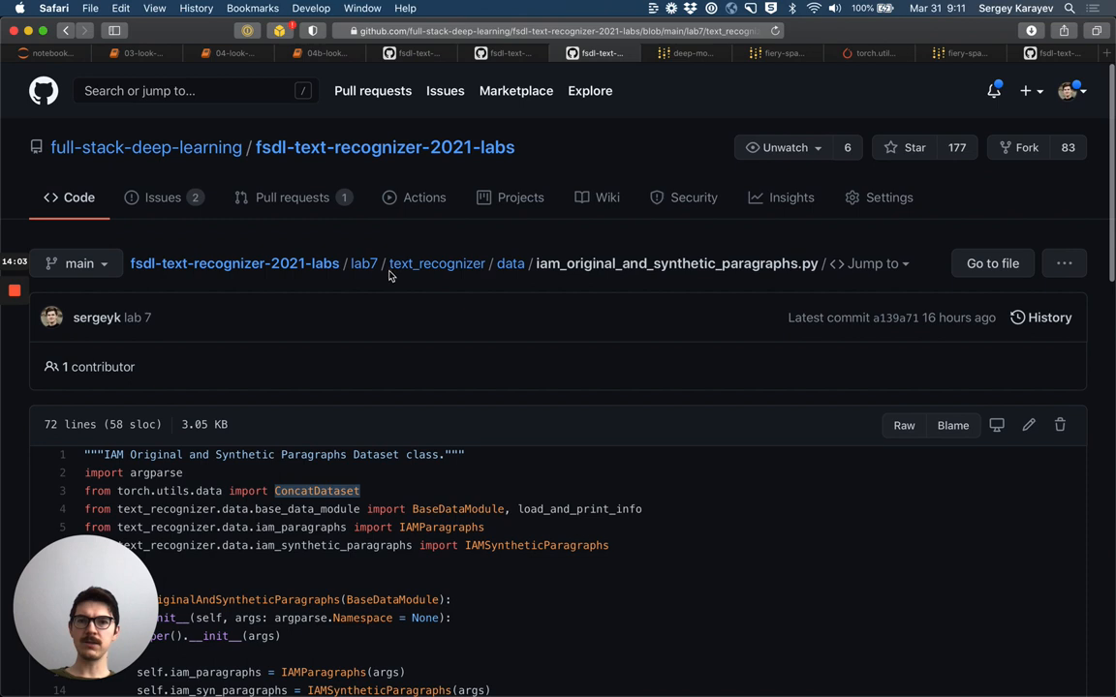
left_click(437, 264)
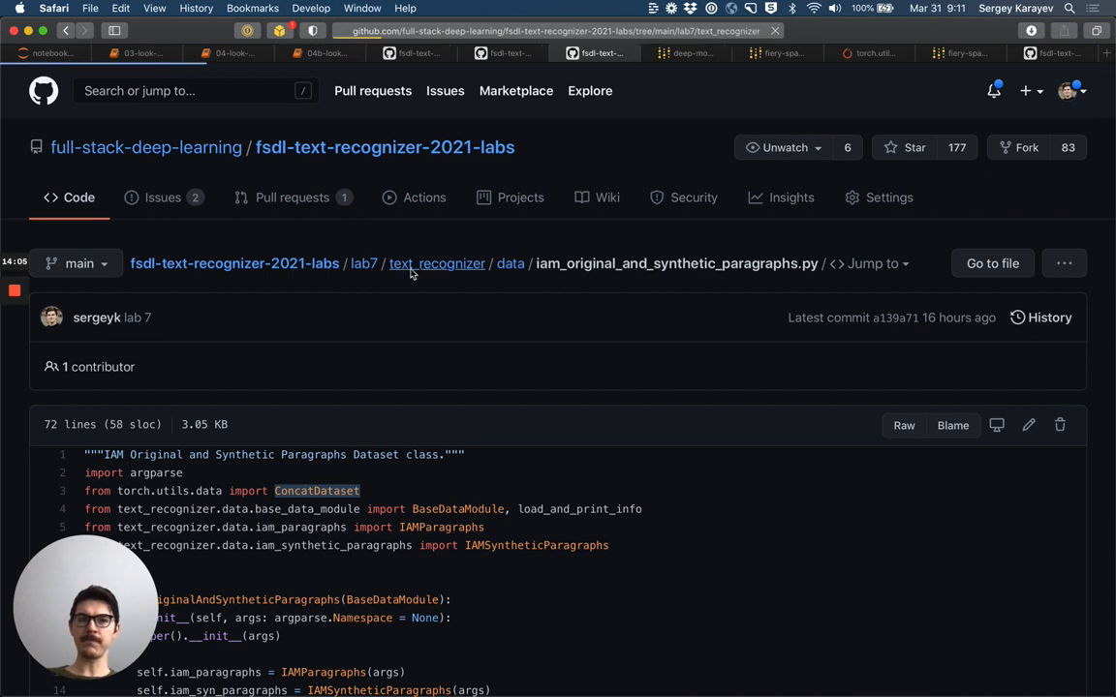
left_click(436, 264)
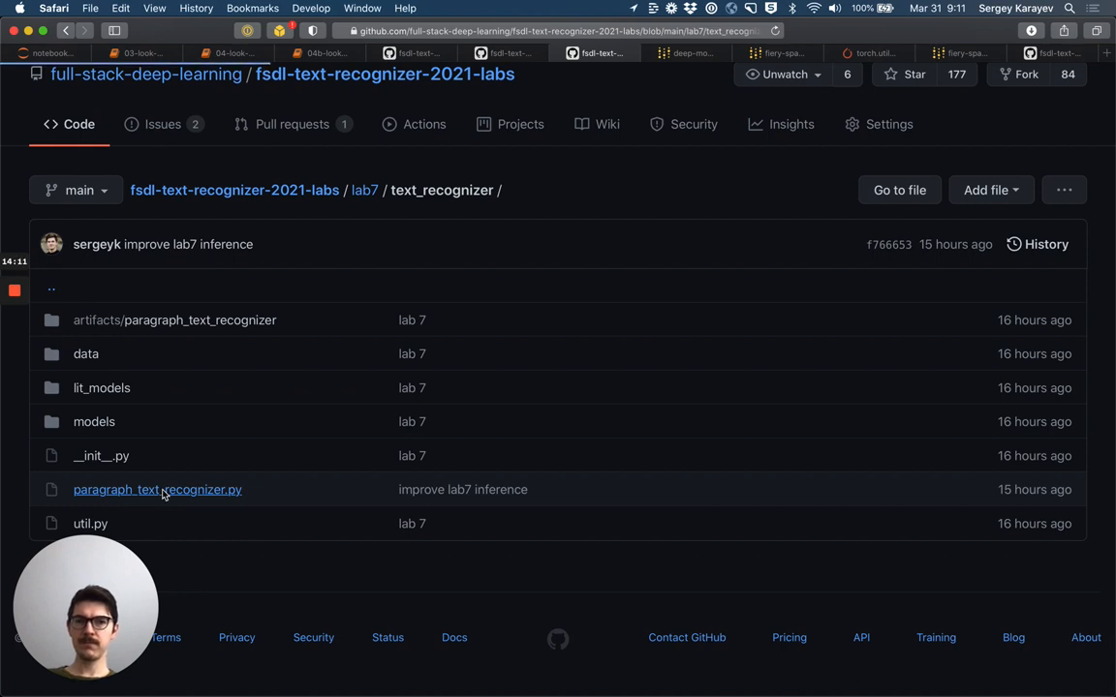
left_click(157, 490)
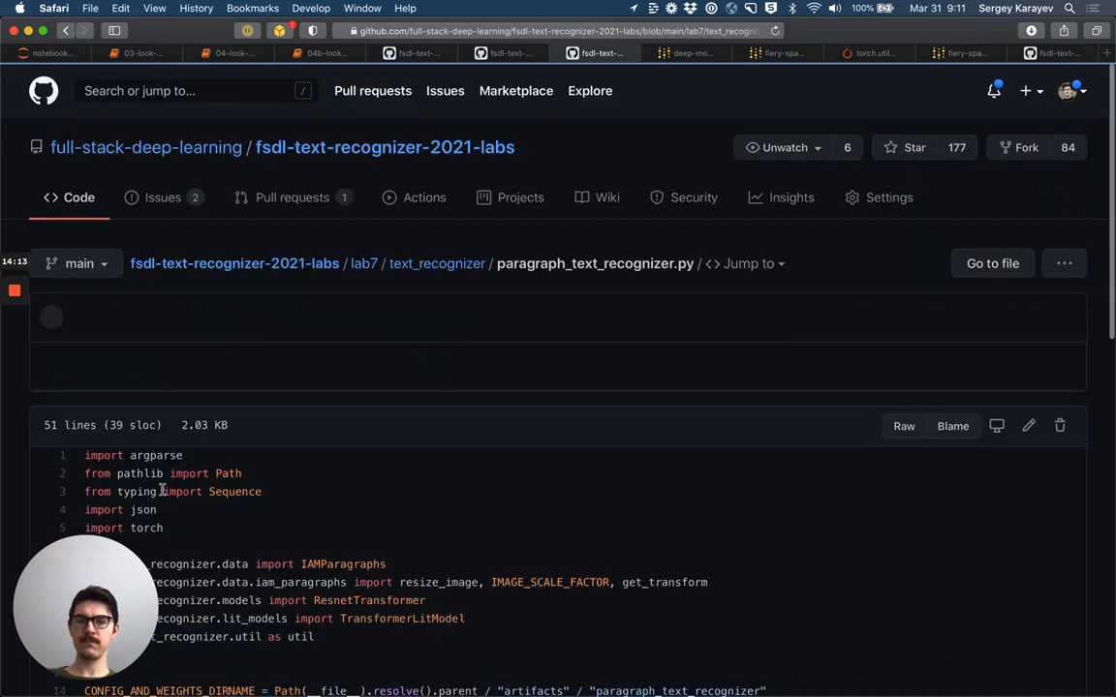
scroll("down", 3)
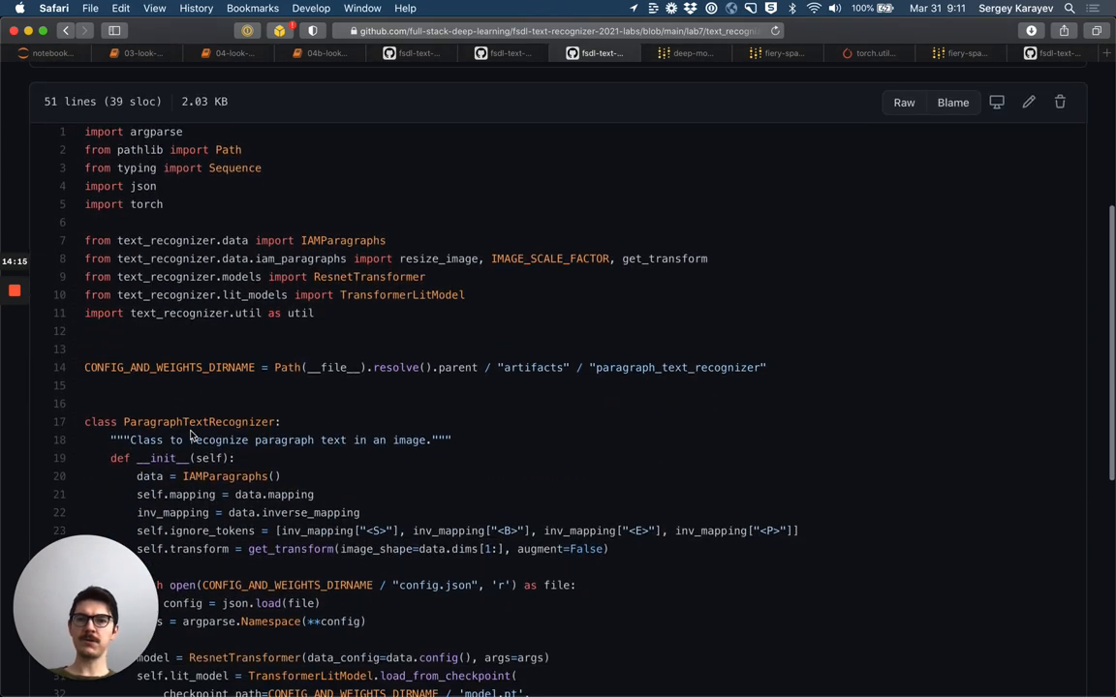
scroll("down", 3)
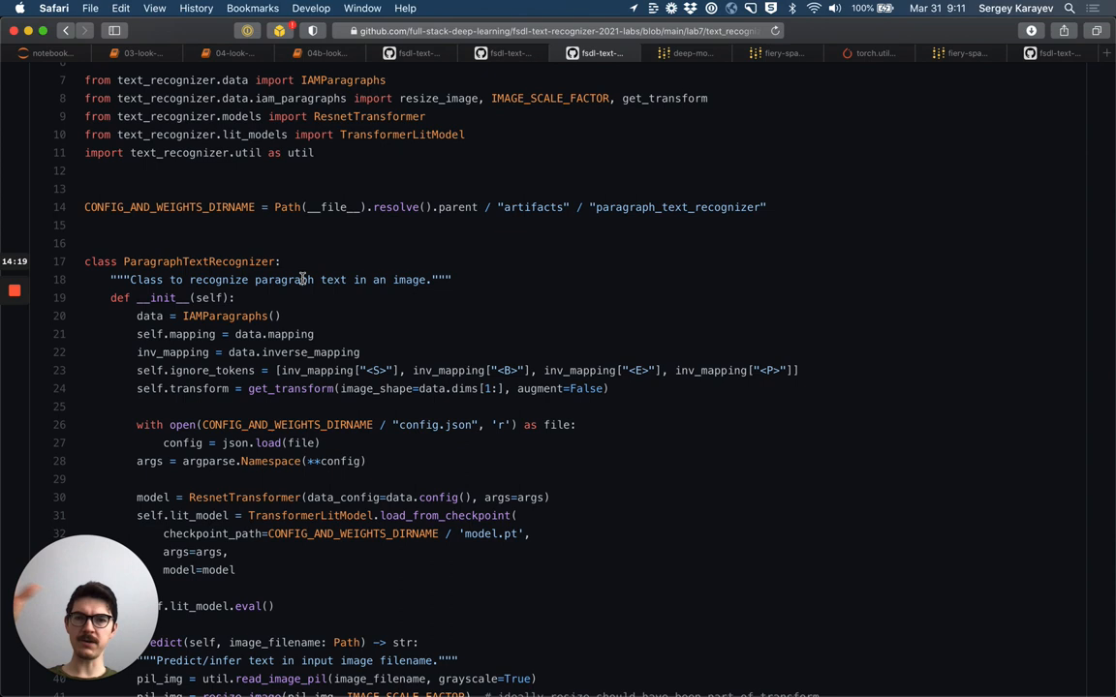
scroll("down", 3)
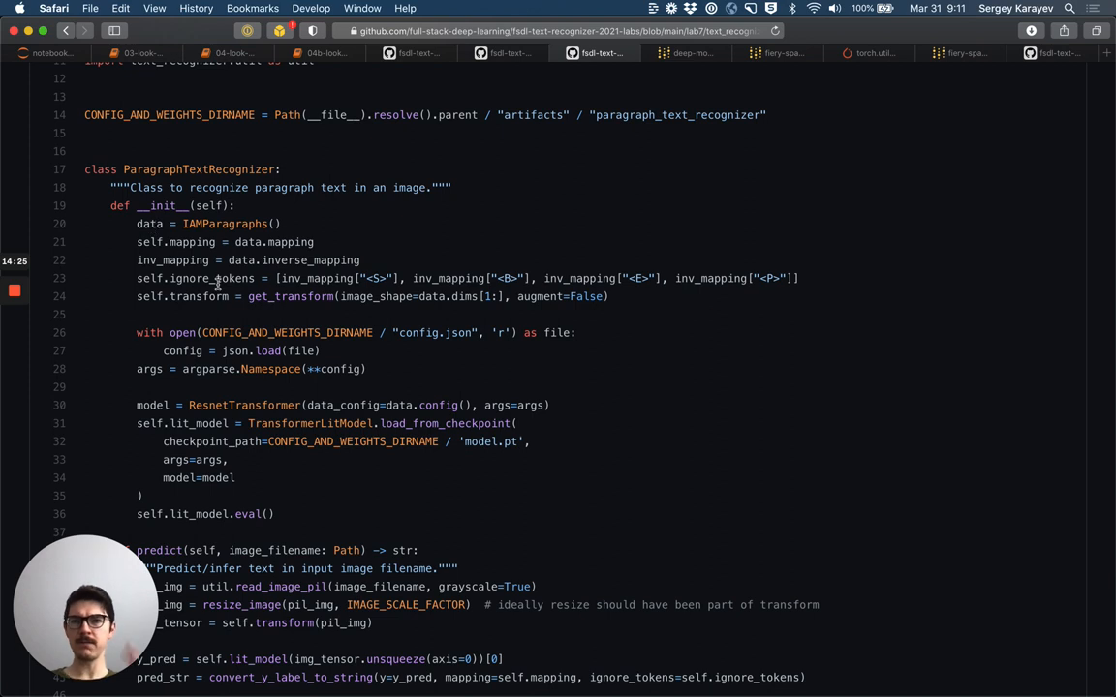
mouse_move(274, 242)
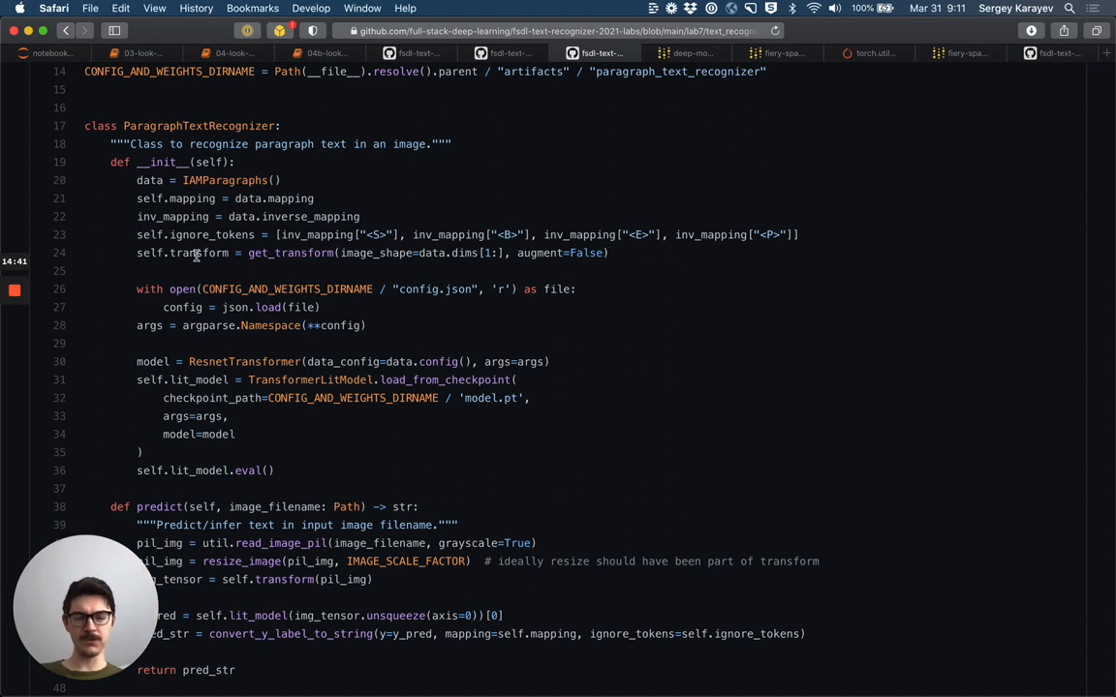
mouse_move(213, 302)
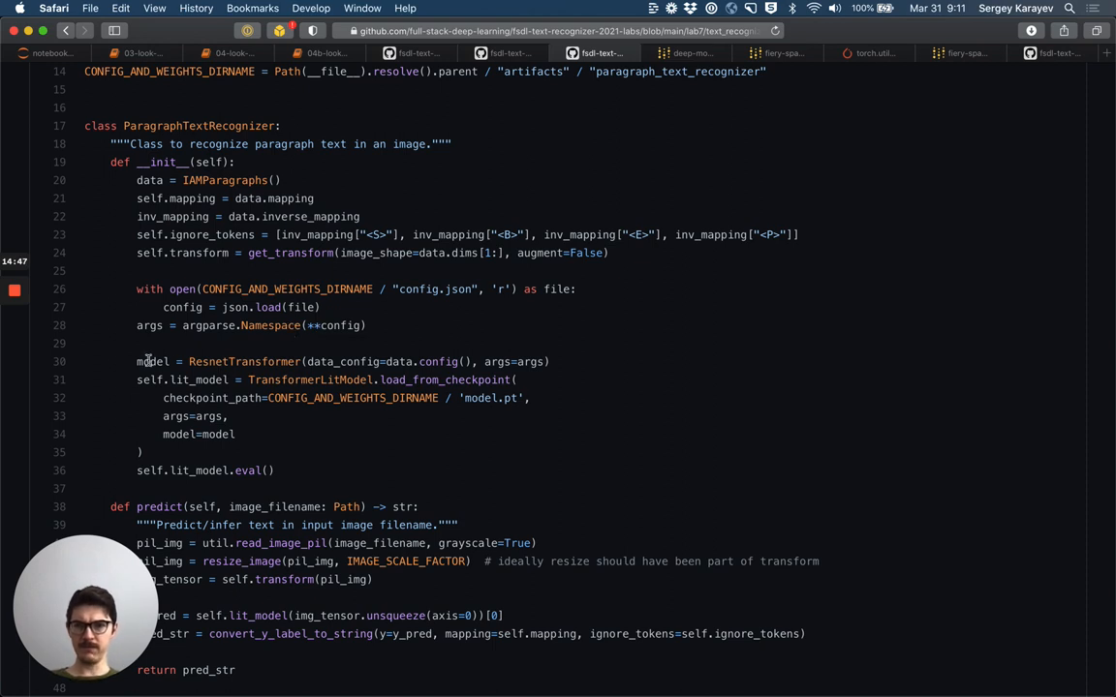
mouse_move(48, 390)
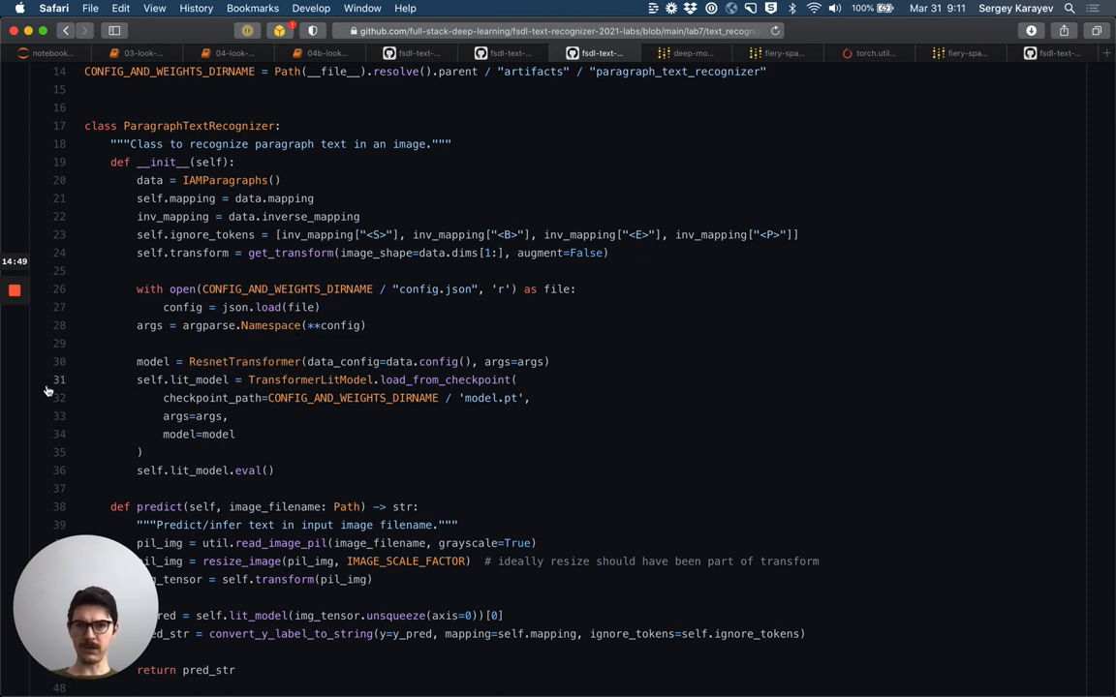
mouse_move(376, 385)
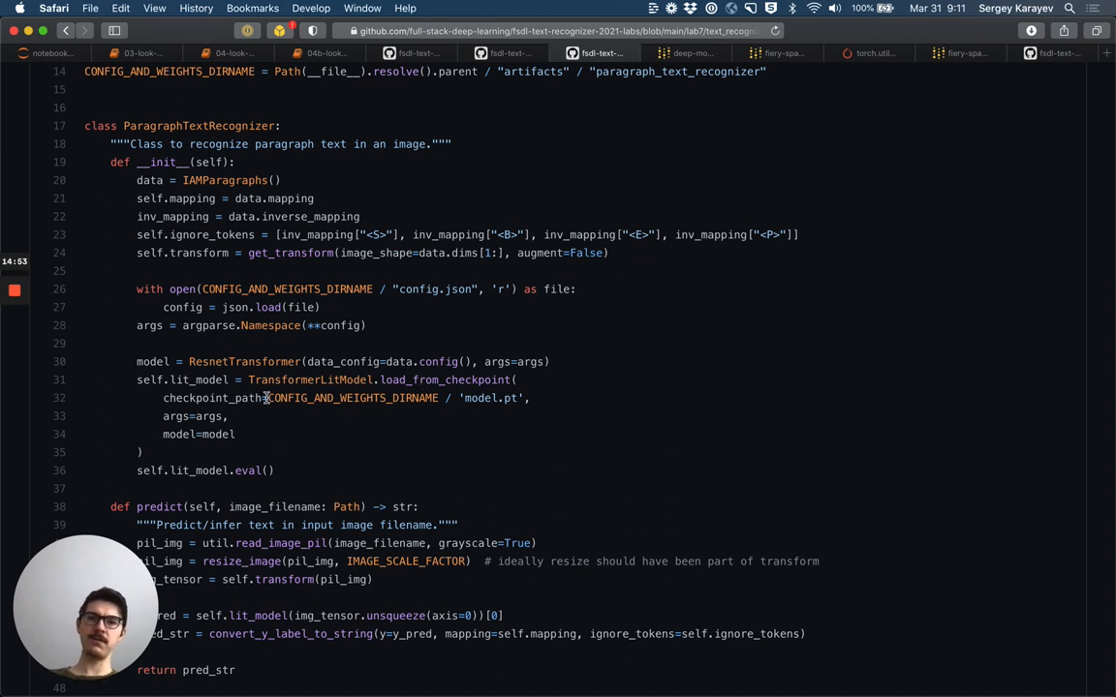
Step: Highlight the model.pt checkpoint path, read through the predict method, then bring up the 04b notebook
left_click_drag(268, 398, 530, 398)
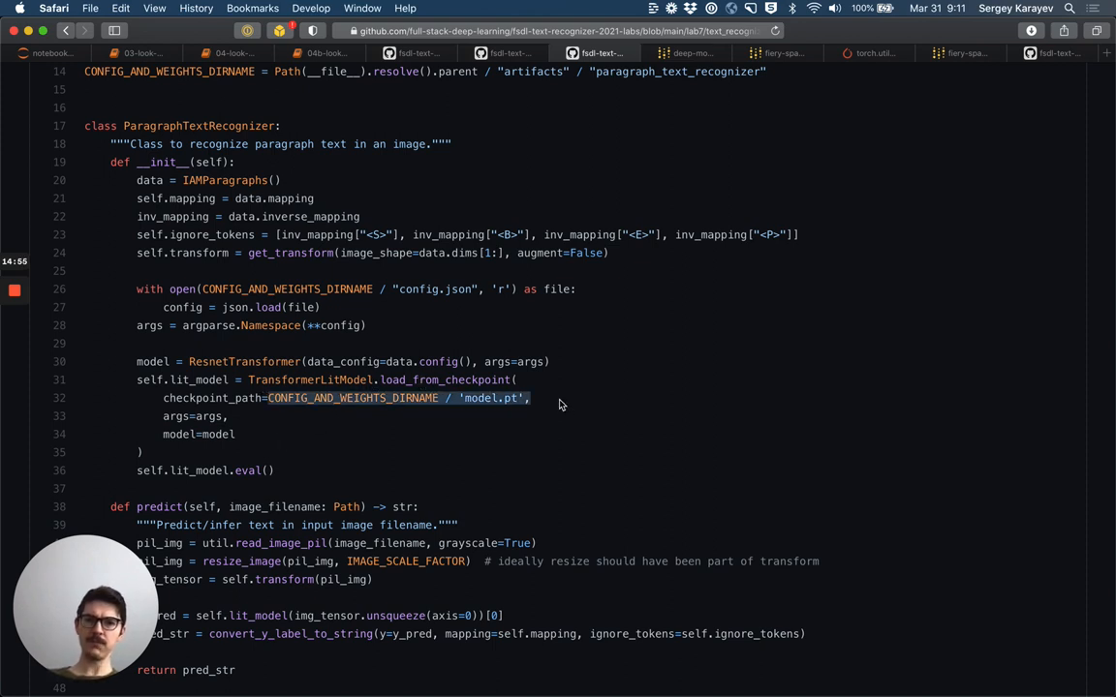
scroll("down", 3)
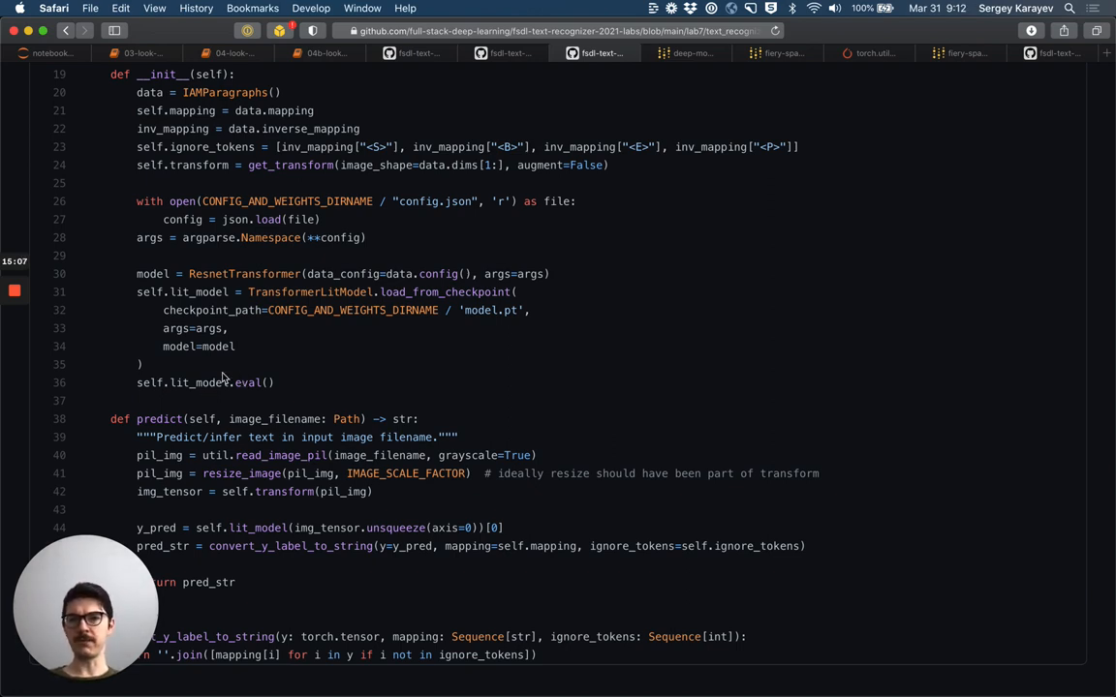
mouse_move(224, 386)
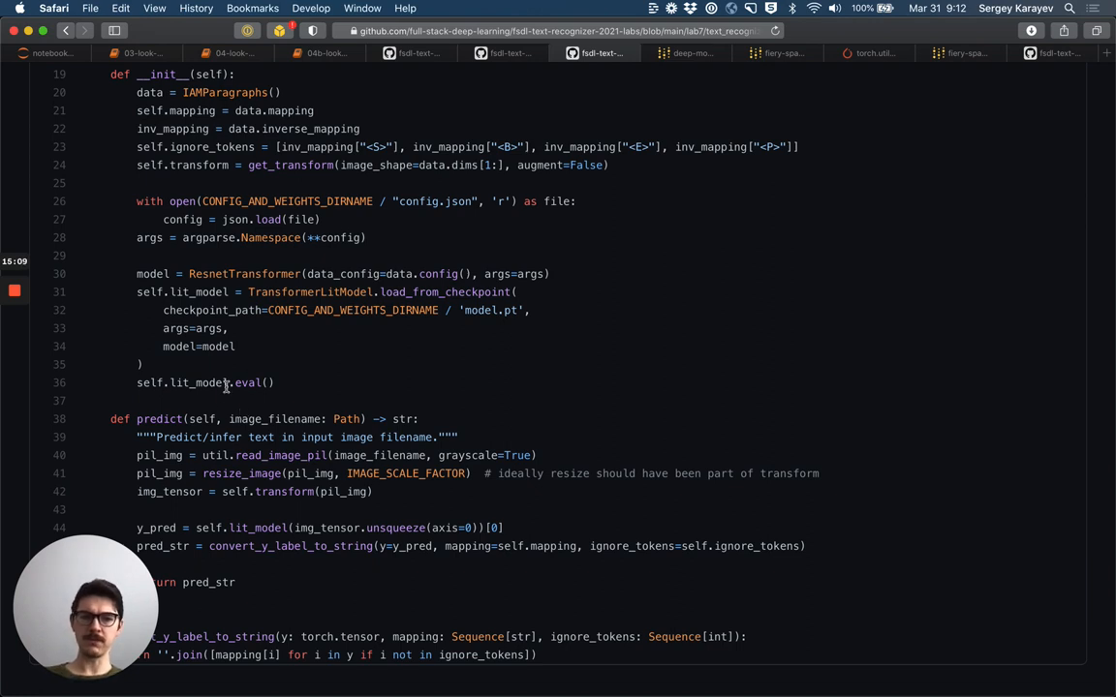
scroll("down", 3)
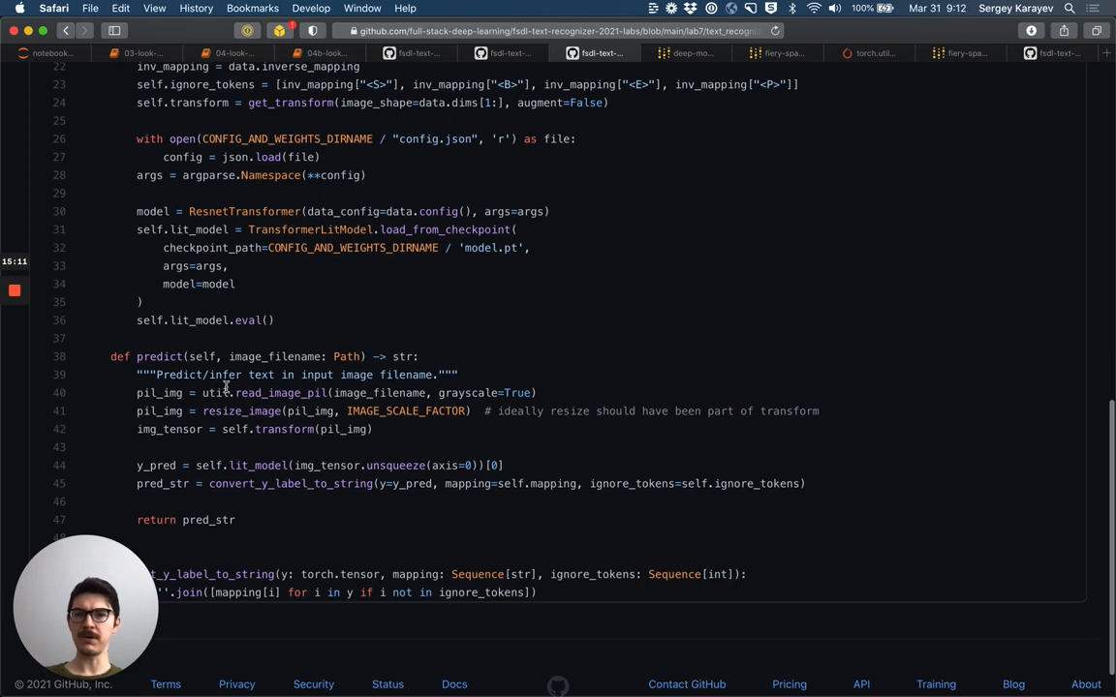
scroll("down", 3)
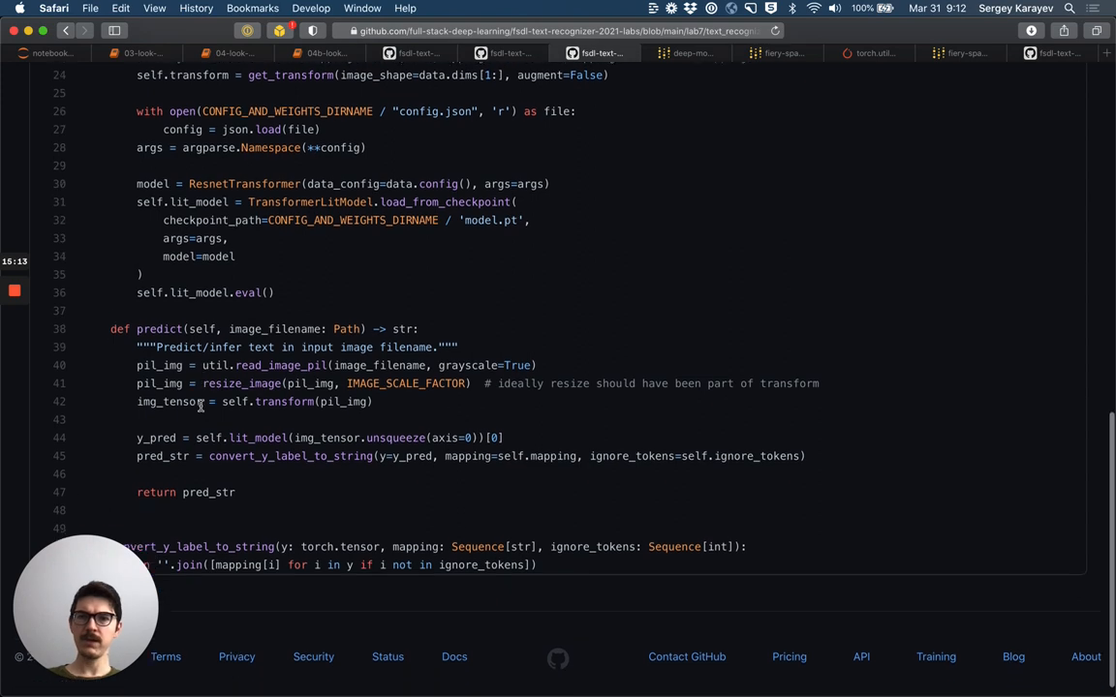
scroll("down", 3)
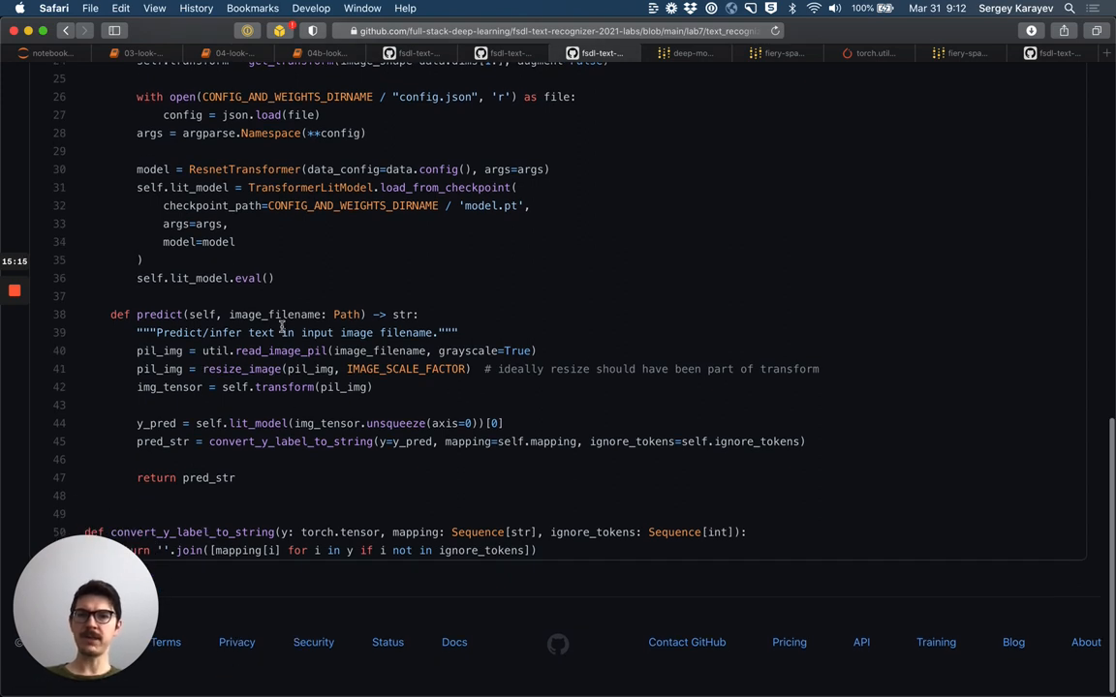
mouse_move(318, 363)
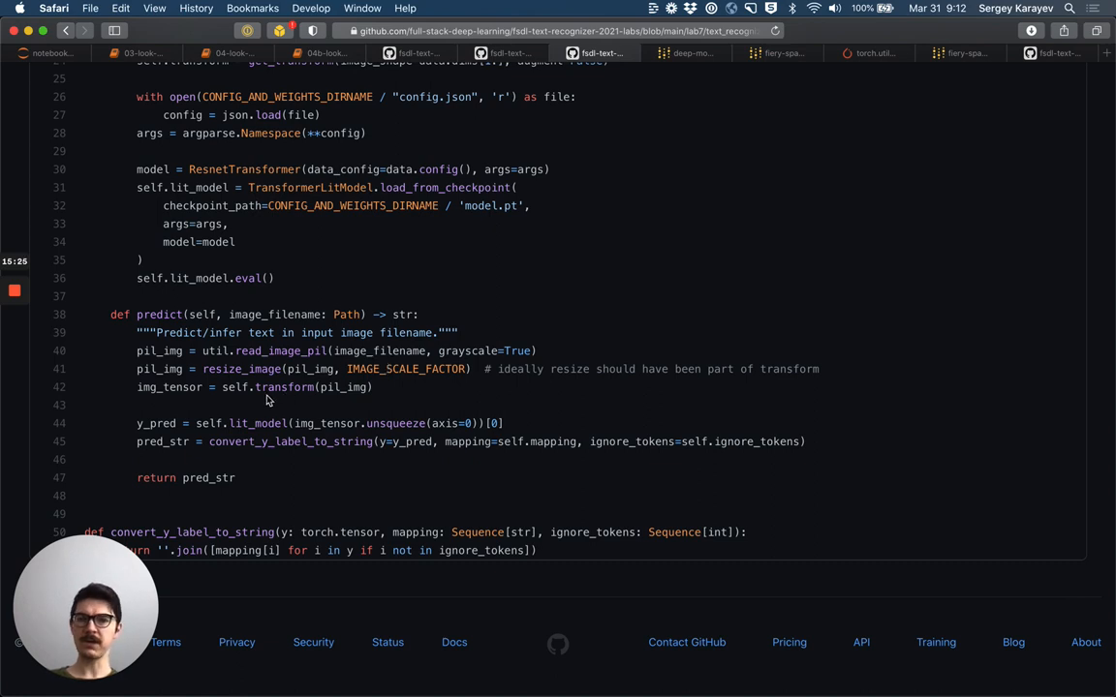
mouse_move(195, 410)
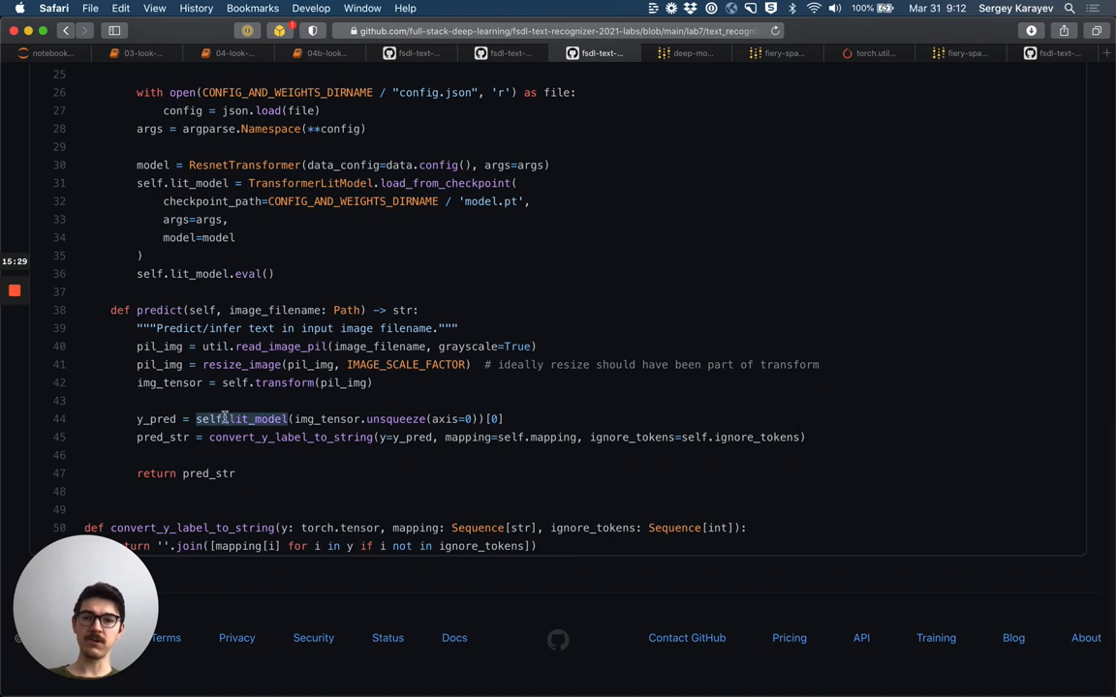
left_click(172, 418)
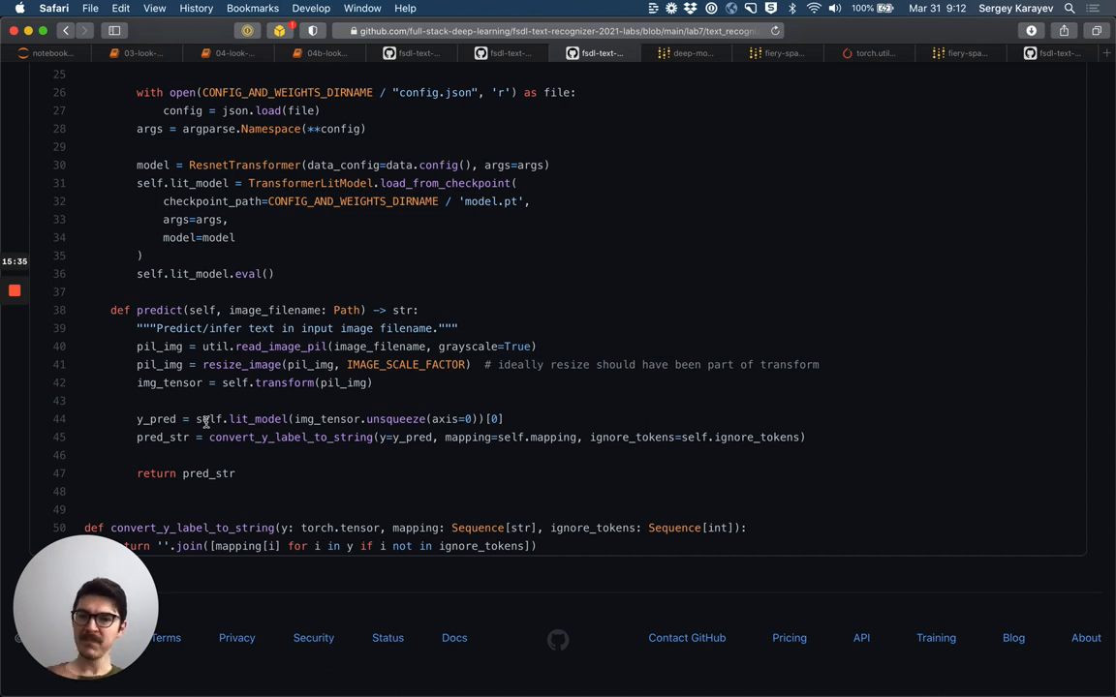
double_click(288, 435)
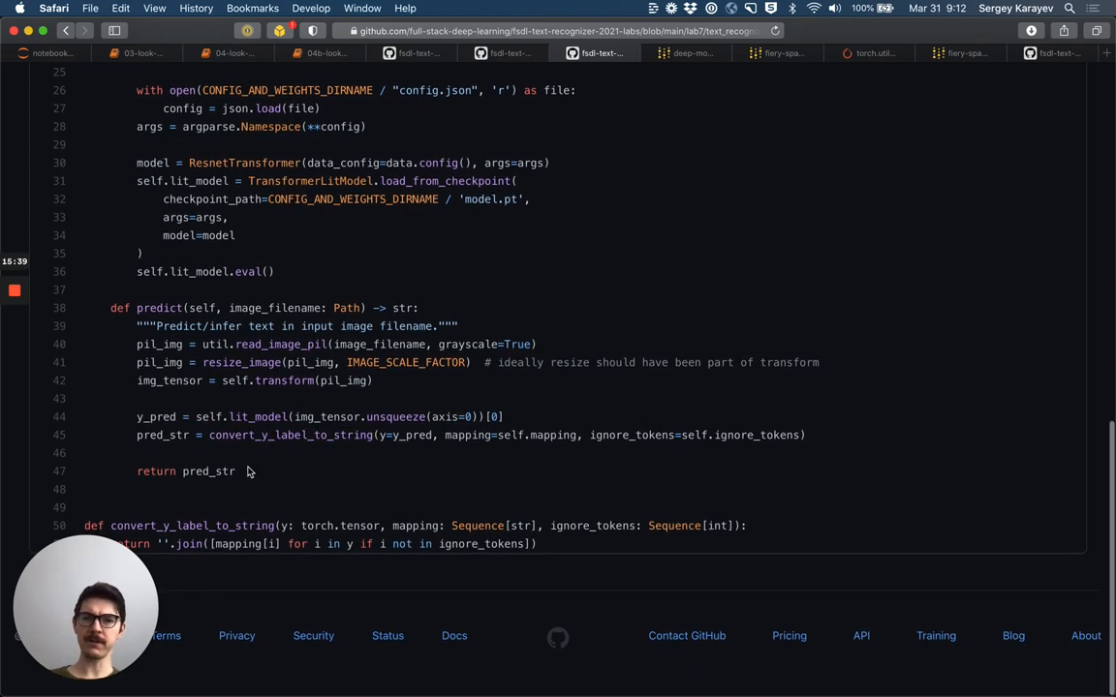
left_click(324, 52)
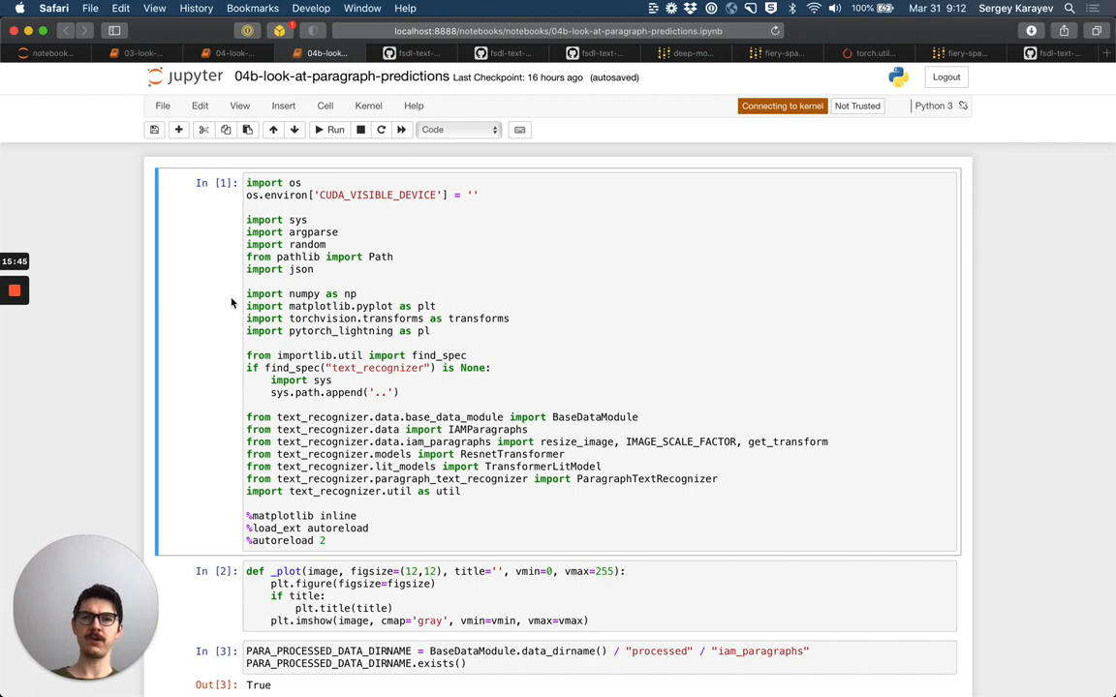
Step: Browse the random trainval paragraph predictions down to the 'Prediction on test samples' outputs
scroll("down", 3)
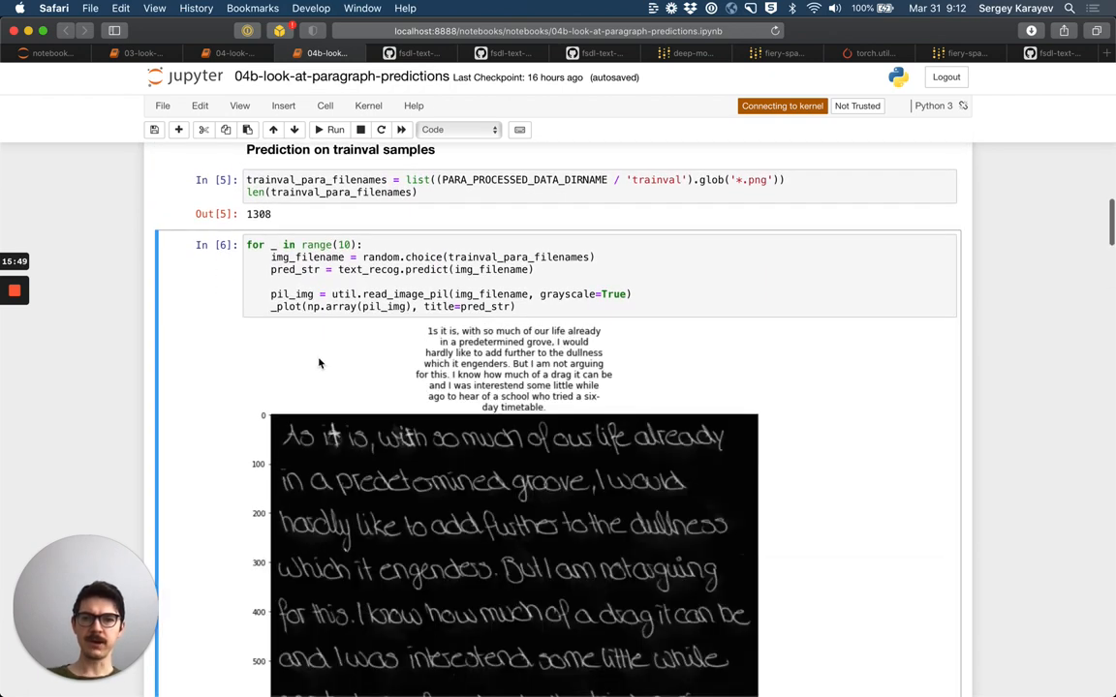
scroll("down", 3)
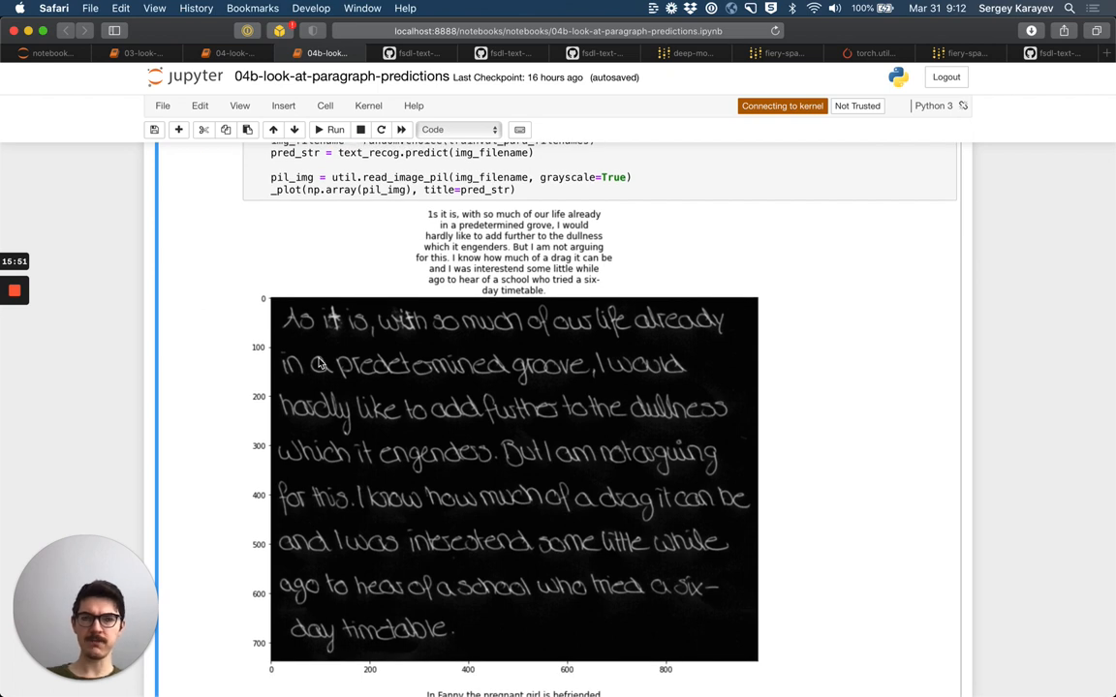
mouse_move(299, 333)
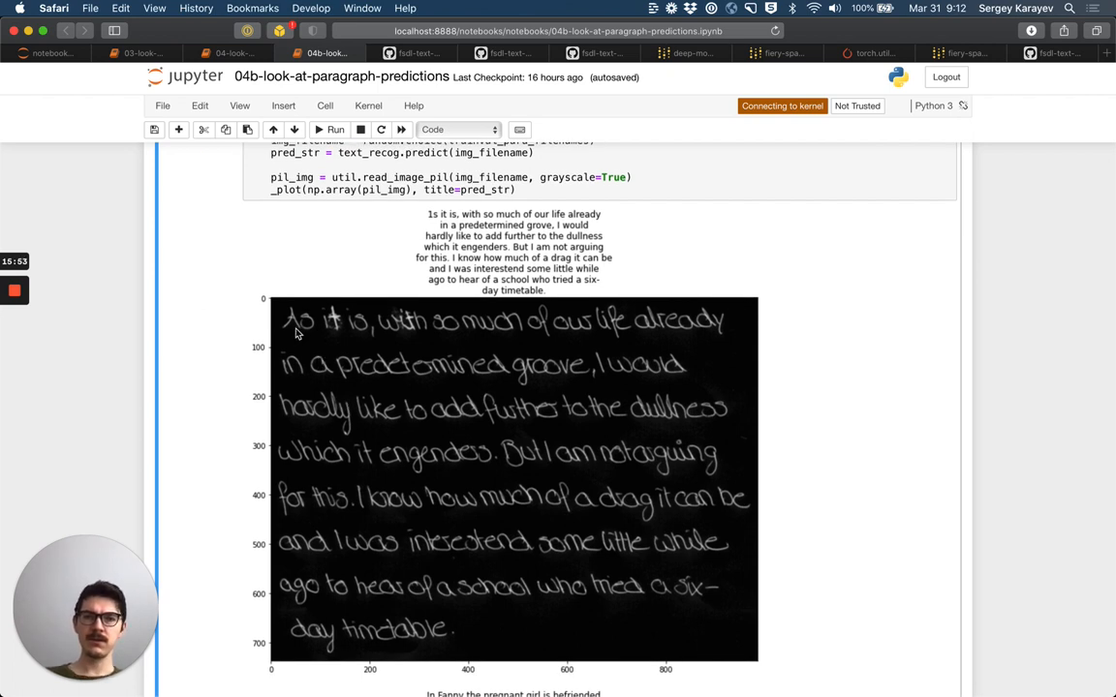
mouse_move(641, 334)
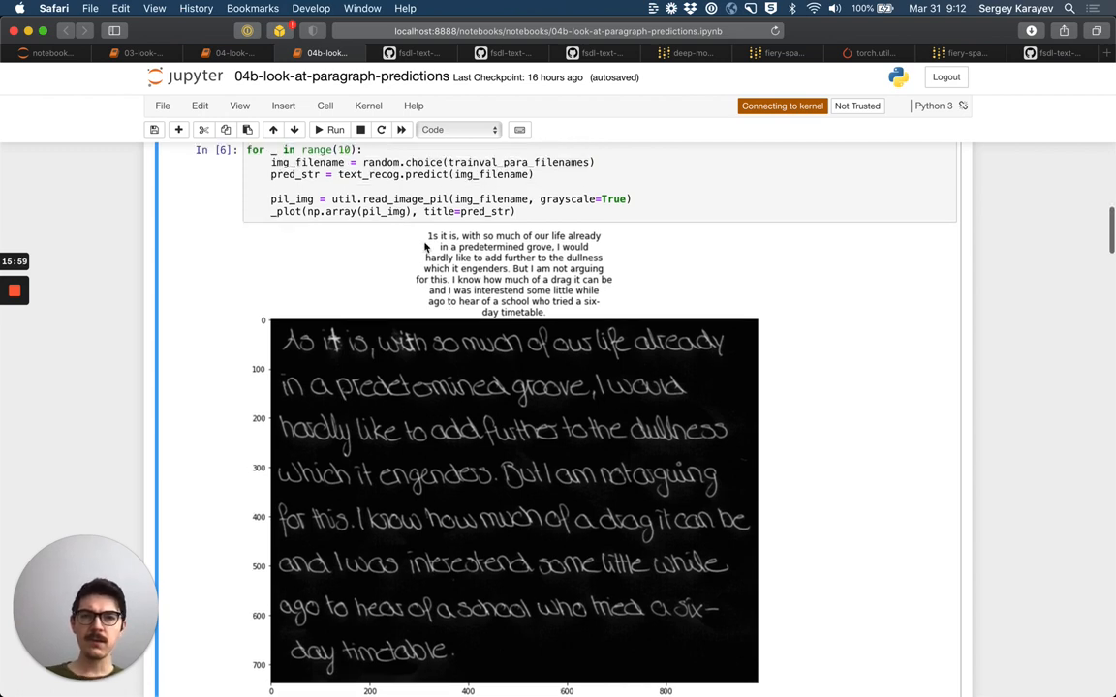
scroll("down", 3)
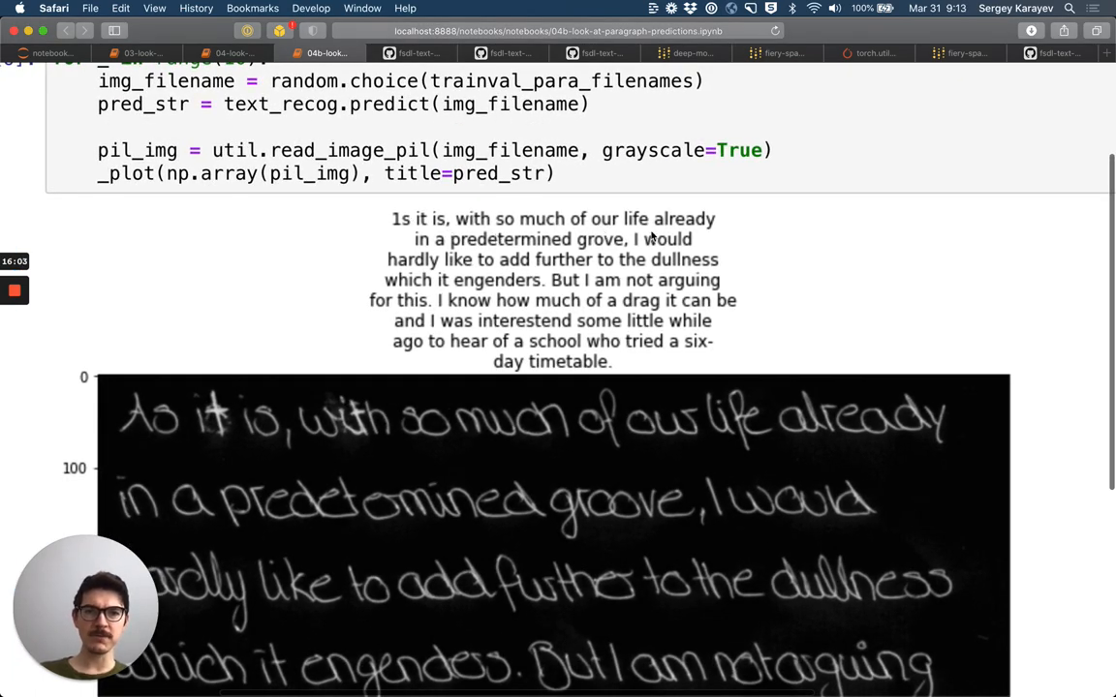
mouse_move(608, 250)
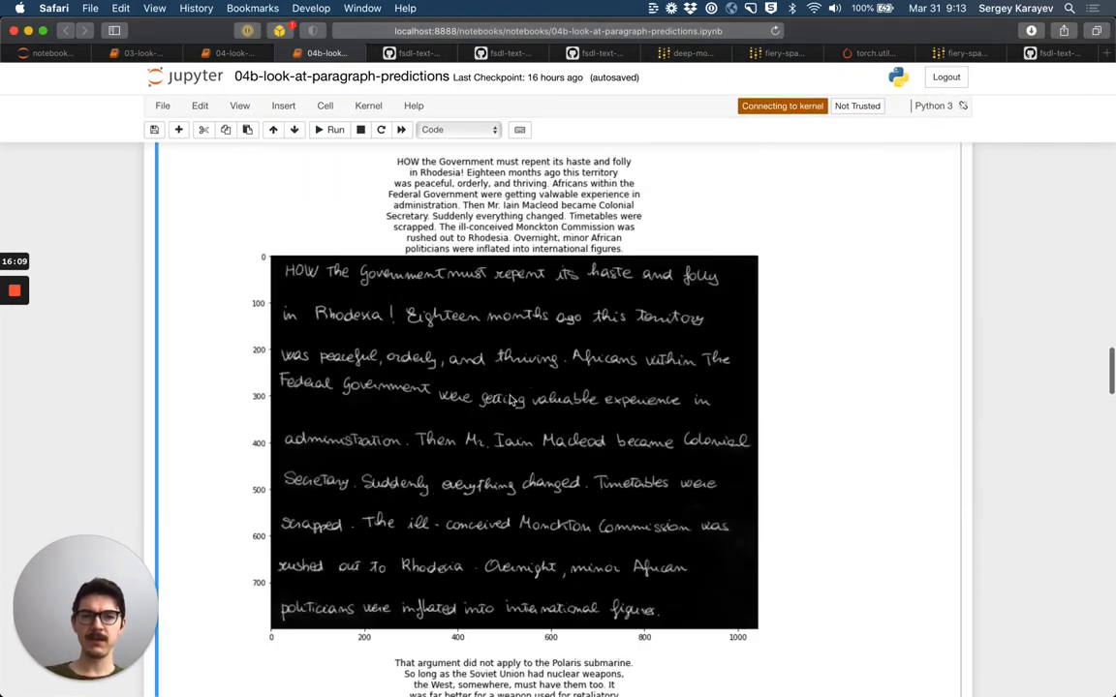
scroll("down", 3)
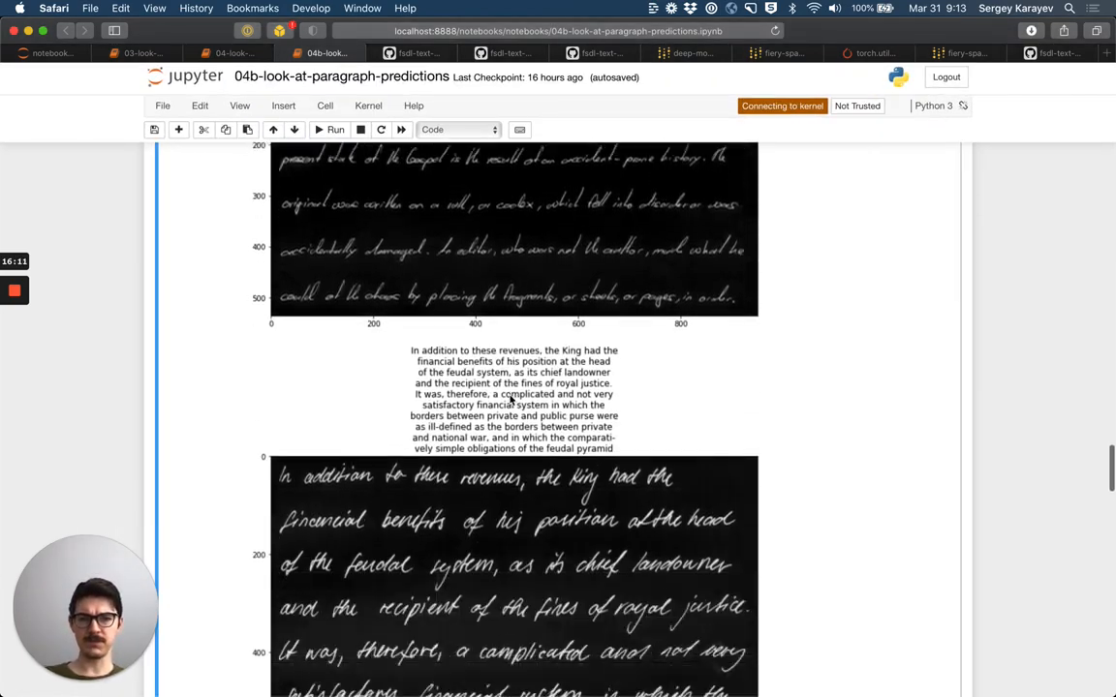
scroll("down", 3)
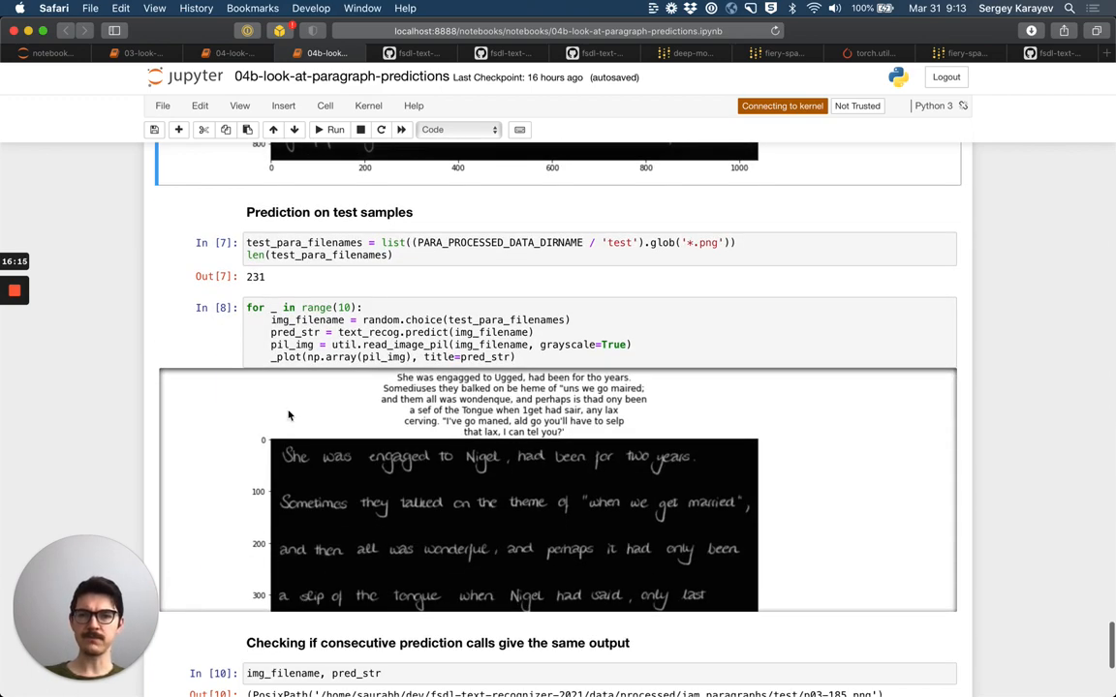
scroll("down", 3)
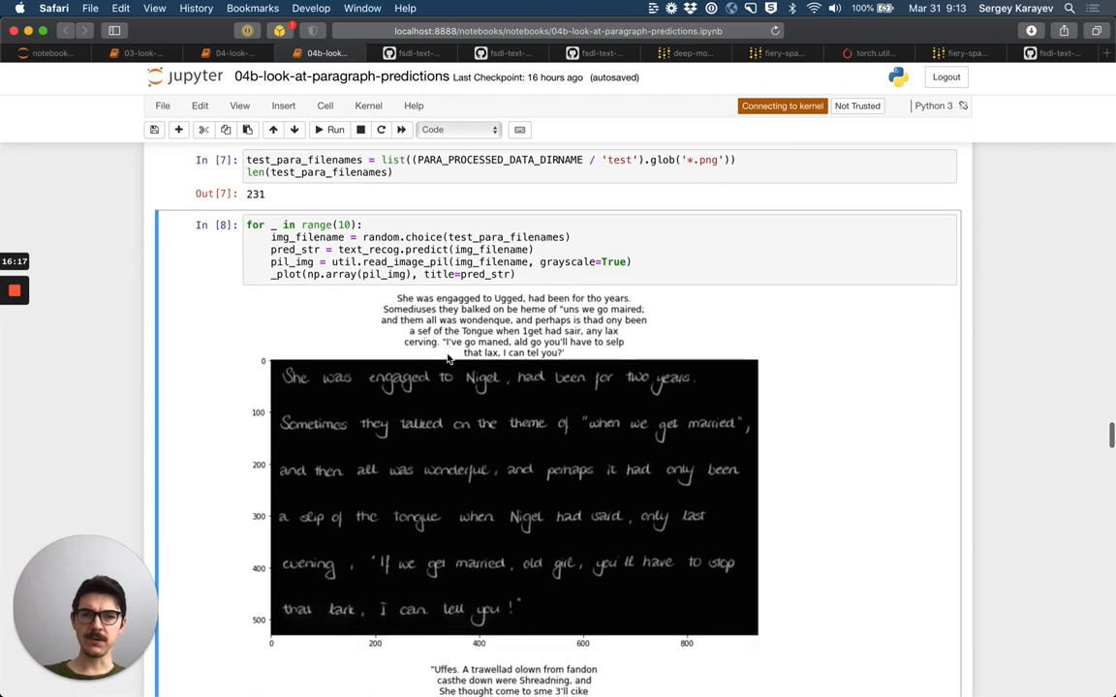
scroll("down", 3)
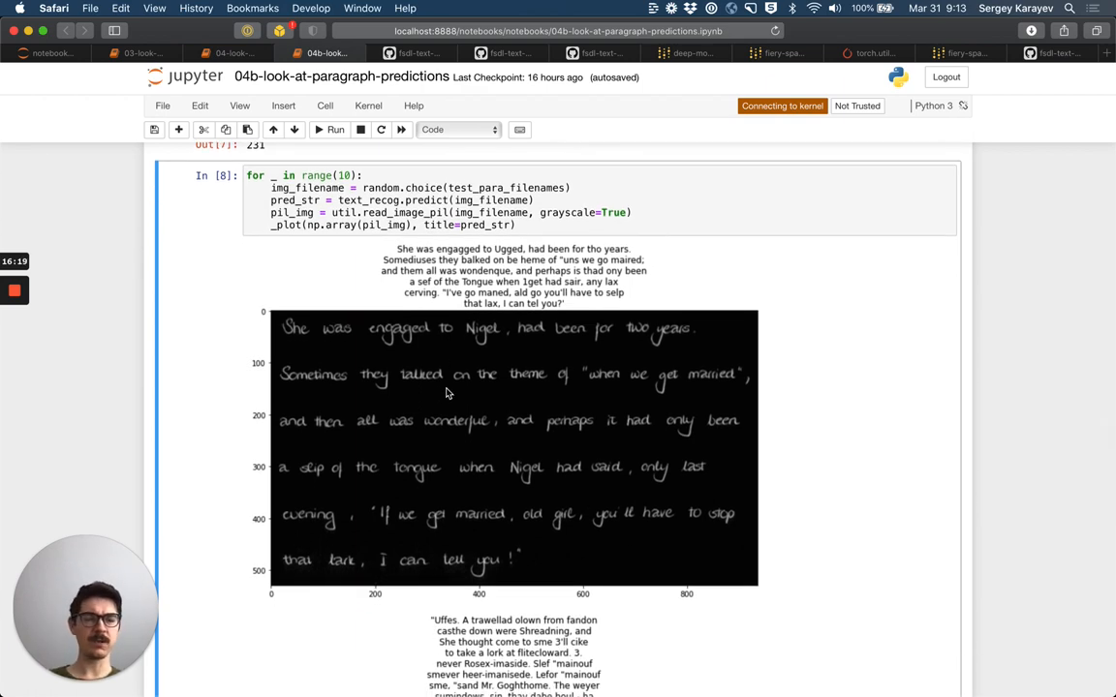
scroll("down", 3)
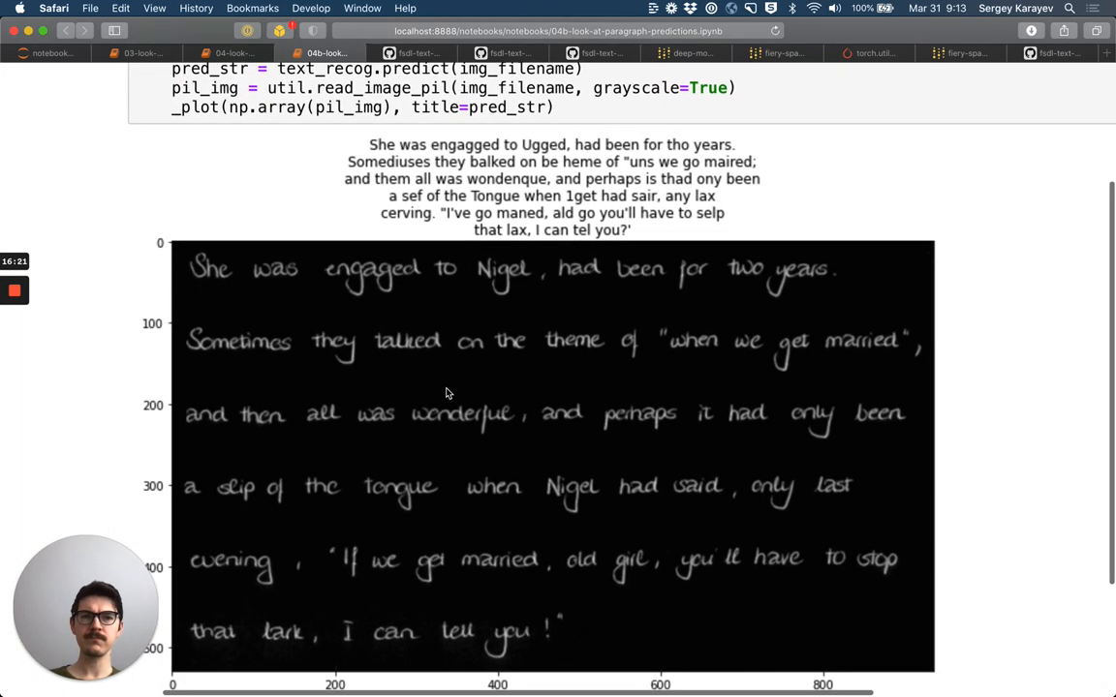
scroll("down", 3)
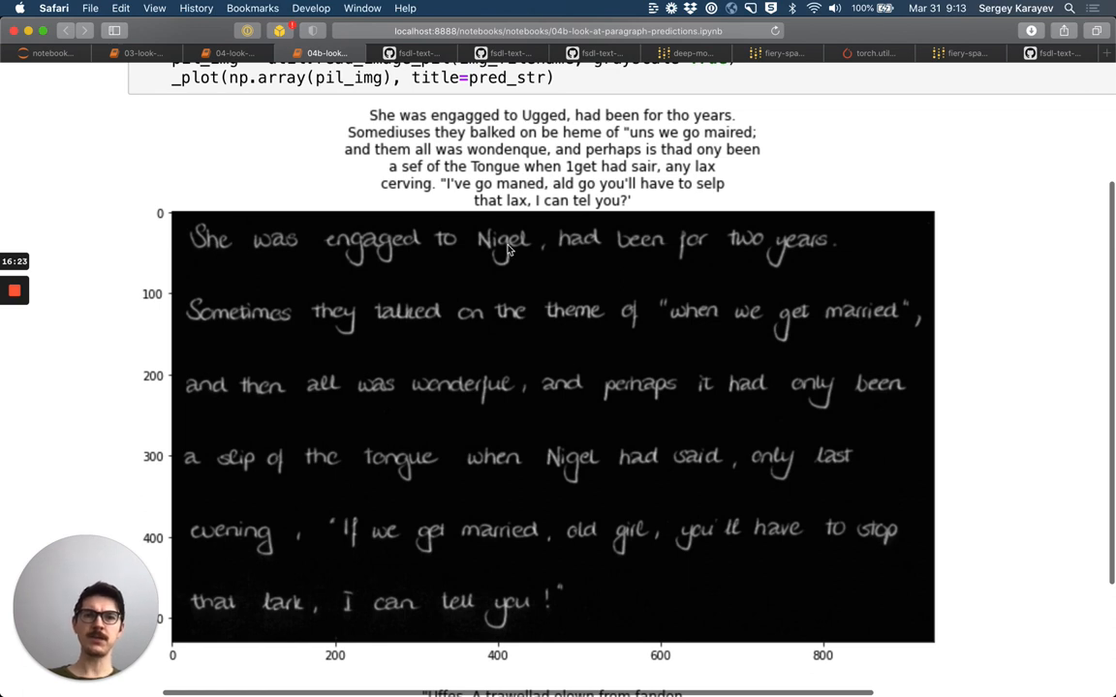
mouse_move(197, 348)
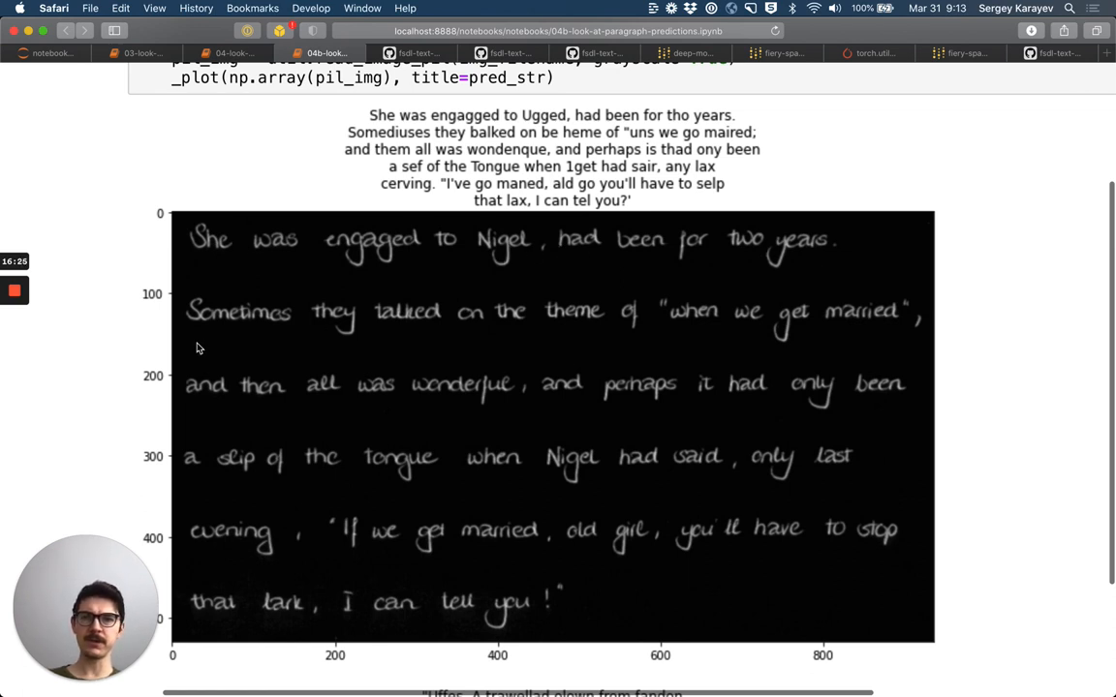
mouse_move(633, 316)
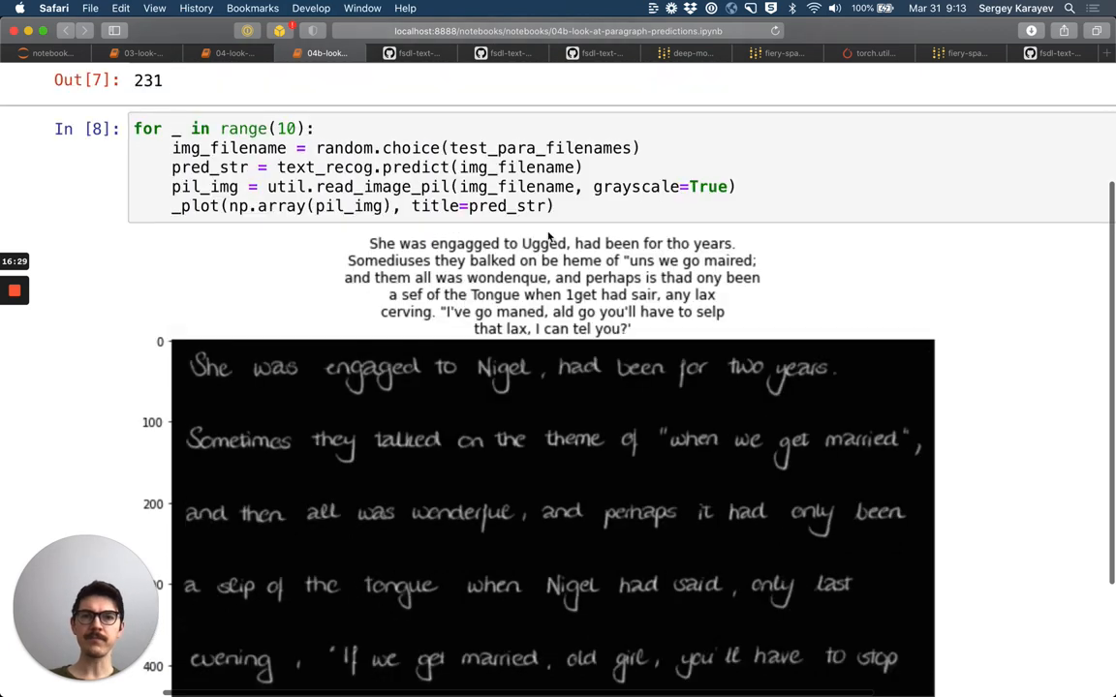
mouse_move(521, 251)
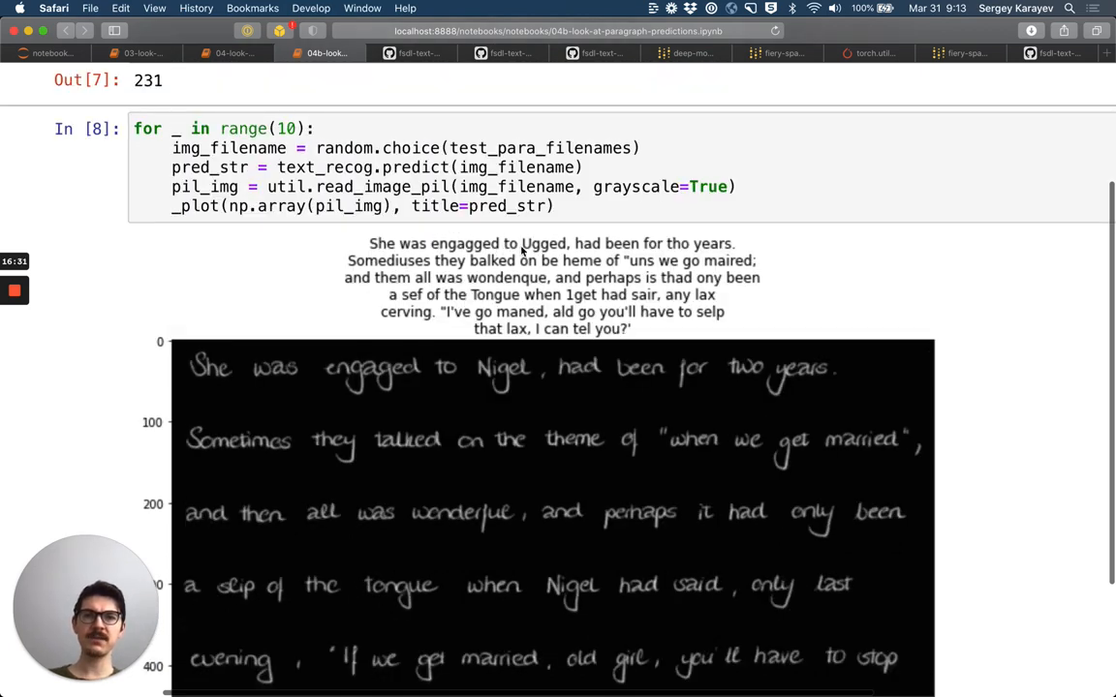
mouse_move(684, 252)
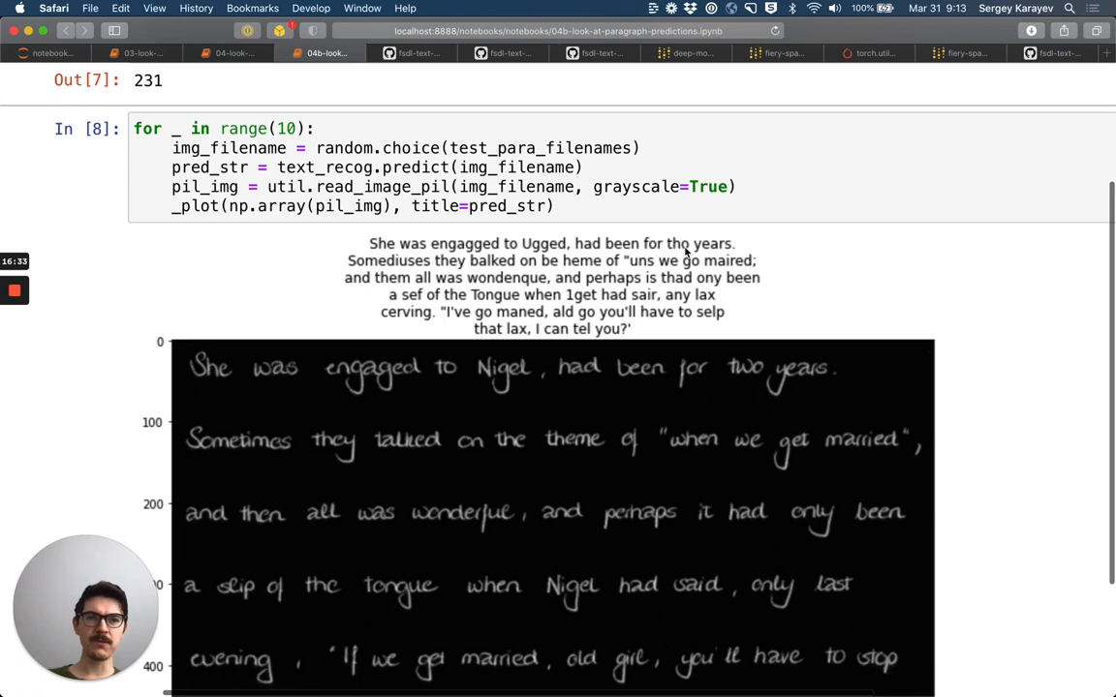
mouse_move(433, 268)
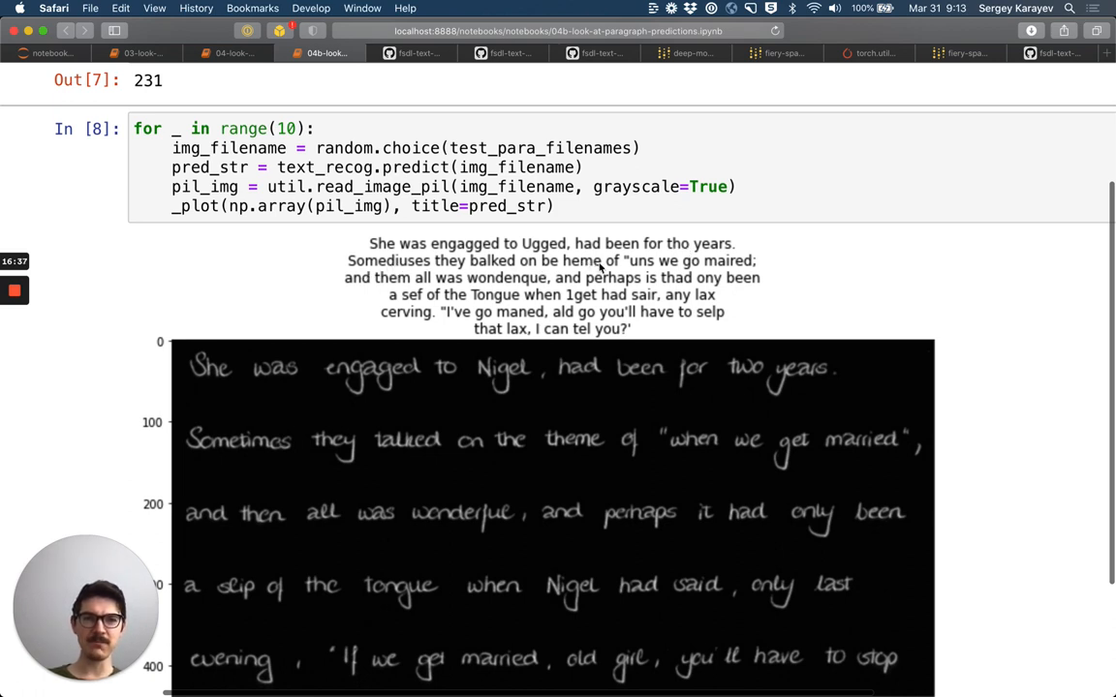
mouse_move(718, 276)
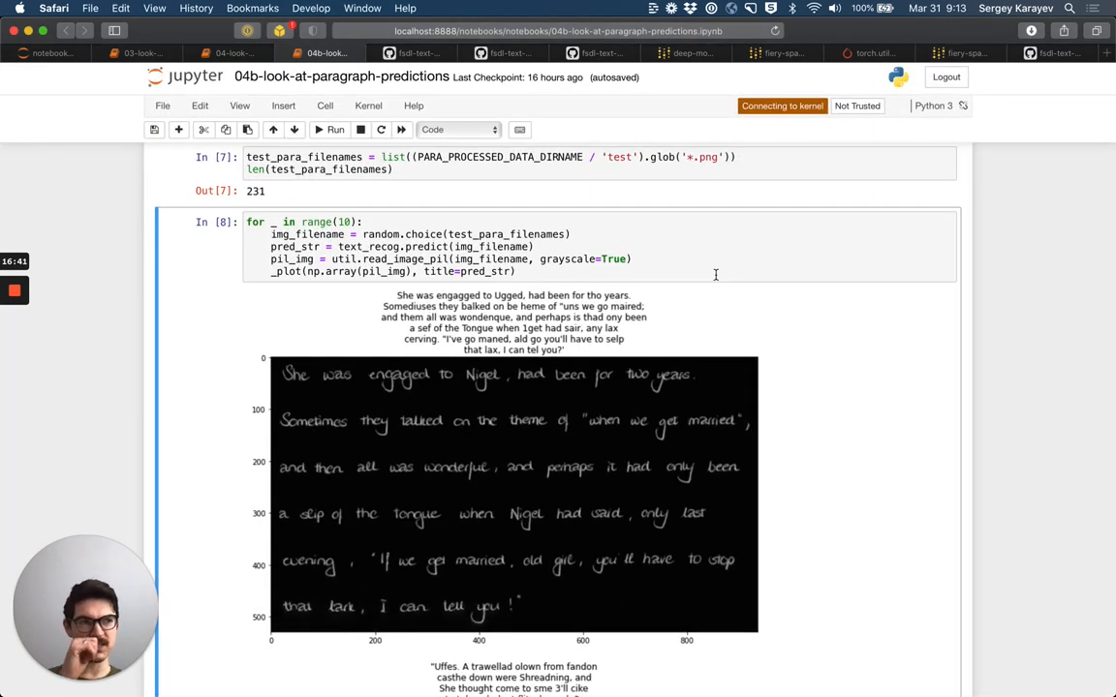
scroll("down", 3)
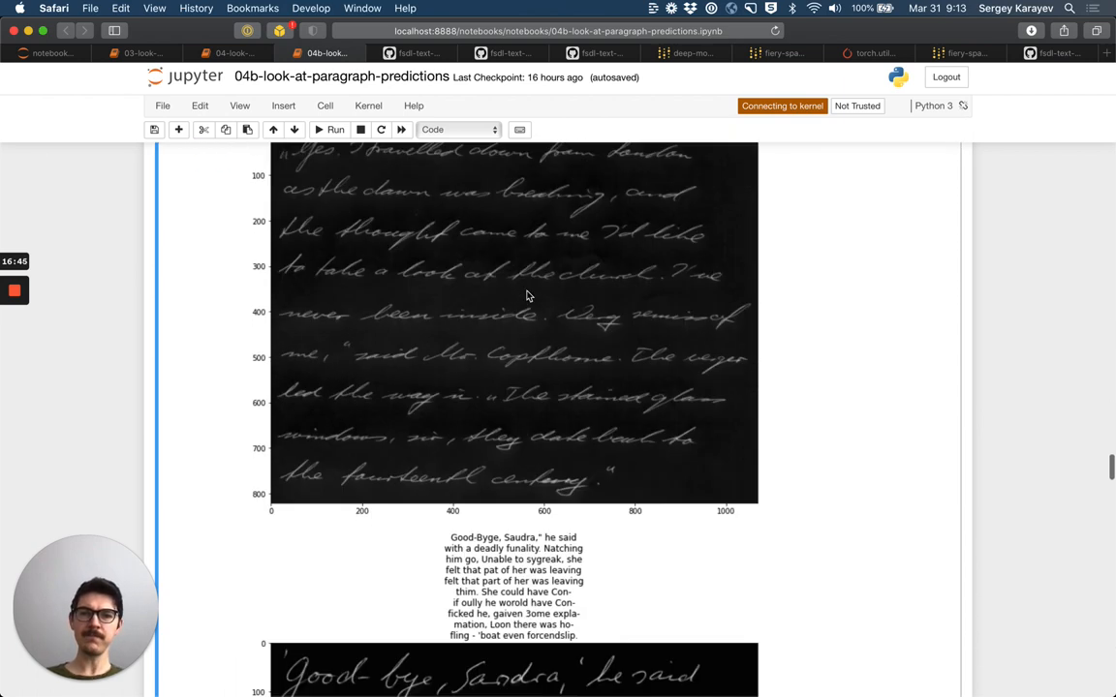
scroll("down", 3)
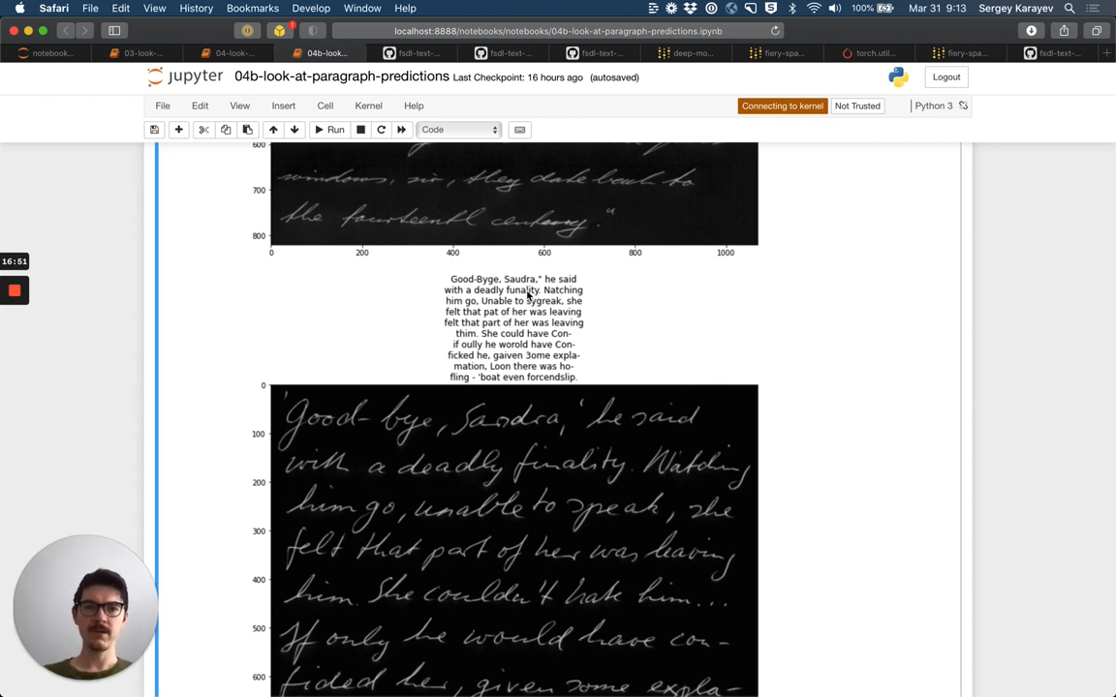
scroll("down", 3)
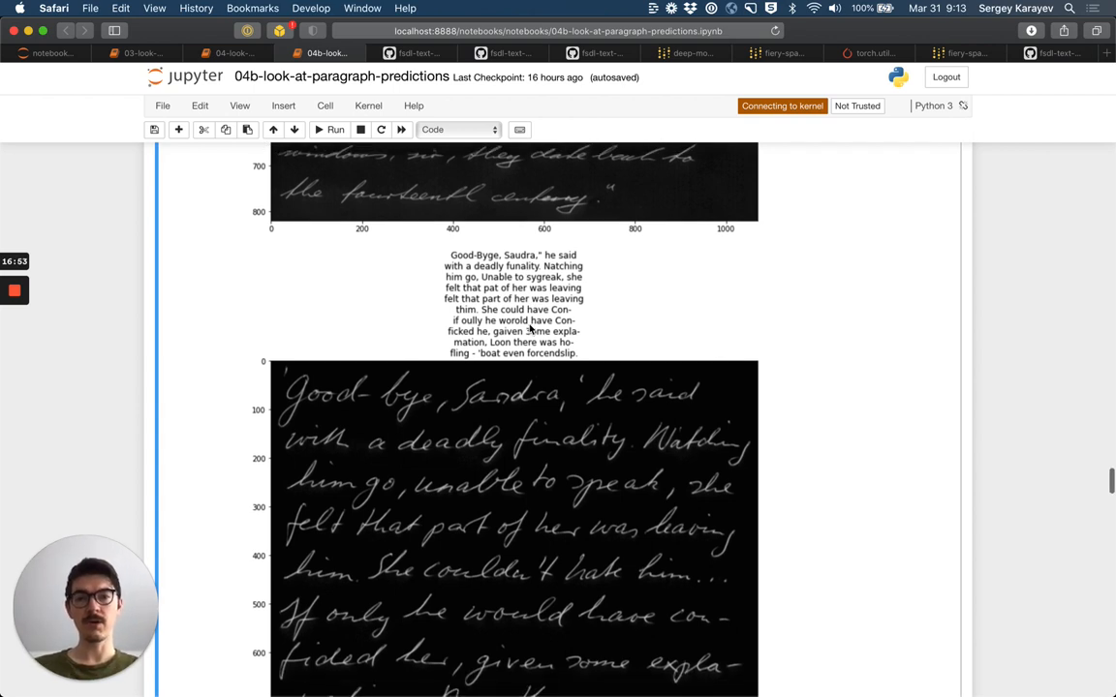
scroll("down", 3)
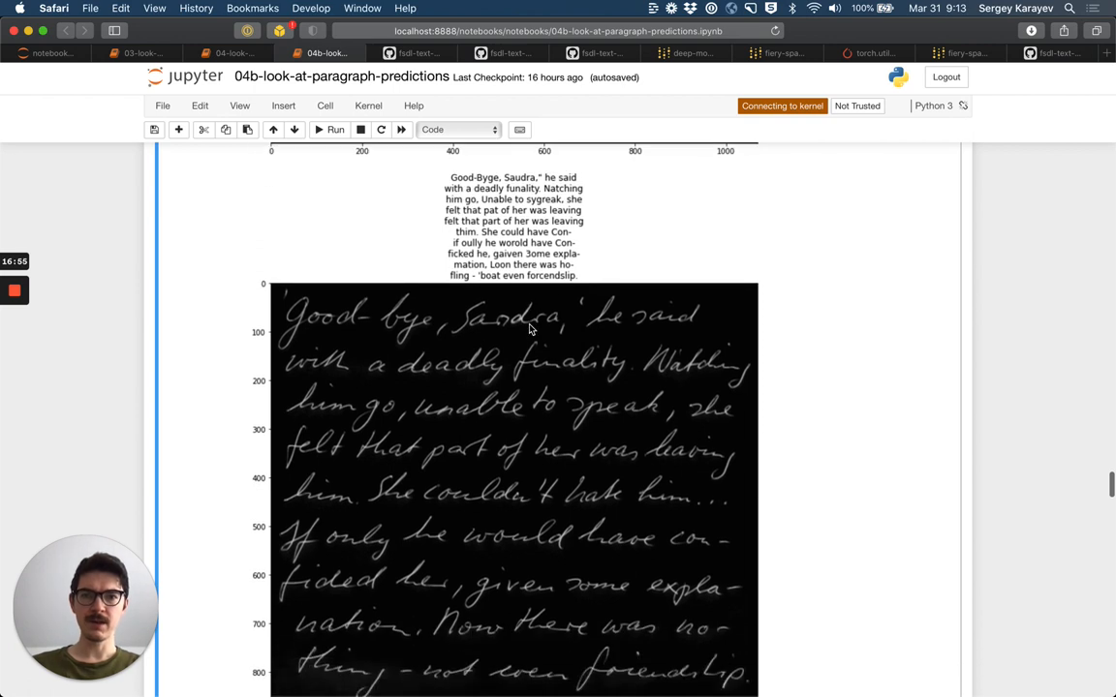
mouse_move(406, 269)
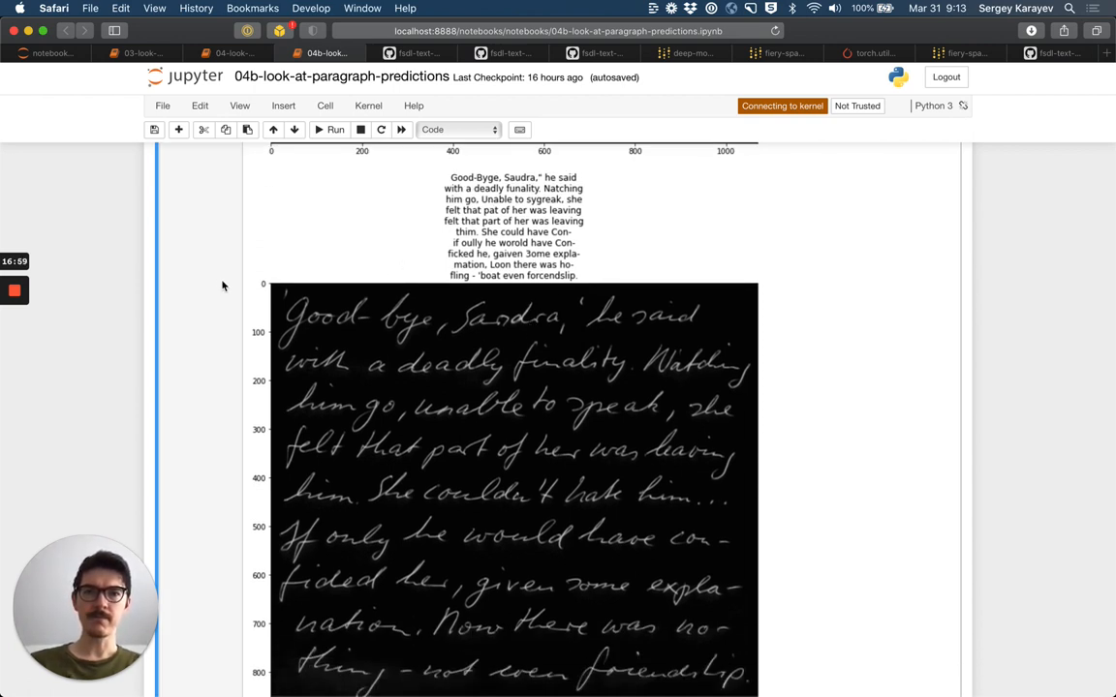
scroll("down", 3)
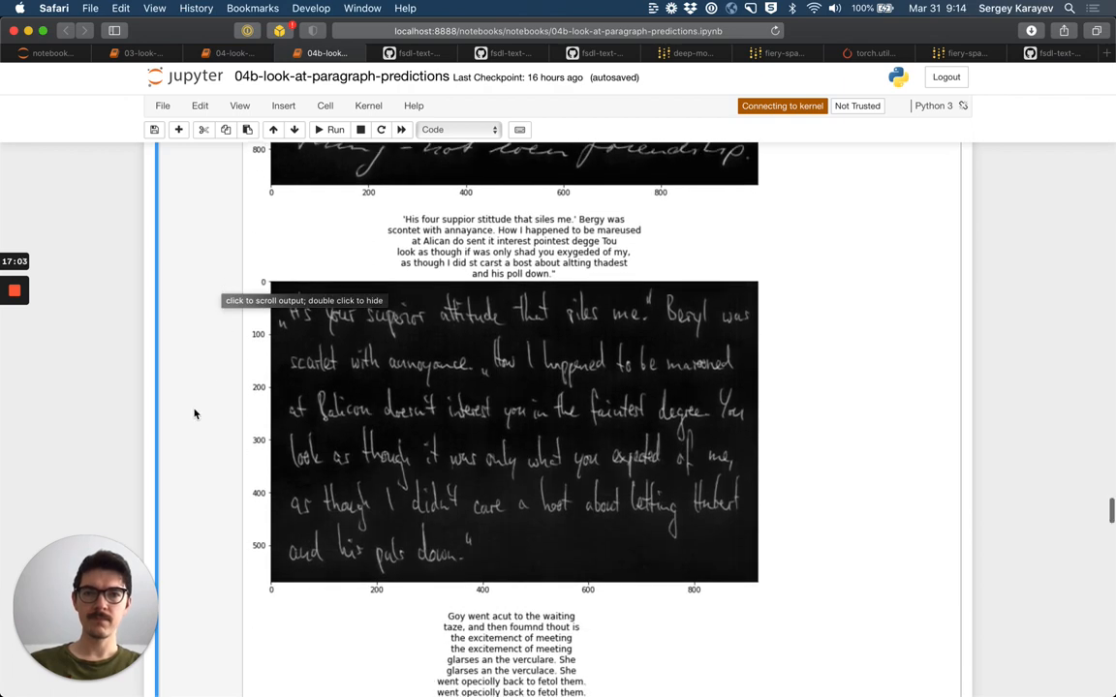
scroll("down", 3)
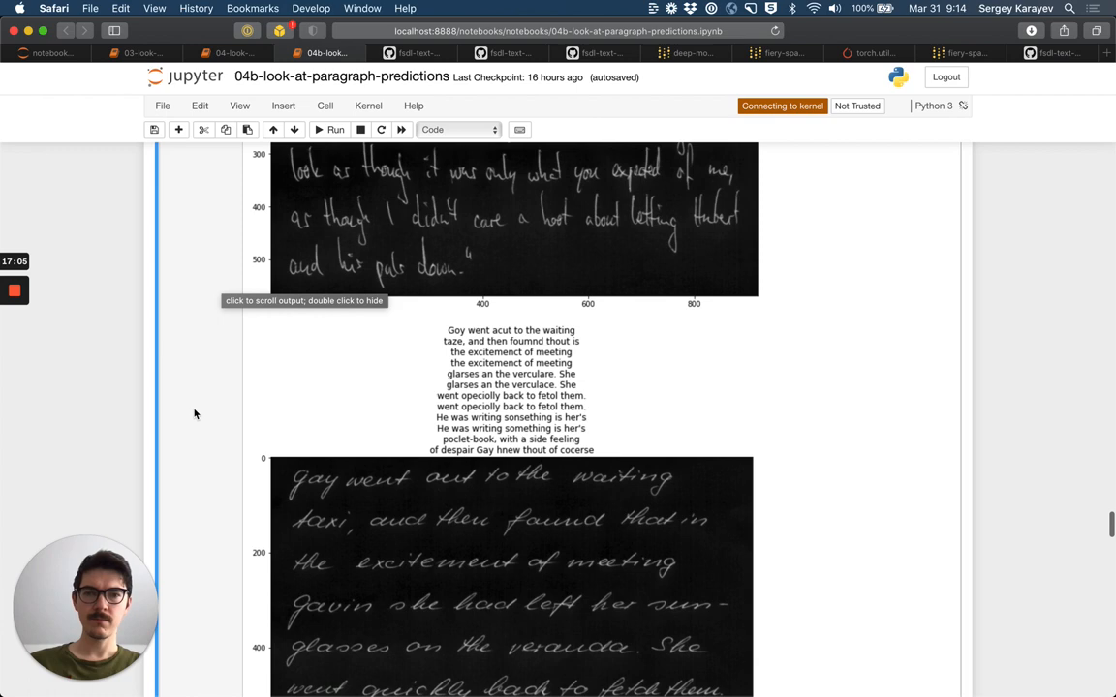
scroll("down", 3)
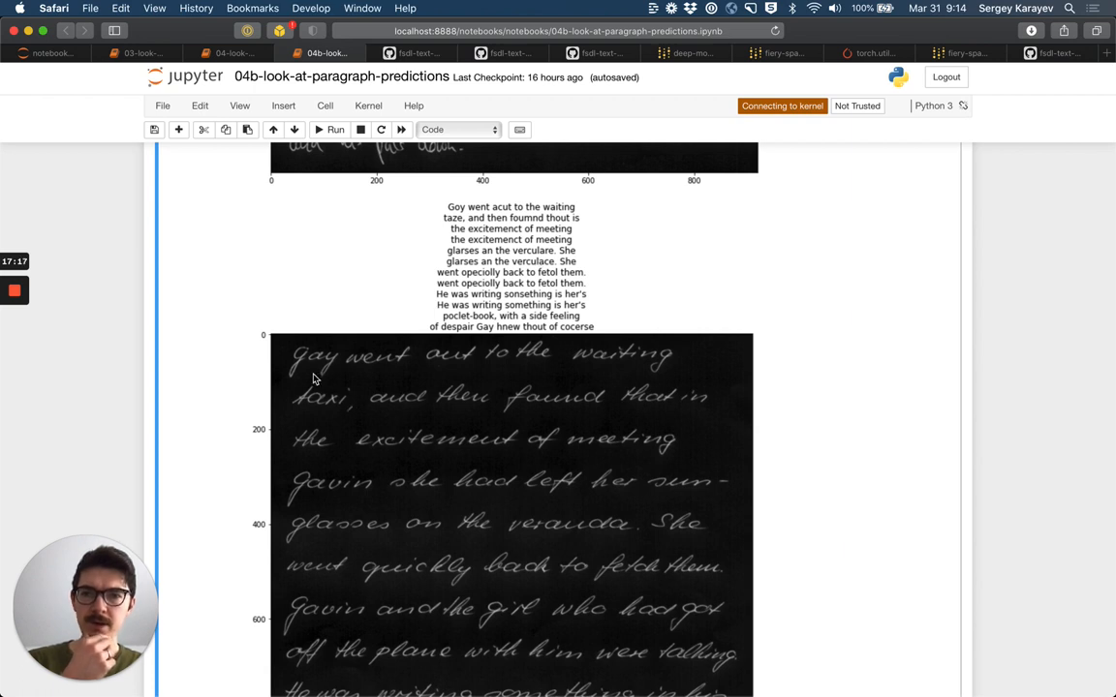
mouse_move(431, 368)
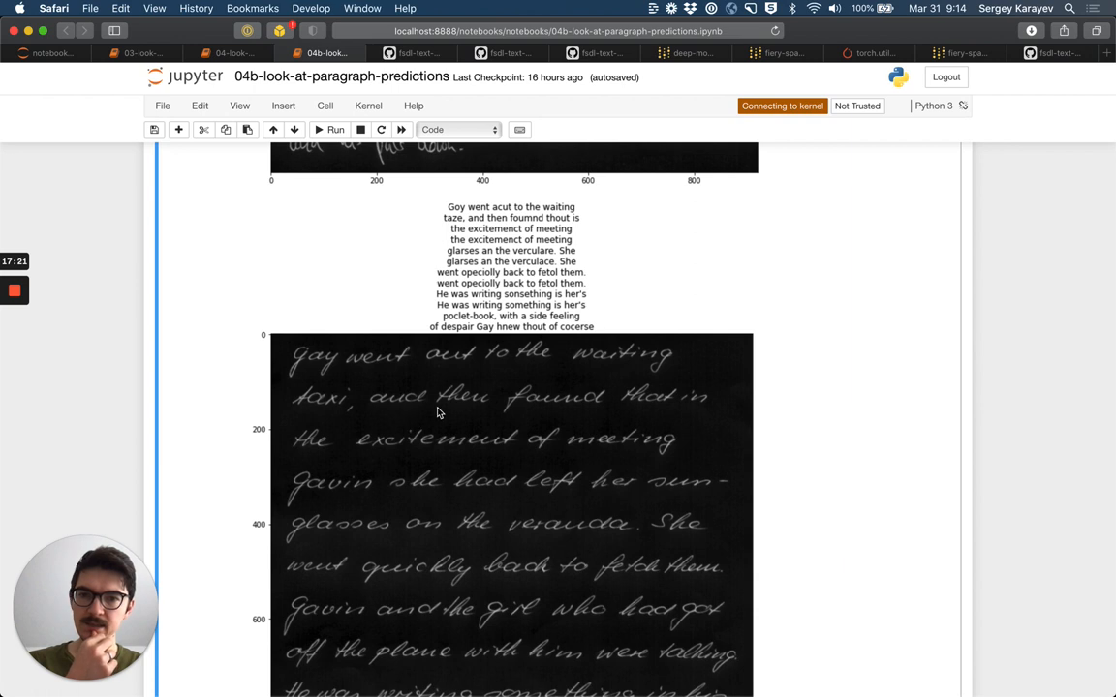
mouse_move(625, 462)
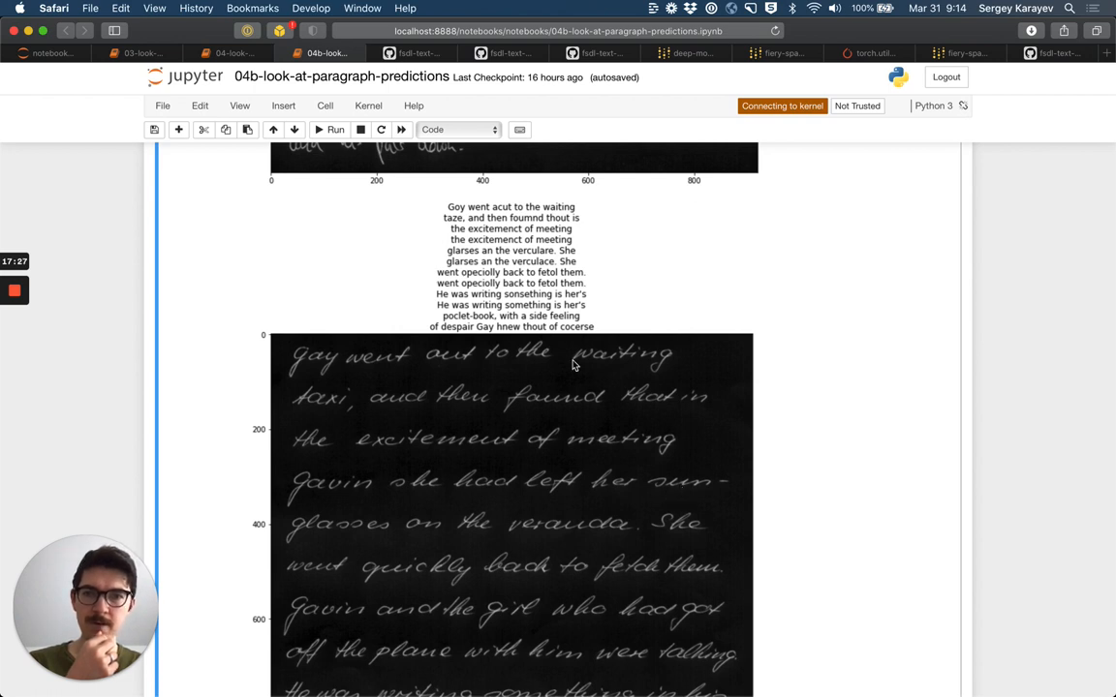
mouse_move(570, 211)
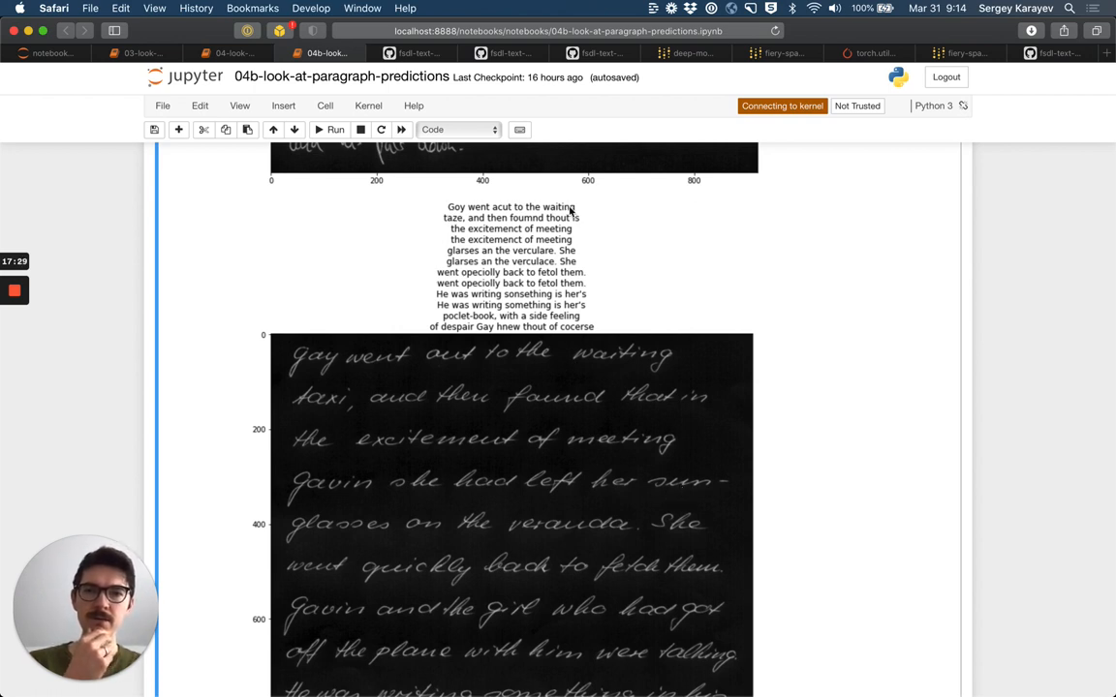
mouse_move(540, 233)
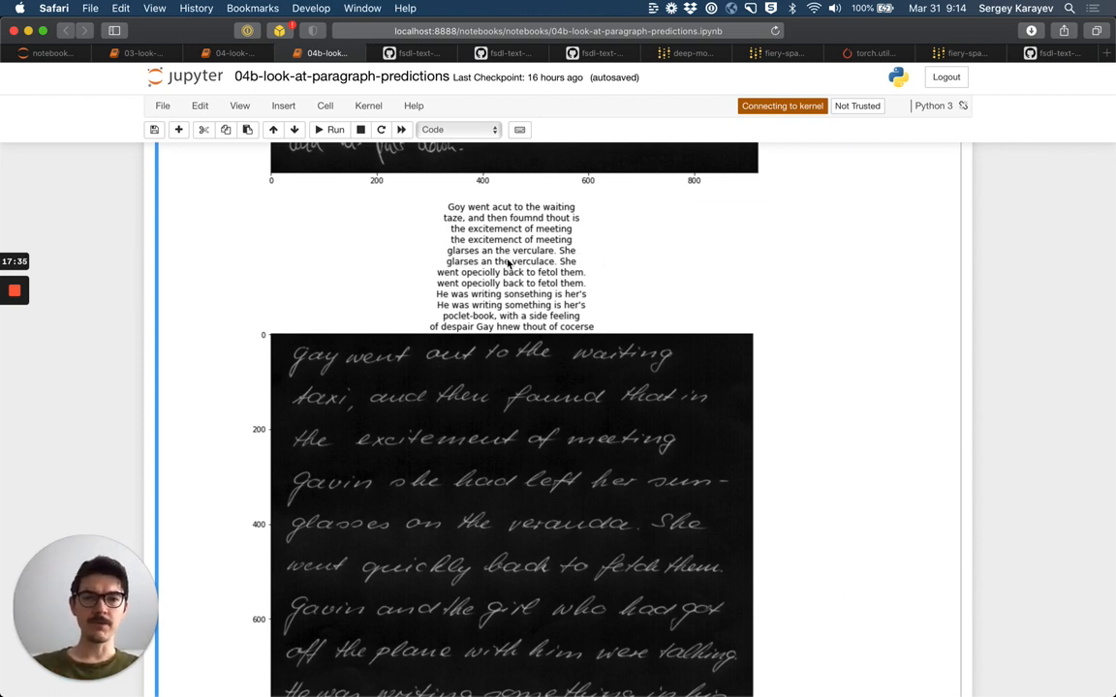
mouse_move(544, 308)
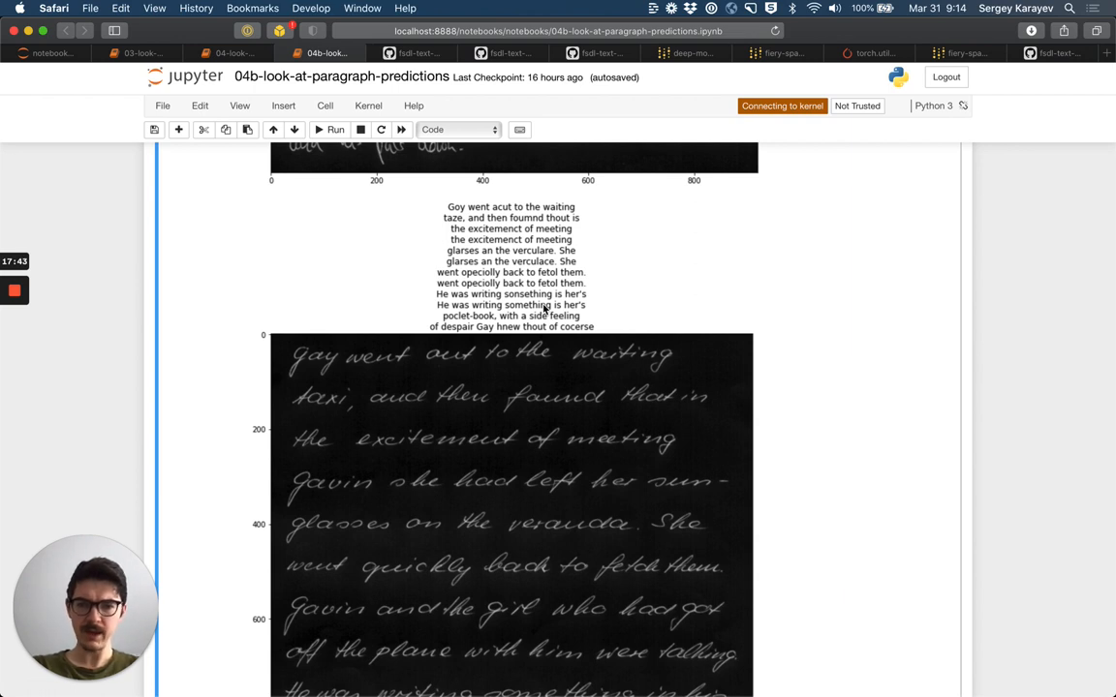
scroll("down", 3)
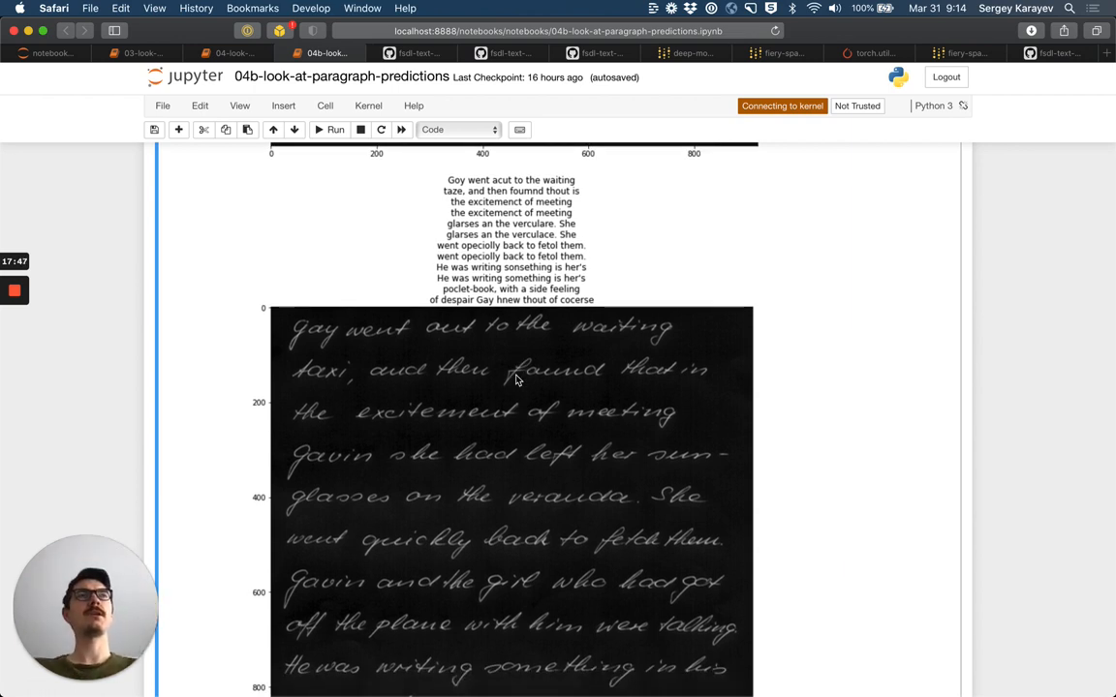
mouse_move(435, 467)
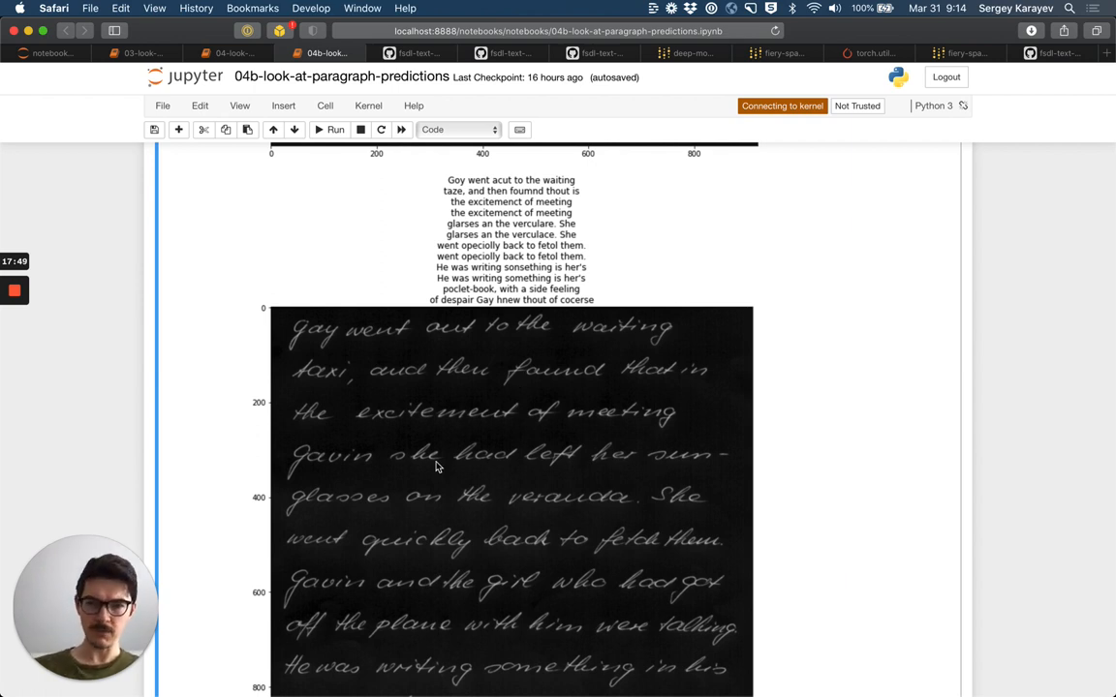
mouse_move(281, 418)
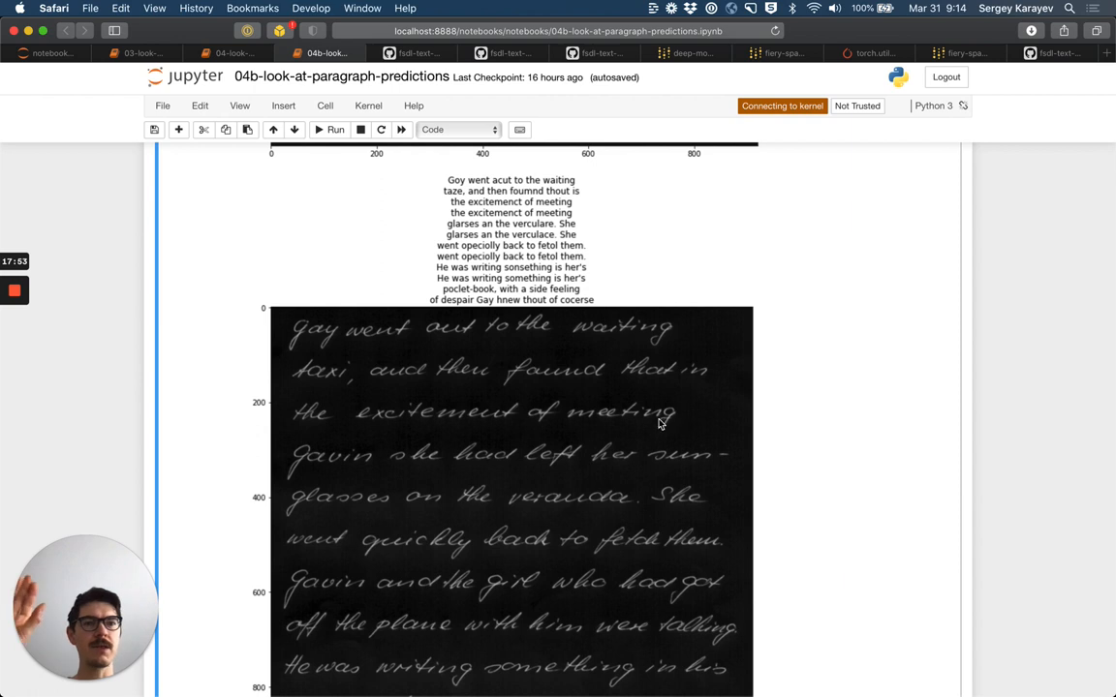
mouse_move(737, 421)
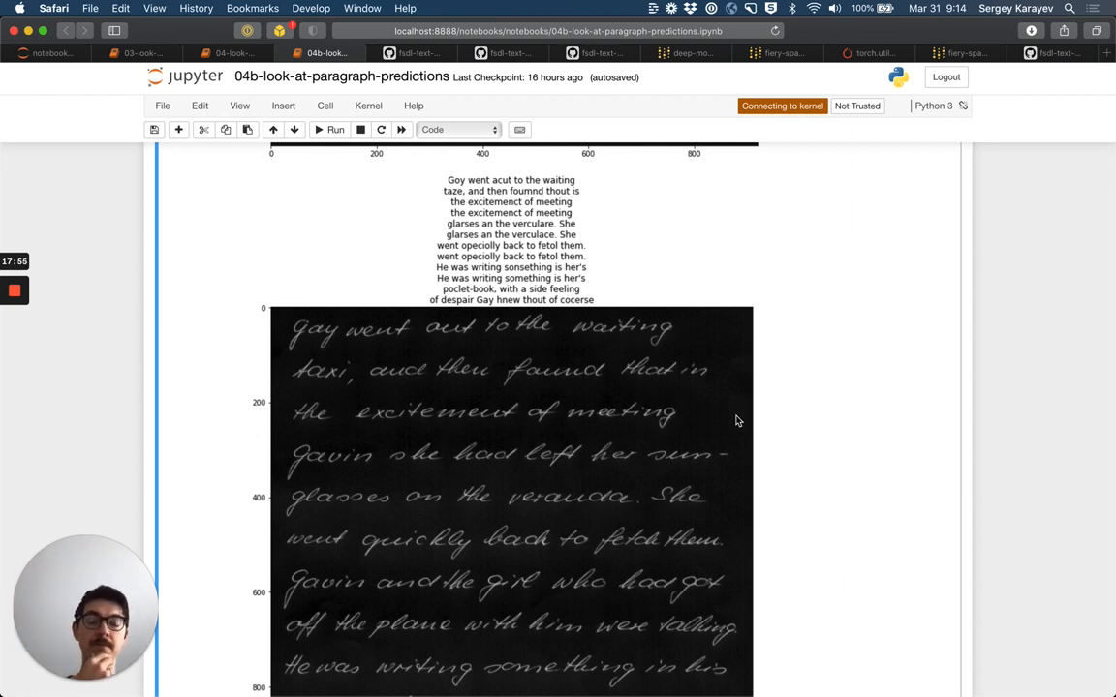
mouse_move(570, 353)
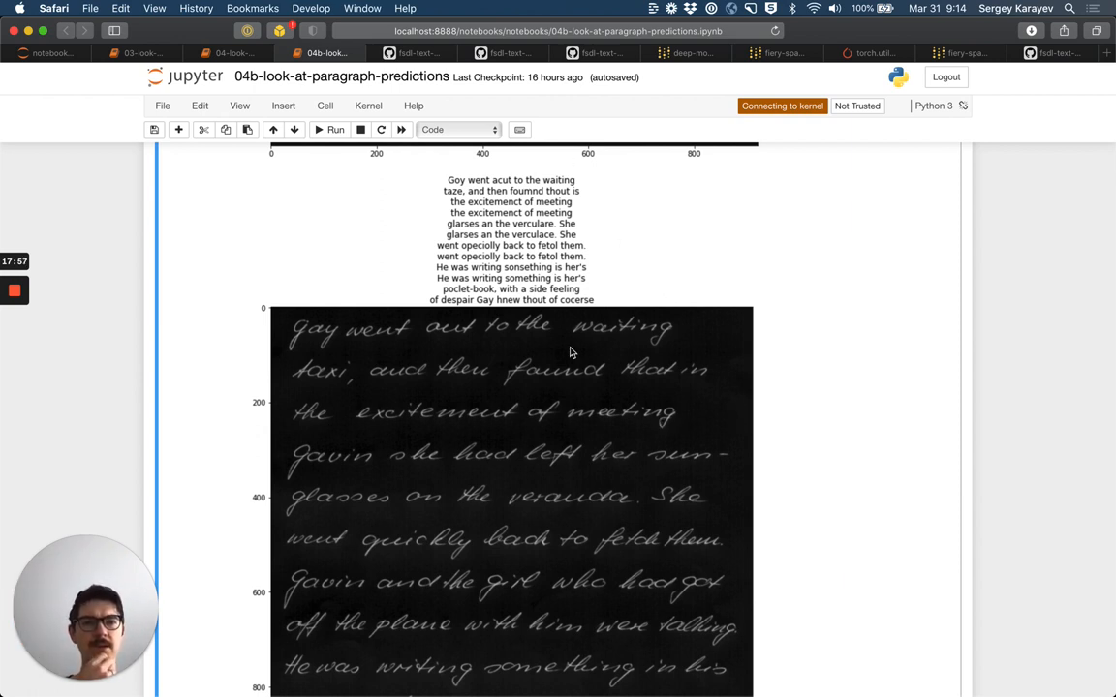
mouse_move(620, 460)
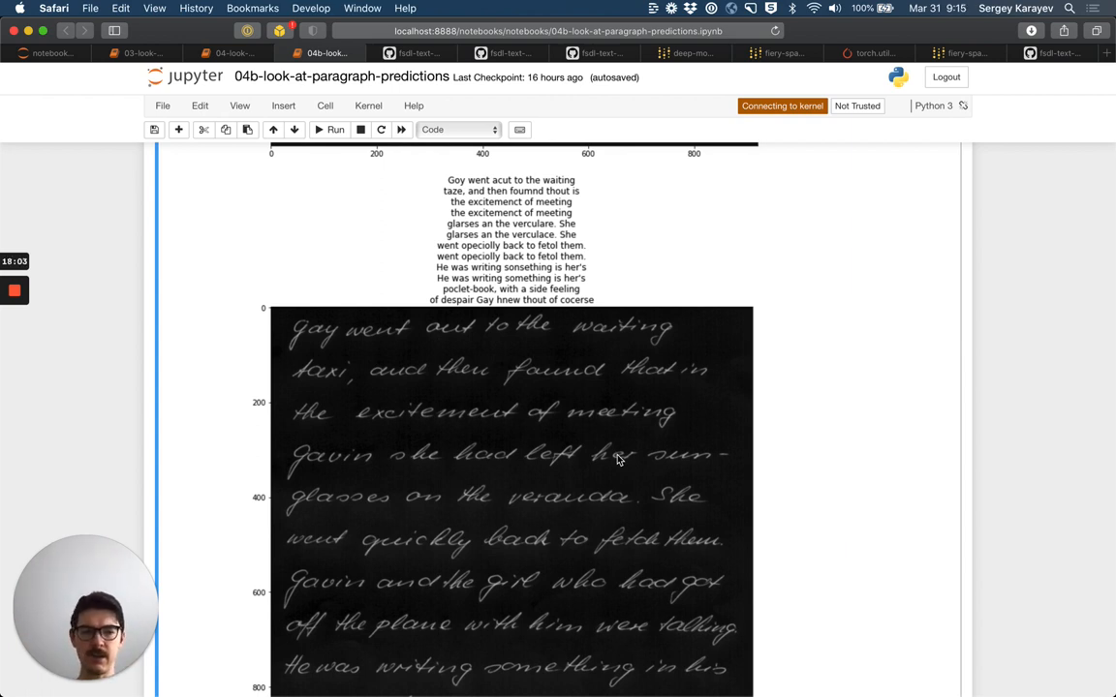
mouse_move(325, 326)
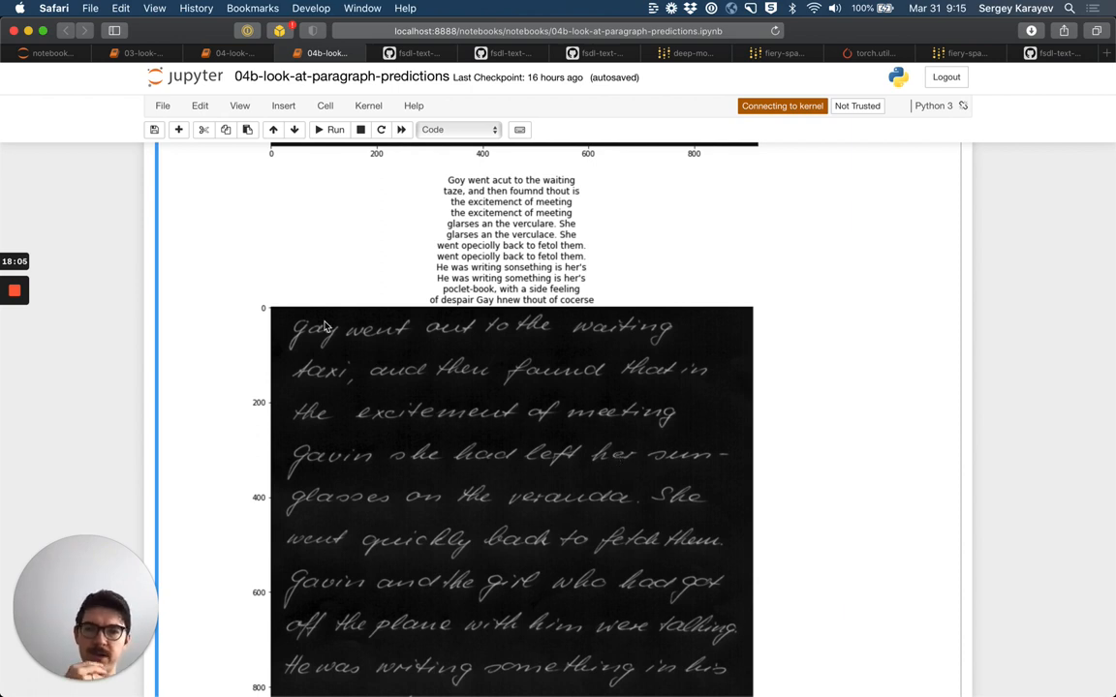
mouse_move(489, 432)
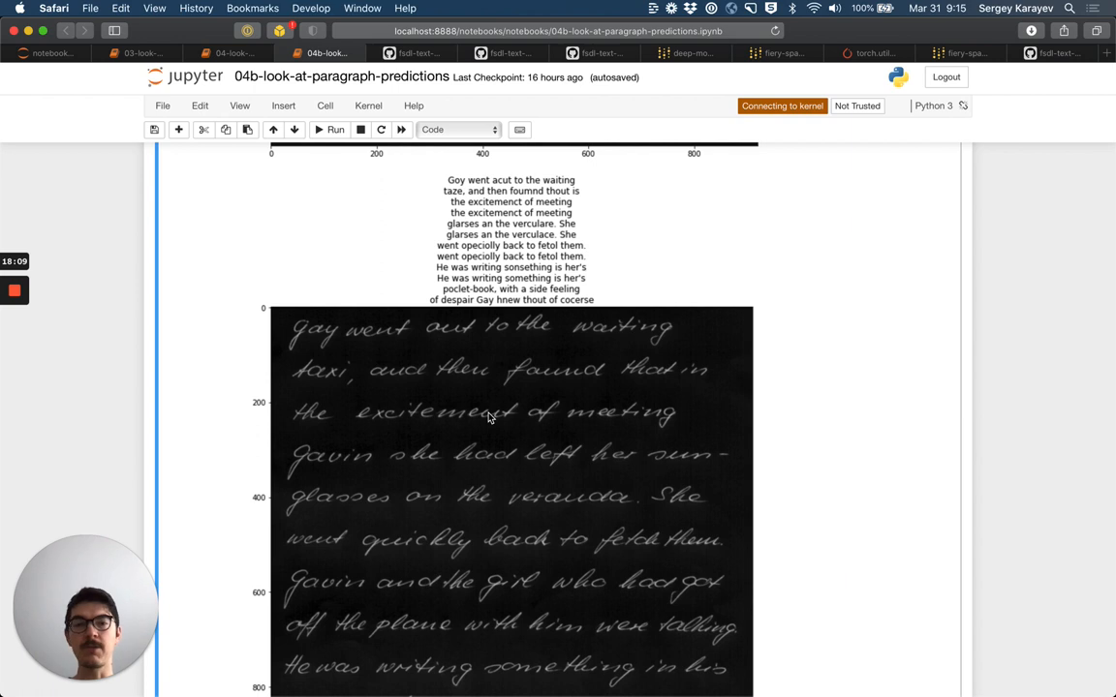
mouse_move(512, 403)
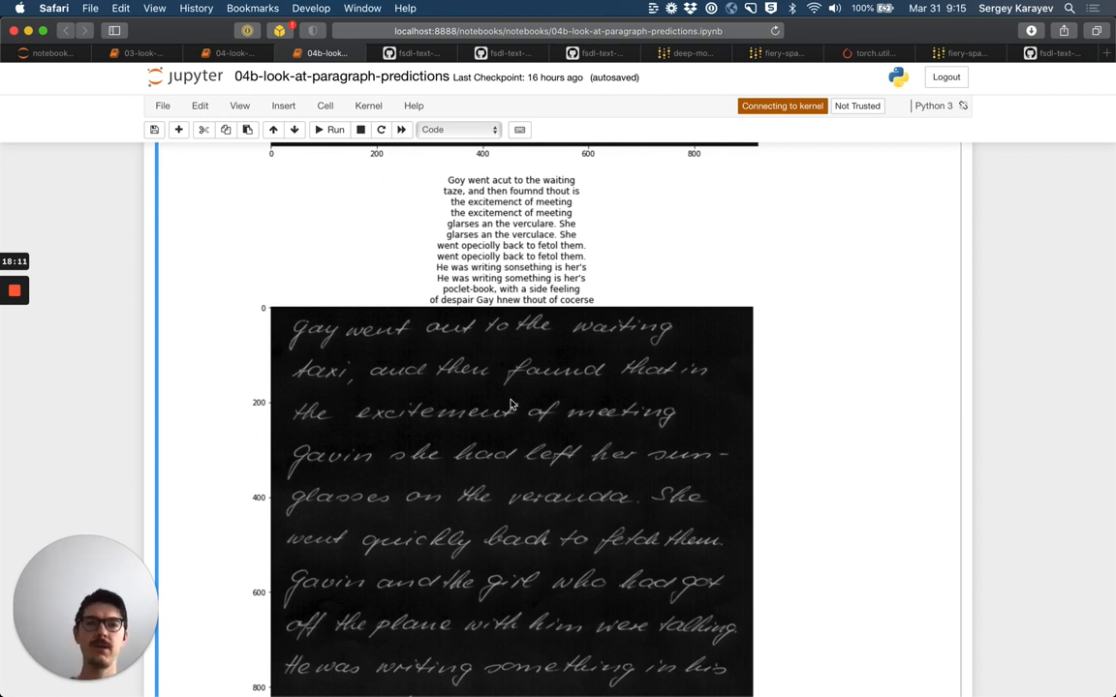
mouse_move(595, 360)
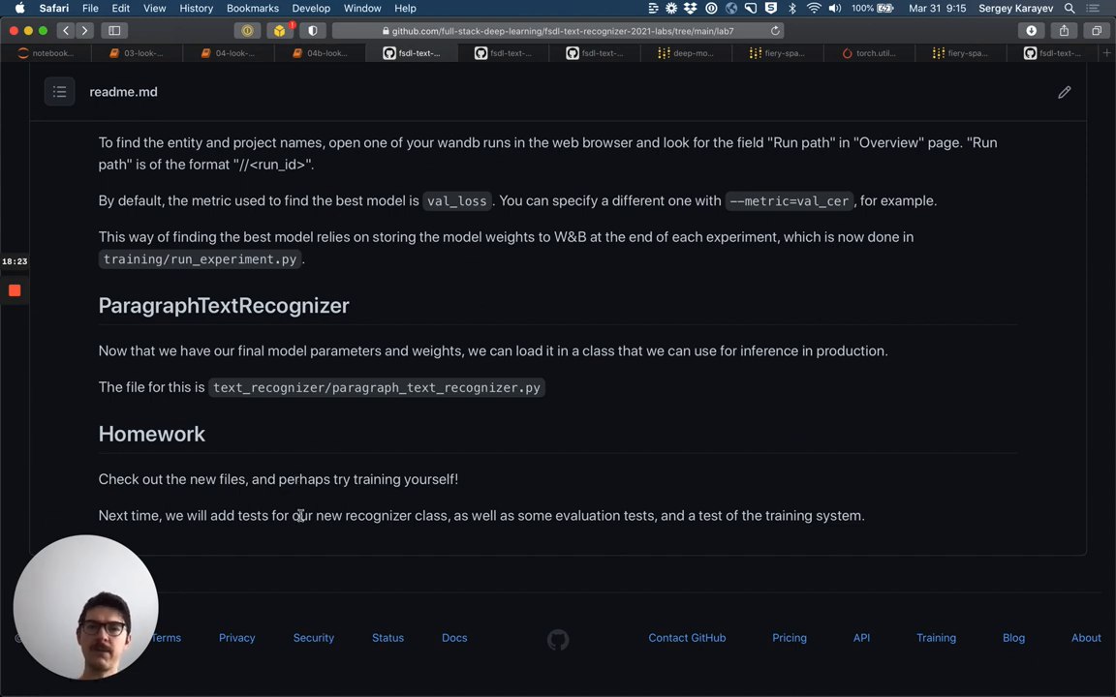
mouse_move(468, 422)
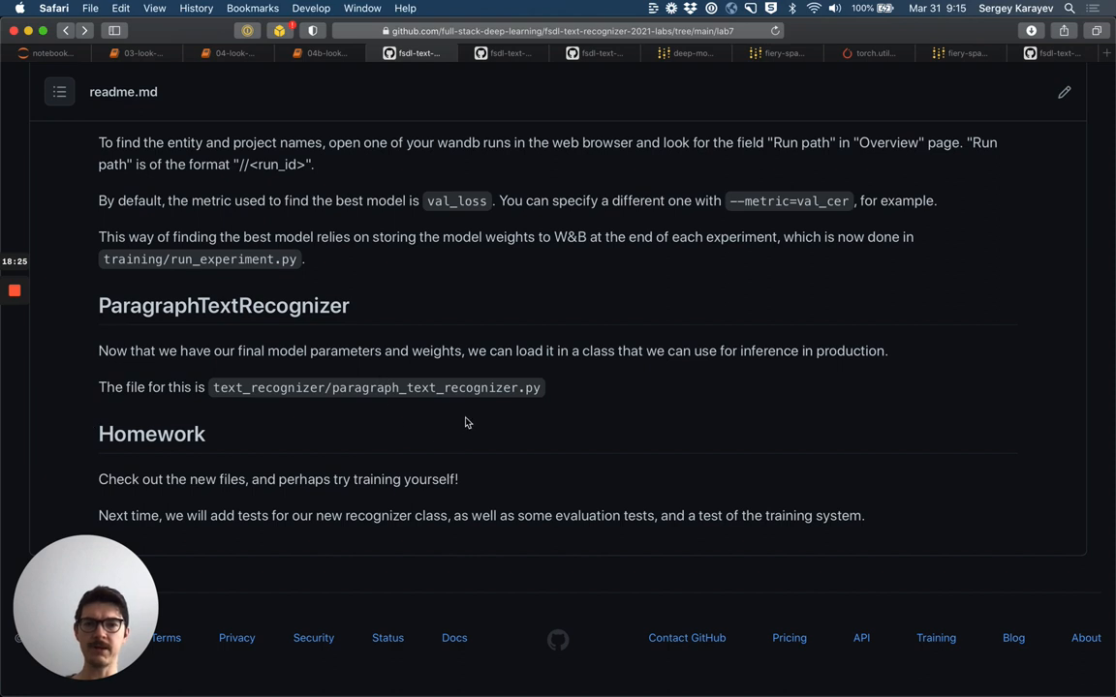
mouse_move(597, 519)
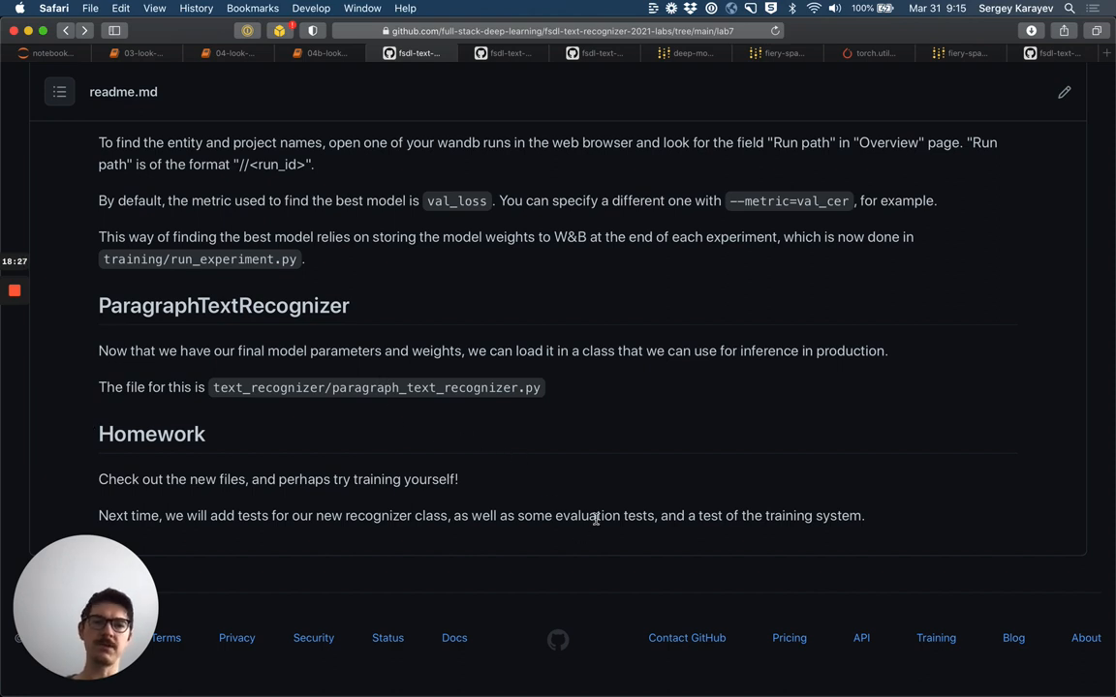